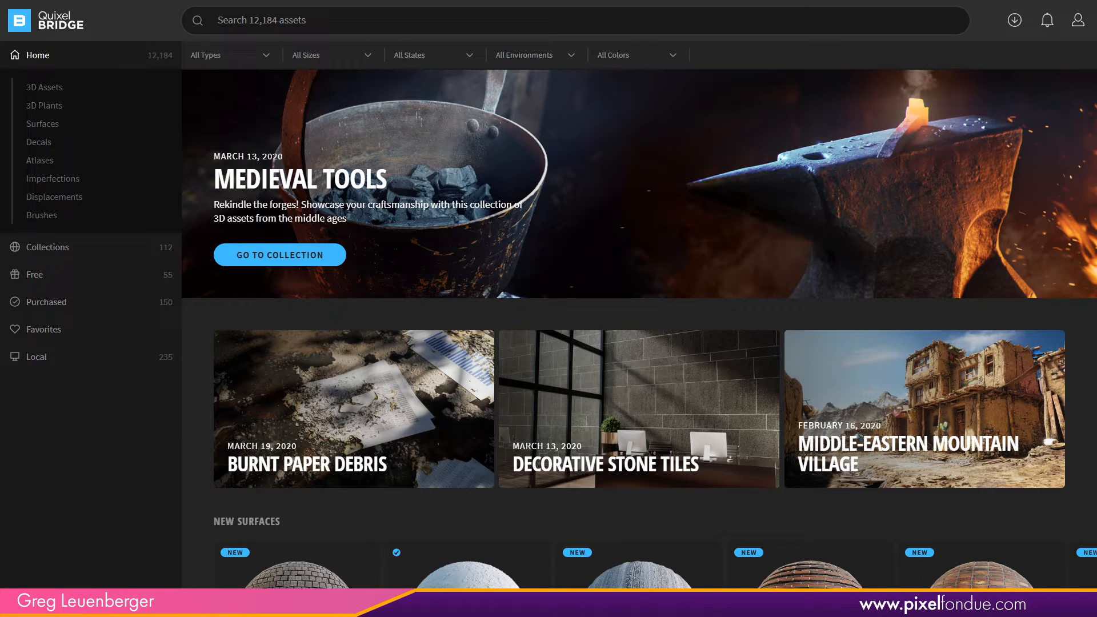
mouse_move(48, 57)
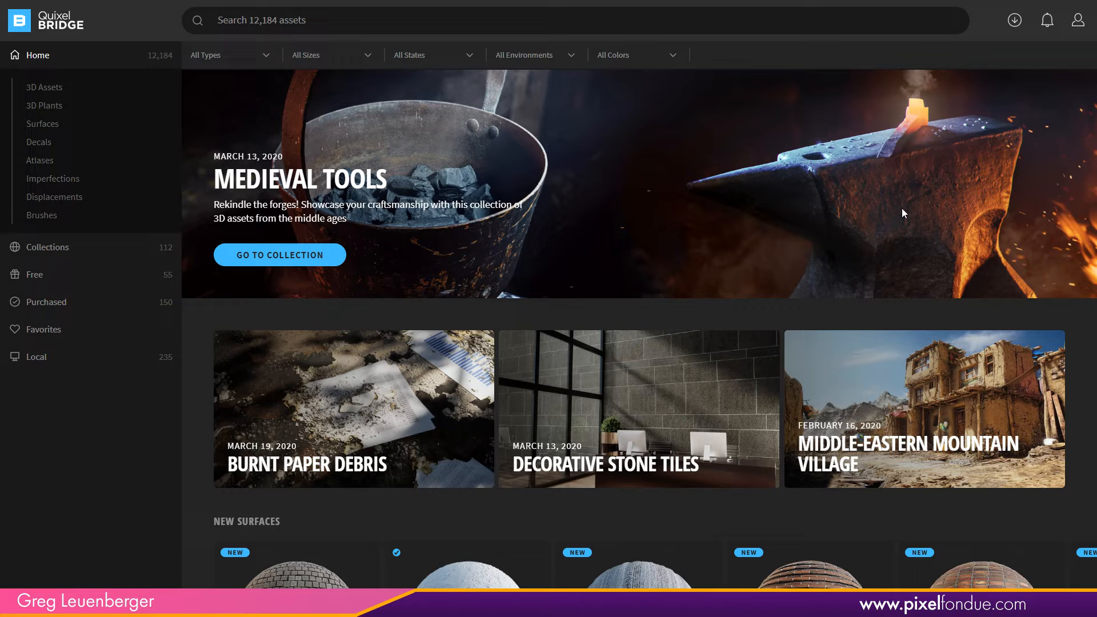
mouse_move(867, 151)
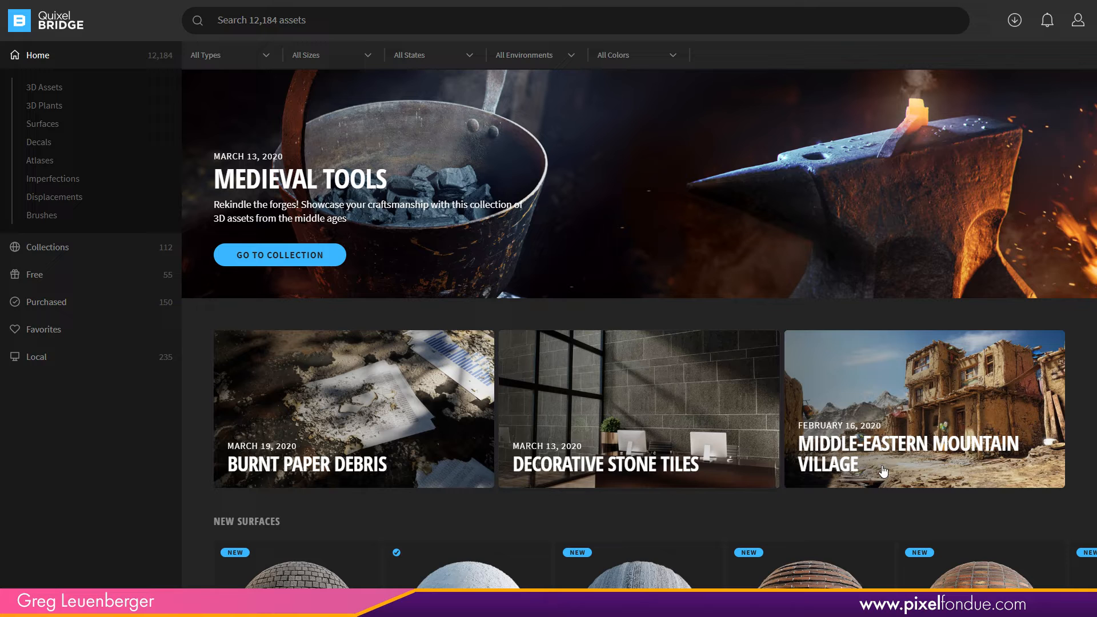
- Scroll through the home page asset results
scroll("down", 3)
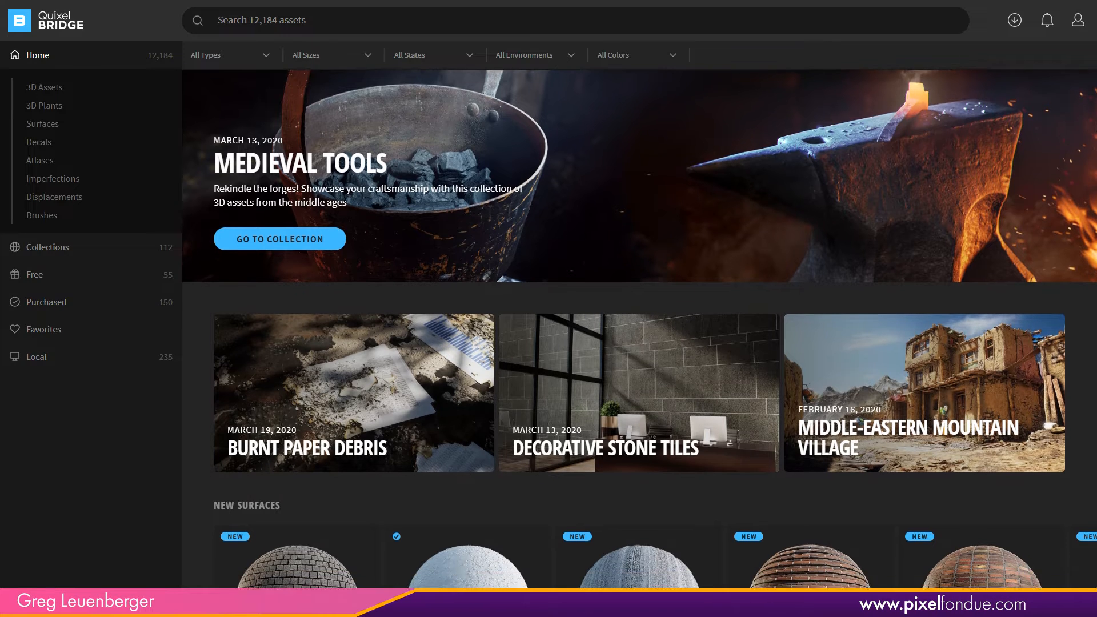
scroll("down", 3)
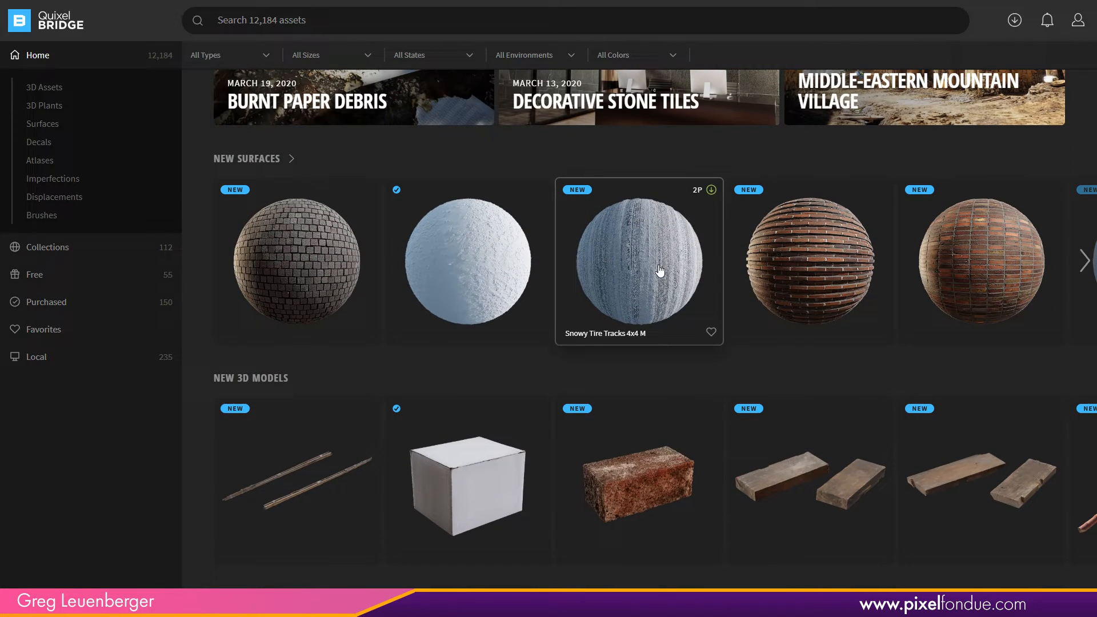
mouse_move(940, 523)
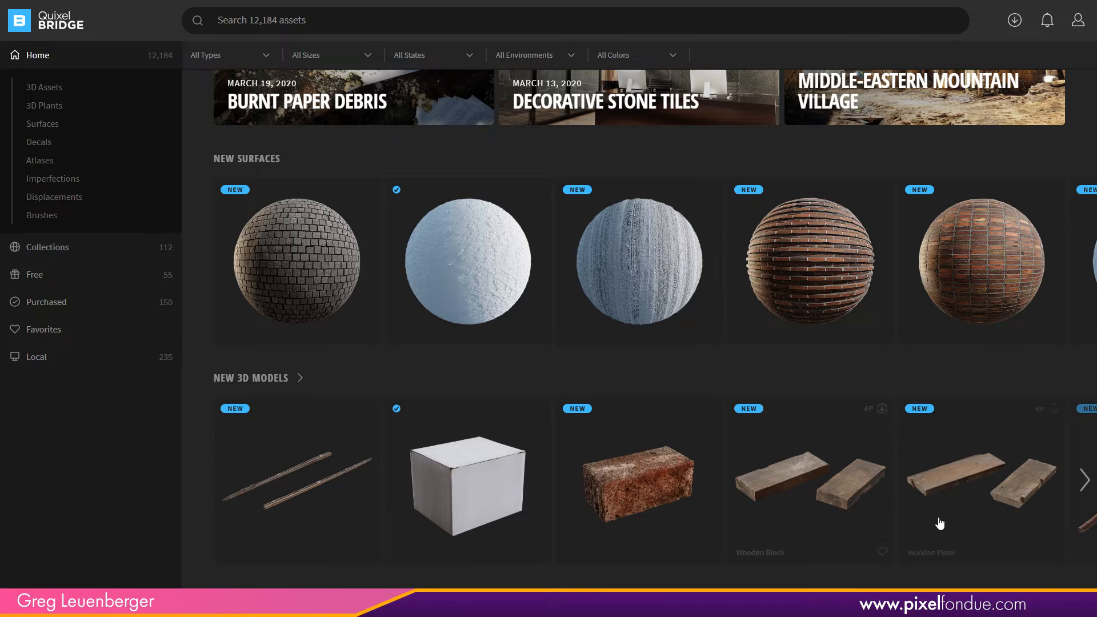
scroll("down", 3)
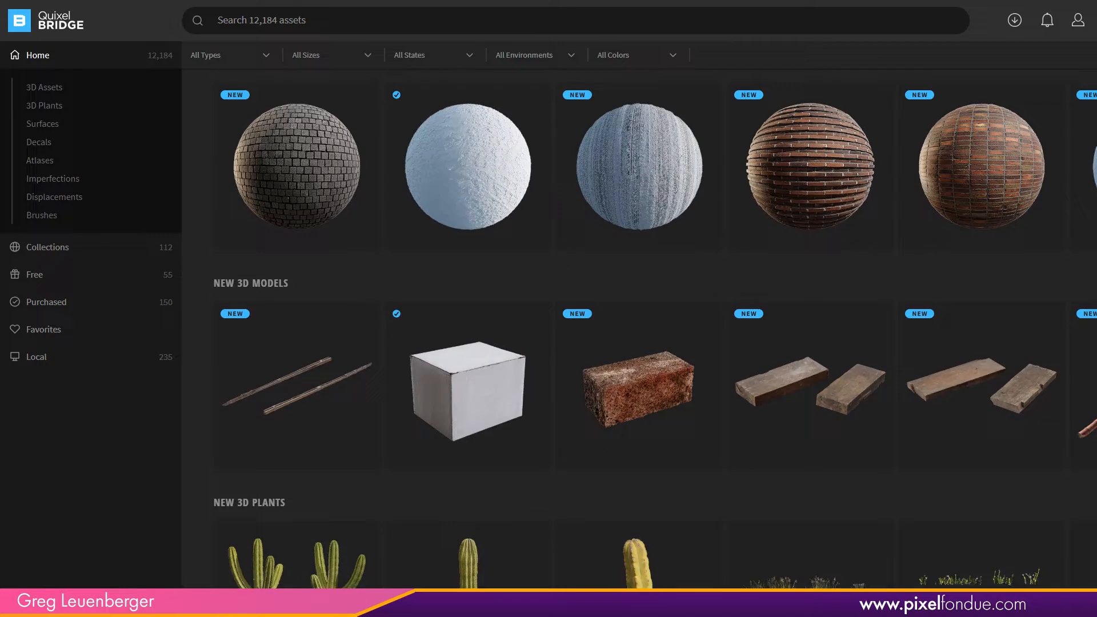
scroll("down", 3)
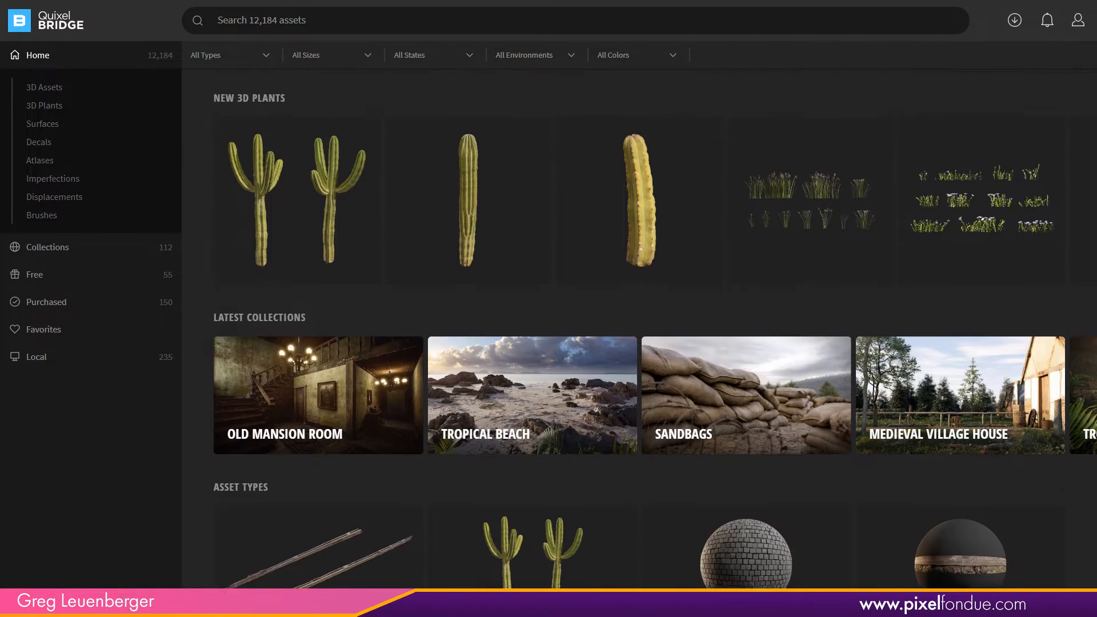
scroll("down", 3)
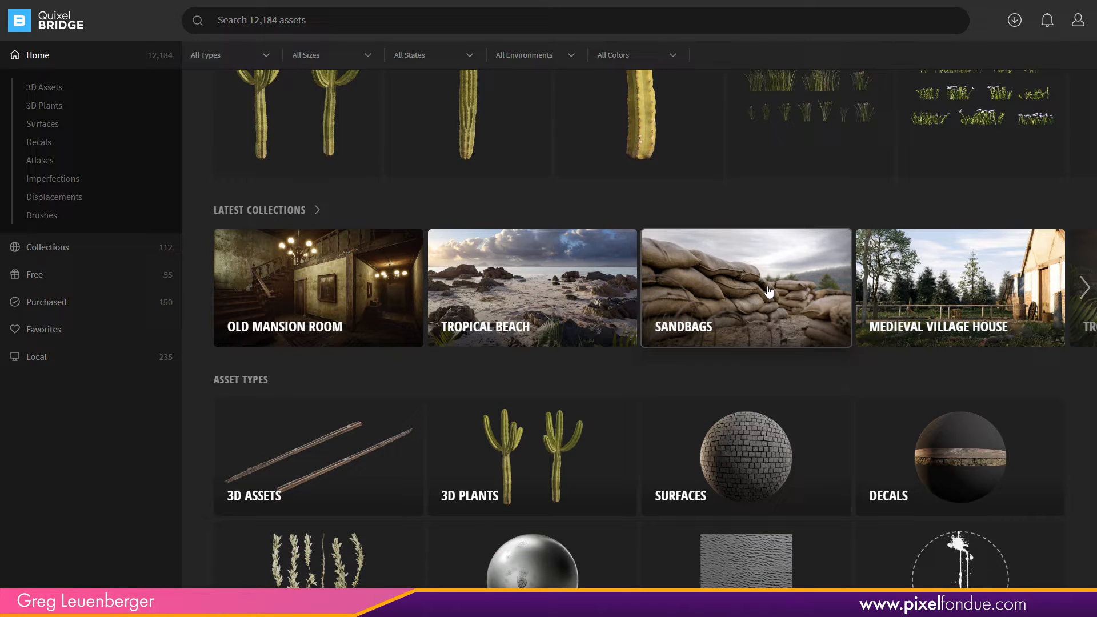
mouse_move(548, 320)
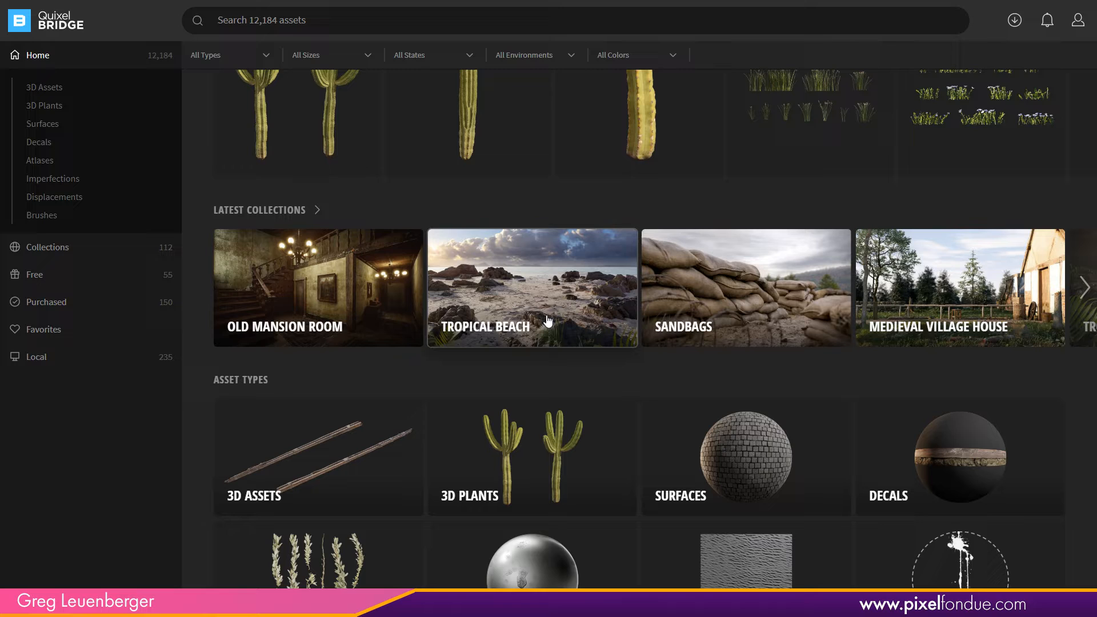
mouse_move(264, 309)
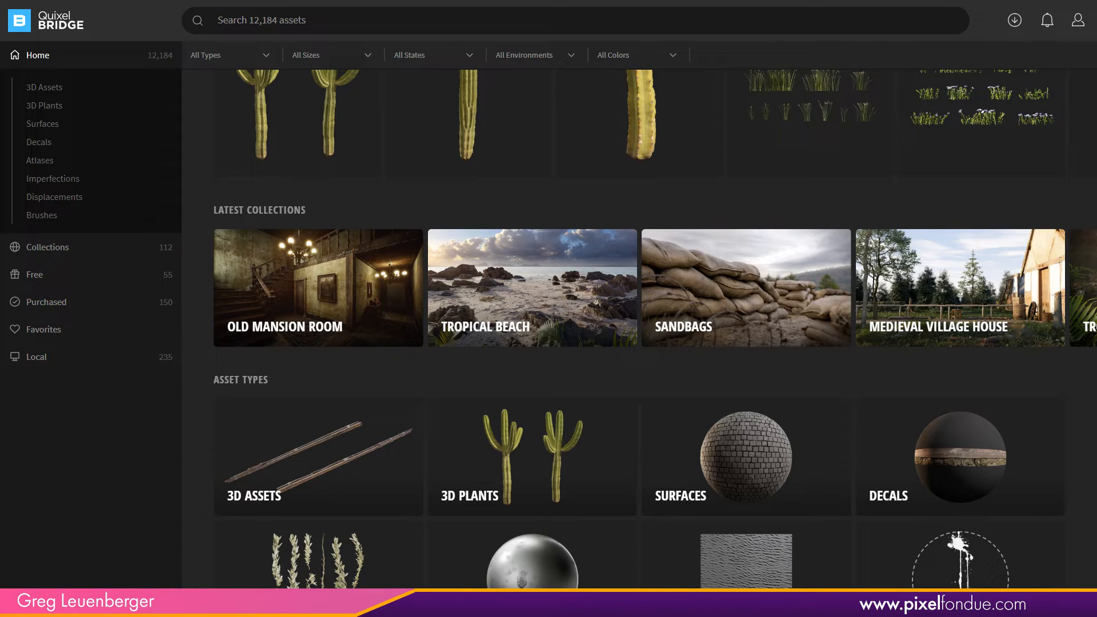
scroll("up", 3)
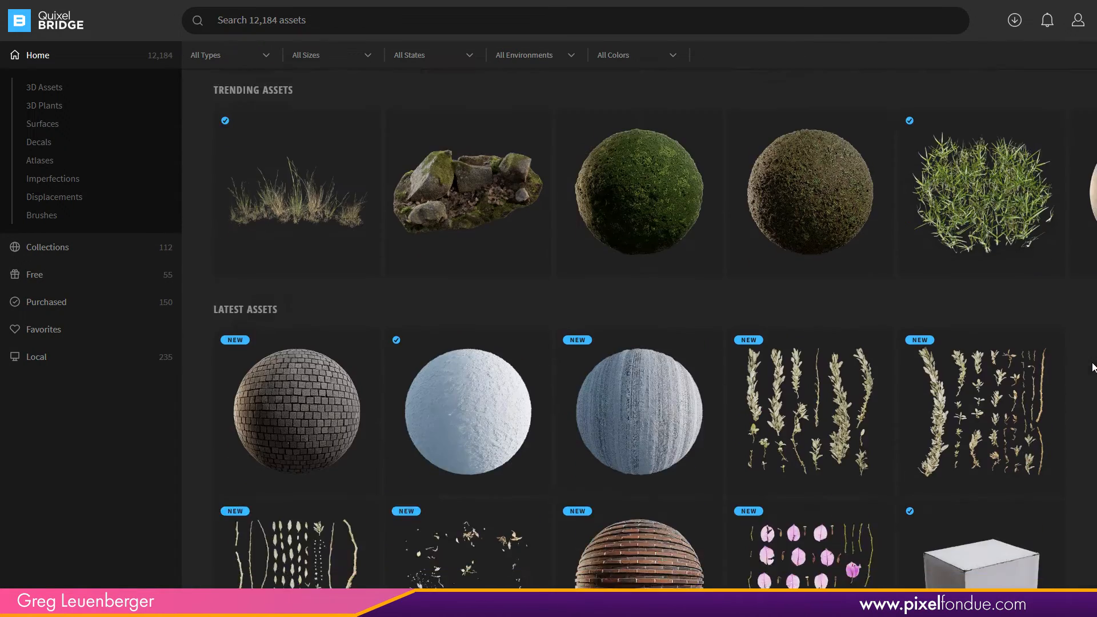
scroll("down", 3)
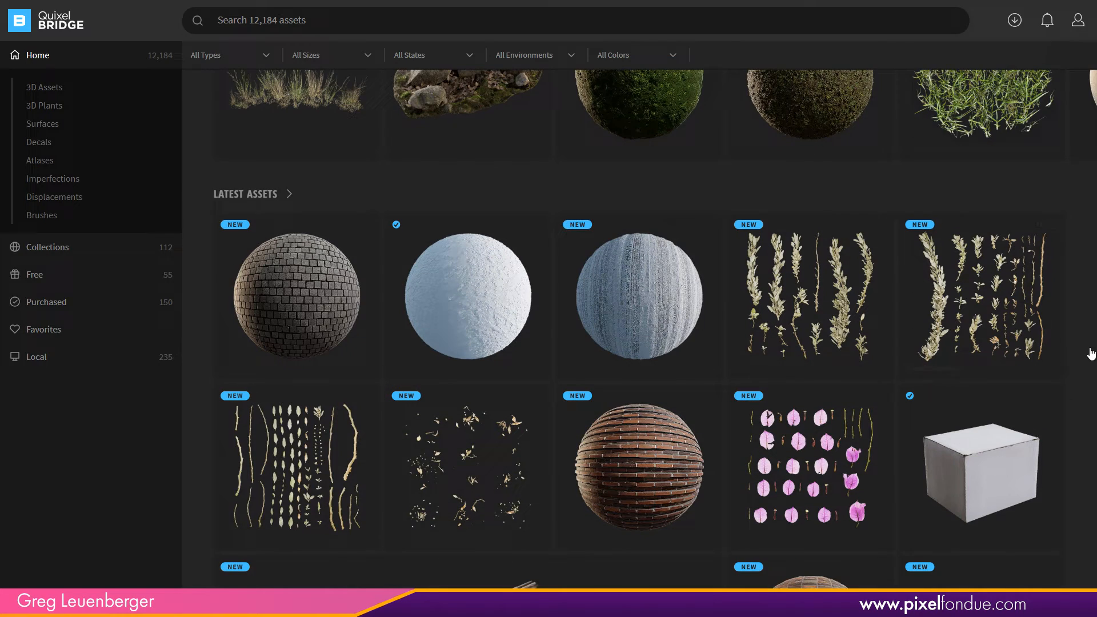
scroll("down", 3)
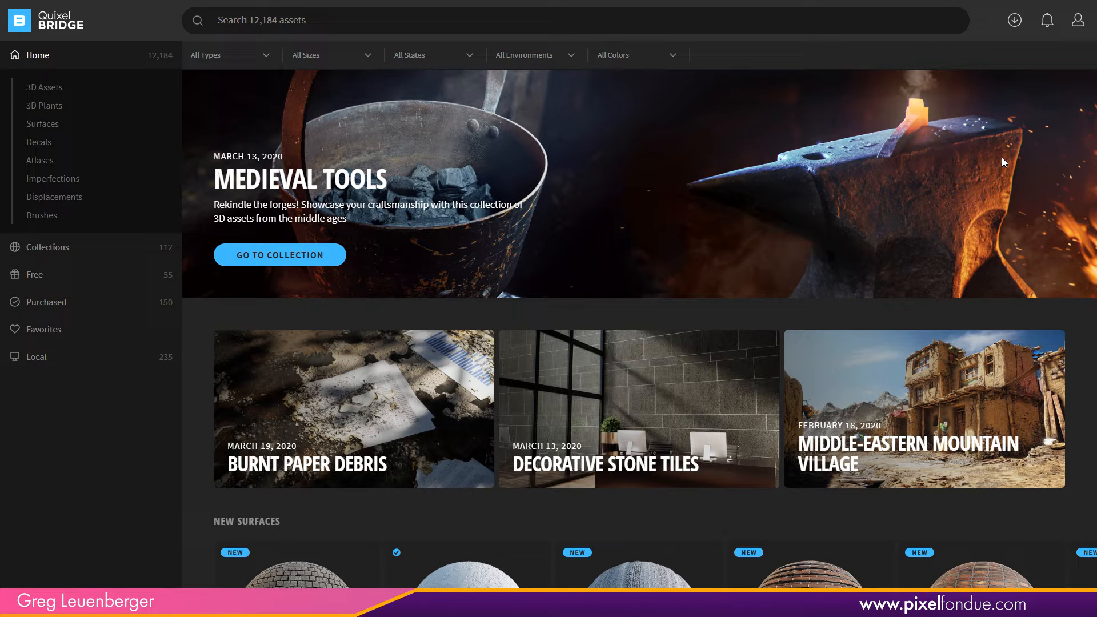
mouse_move(765, 250)
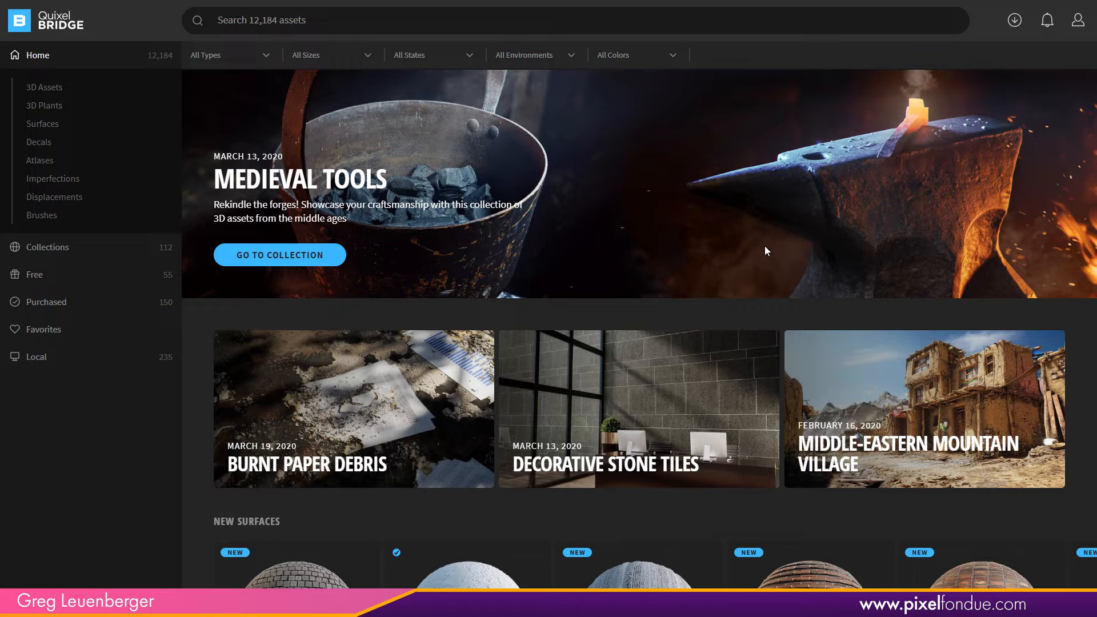
mouse_move(639, 84)
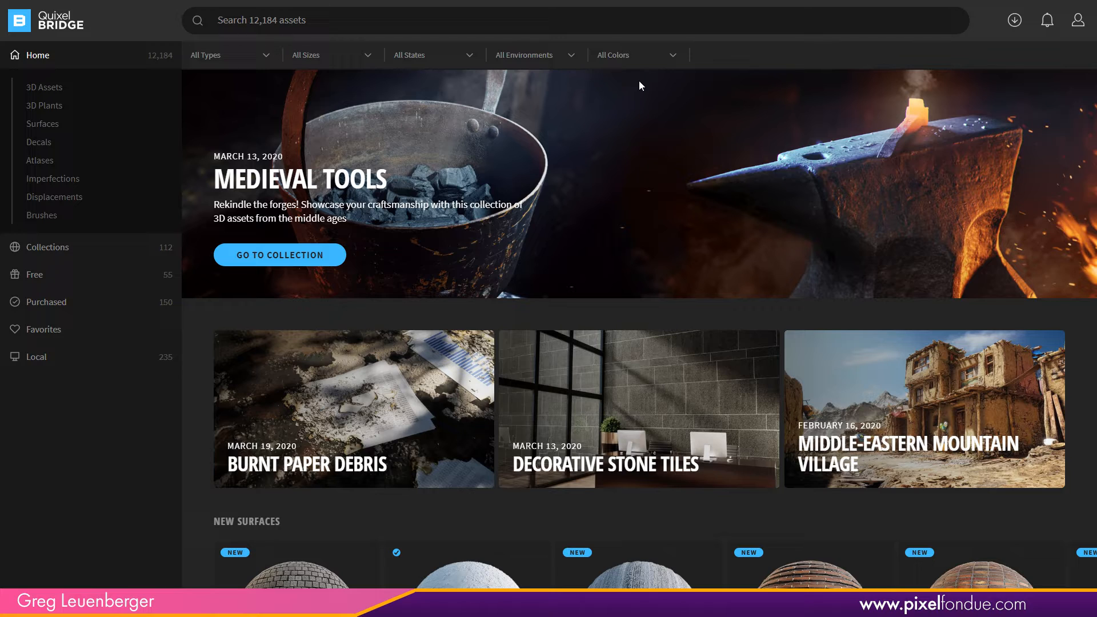
mouse_move(1078, 19)
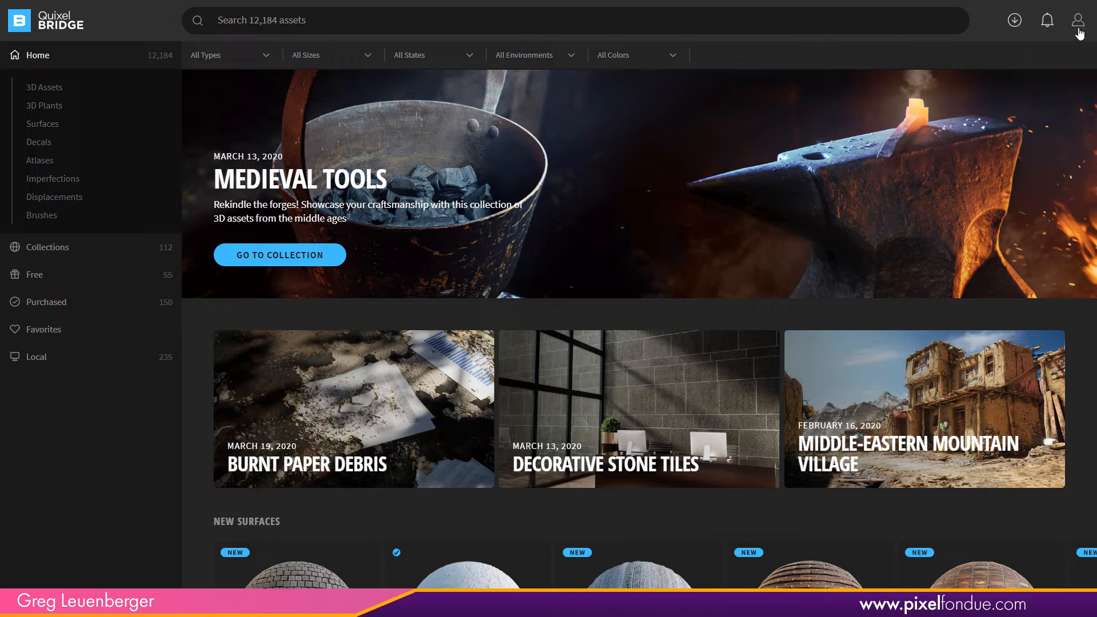
- Check the account menu's points balance, then view the All Types and All Sizes filters
left_click(1079, 20)
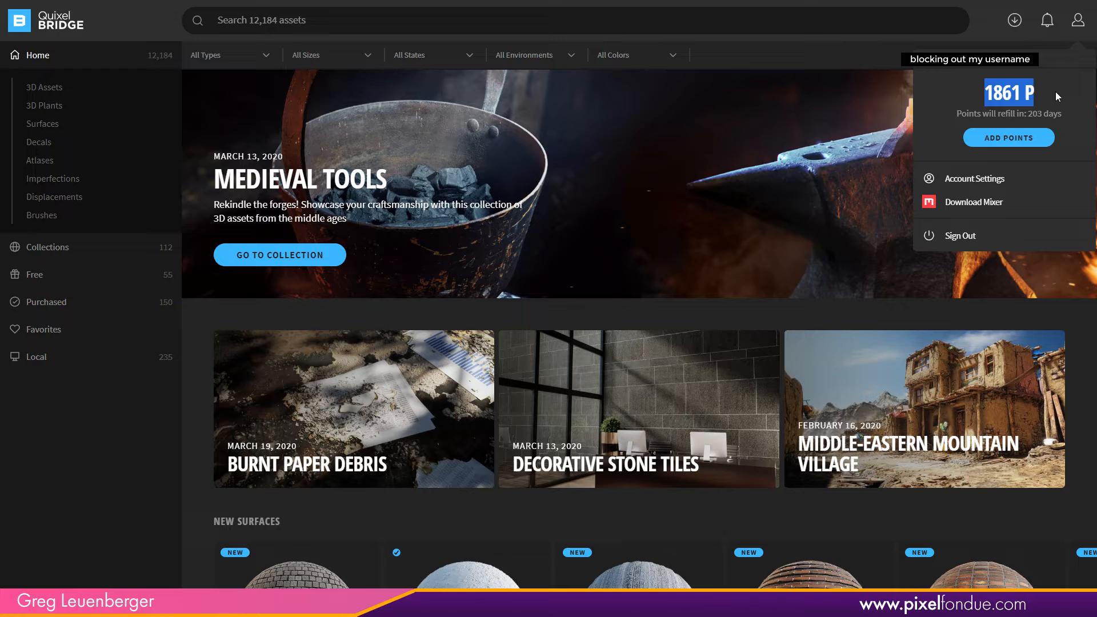
mouse_move(745, 236)
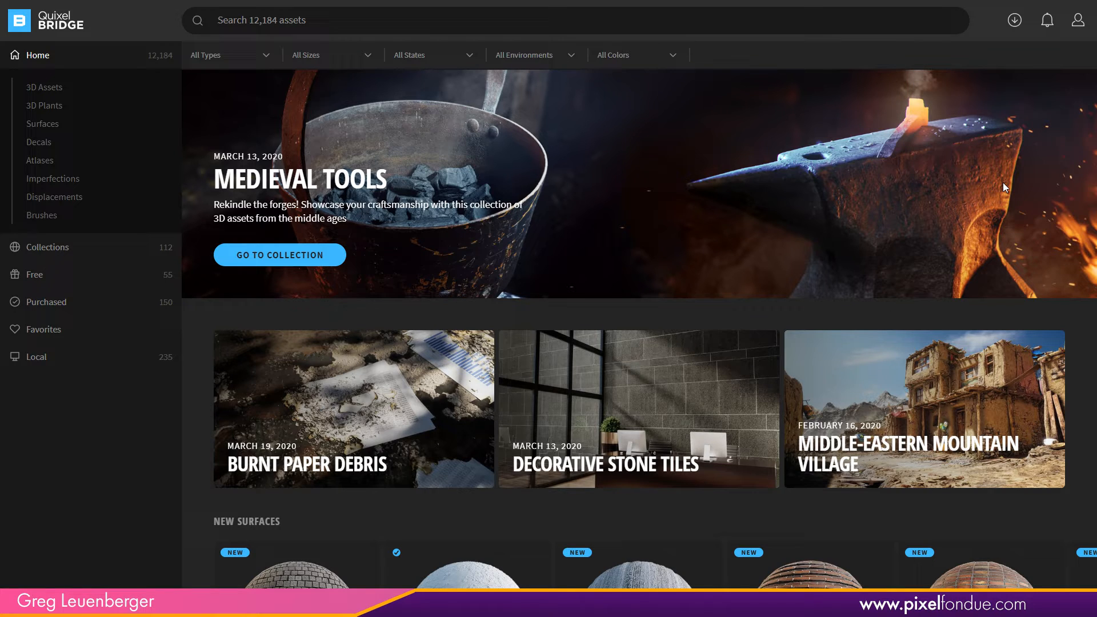
left_click(1079, 19)
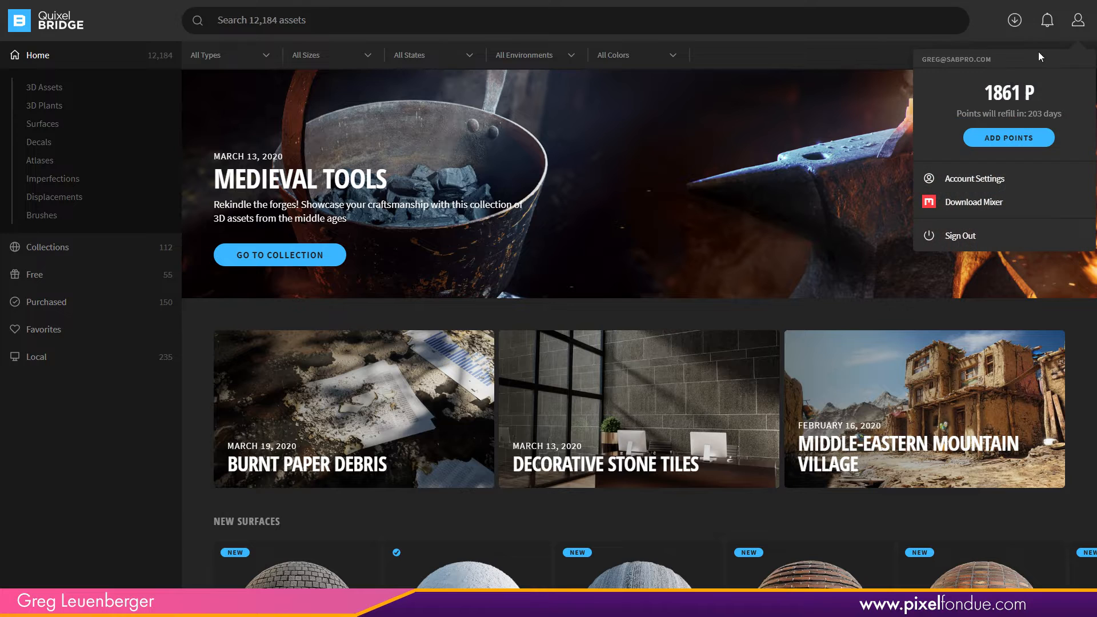
left_click(1048, 20)
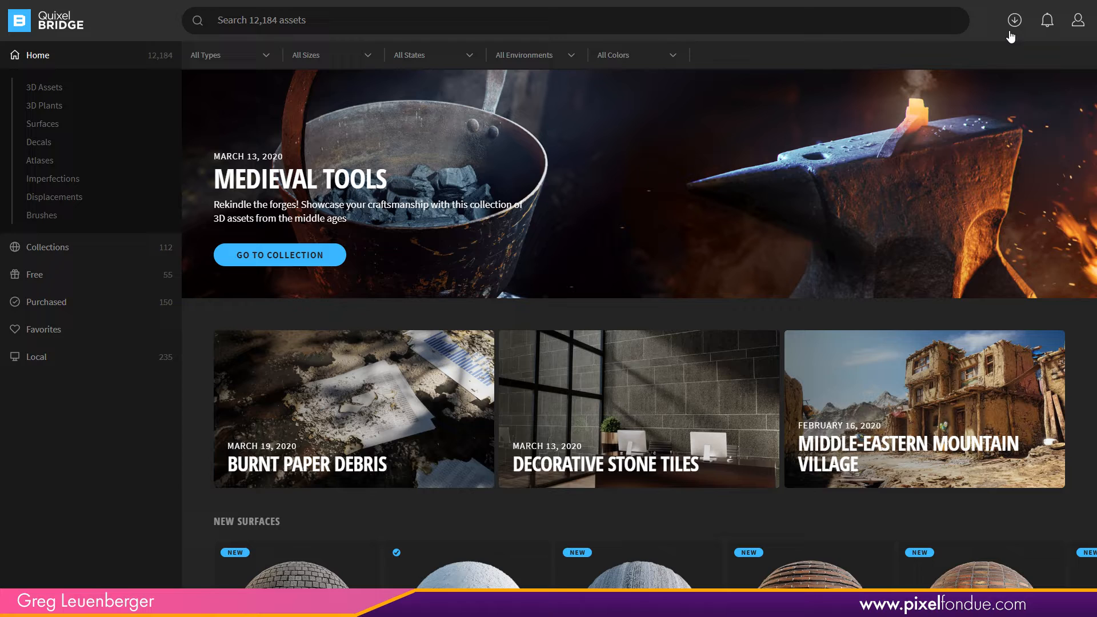
mouse_move(749, 200)
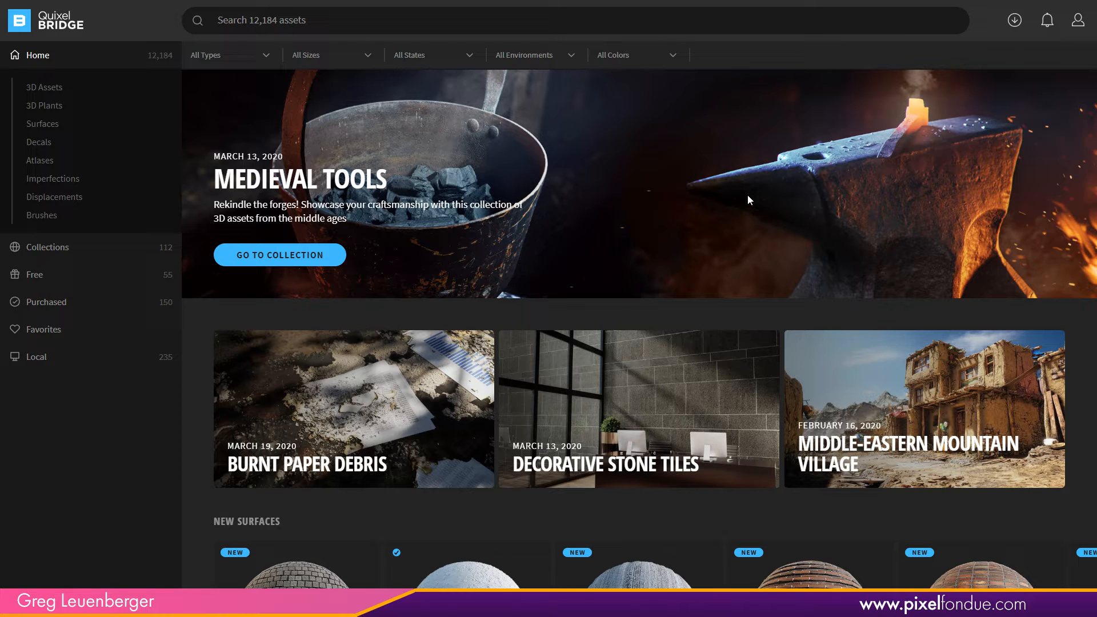
mouse_move(727, 204)
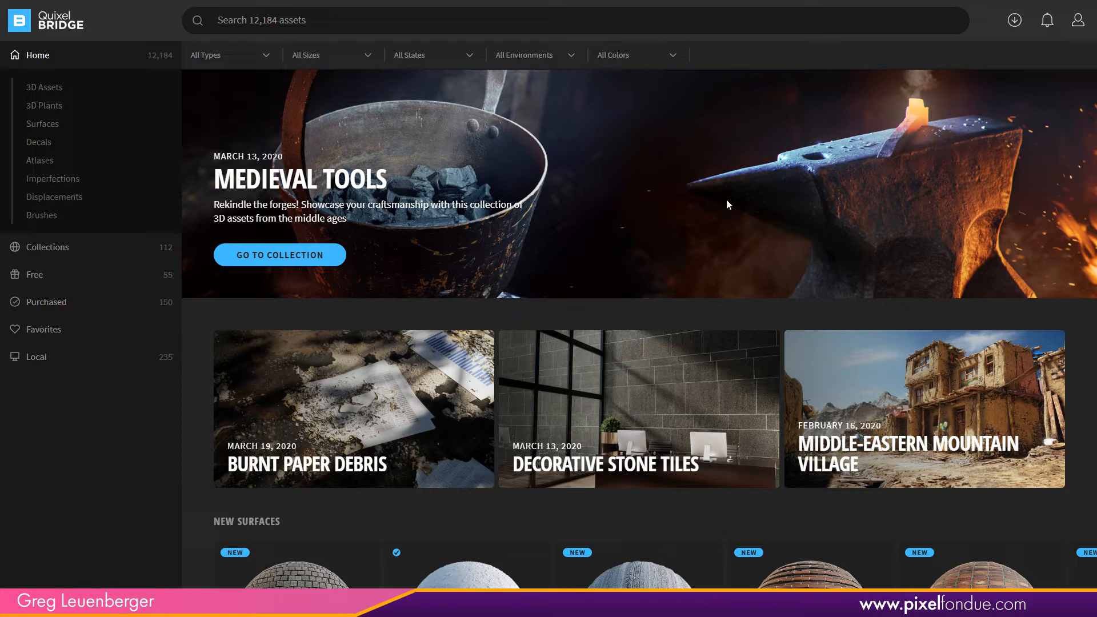
left_click(230, 55)
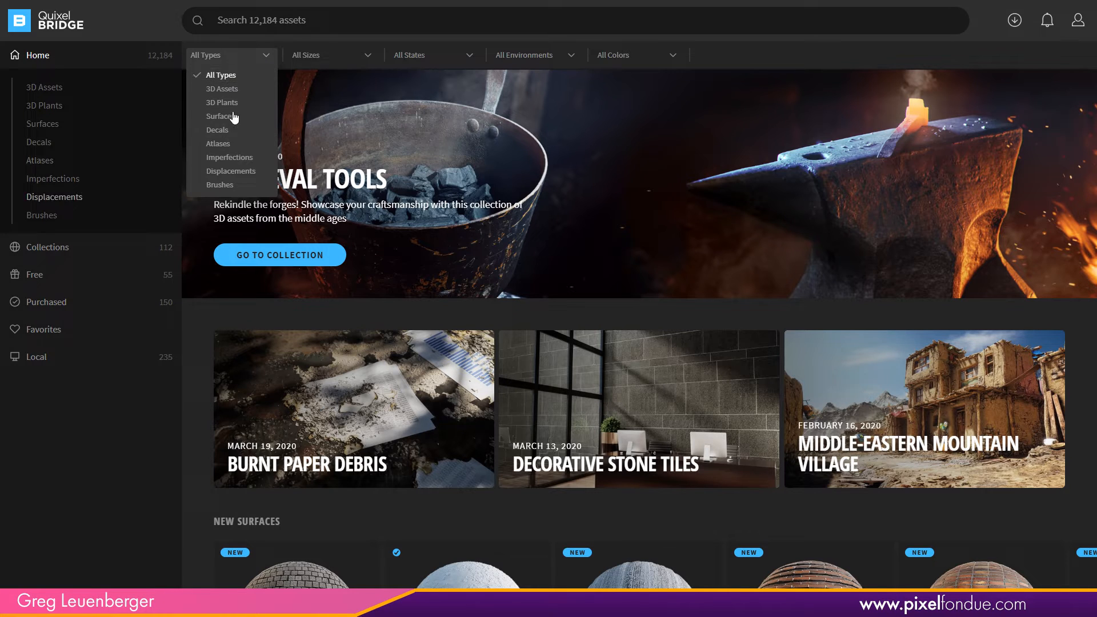
mouse_move(221, 103)
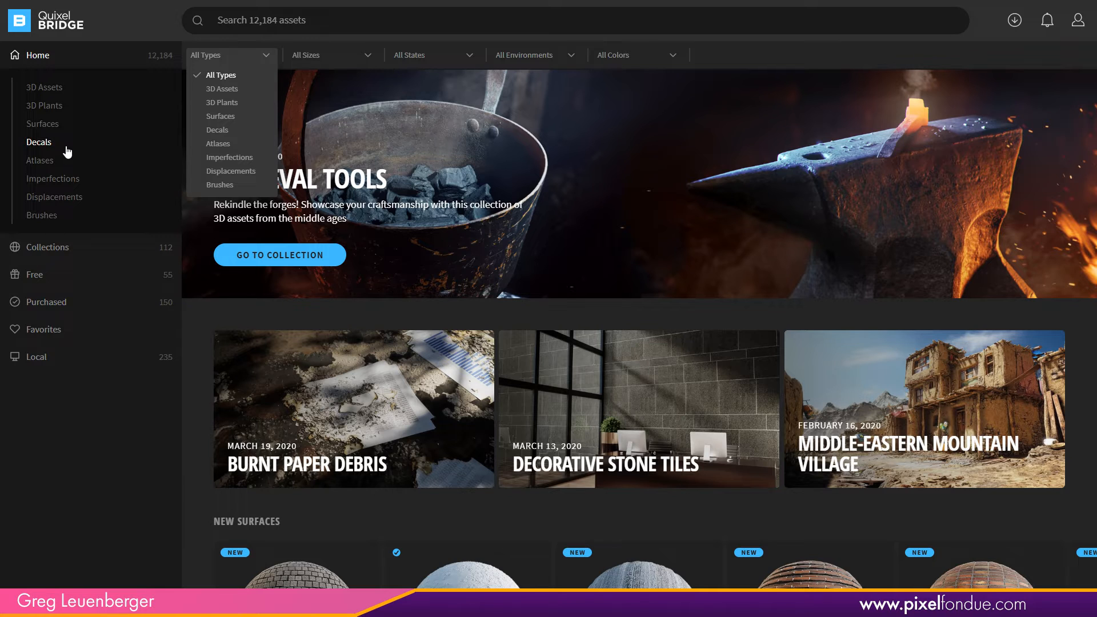
left_click(331, 55)
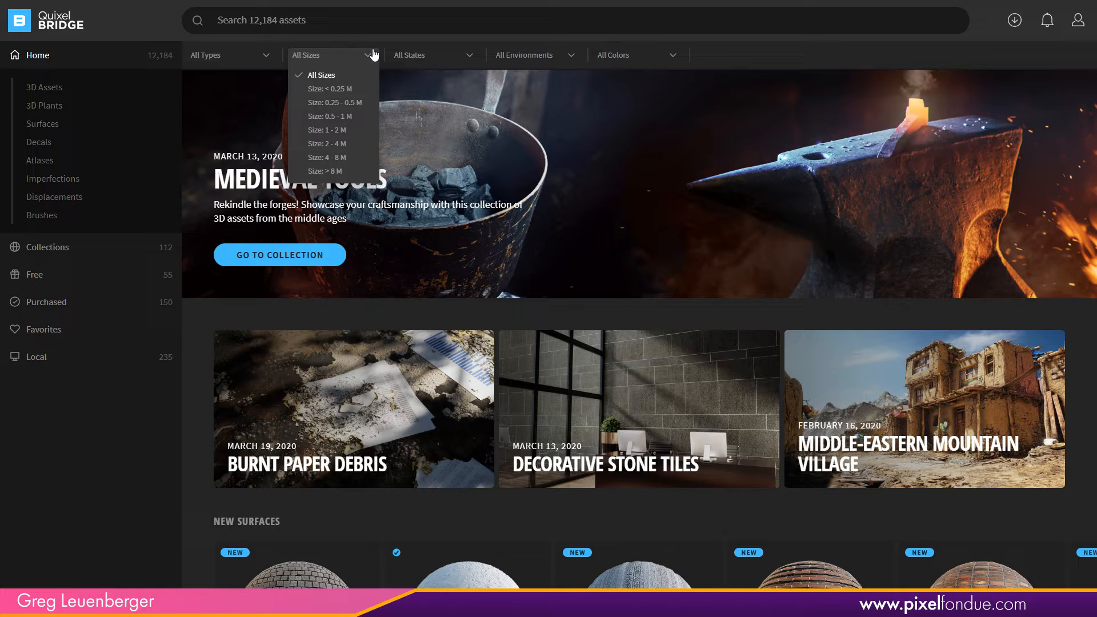
mouse_move(624, 203)
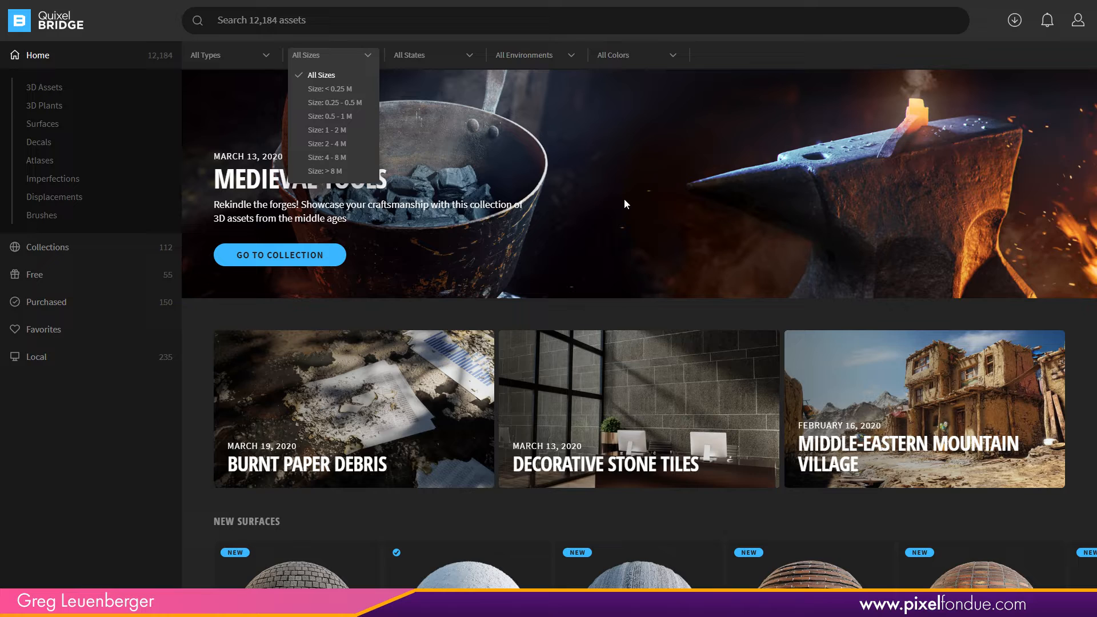
mouse_move(610, 205)
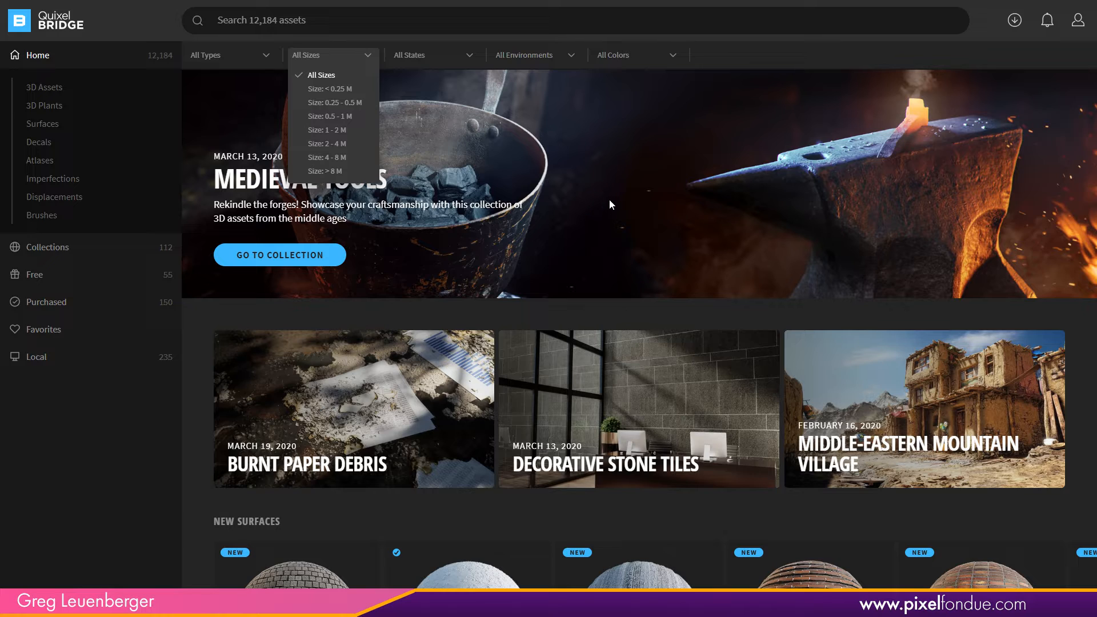
mouse_move(606, 205)
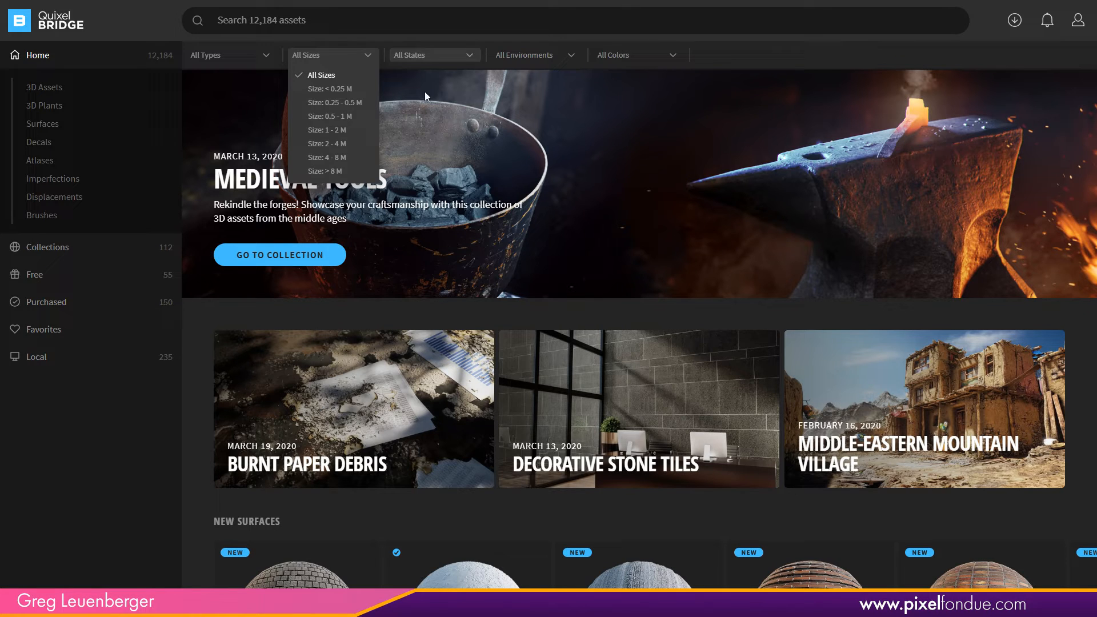
mouse_move(333, 171)
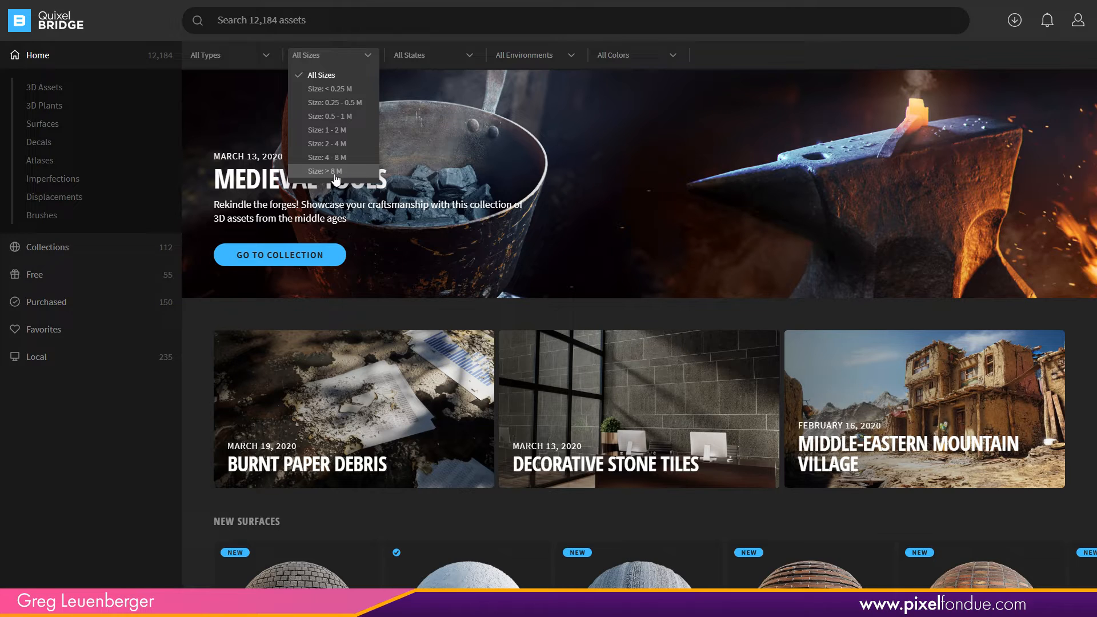
- Filter results to assets under 0.25 M, browse them, then remove the size filter
left_click(326, 171)
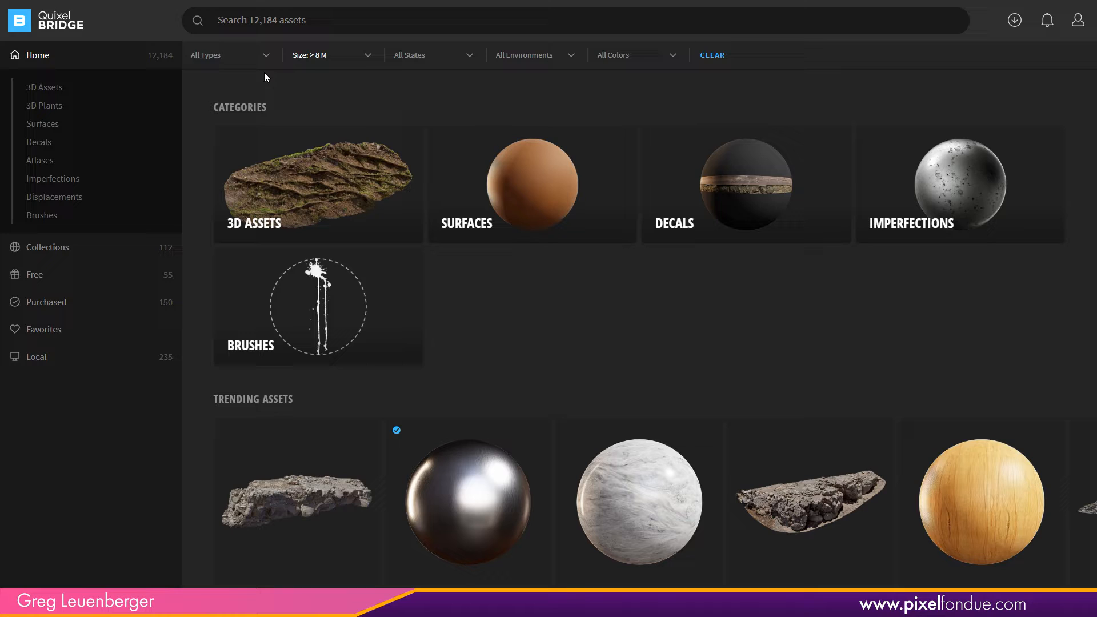
left_click(332, 55)
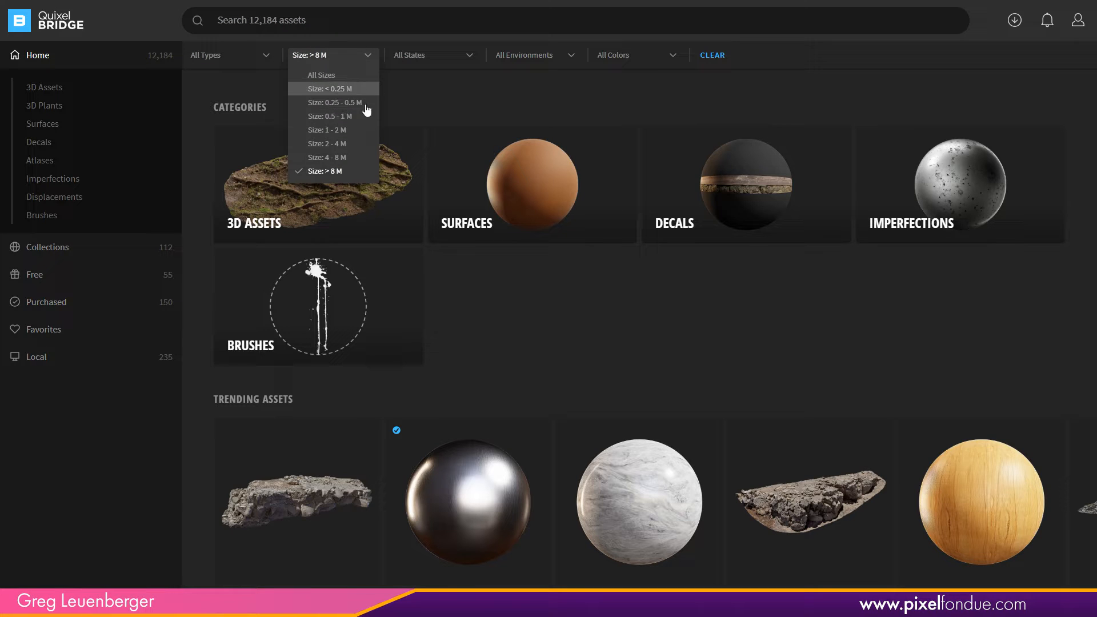
mouse_move(338, 88)
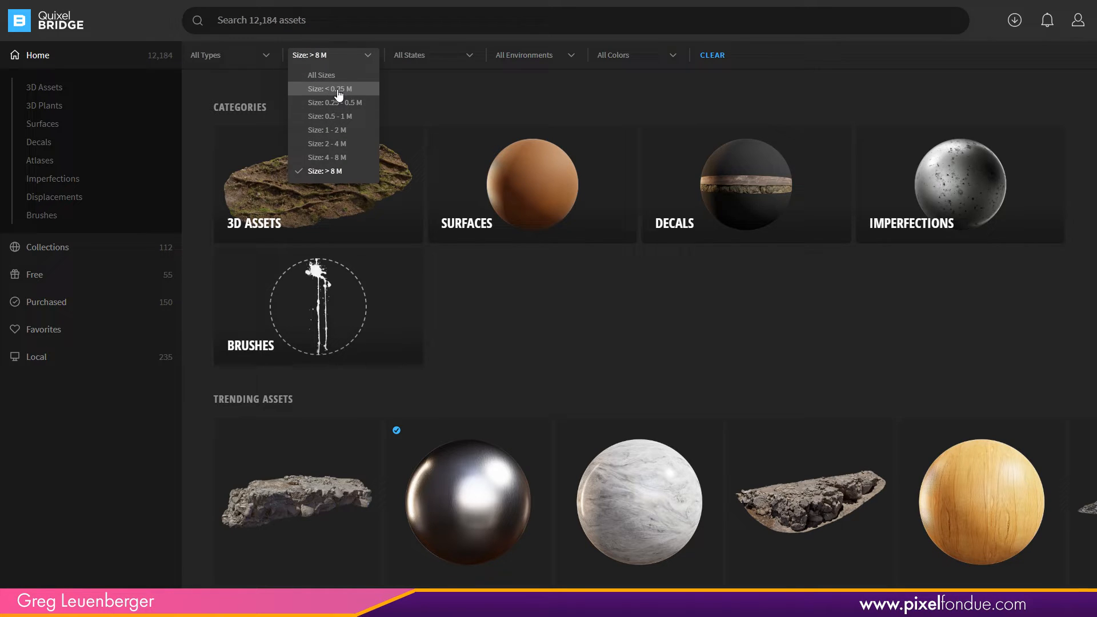
left_click(337, 88)
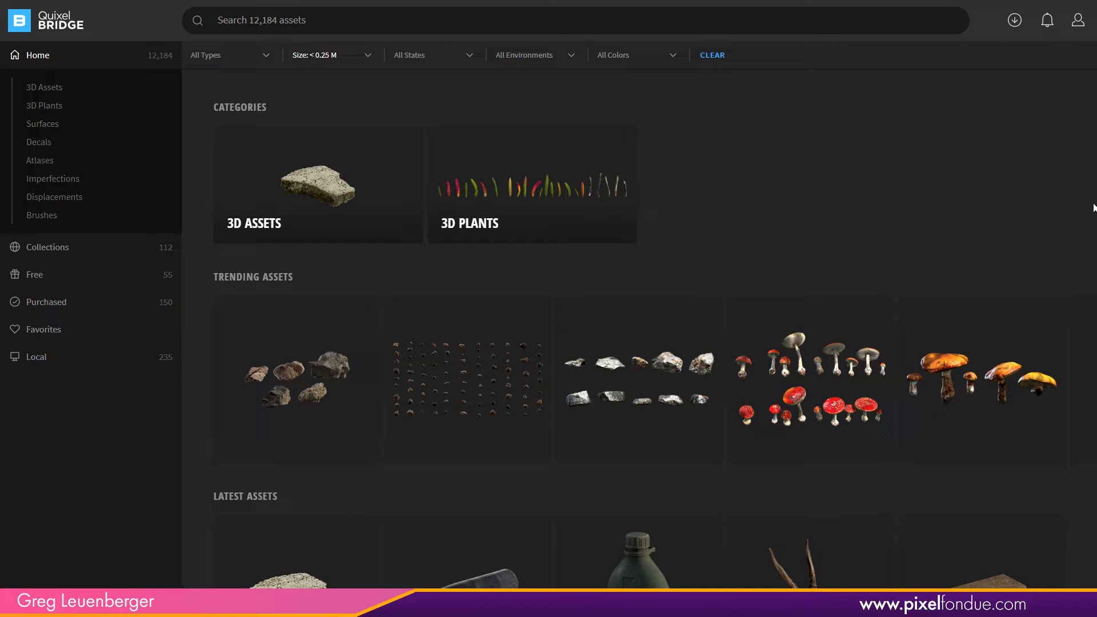
scroll("down", 3)
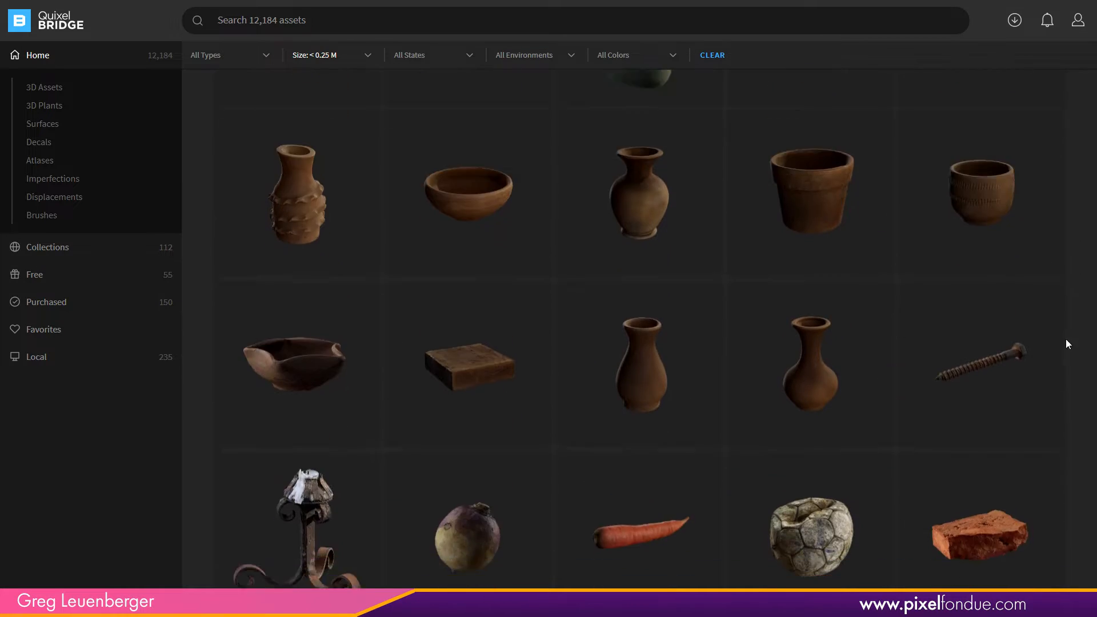
scroll("down", 3)
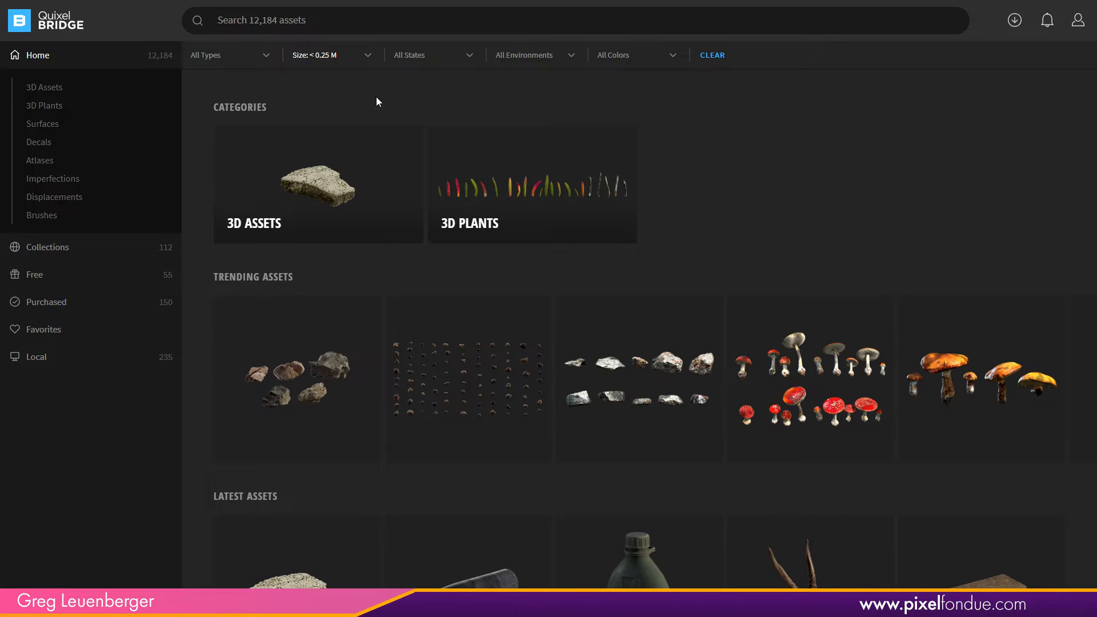
left_click(329, 55)
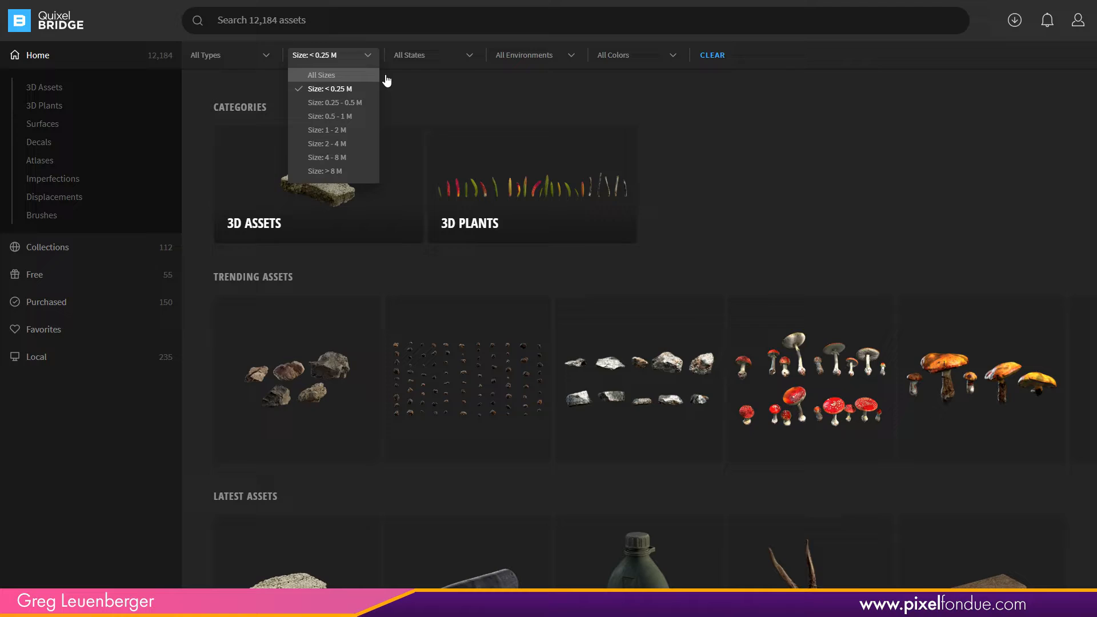
left_click(433, 55)
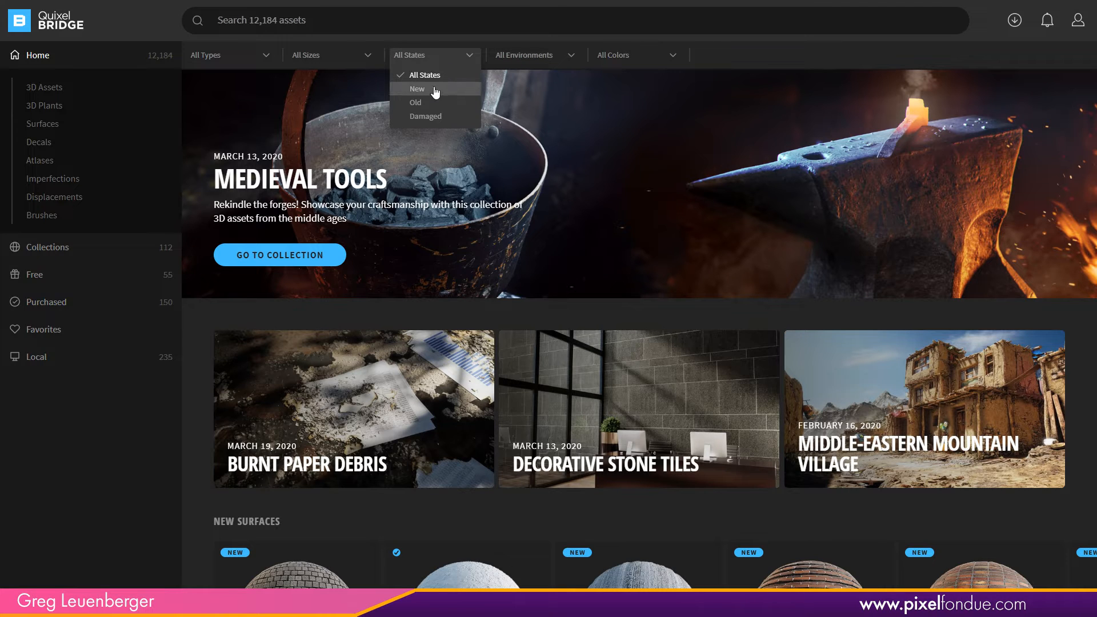
mouse_move(424, 121)
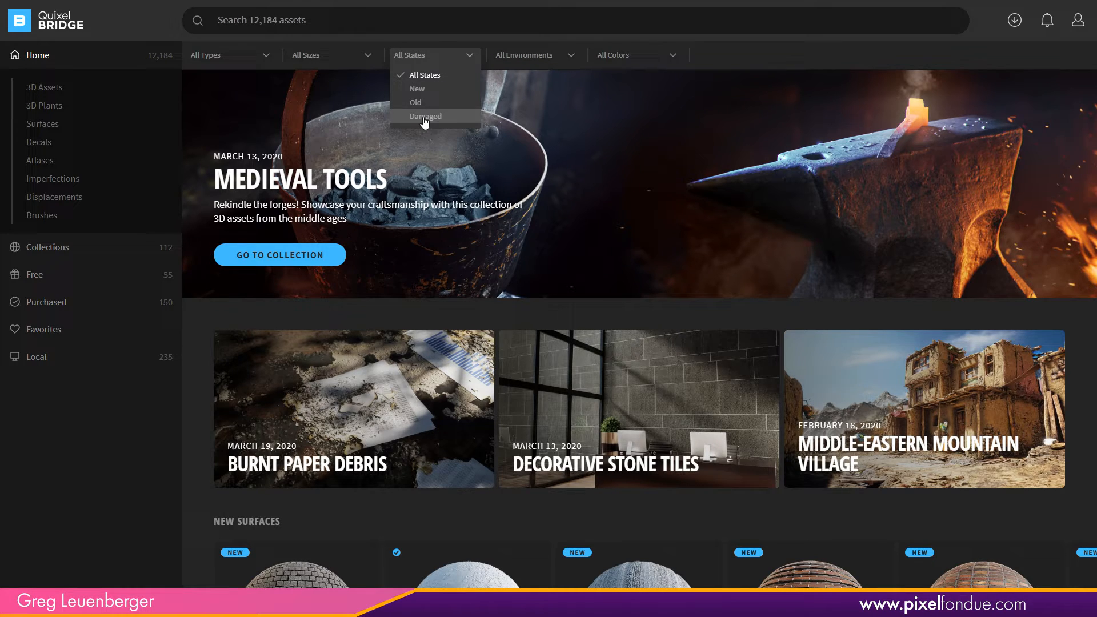
- Add damaged, under 0.25 M, orange and Desert filters, then clear the damaged state
left_click(426, 116)
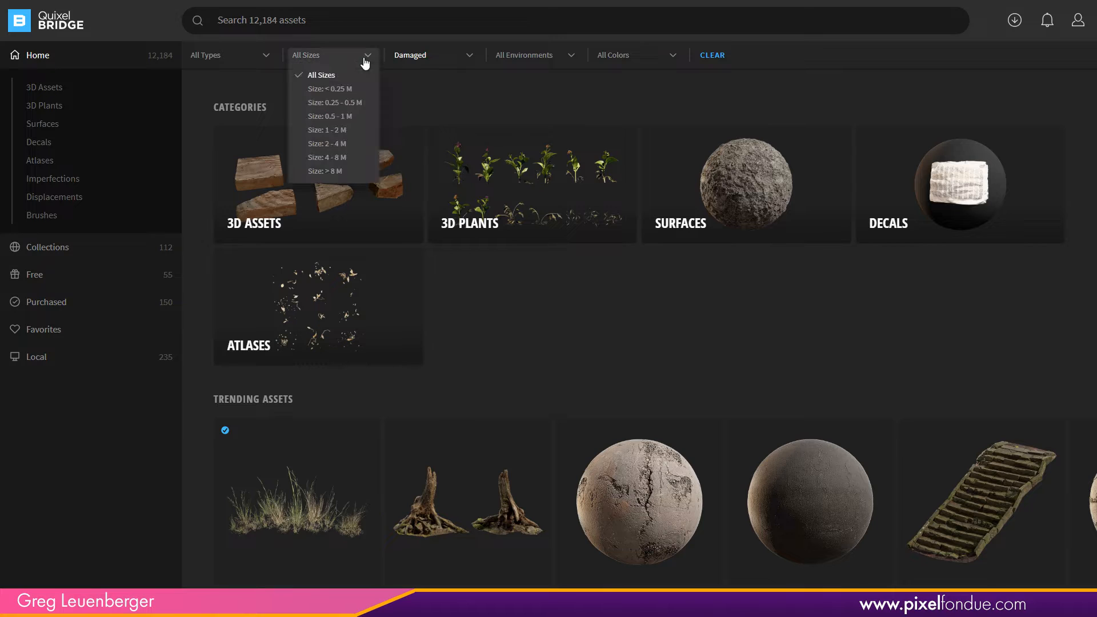
left_click(331, 88)
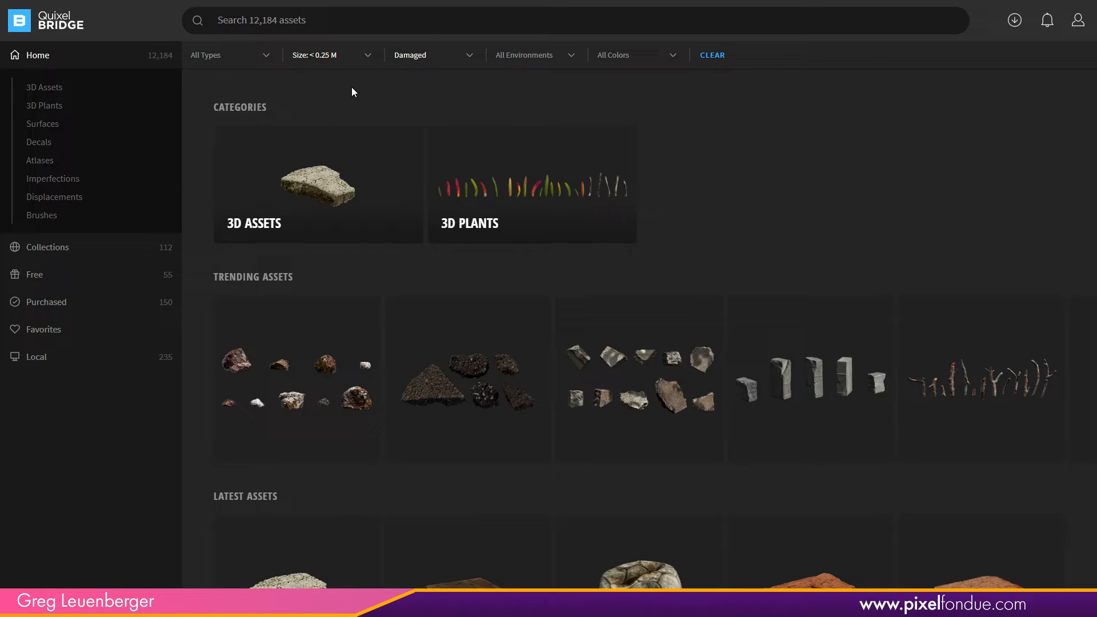
mouse_move(311, 87)
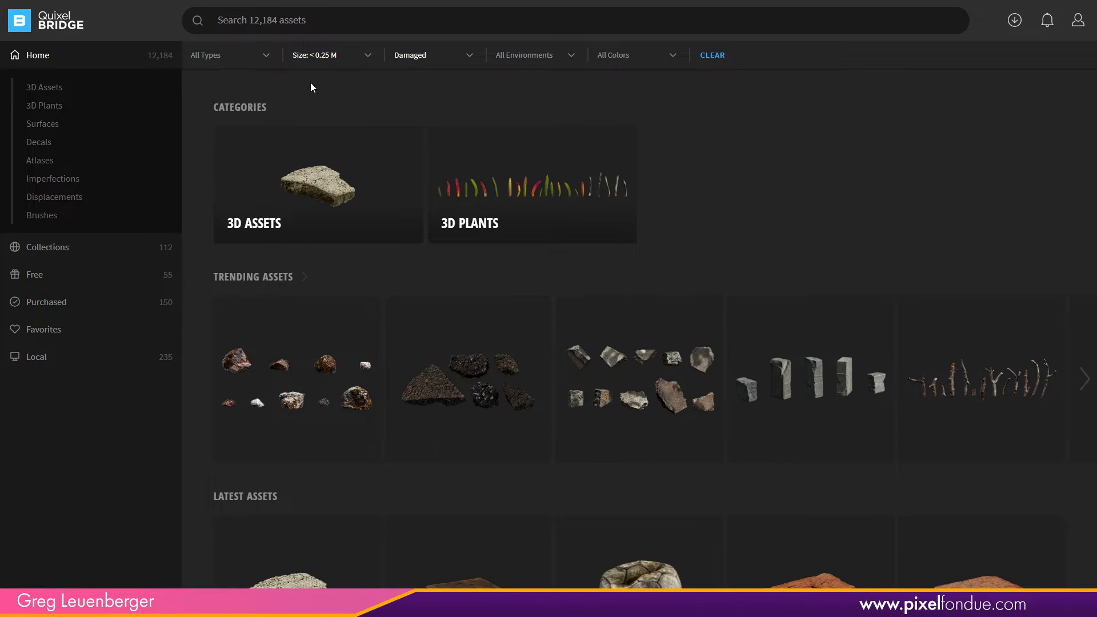
mouse_move(681, 71)
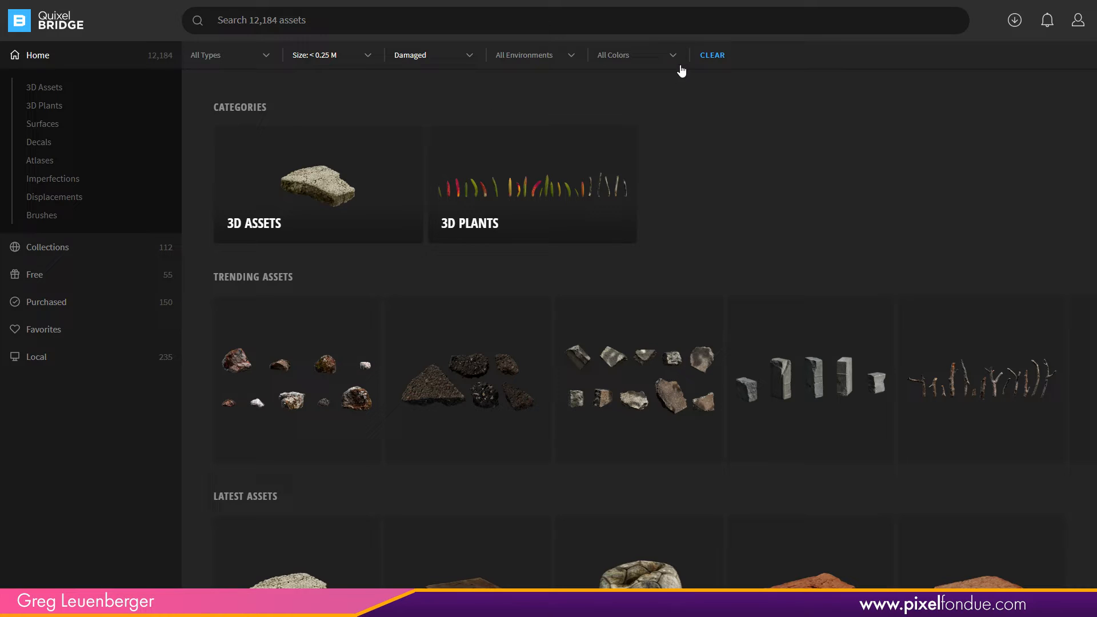
left_click(633, 55)
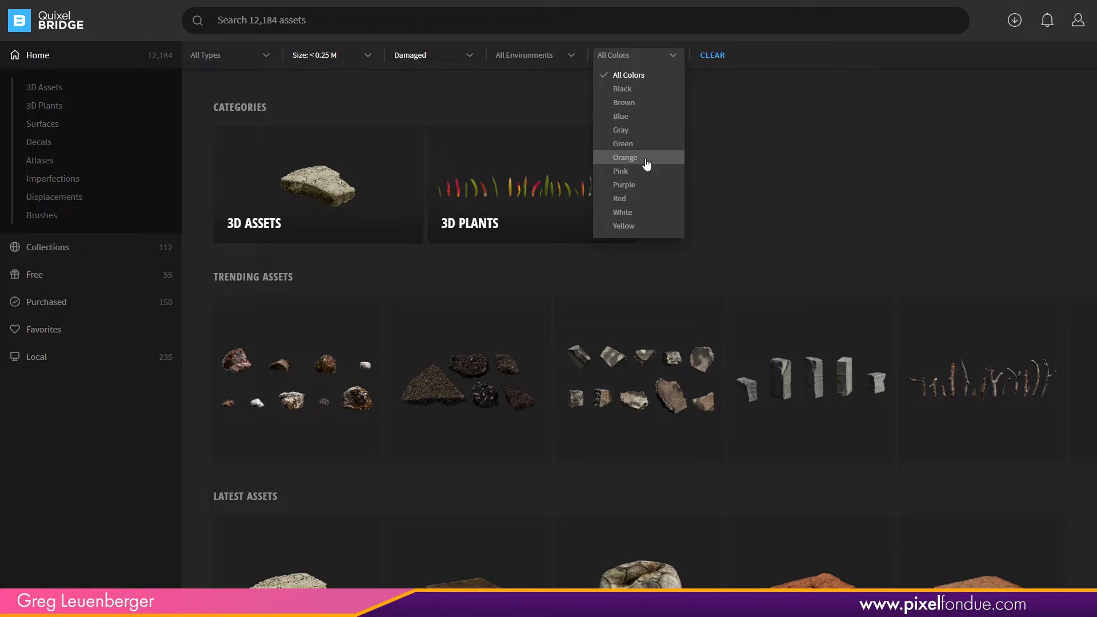
left_click(624, 157)
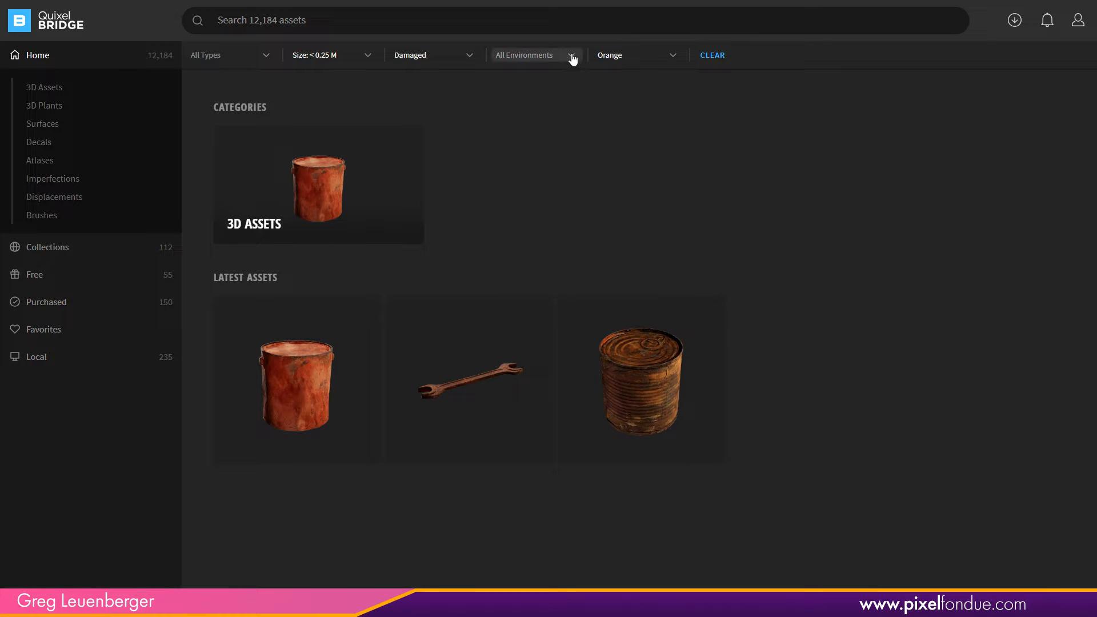
left_click(535, 55)
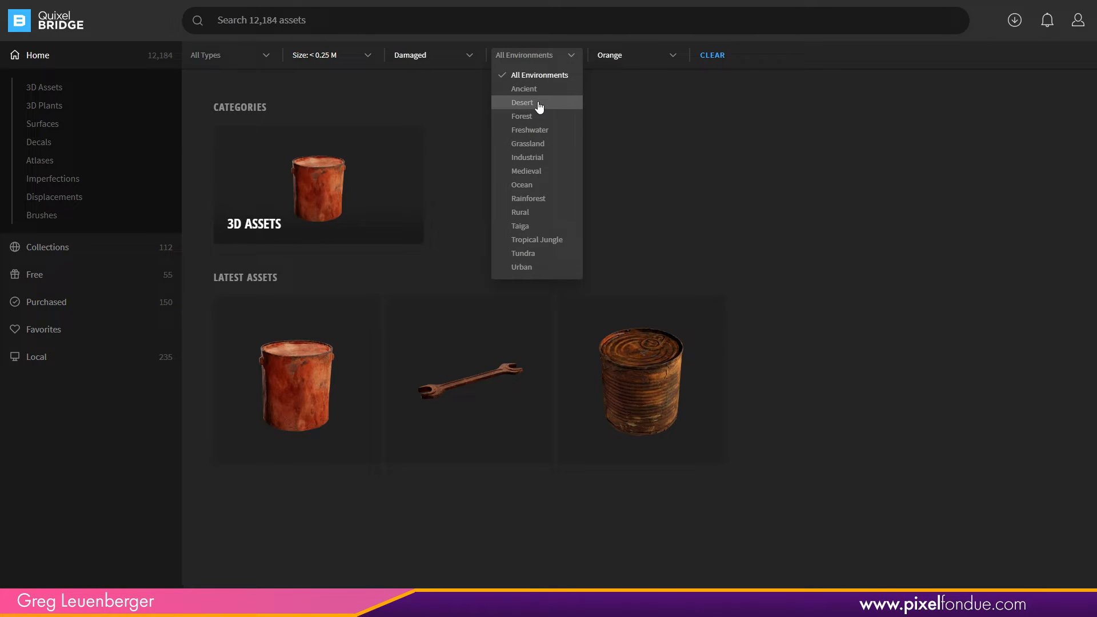
left_click(522, 103)
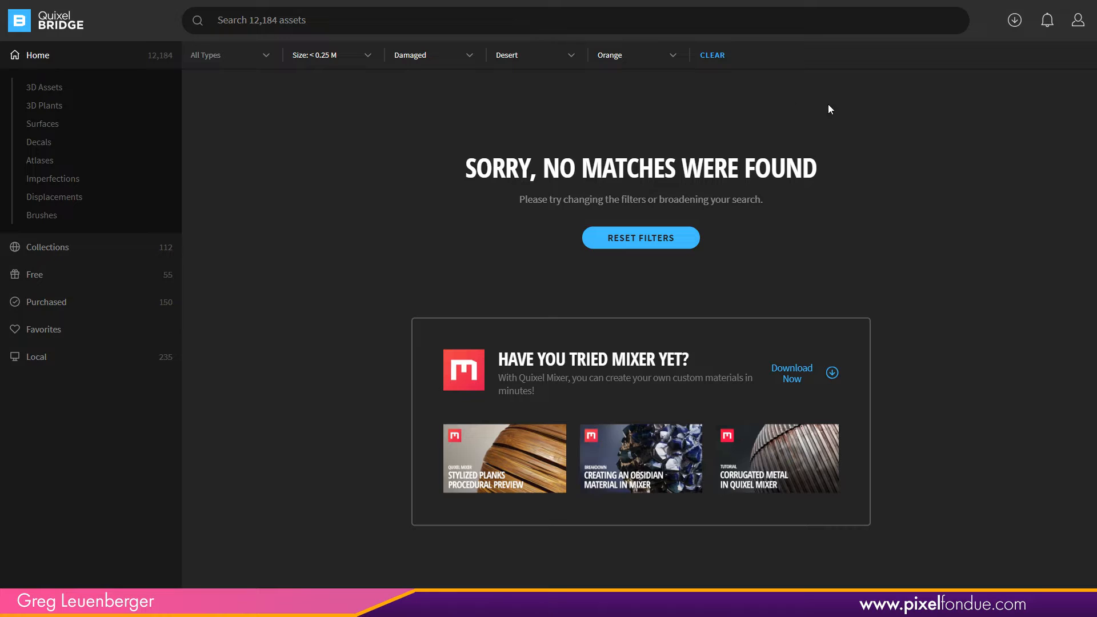
mouse_move(333, 55)
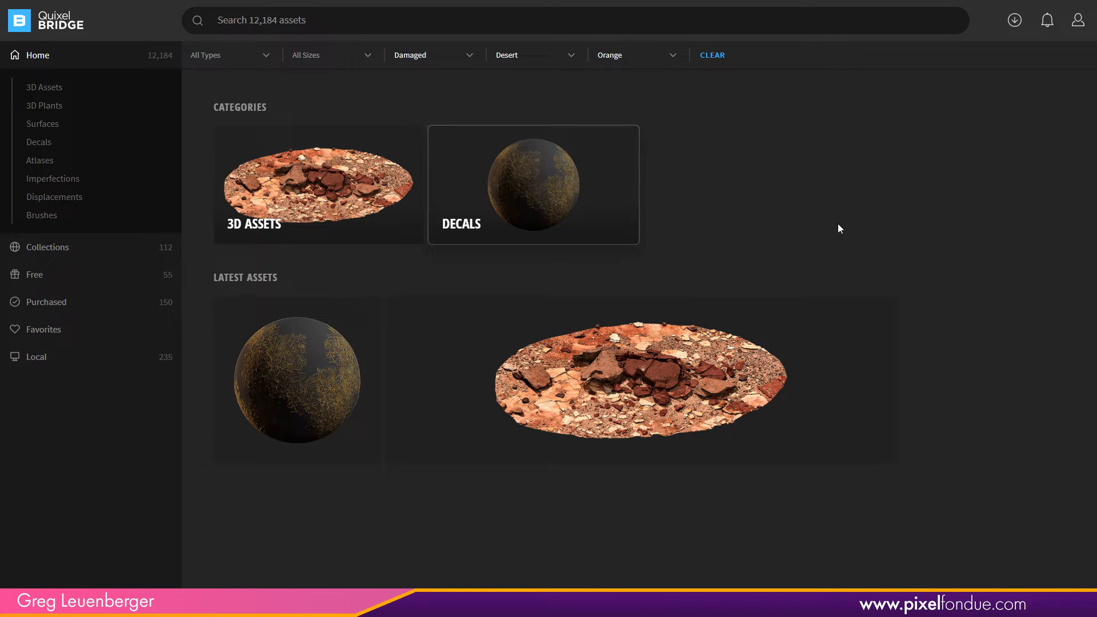
left_click(430, 55)
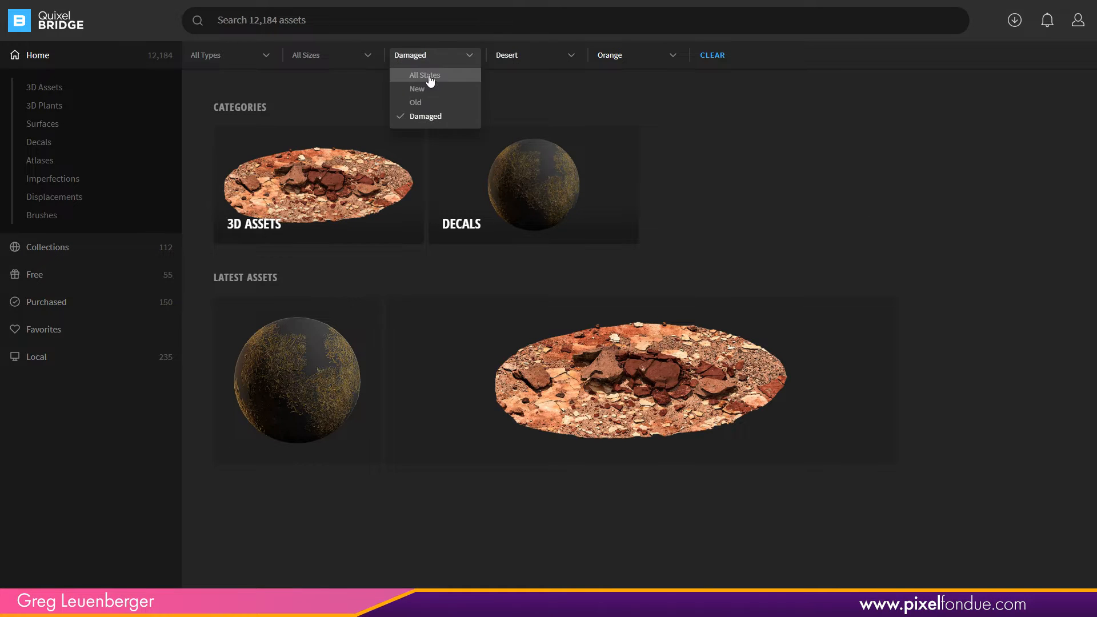
left_click(423, 74)
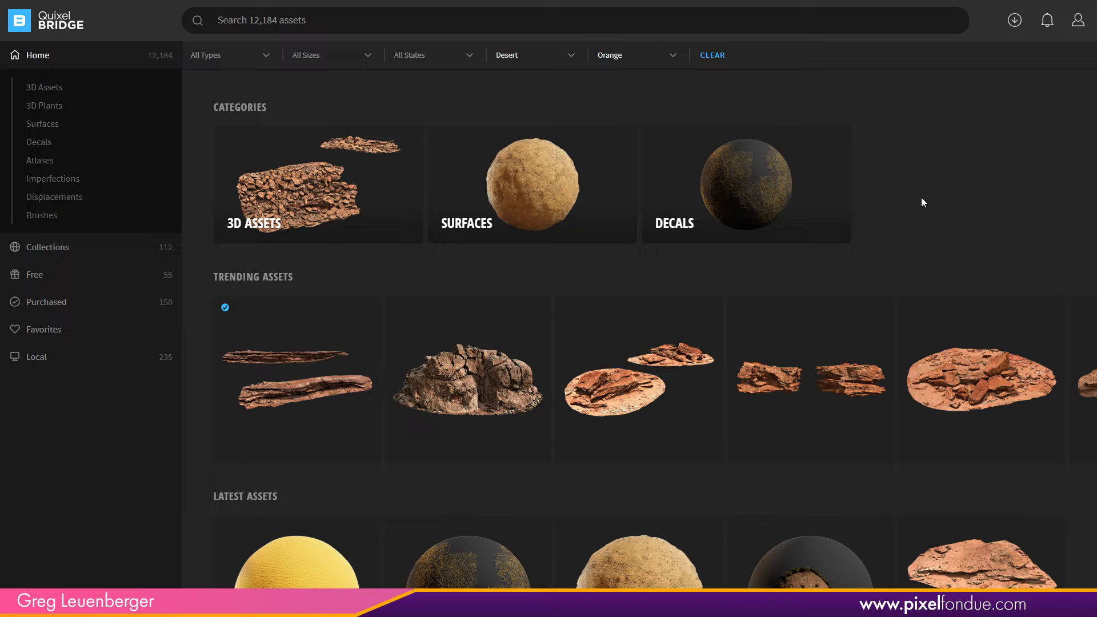
mouse_move(917, 175)
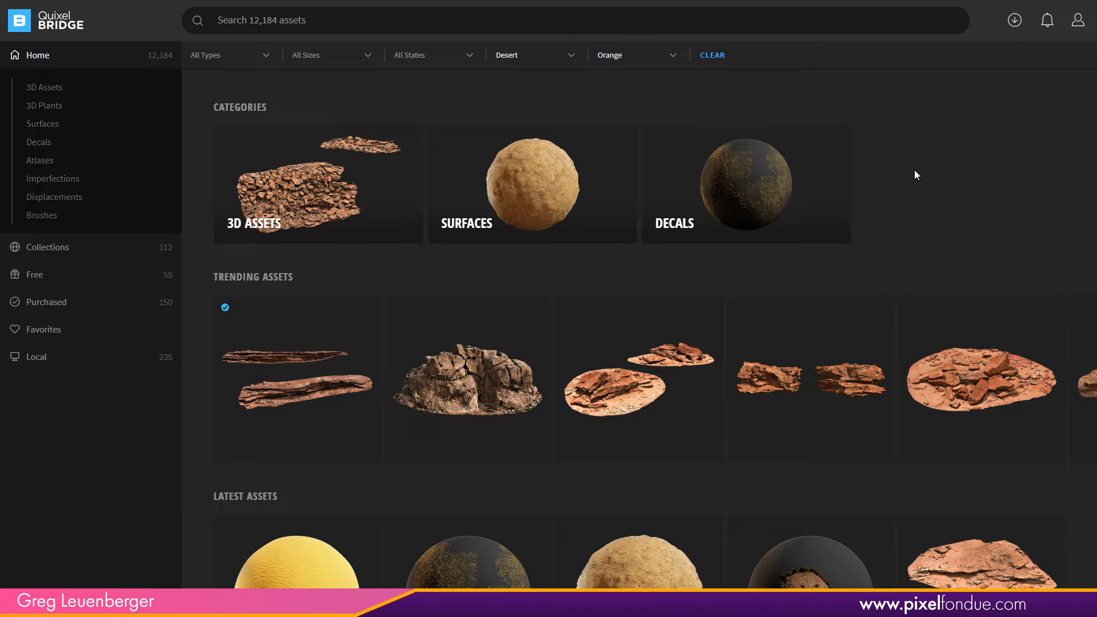
mouse_move(876, 185)
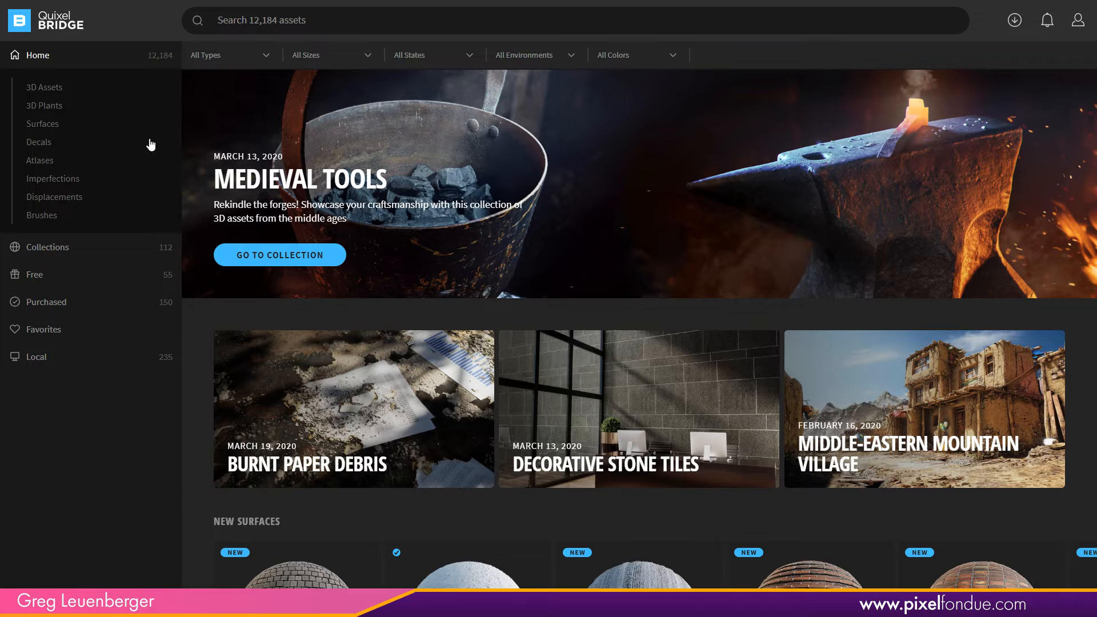
mouse_move(44, 87)
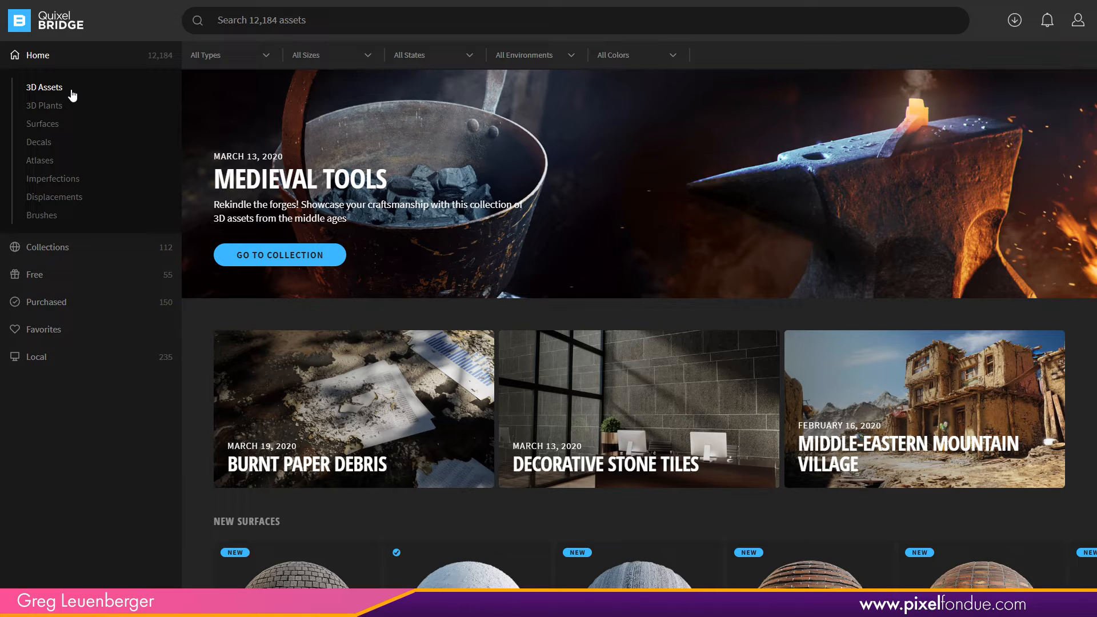
mouse_move(567, 291)
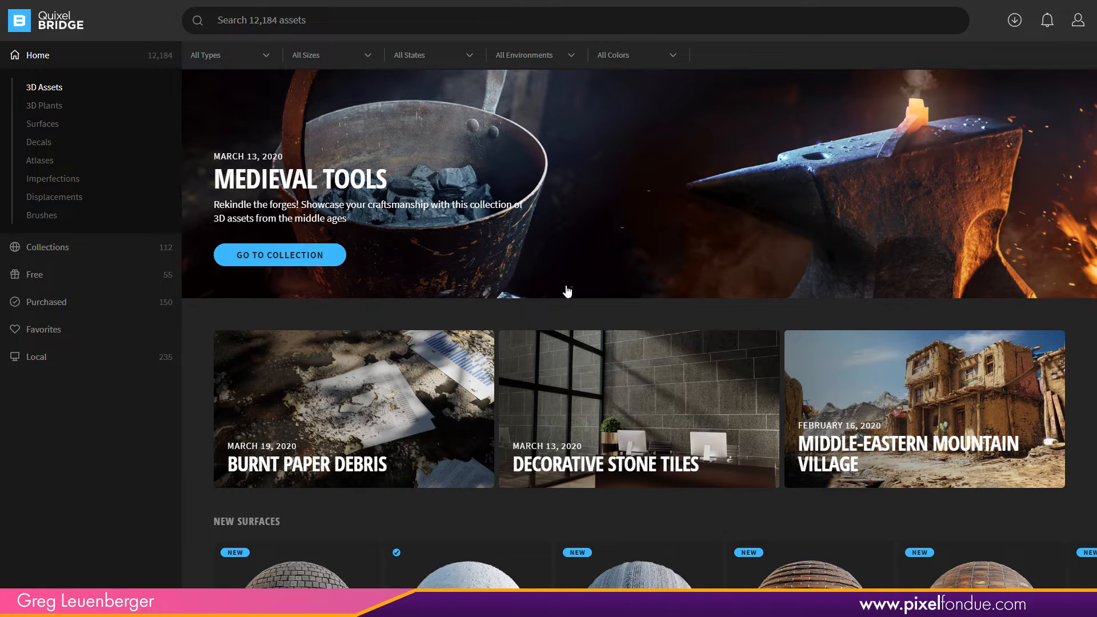
- Open 3D Assets and scroll down to the Edible category's subcategories
left_click(44, 87)
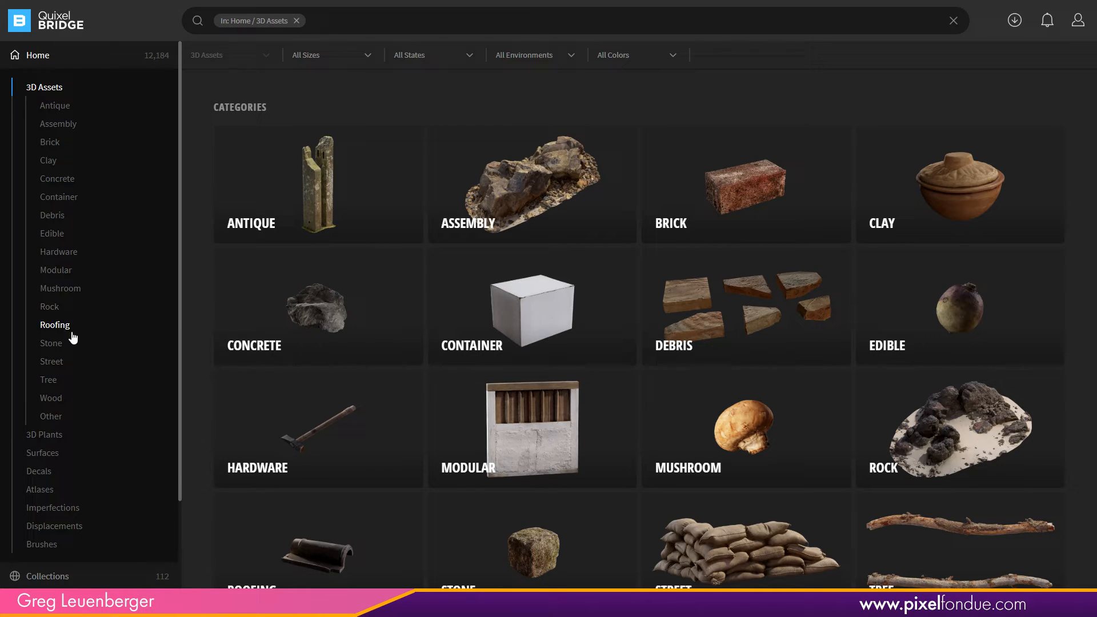
mouse_move(903, 303)
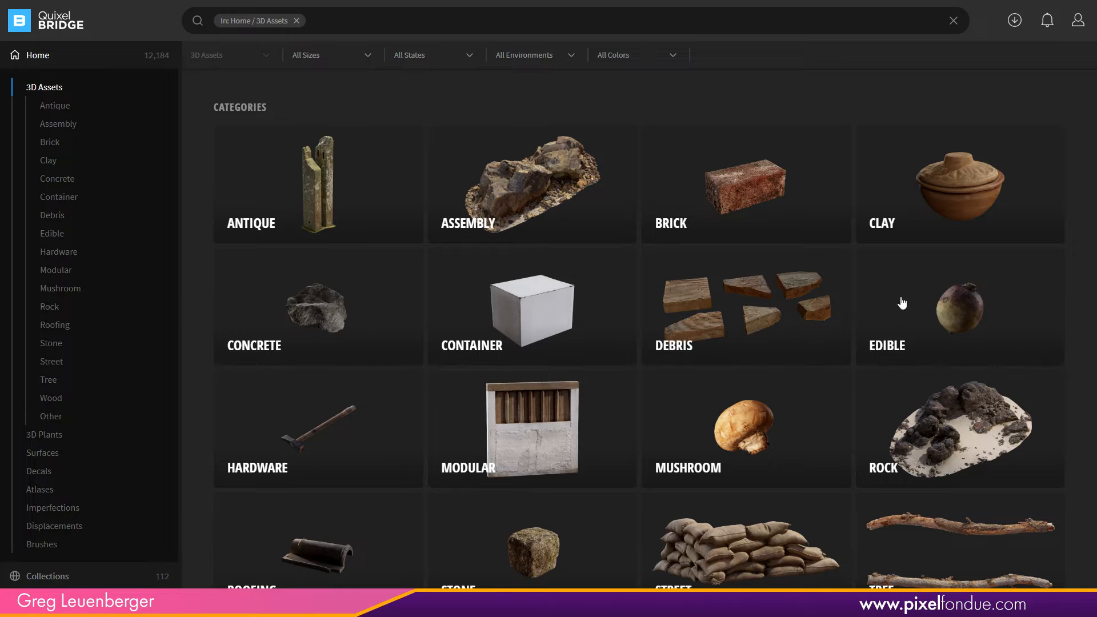
mouse_move(957, 200)
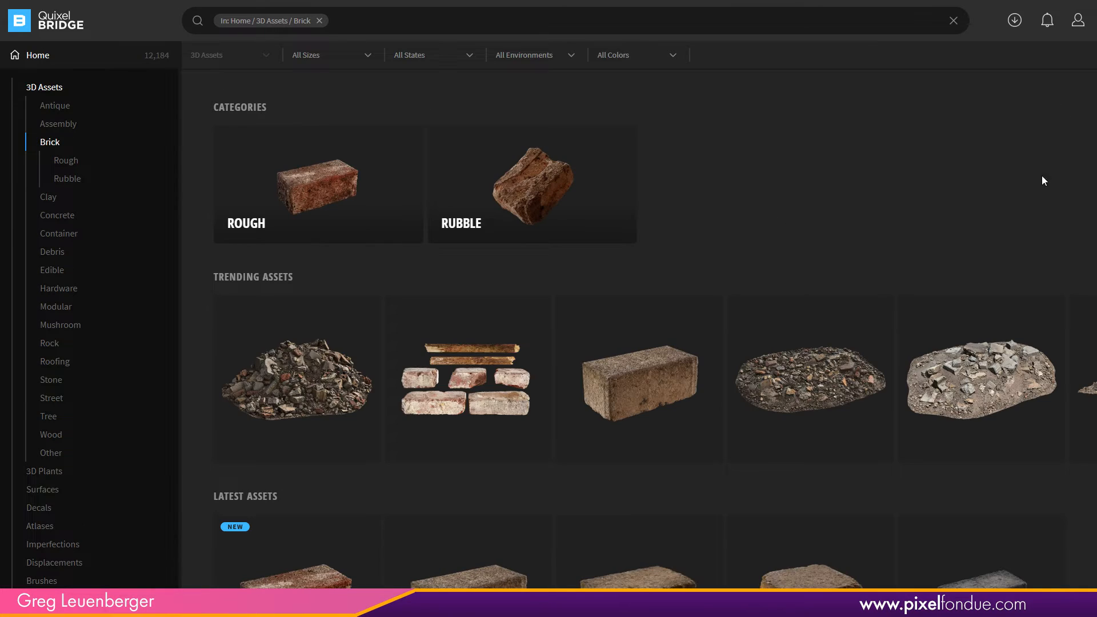
scroll("down", 3)
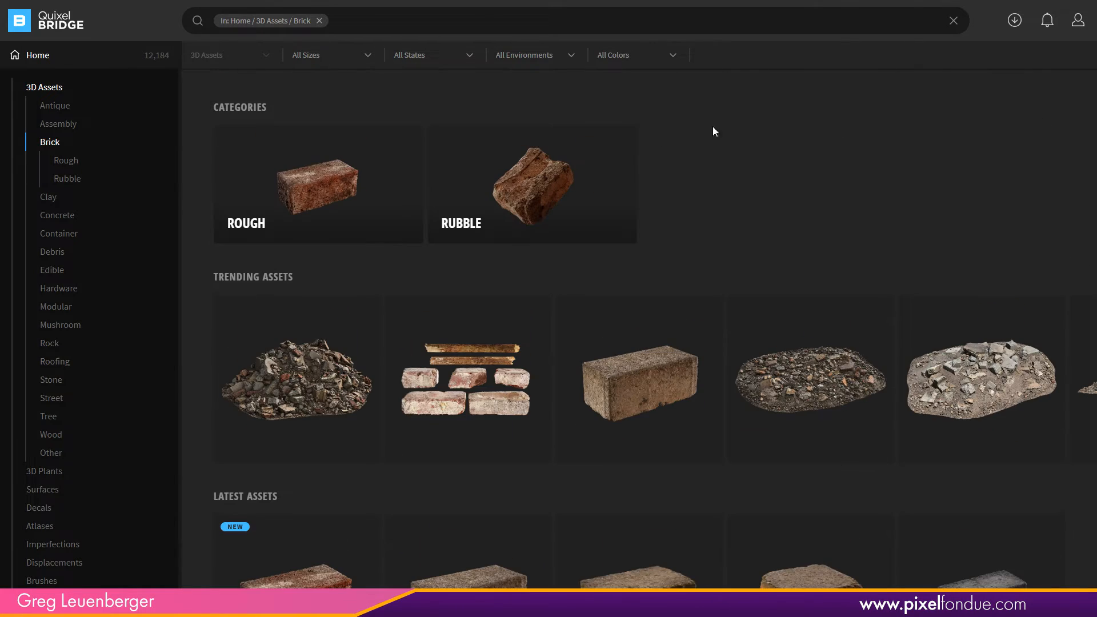
left_click(67, 179)
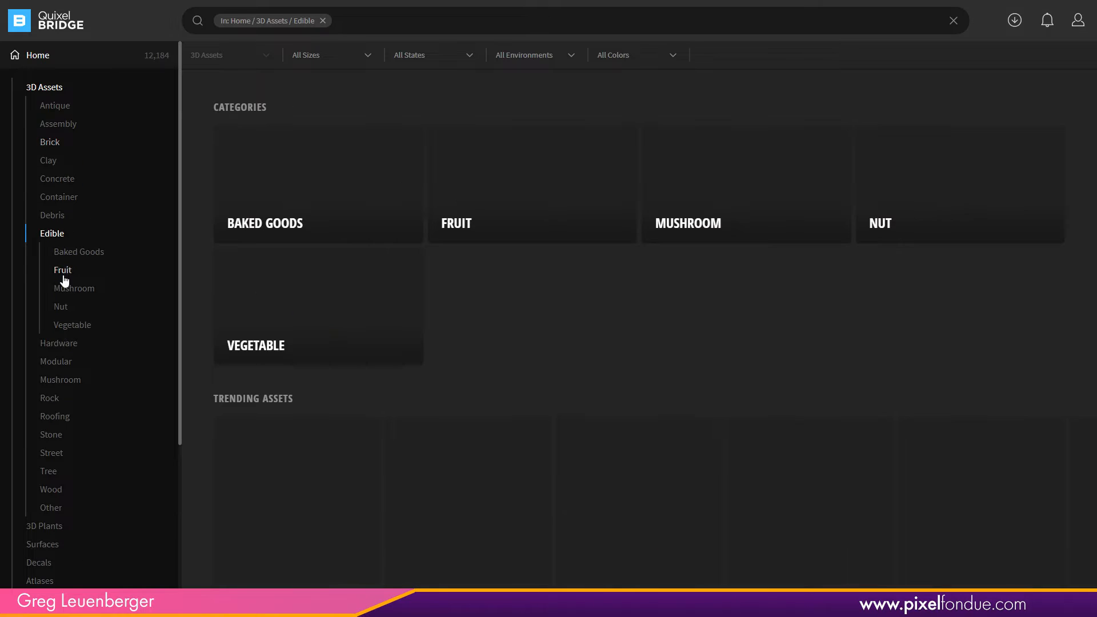
- Open Edible > Fruit and bring up the Red Yellow Apple's details
left_click(62, 271)
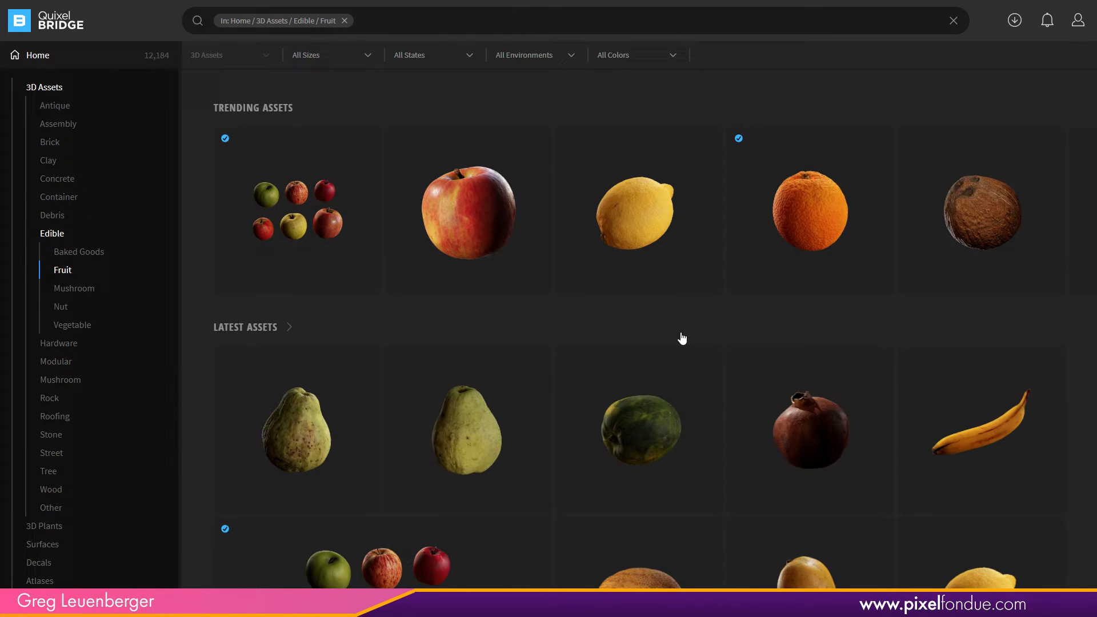
mouse_move(448, 231)
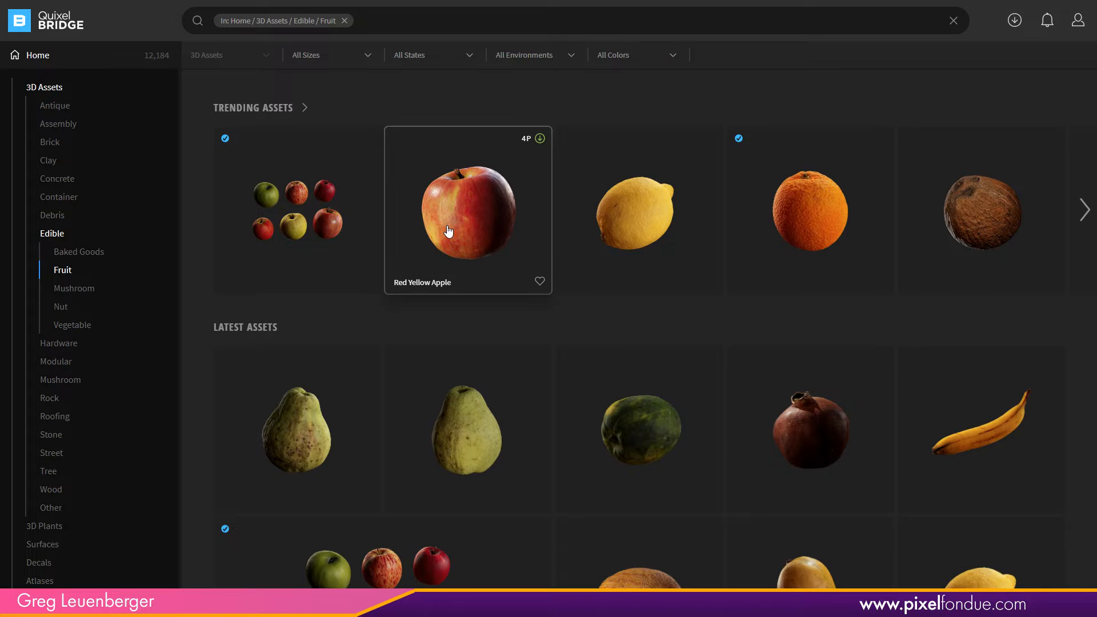
left_click(467, 210)
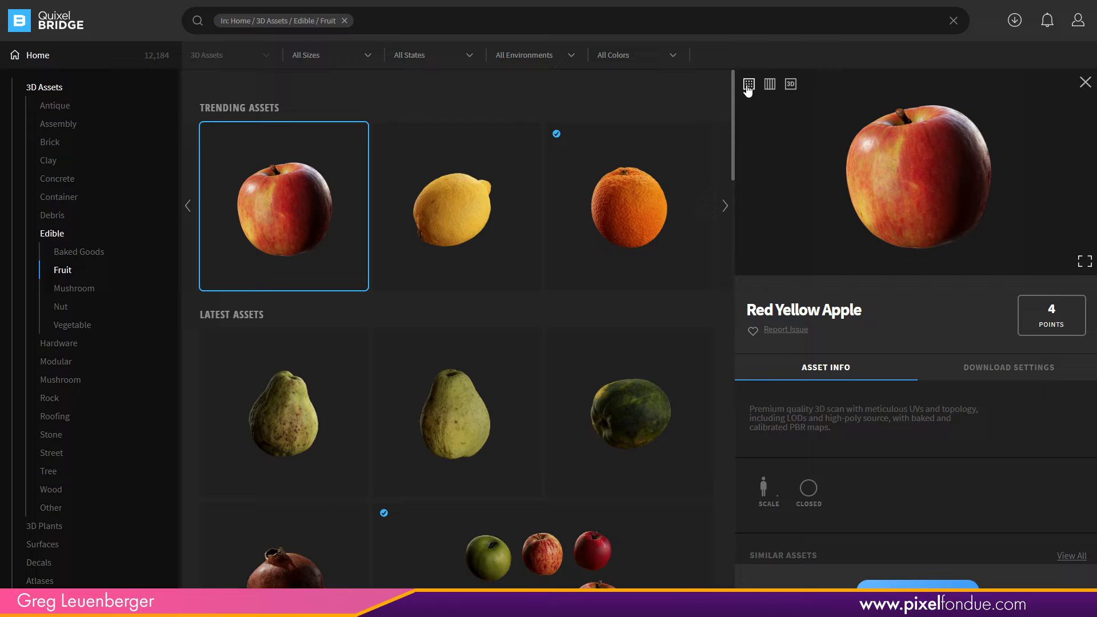
mouse_move(747, 269)
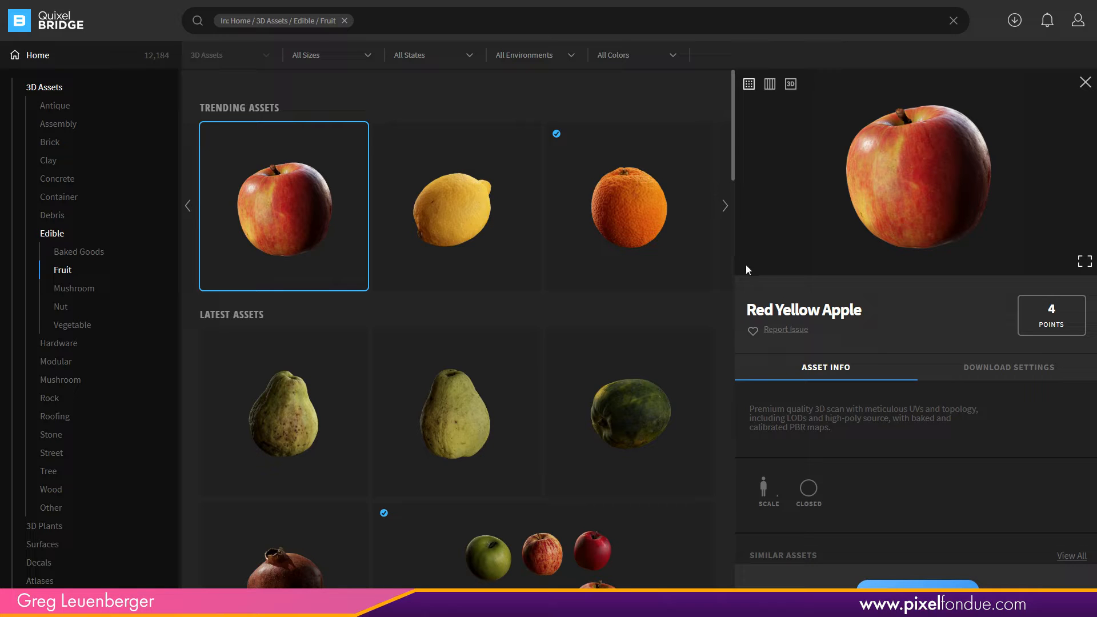
mouse_move(773, 267)
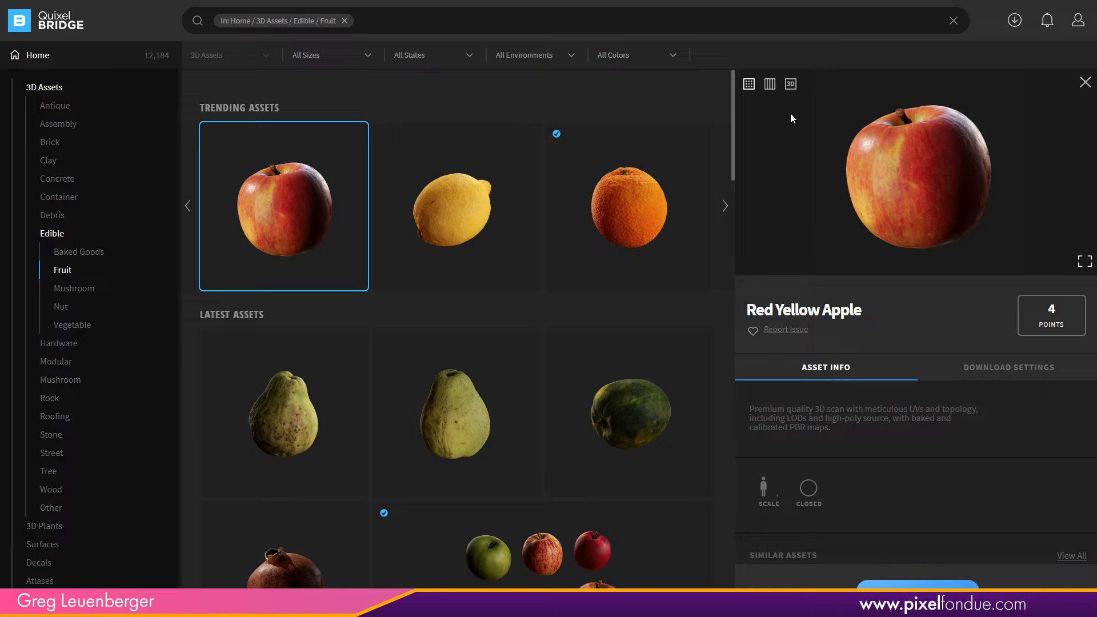
- Switch the Red Yellow Apple preview to its texture maps, then the 3D PBR viewer
left_click(769, 84)
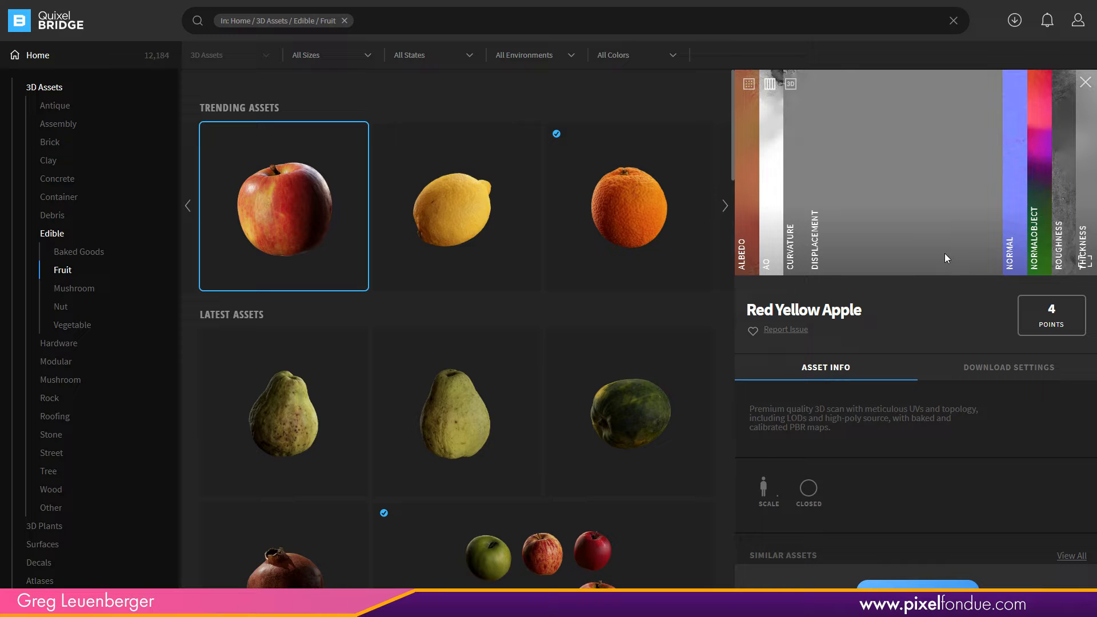
left_click(790, 84)
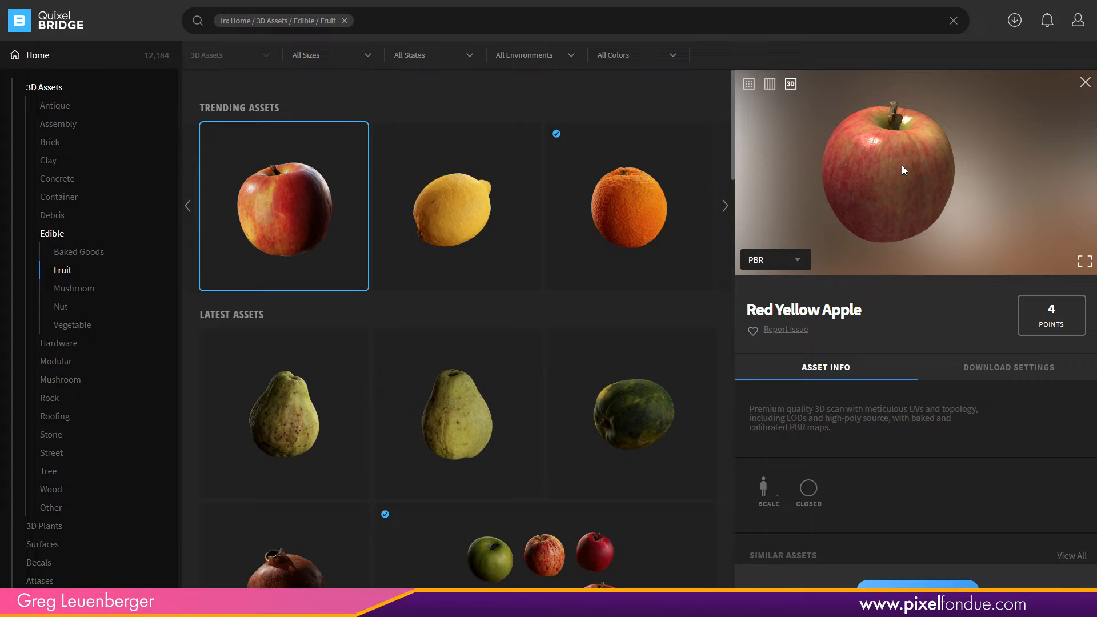
- Open 3D Plants, view the tall cactus's details, then the Aquatic plants category
left_click(44, 87)
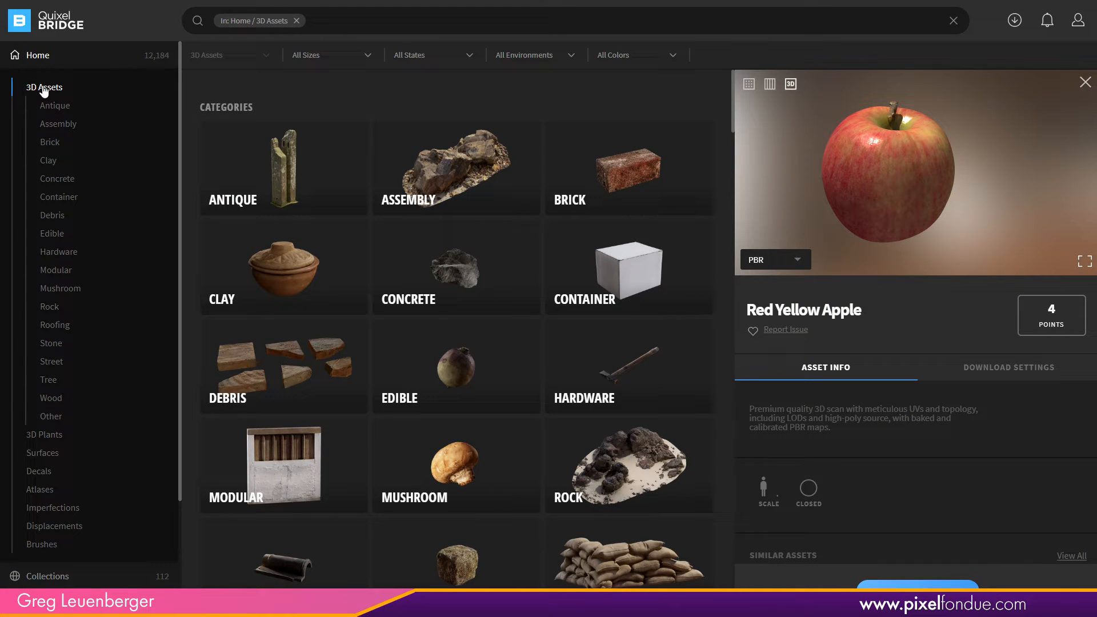
mouse_move(54, 79)
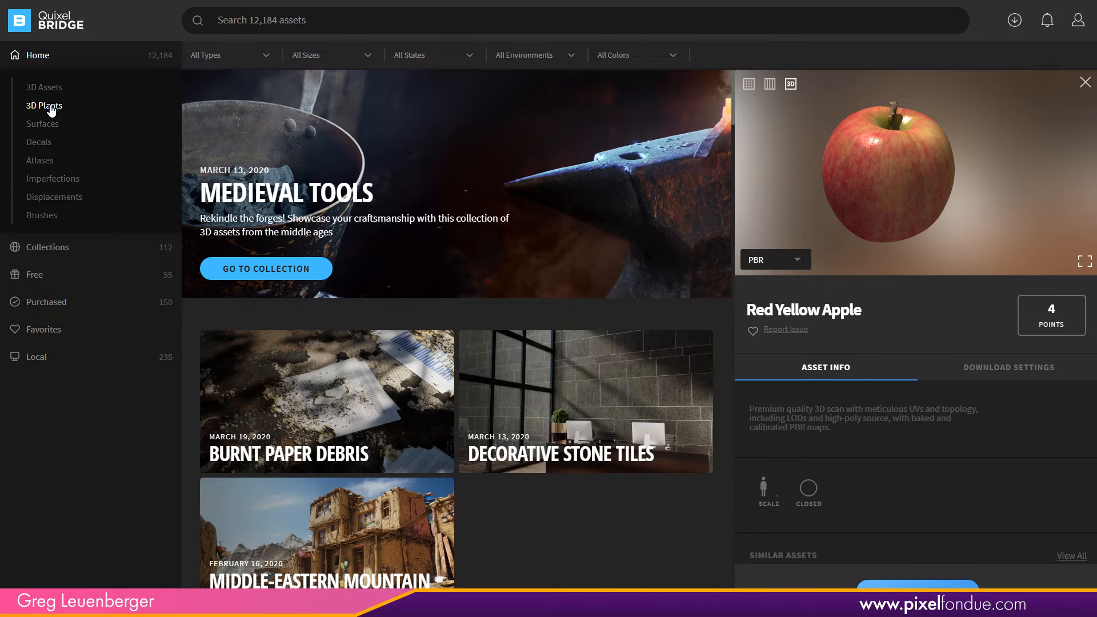
left_click(44, 105)
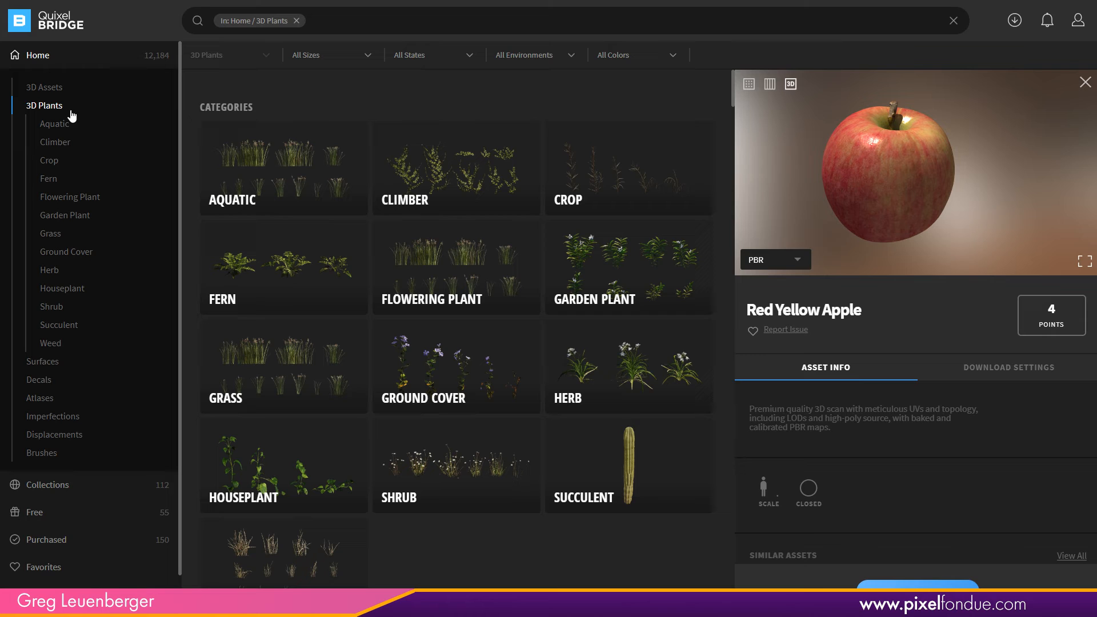
mouse_move(680, 233)
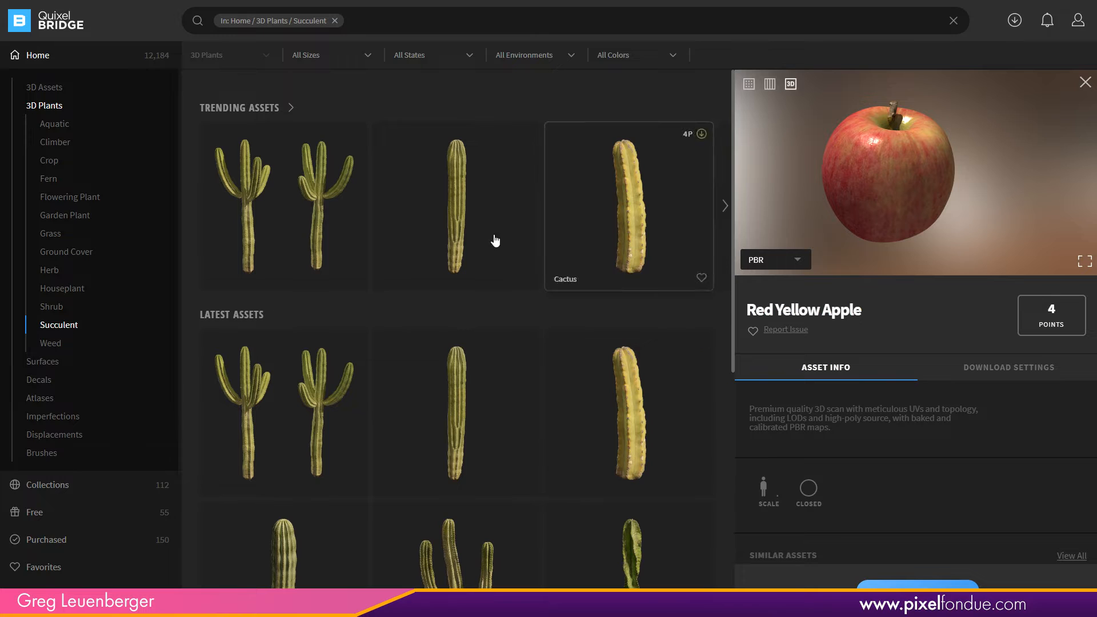
left_click(456, 206)
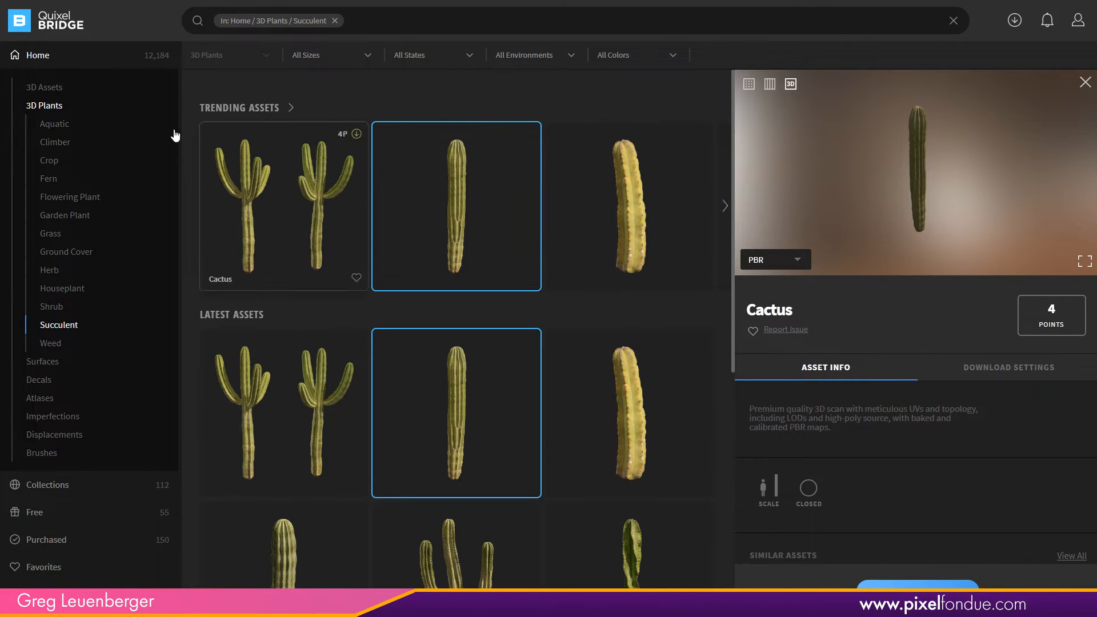
mouse_move(42, 154)
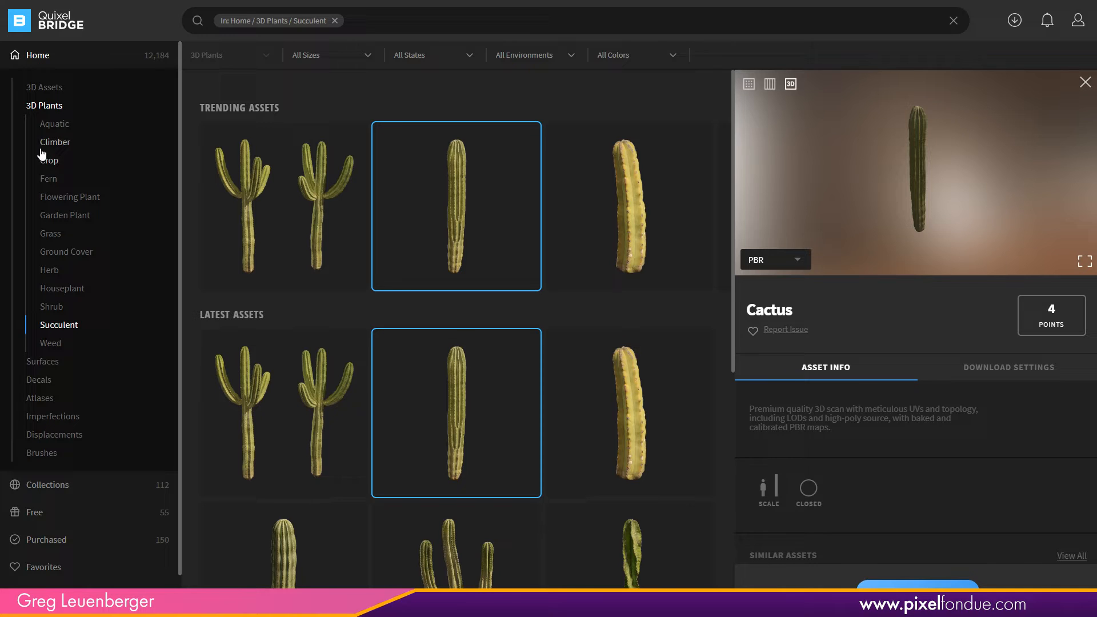
left_click(54, 124)
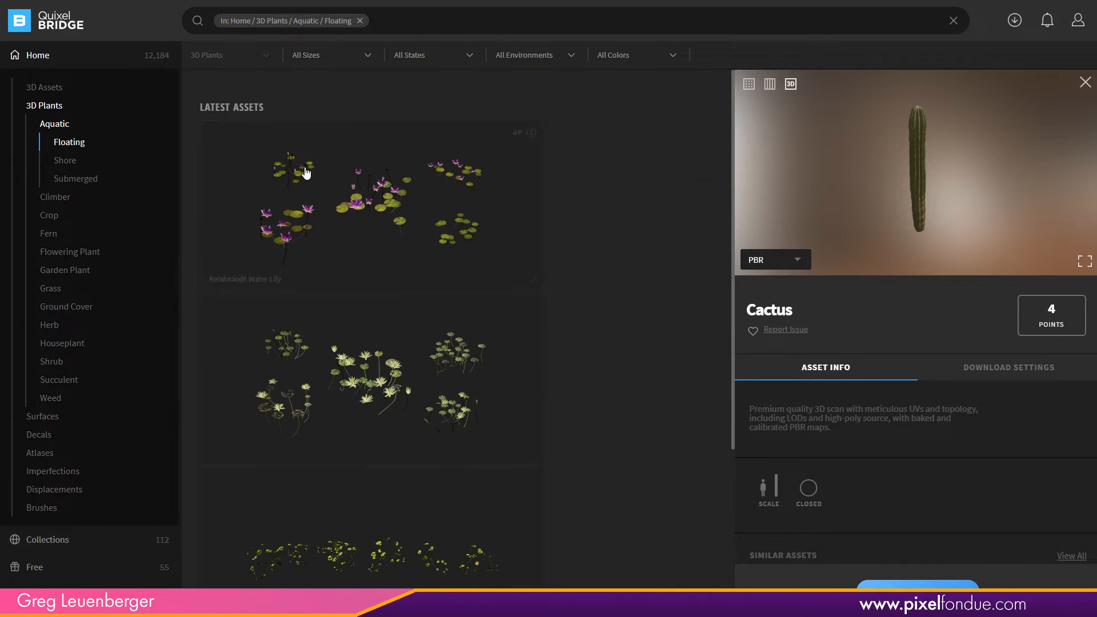
mouse_move(488, 296)
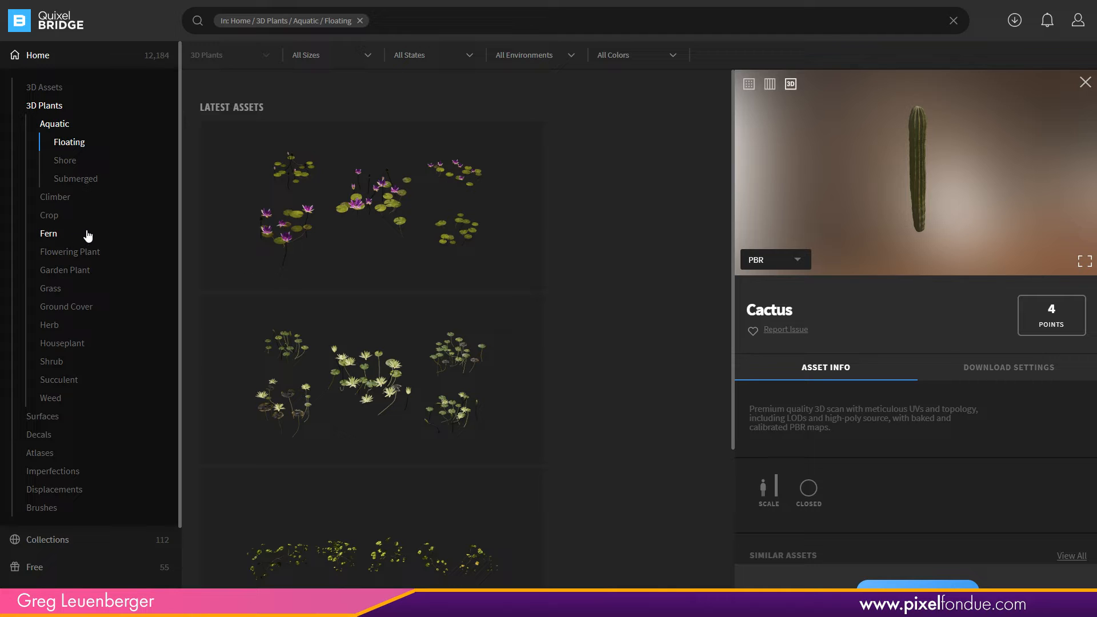
mouse_move(52, 409)
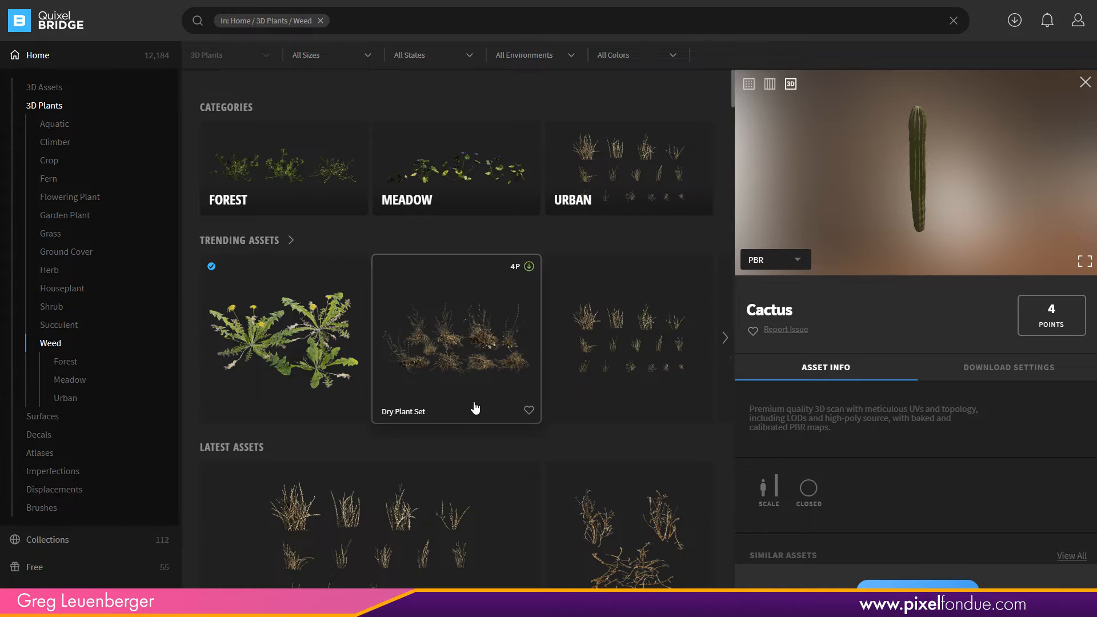
- View the Arid Weed and Desert Plants details, then open Fern > Common Fern
left_click(628, 339)
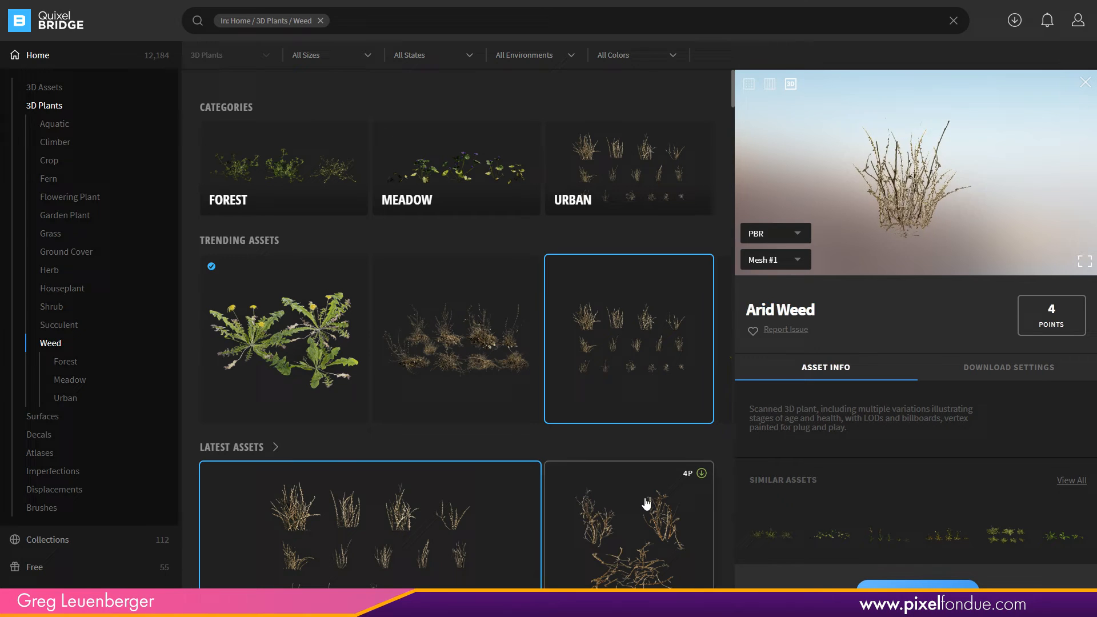
left_click(627, 529)
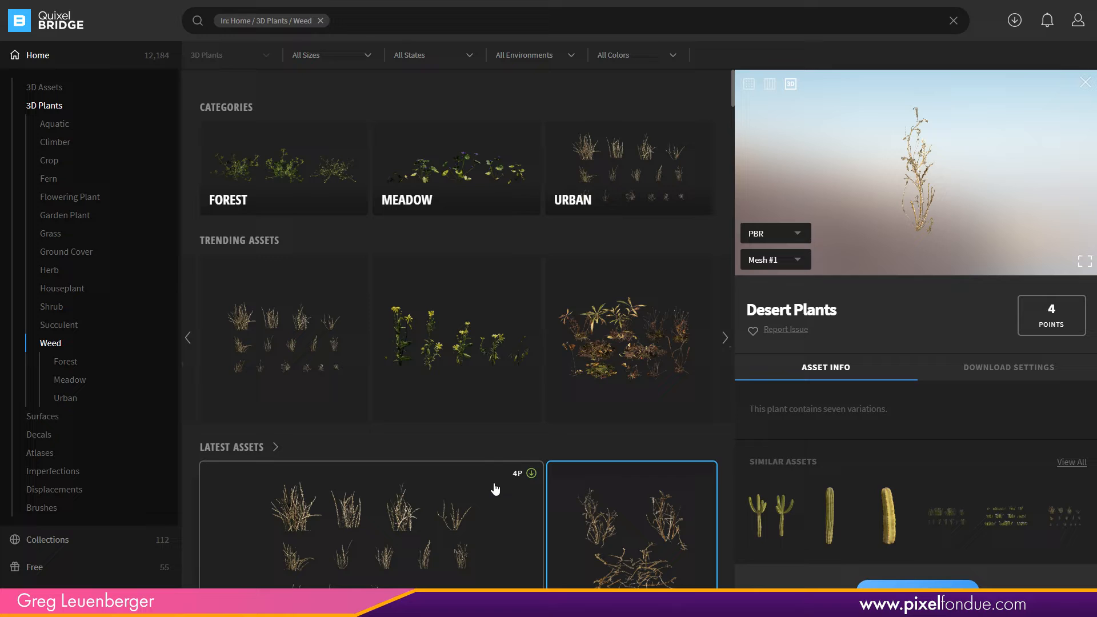
mouse_move(66, 252)
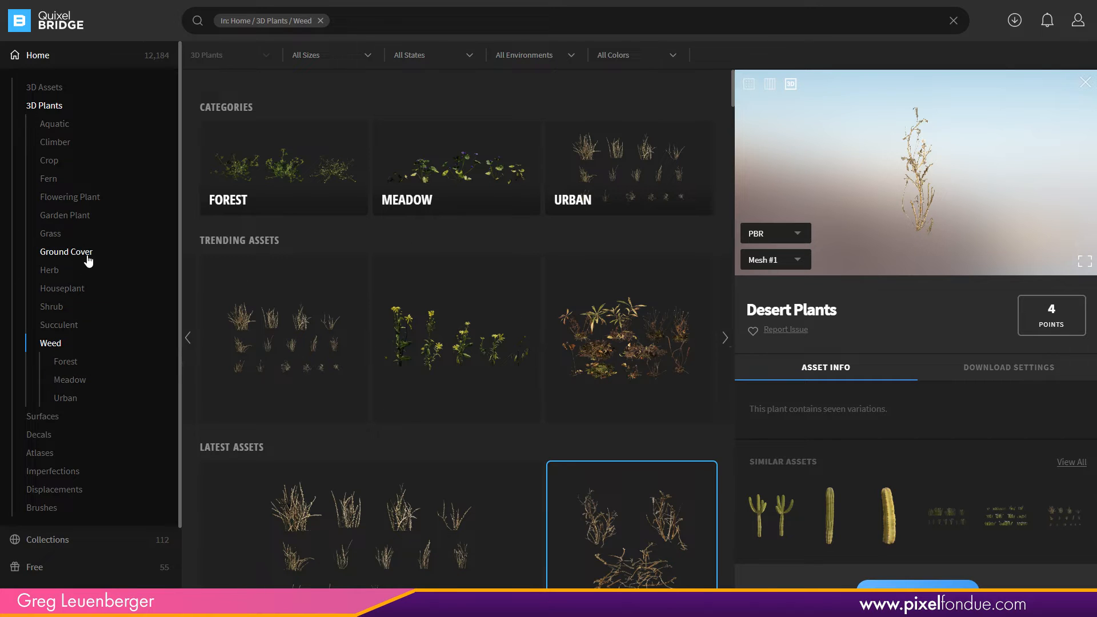
left_click(48, 178)
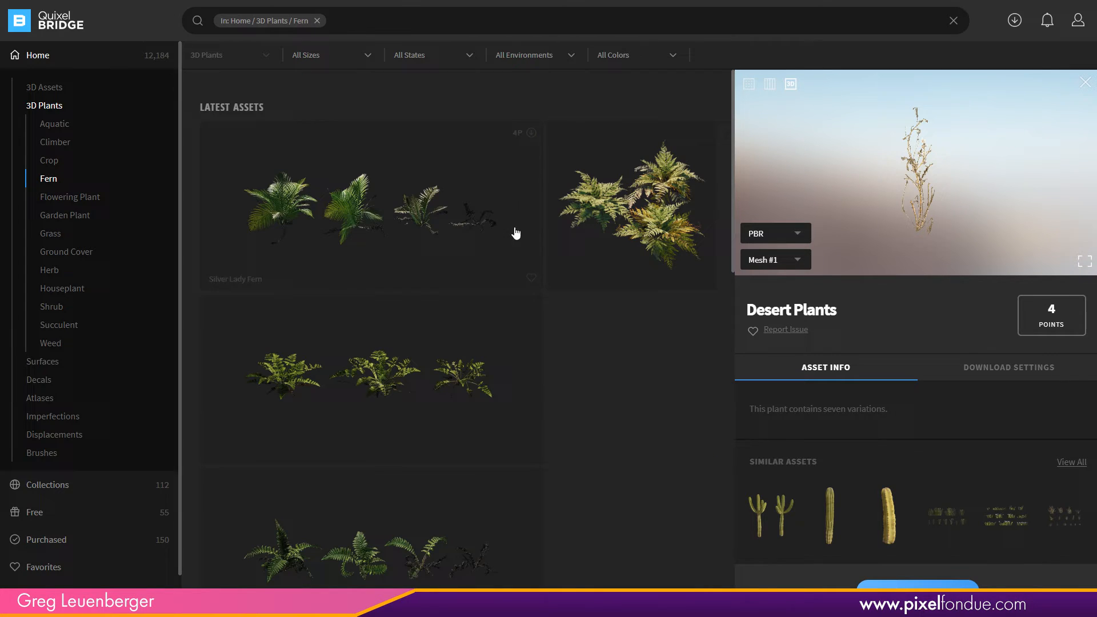
left_click(630, 205)
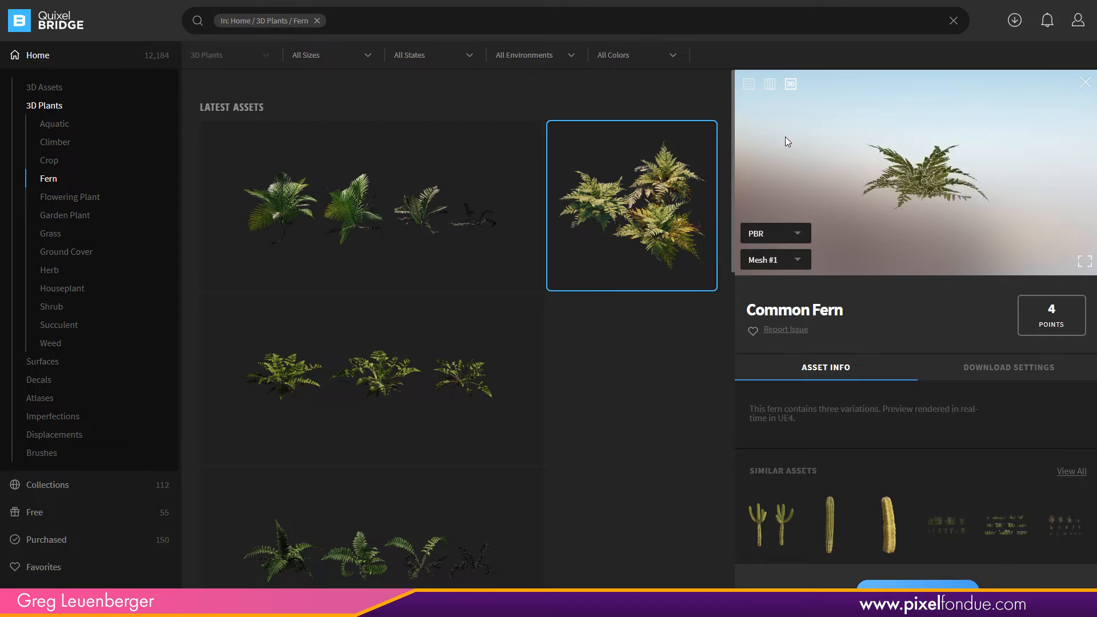
- Preview the Common Fern's second and third mesh variations, albedo and Metal/Spec channels
left_click(774, 258)
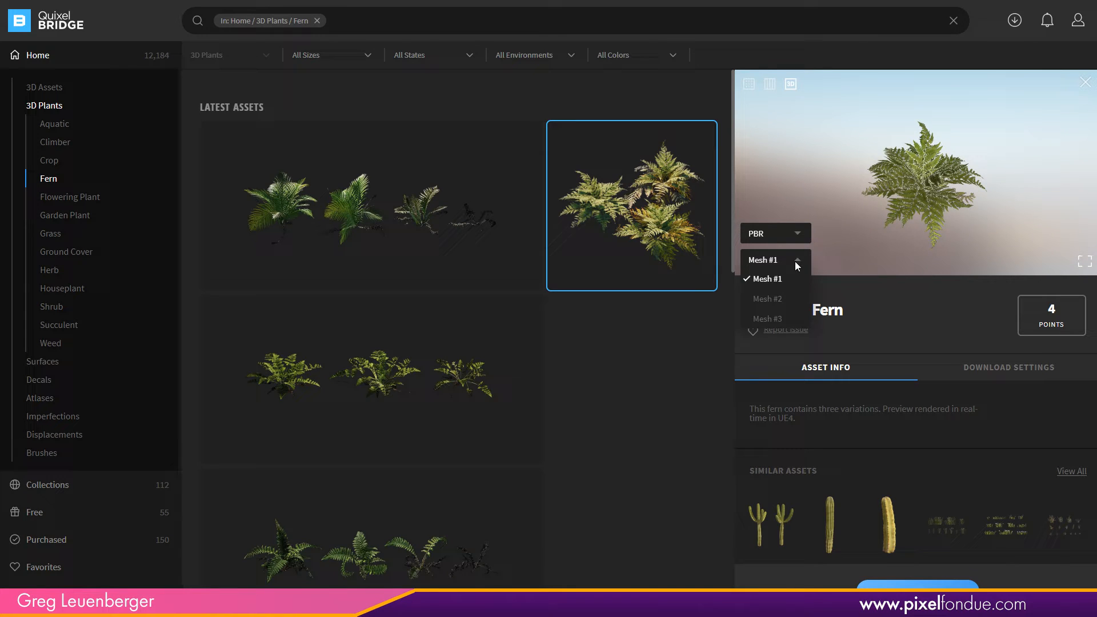
left_click(767, 299)
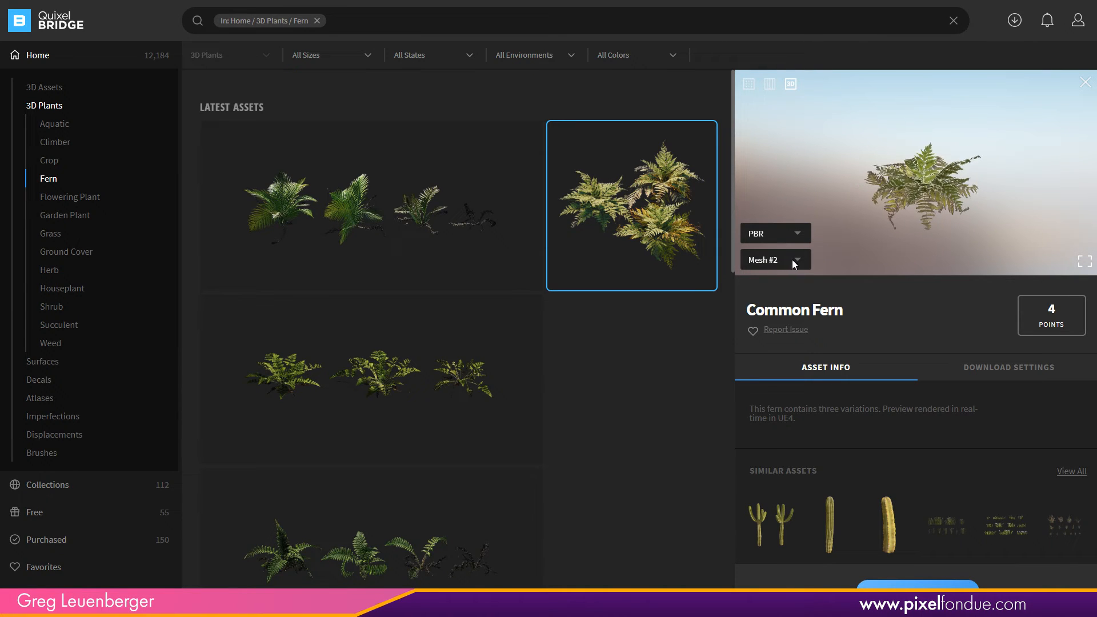
left_click(775, 259)
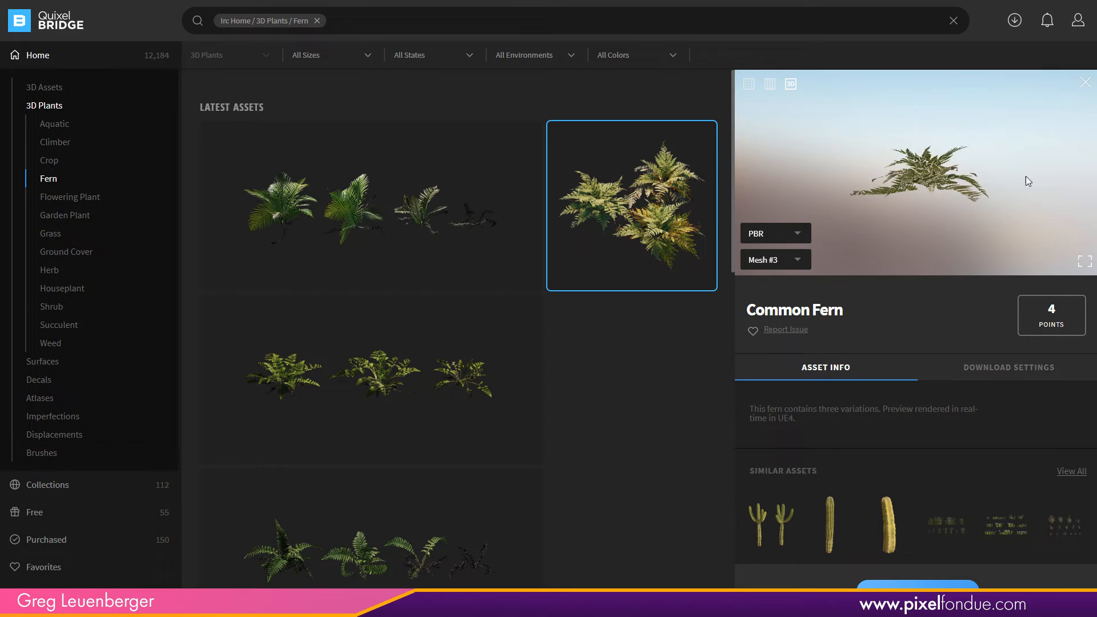
left_click(774, 233)
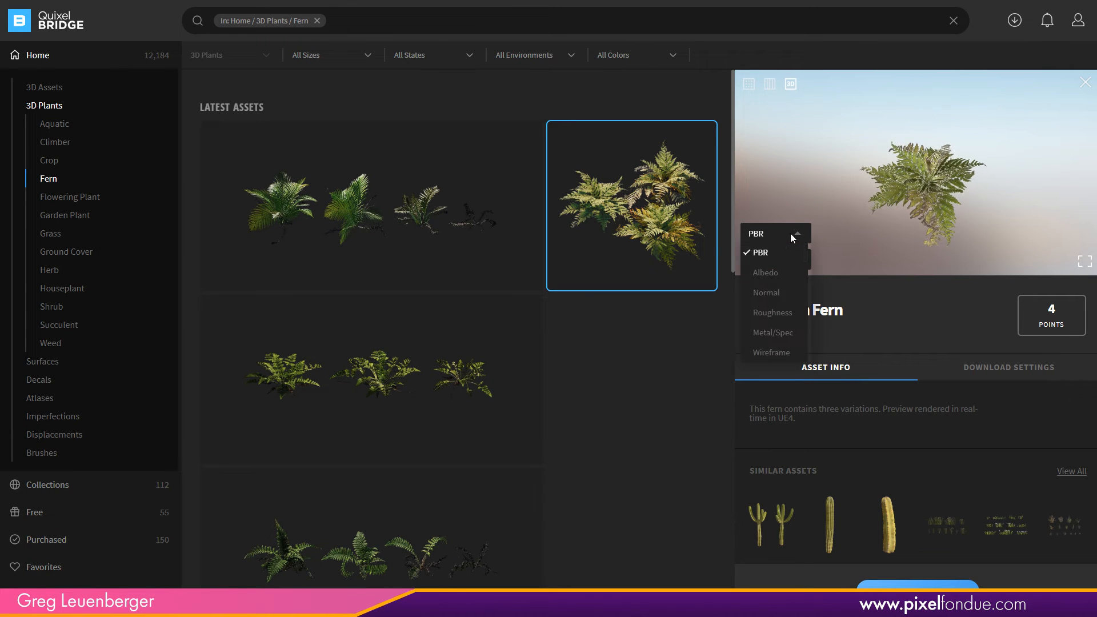
left_click(765, 272)
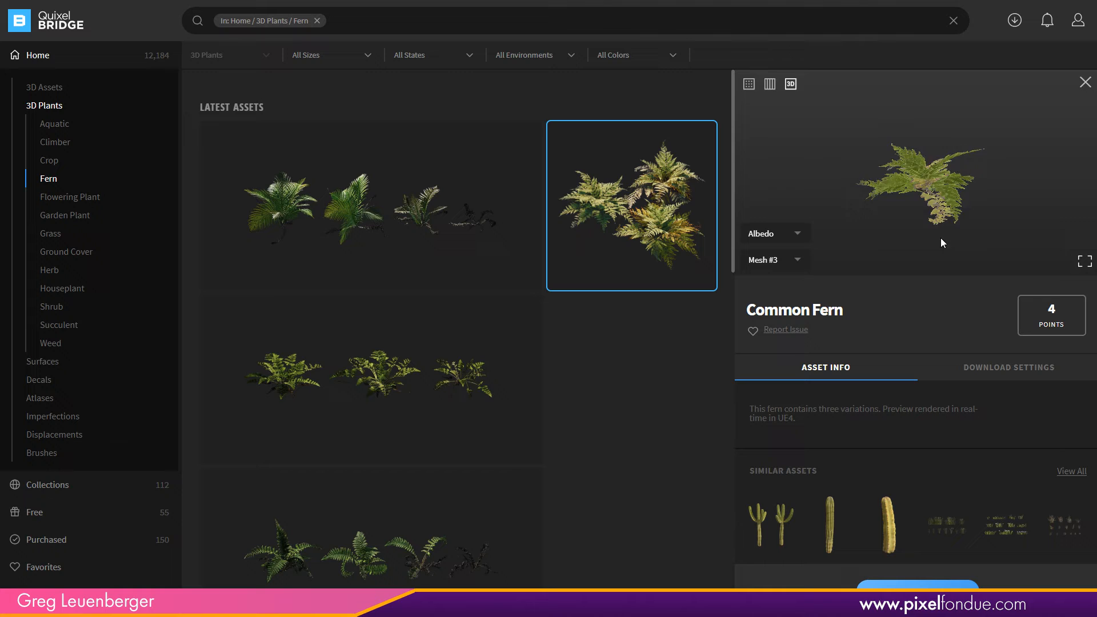
left_click(774, 233)
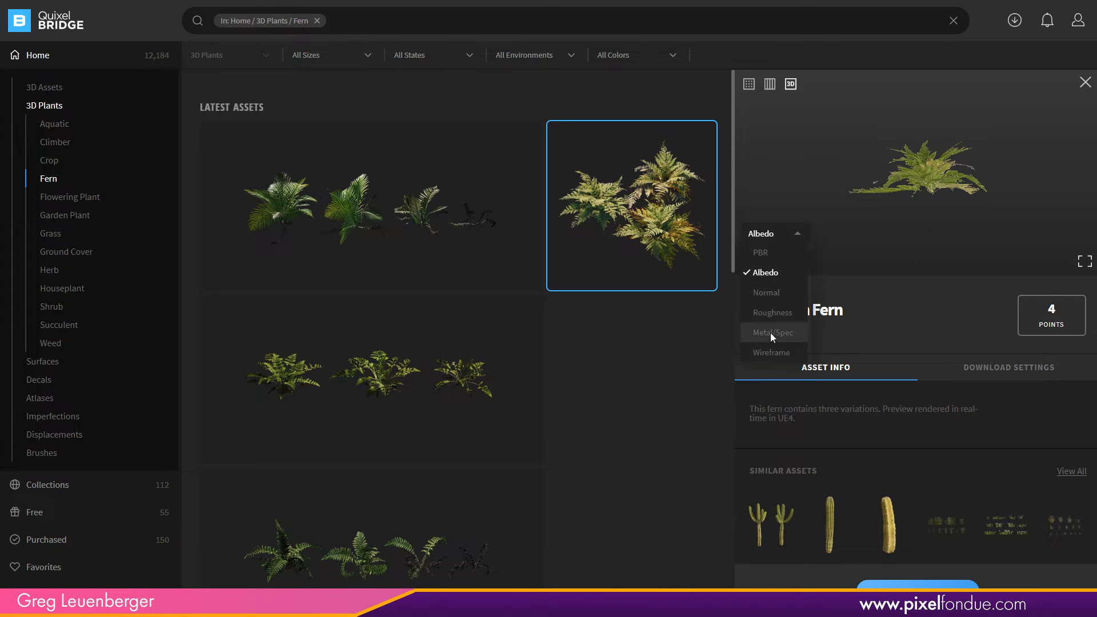
left_click(773, 333)
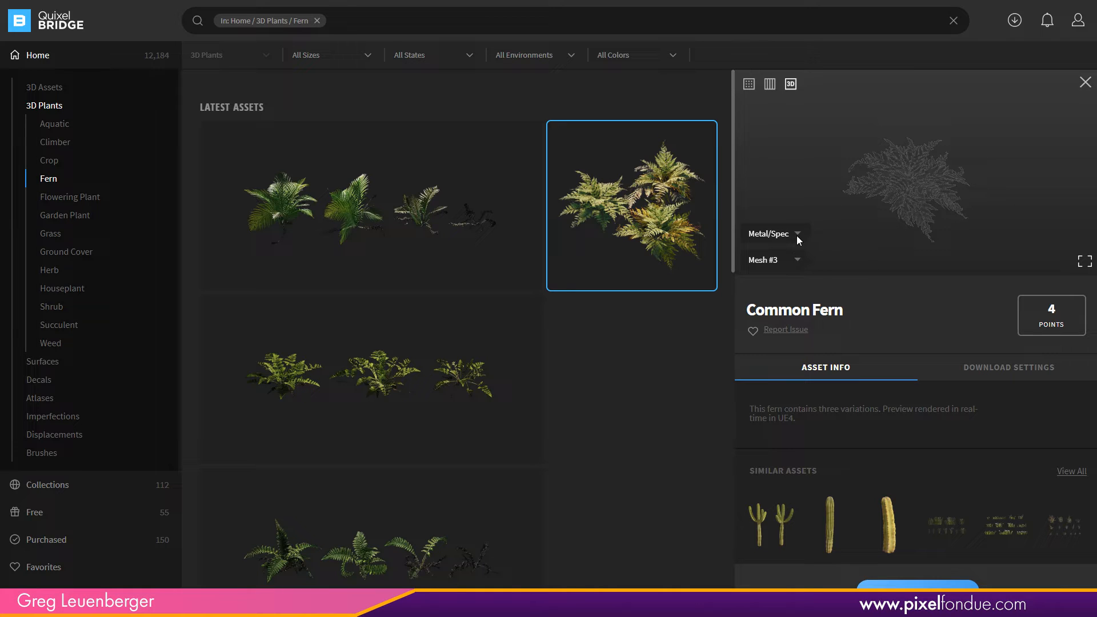
left_click(774, 233)
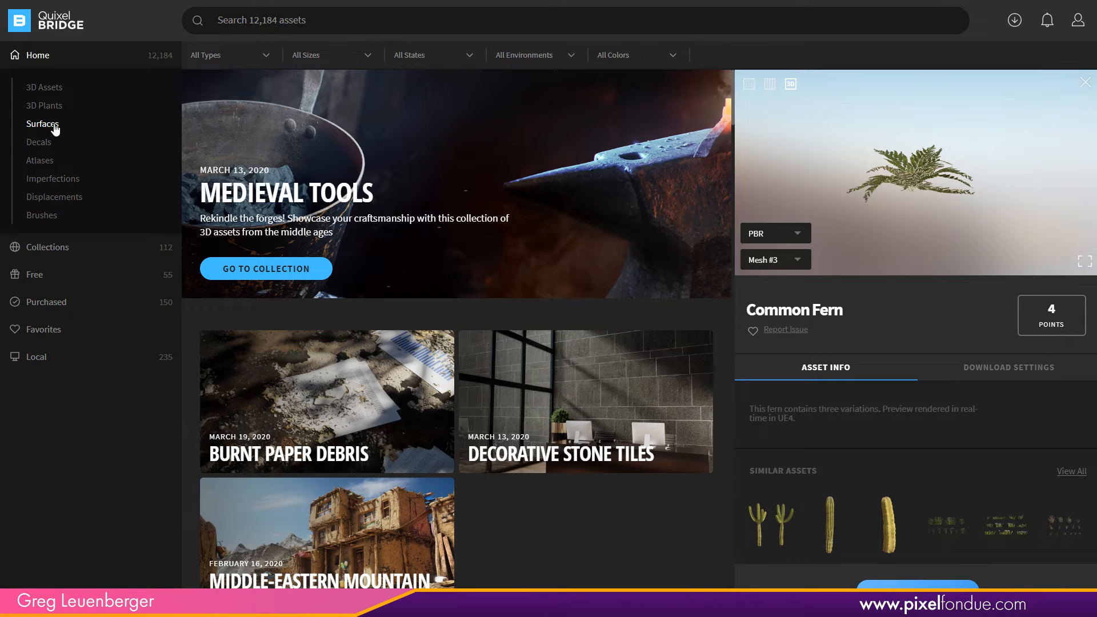
- View Maritime Pine Bark 1x2 M's texture maps and tiled preview, then Rock categories
left_click(42, 124)
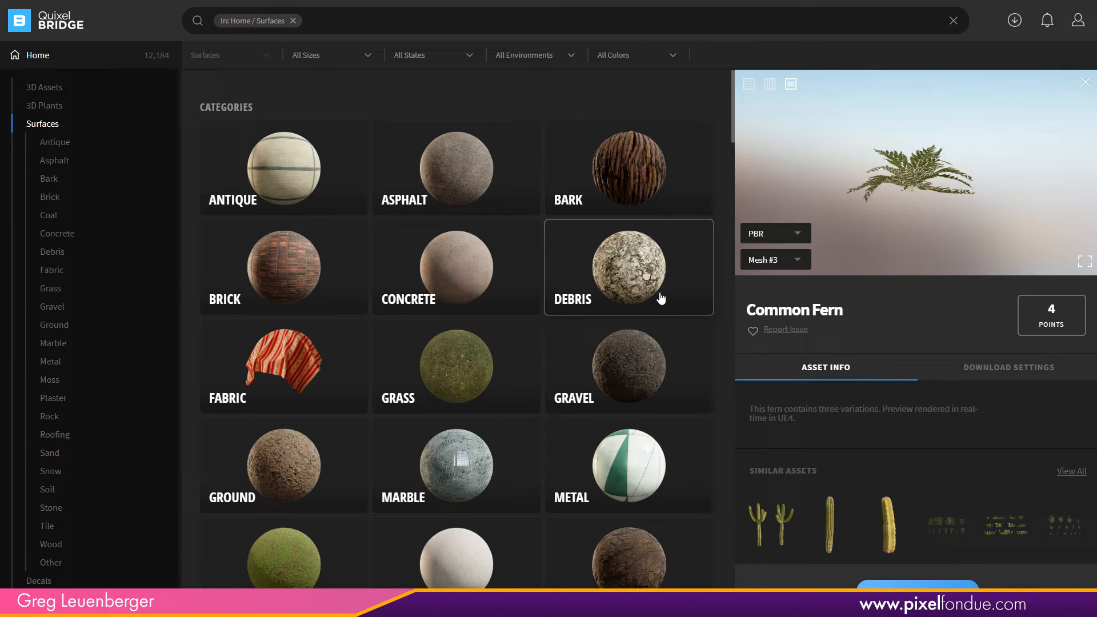
mouse_move(354, 367)
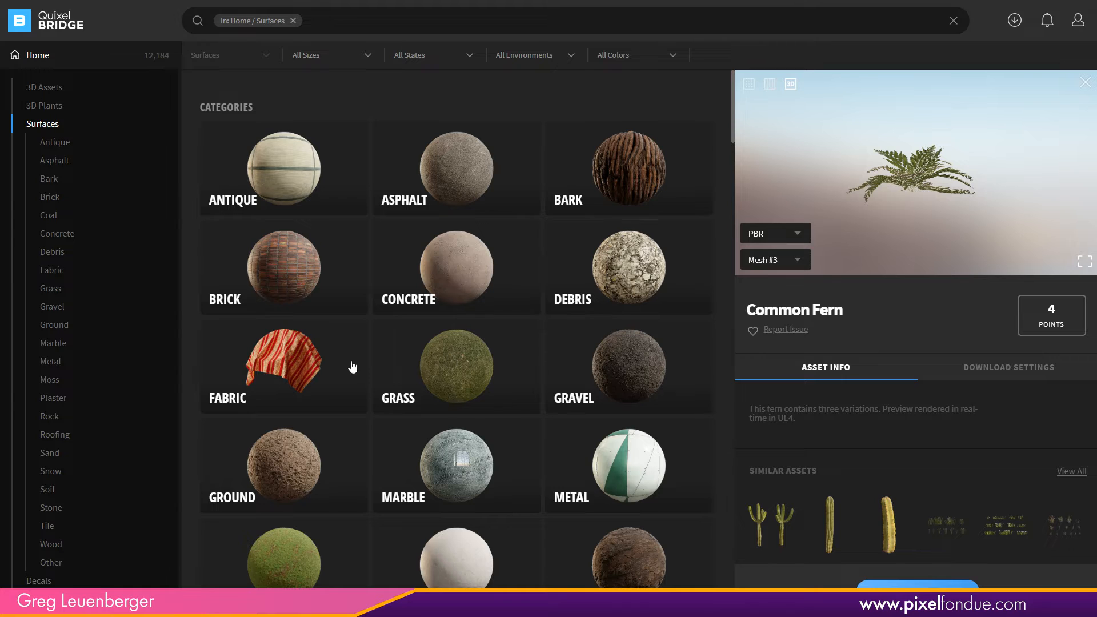
mouse_move(671, 330)
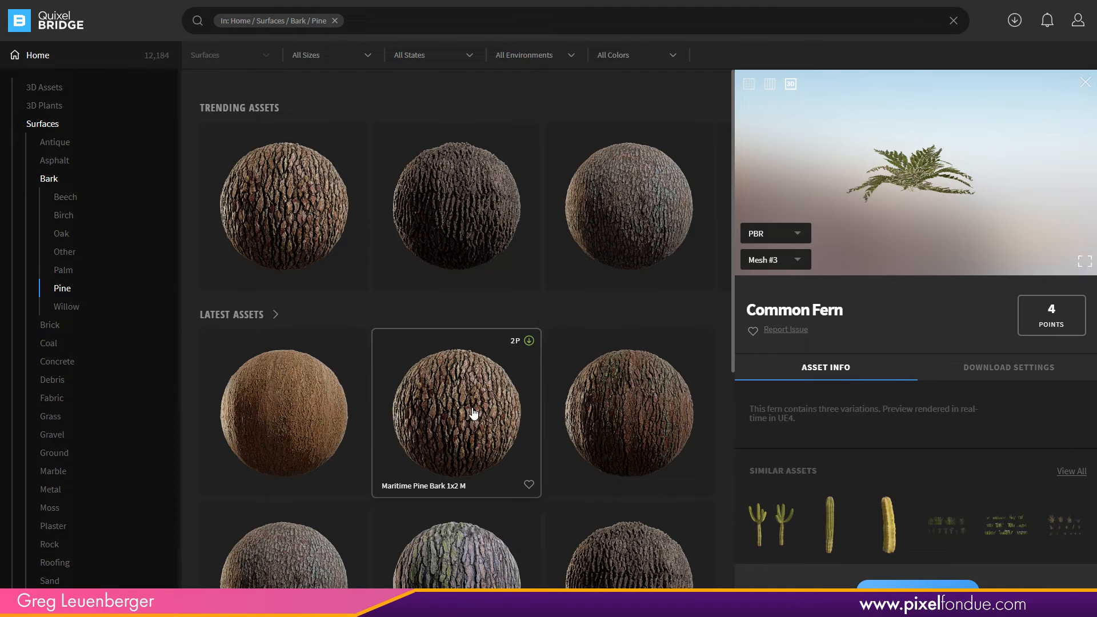
left_click(455, 412)
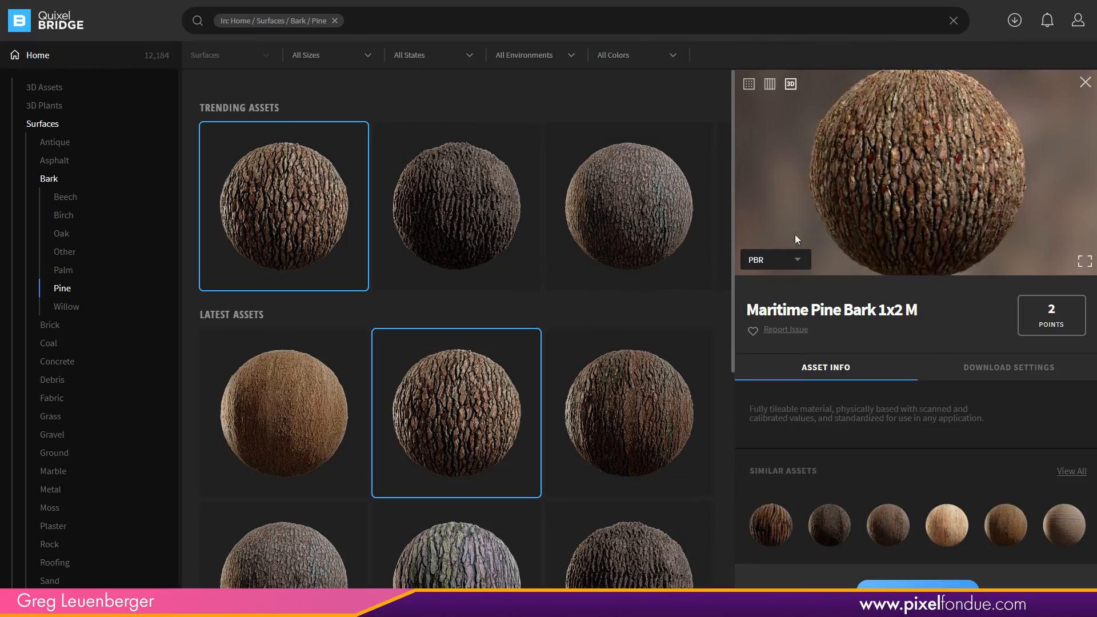
left_click(1084, 261)
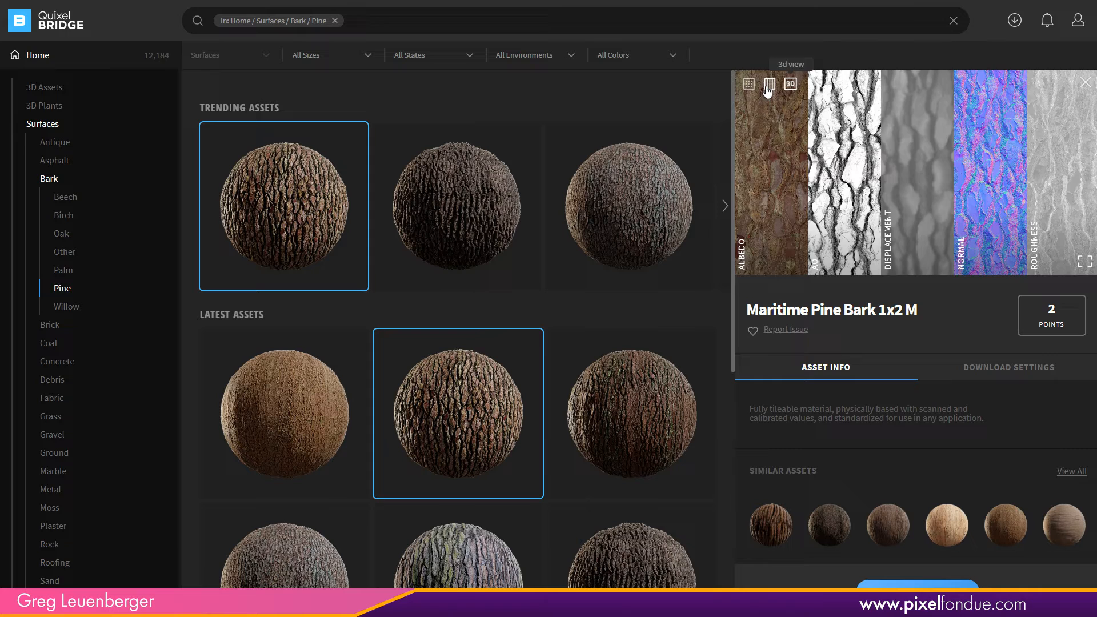
left_click(791, 84)
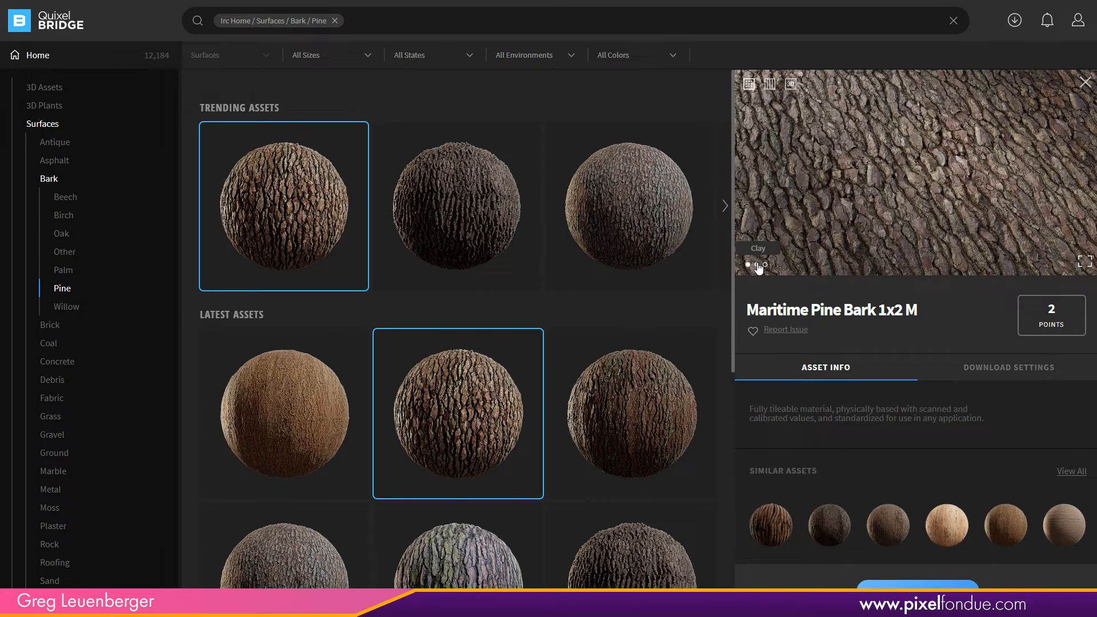
left_click(757, 265)
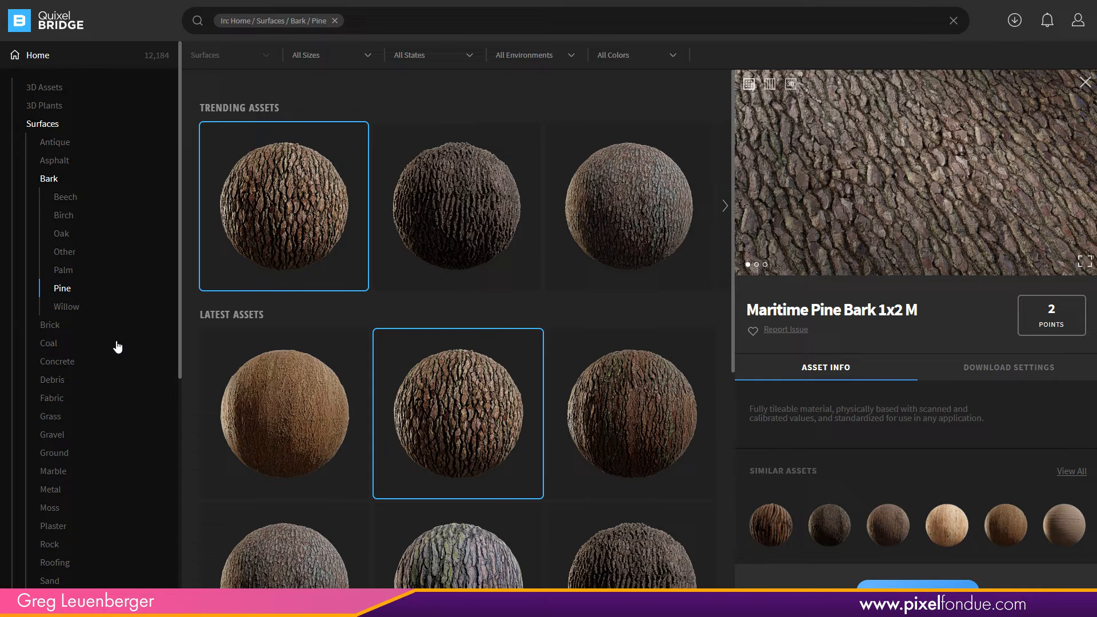
left_click(49, 416)
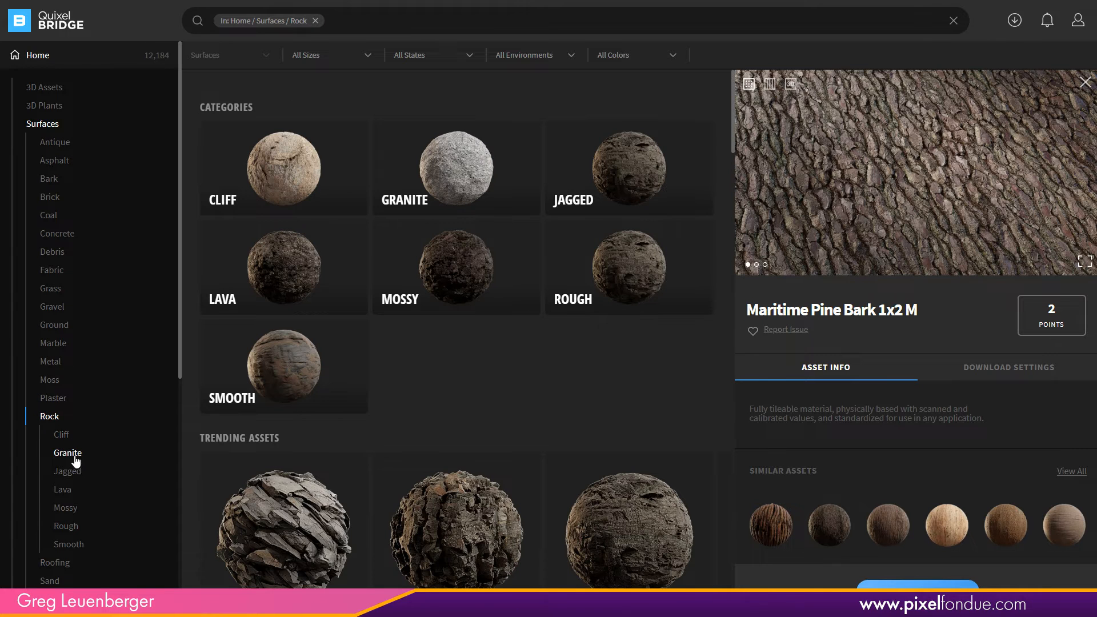
- Open Metal > Bare Brushed Steel, set the preview back to full PBR, and go Home
left_click(50, 361)
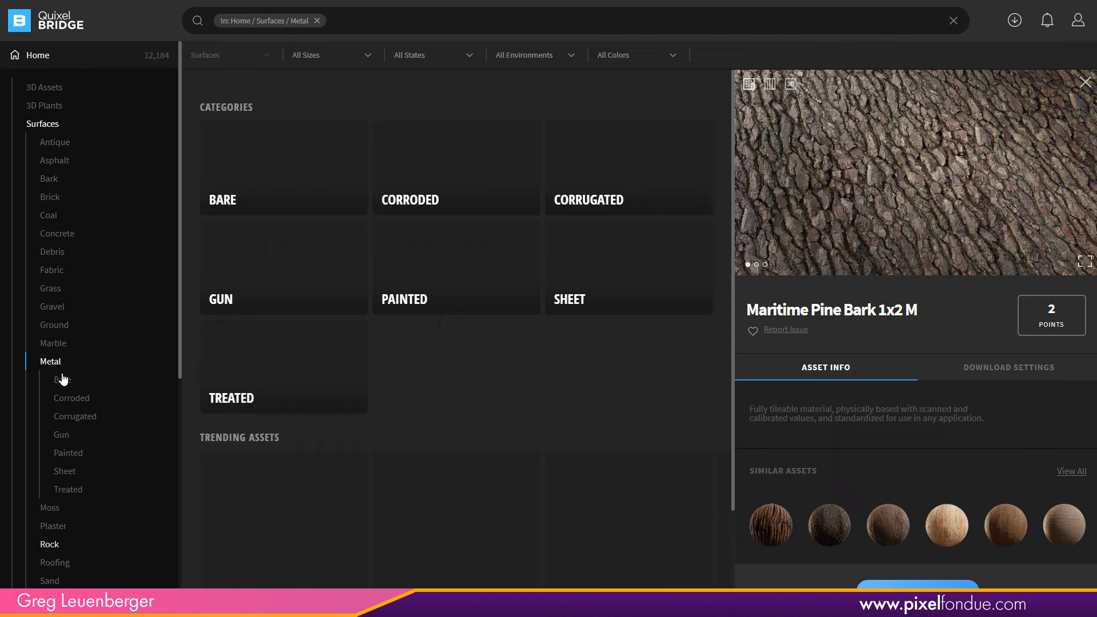
left_click(62, 379)
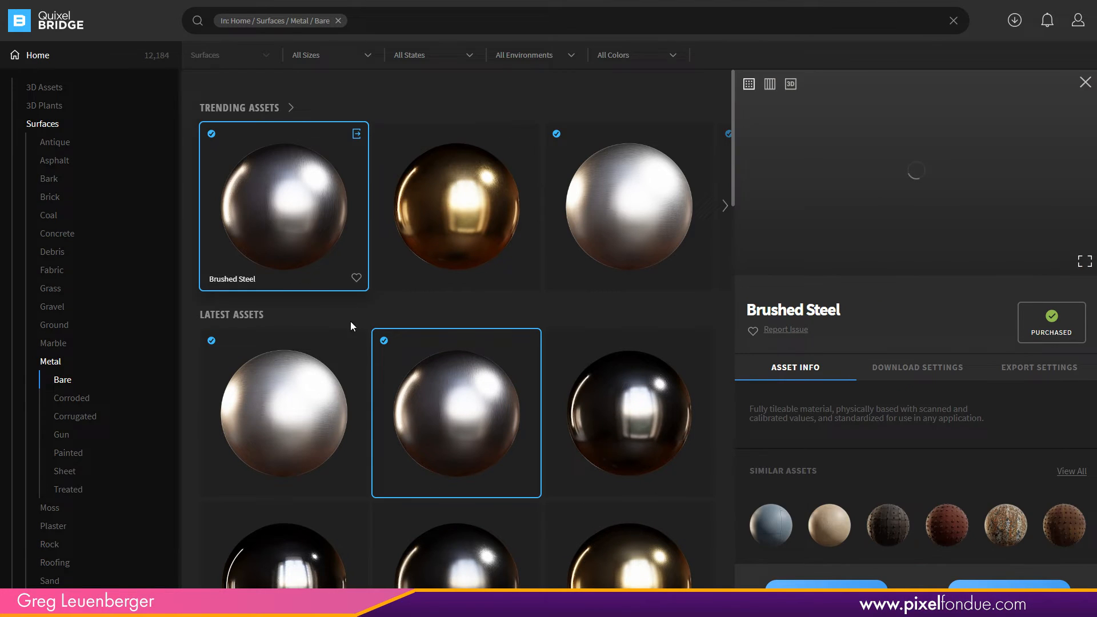
left_click(790, 84)
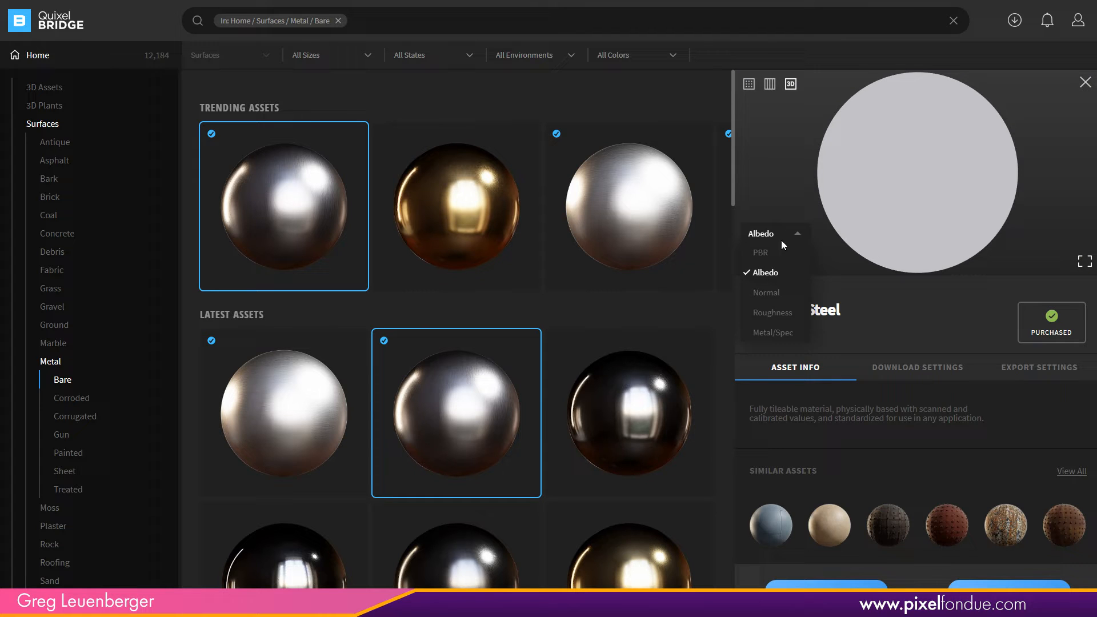
left_click(760, 253)
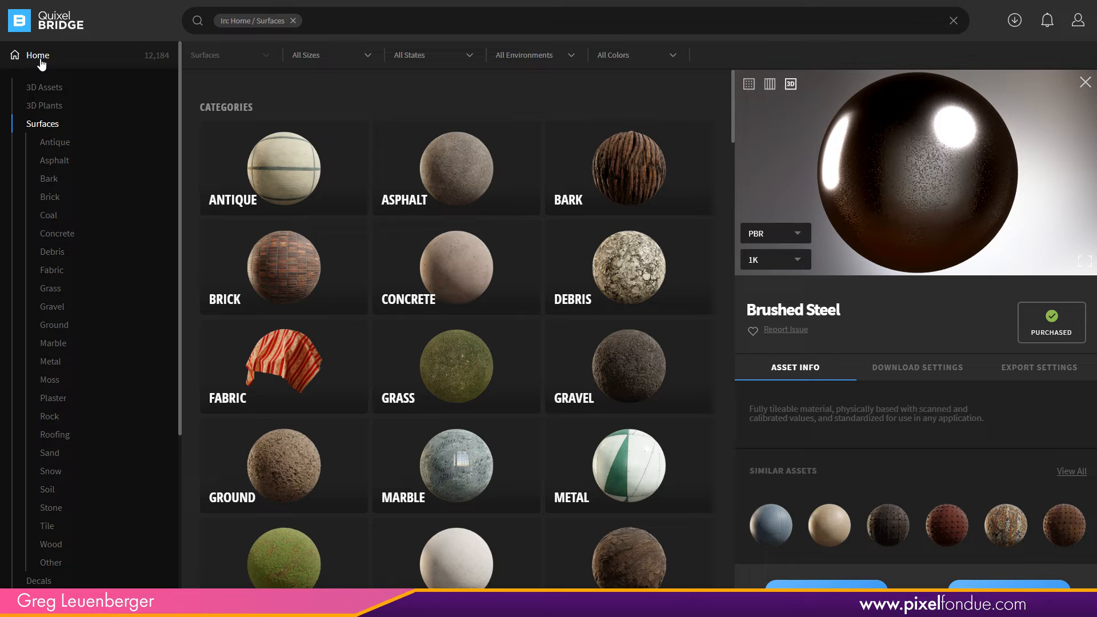
left_click(35, 55)
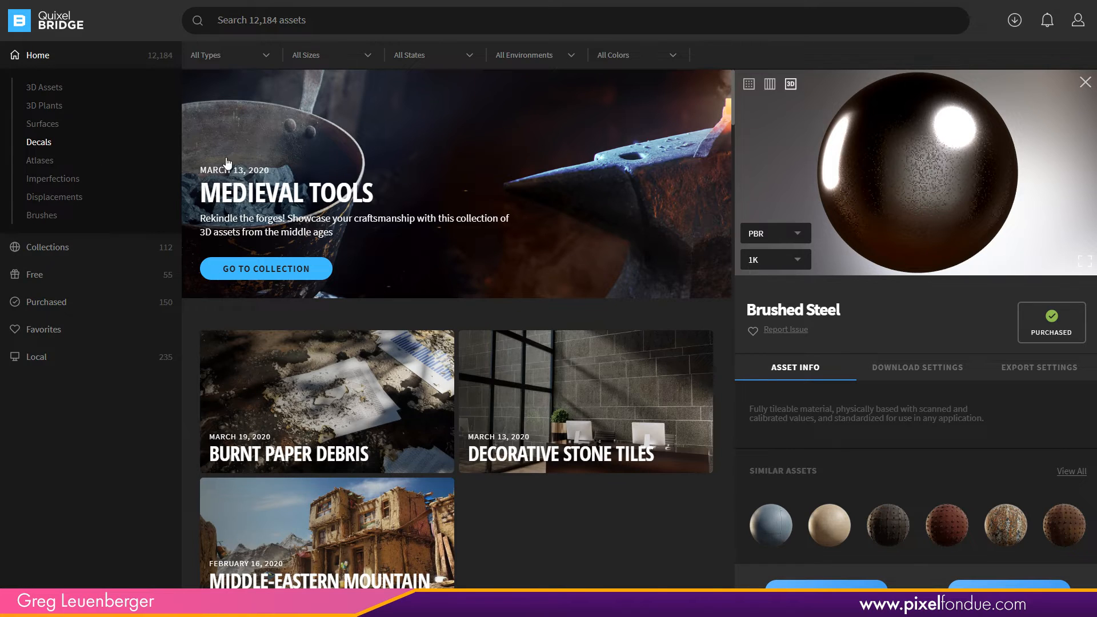
- Open Decals > Concrete > Damage and view Concrete Damage decals' texture maps and albedo
left_click(38, 143)
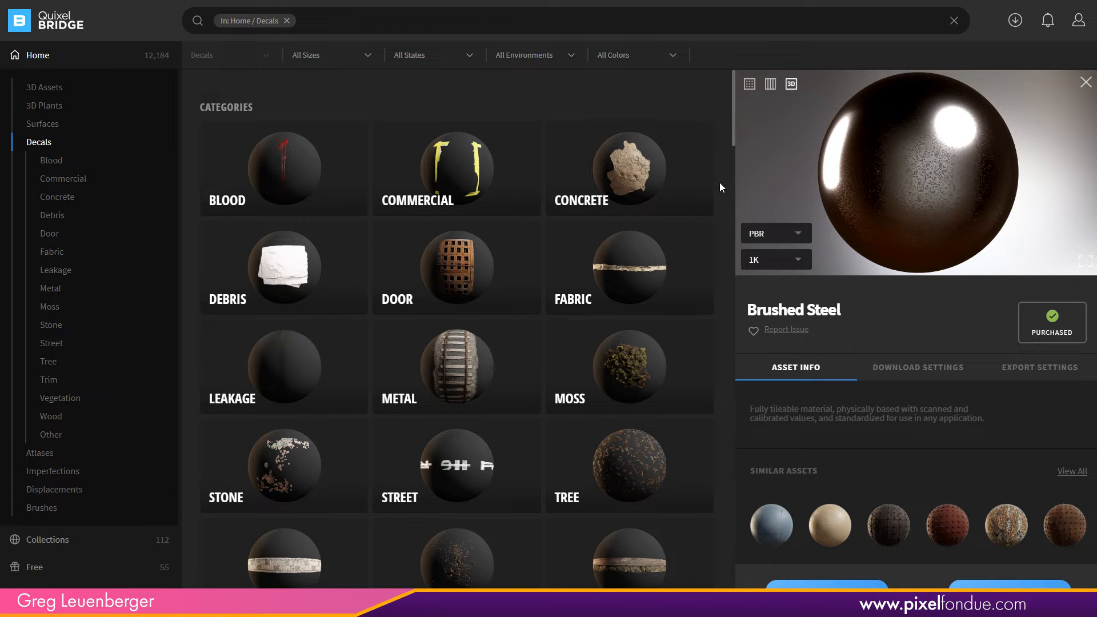
mouse_move(1066, 92)
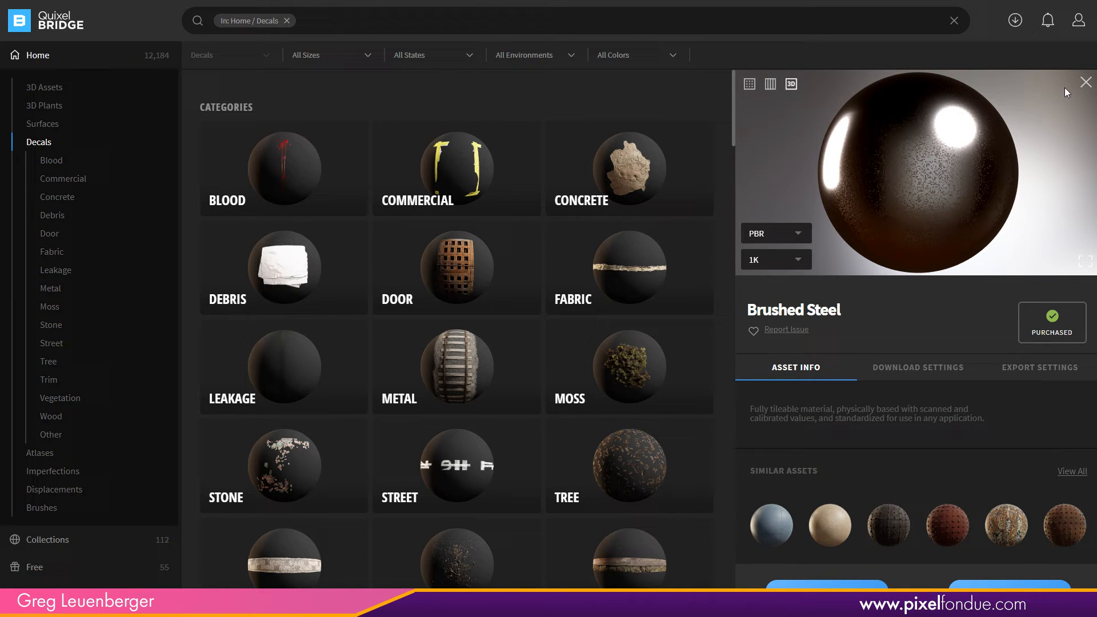
left_click(1085, 82)
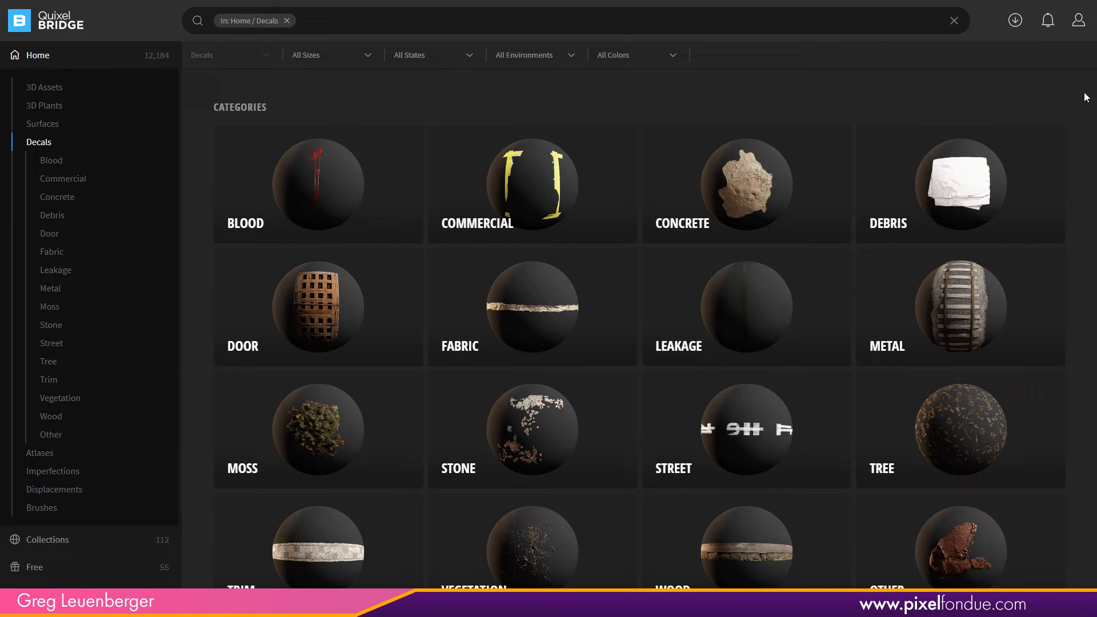
mouse_move(604, 215)
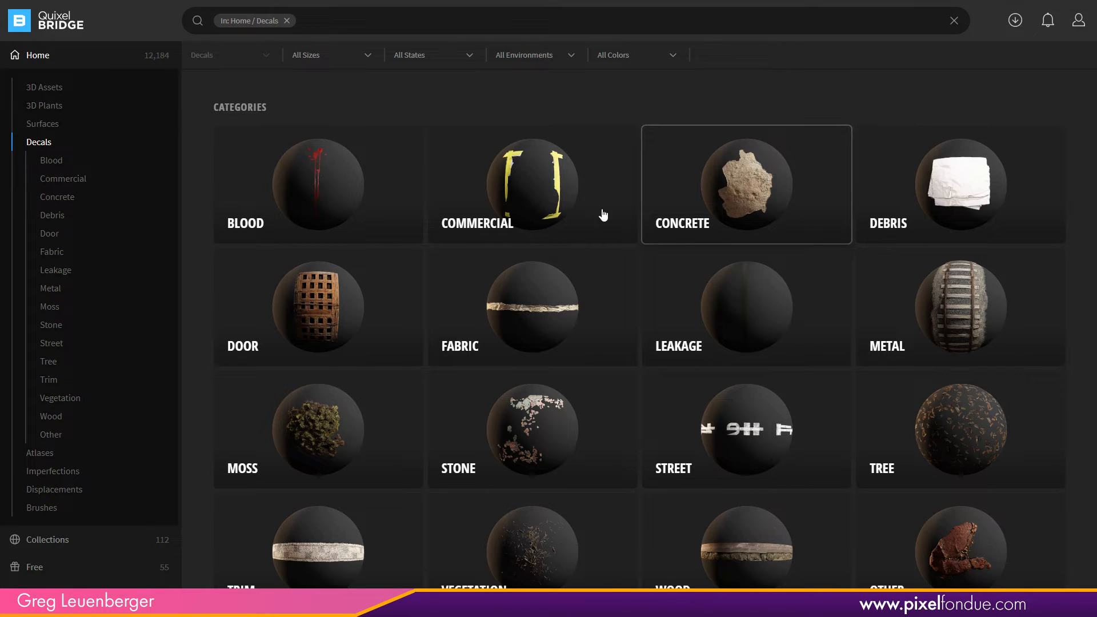
mouse_move(721, 208)
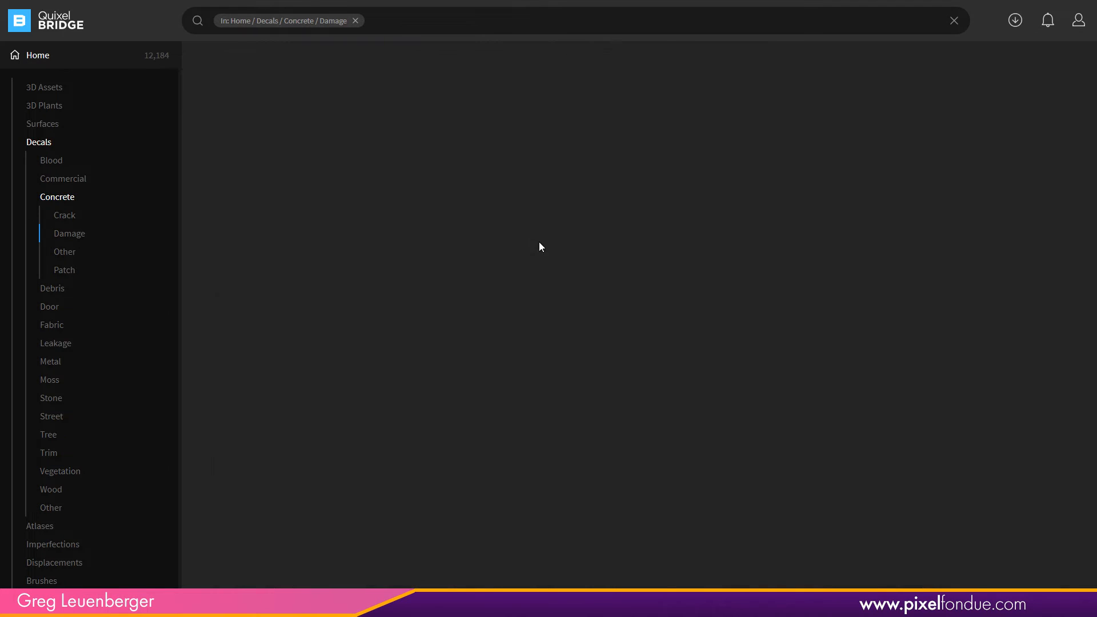
left_click(68, 233)
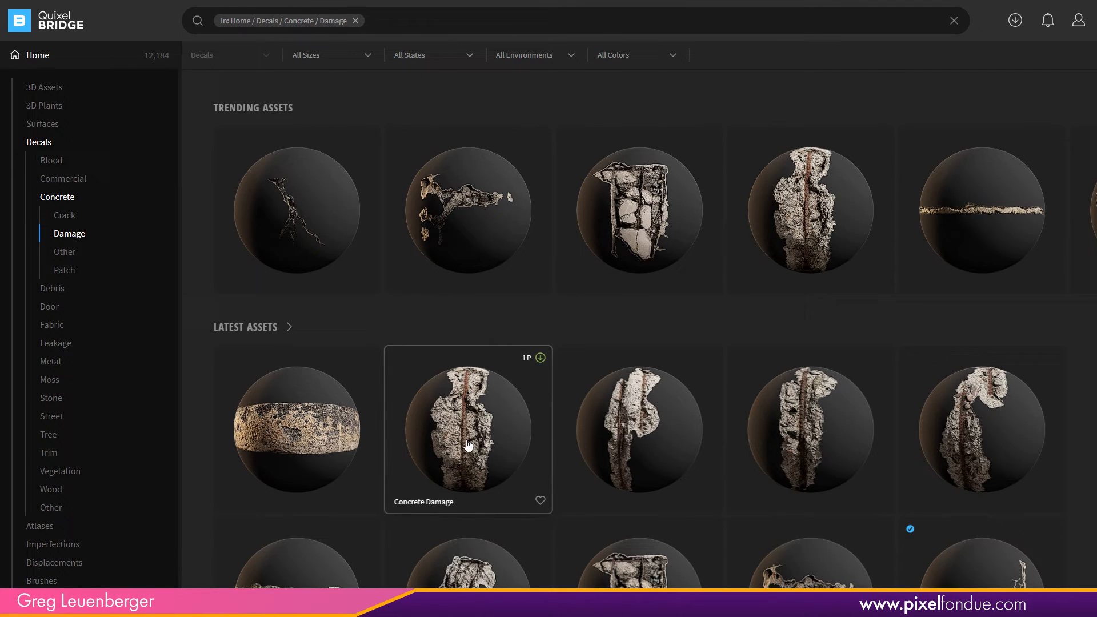
left_click(467, 429)
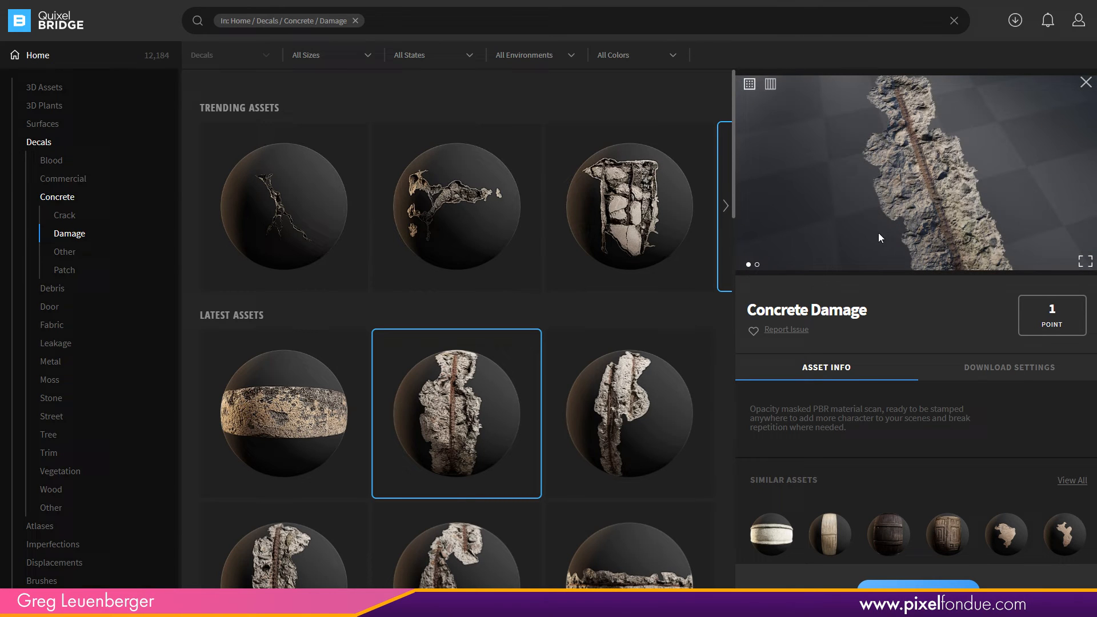
left_click(770, 84)
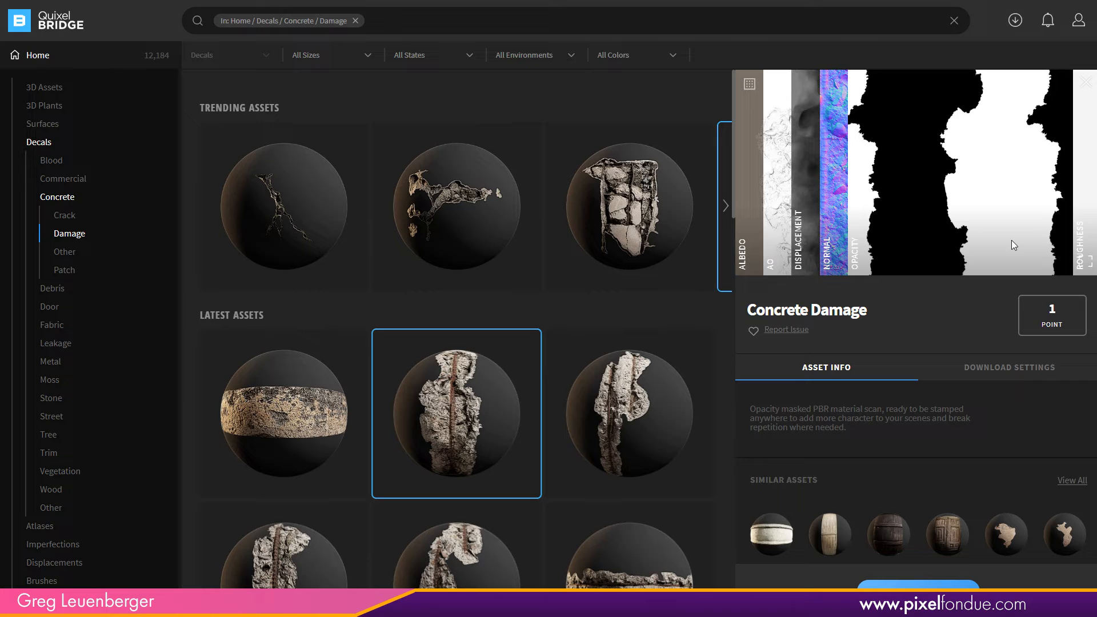
left_click(770, 84)
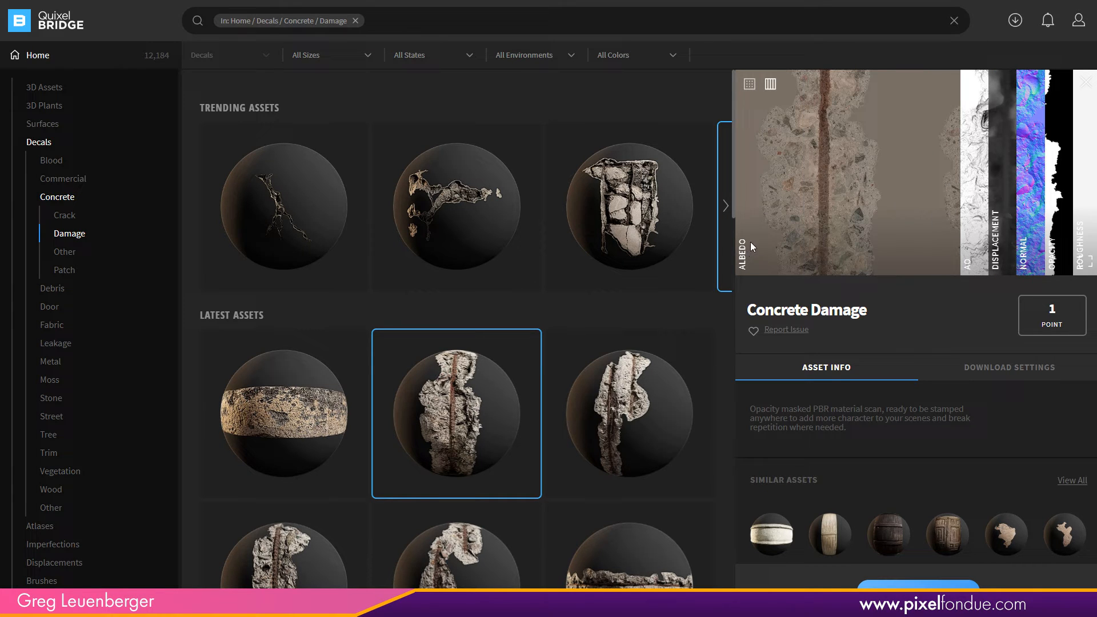
mouse_move(772, 241)
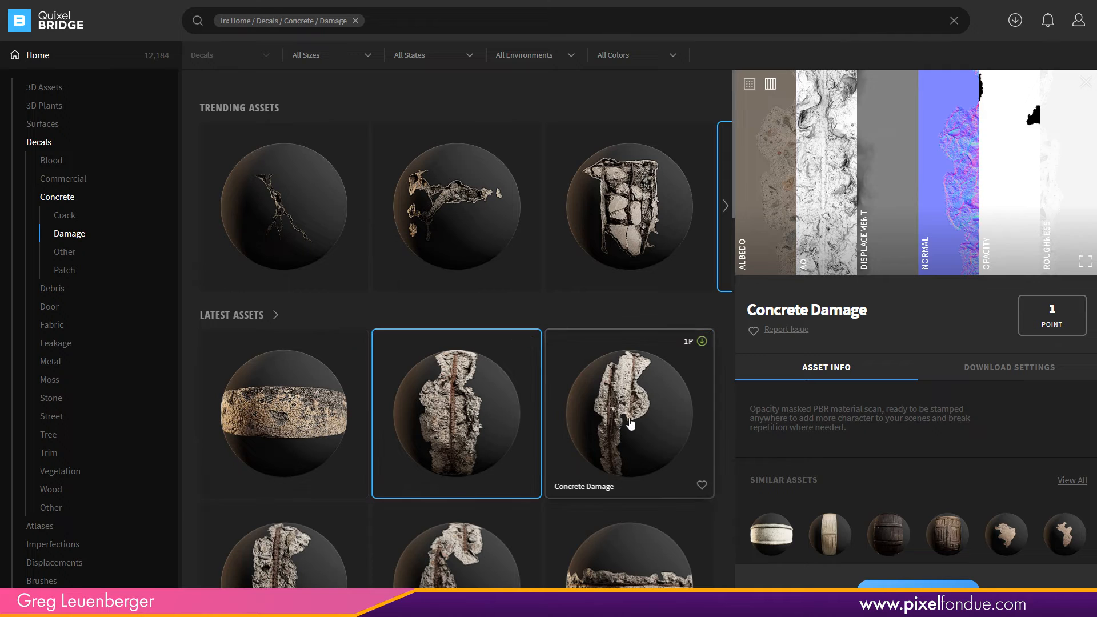
left_click(629, 413)
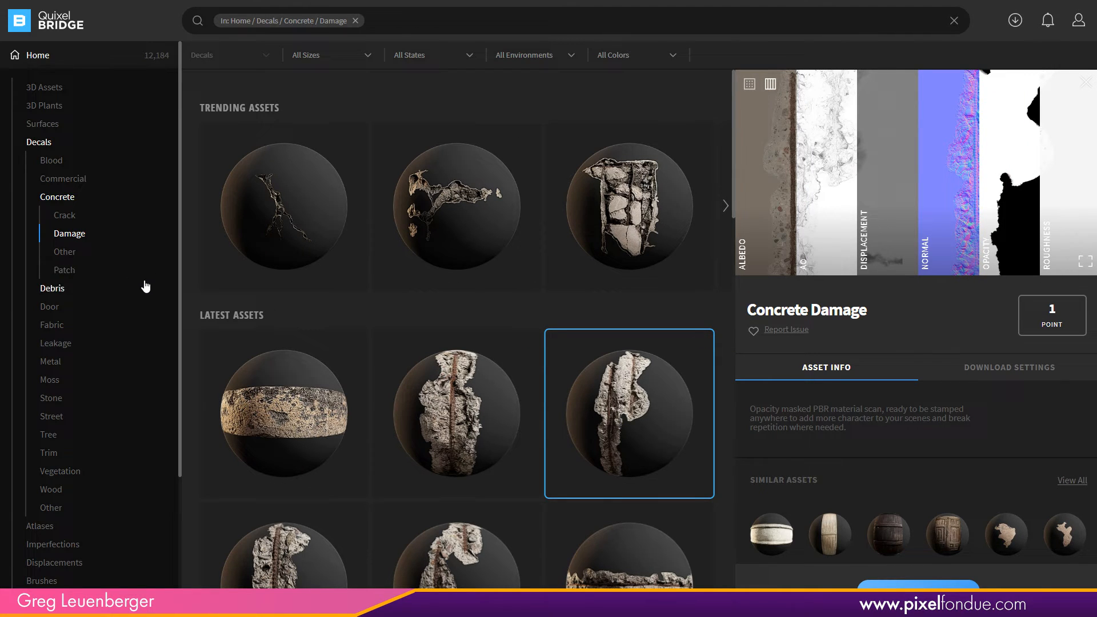
- Preview the Hand Smear blood decal, then open Bark Pieces among the Tree decals
left_click(51, 160)
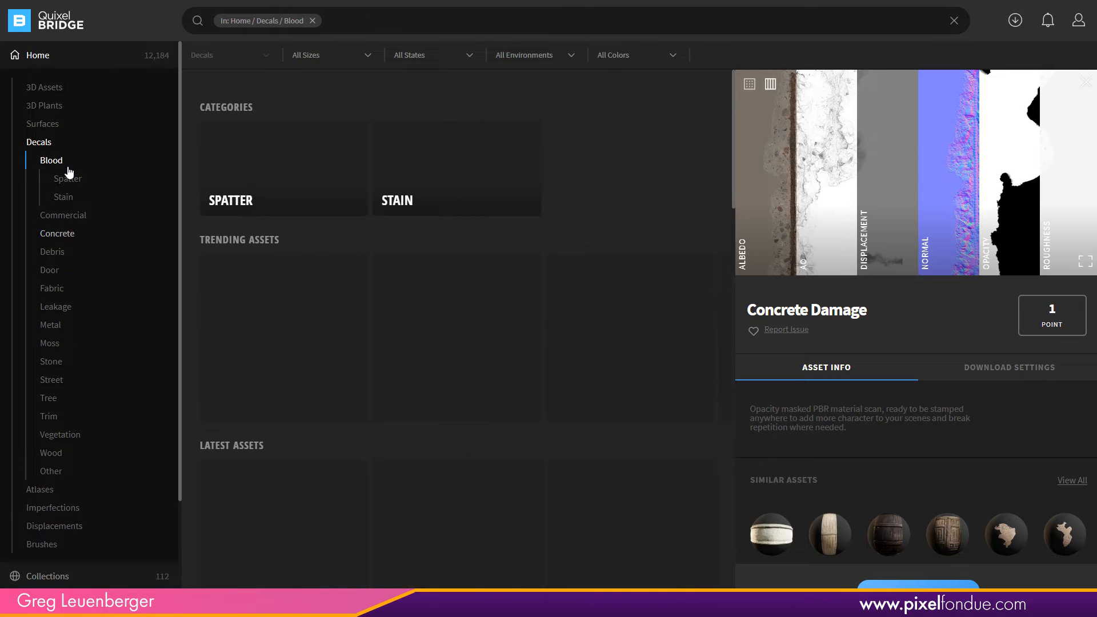
left_click(284, 339)
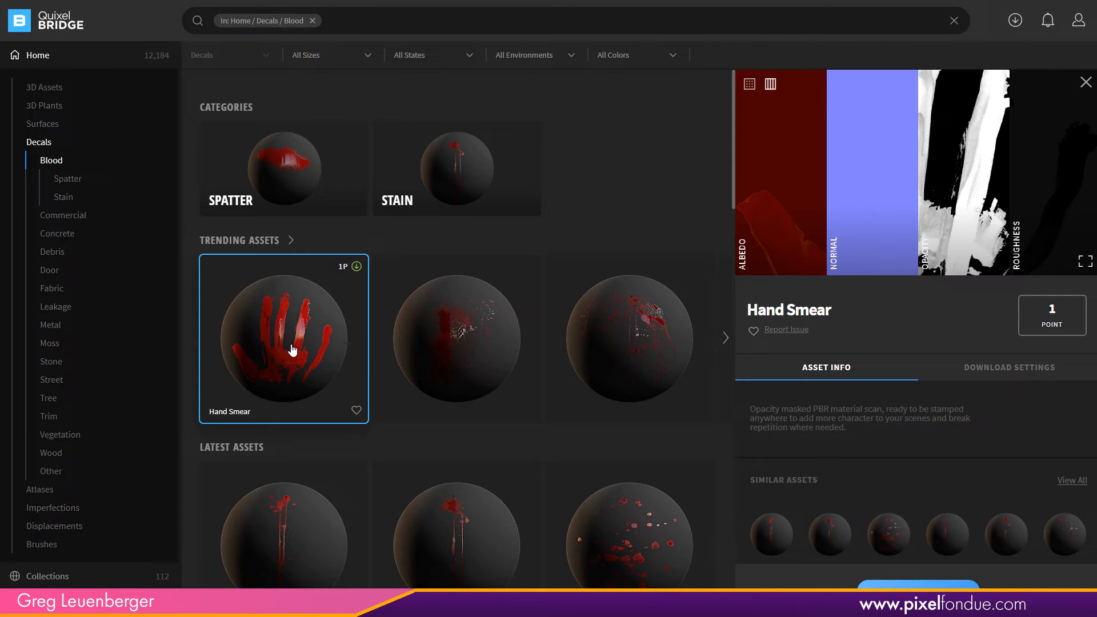
mouse_move(119, 390)
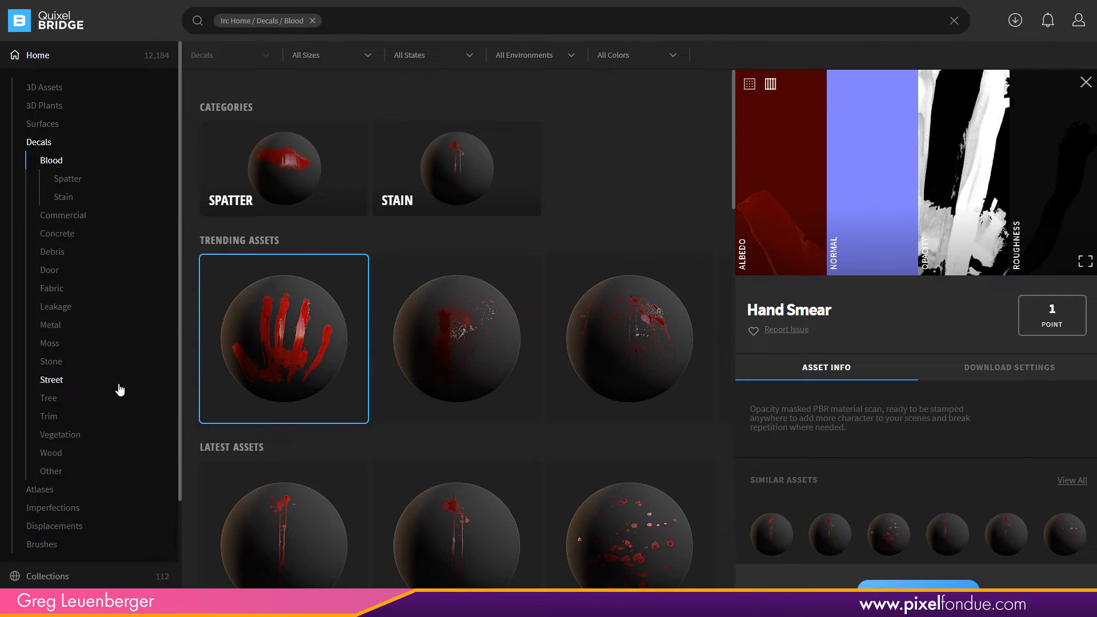
left_click(51, 361)
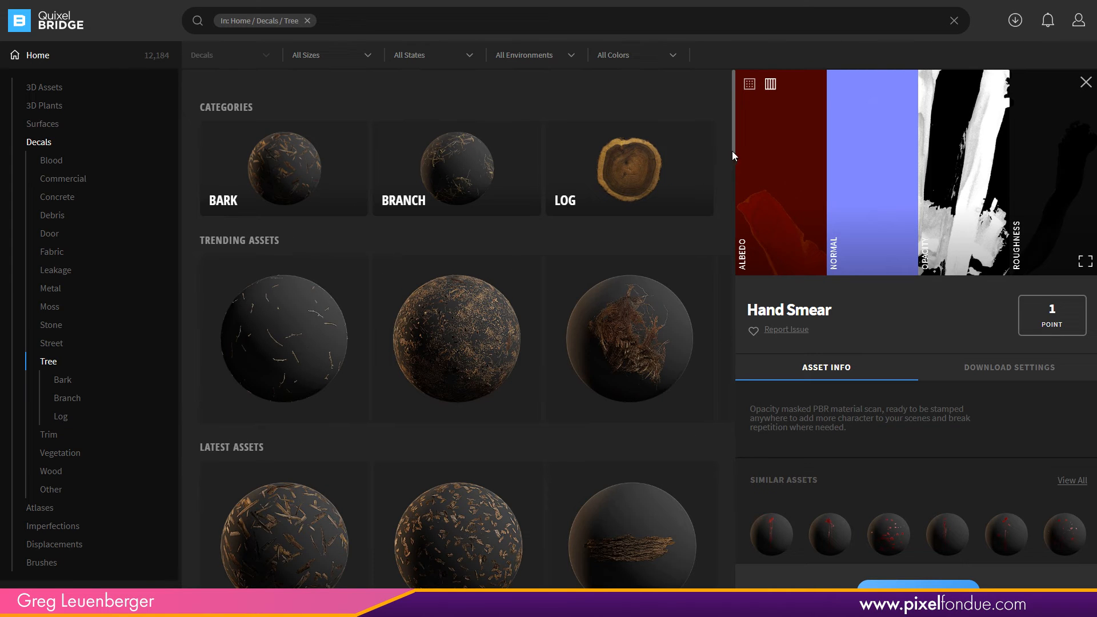
scroll("down", 3)
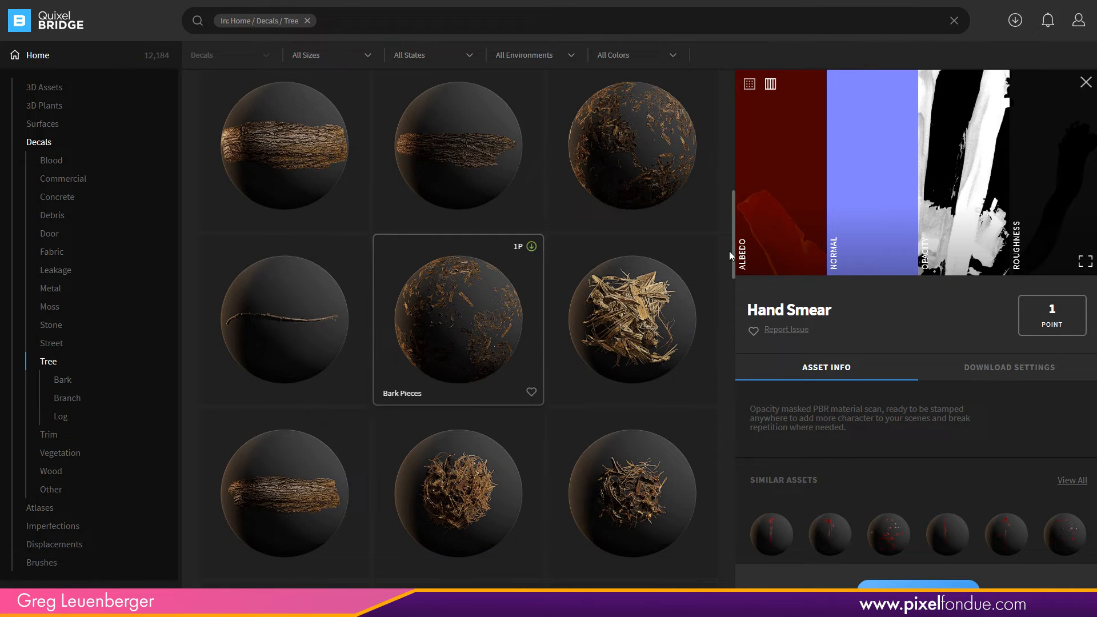
scroll("down", 3)
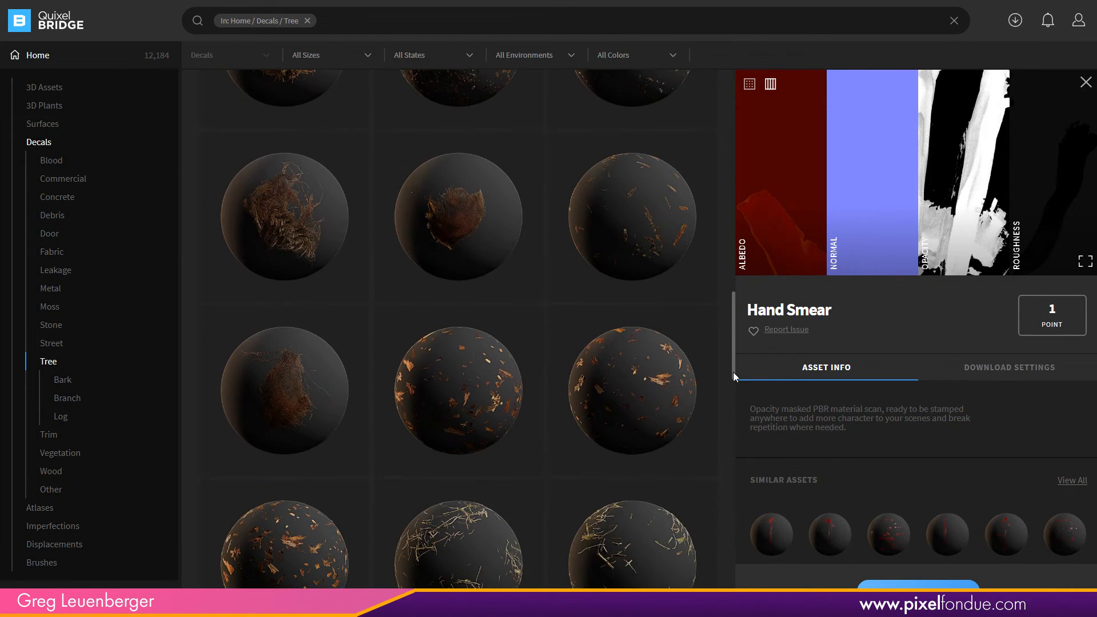
left_click(630, 344)
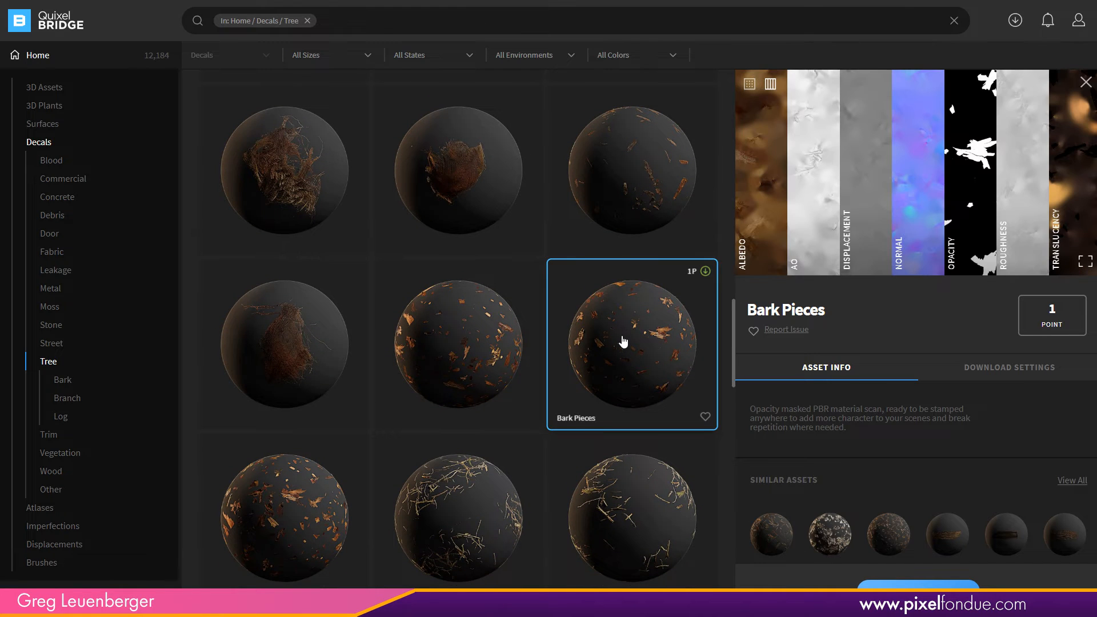
mouse_move(643, 339)
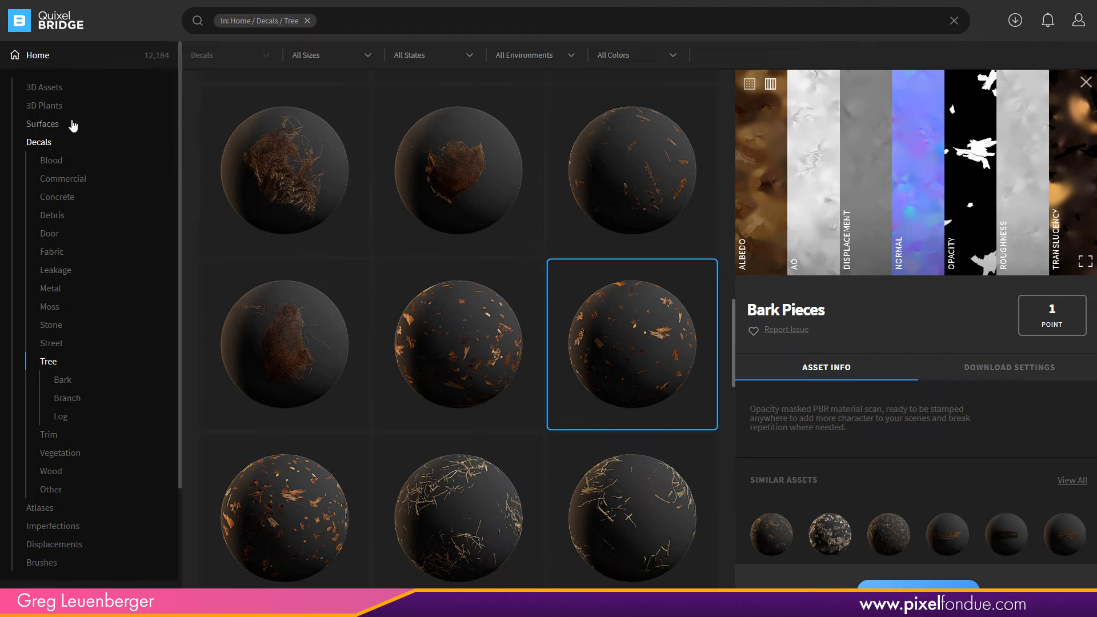
- Preview the Gravel Ground 2x2 M surface, then the Torn Poster commercial decal
left_click(43, 124)
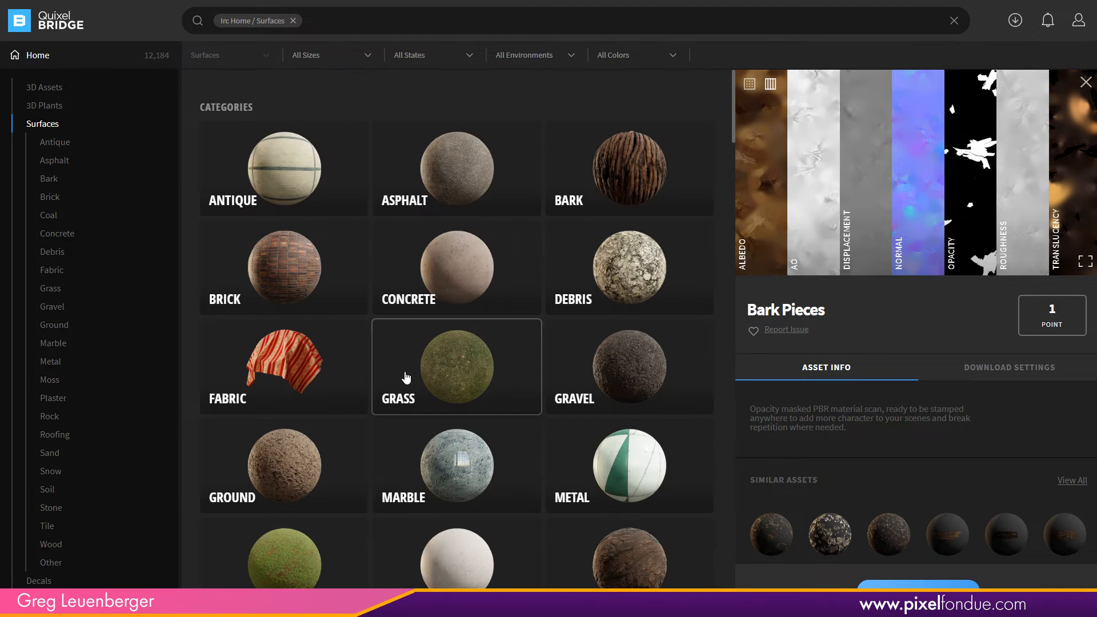
mouse_move(635, 382)
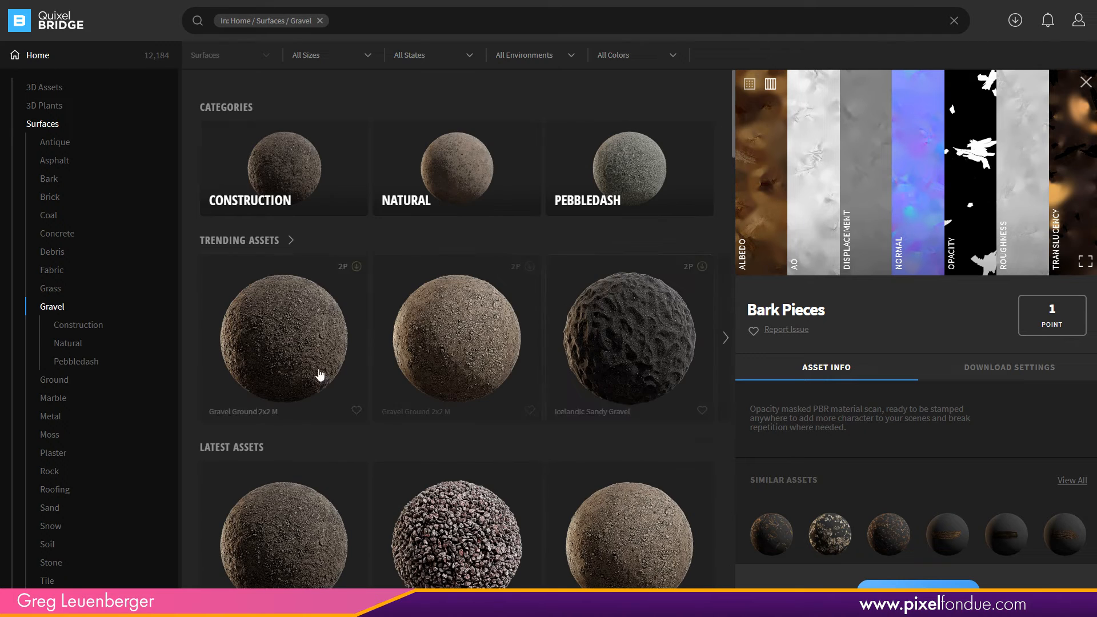
left_click(456, 338)
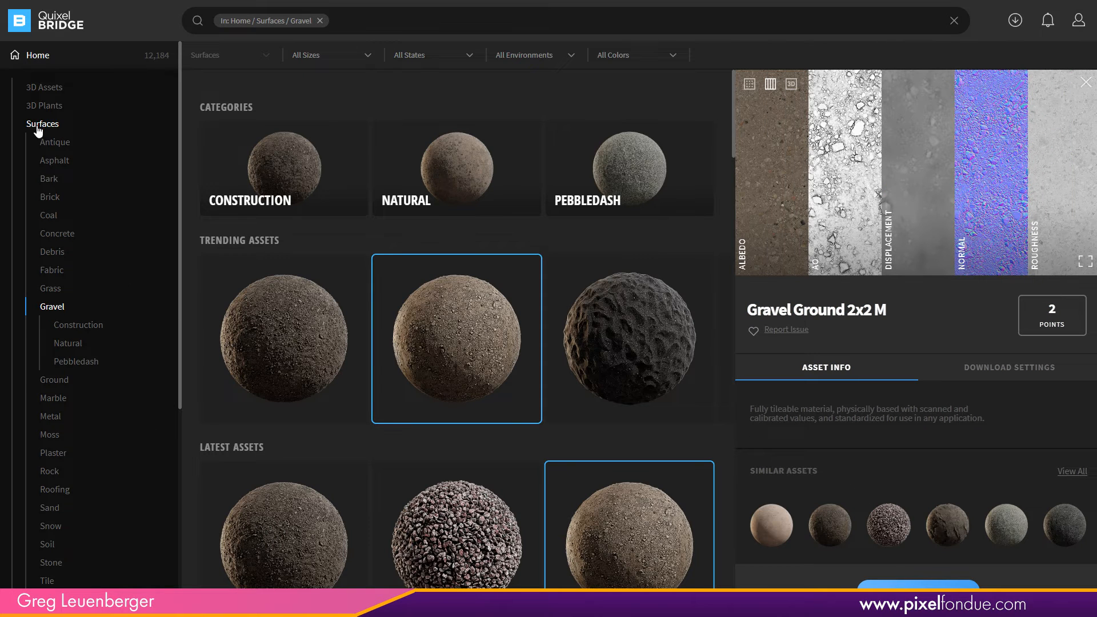
left_click(41, 124)
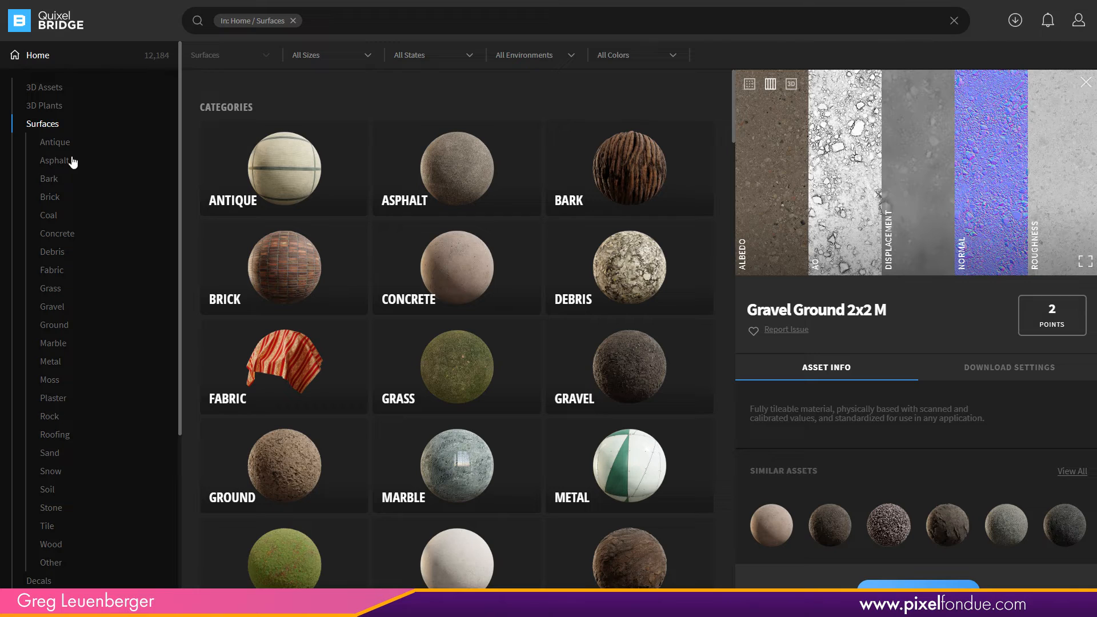
left_click(38, 143)
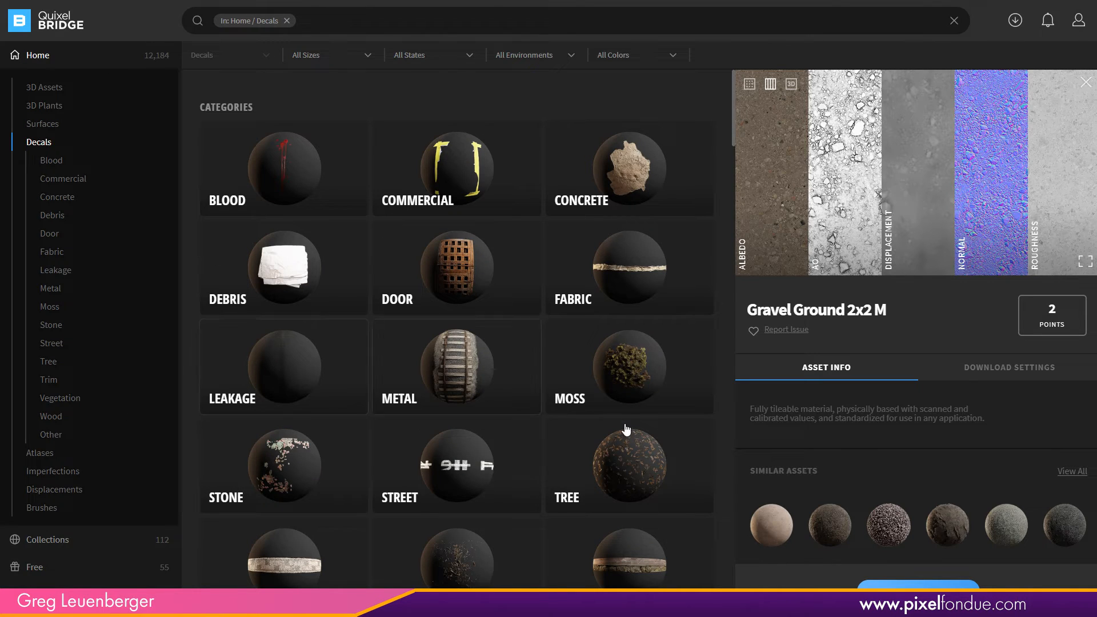
mouse_move(636, 163)
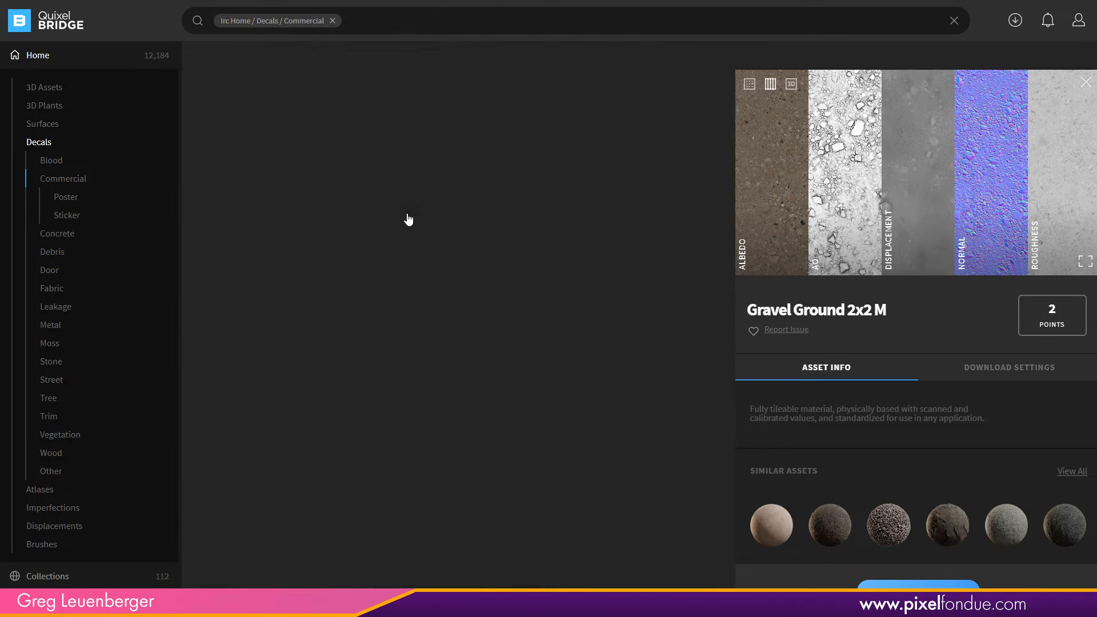
left_click(627, 338)
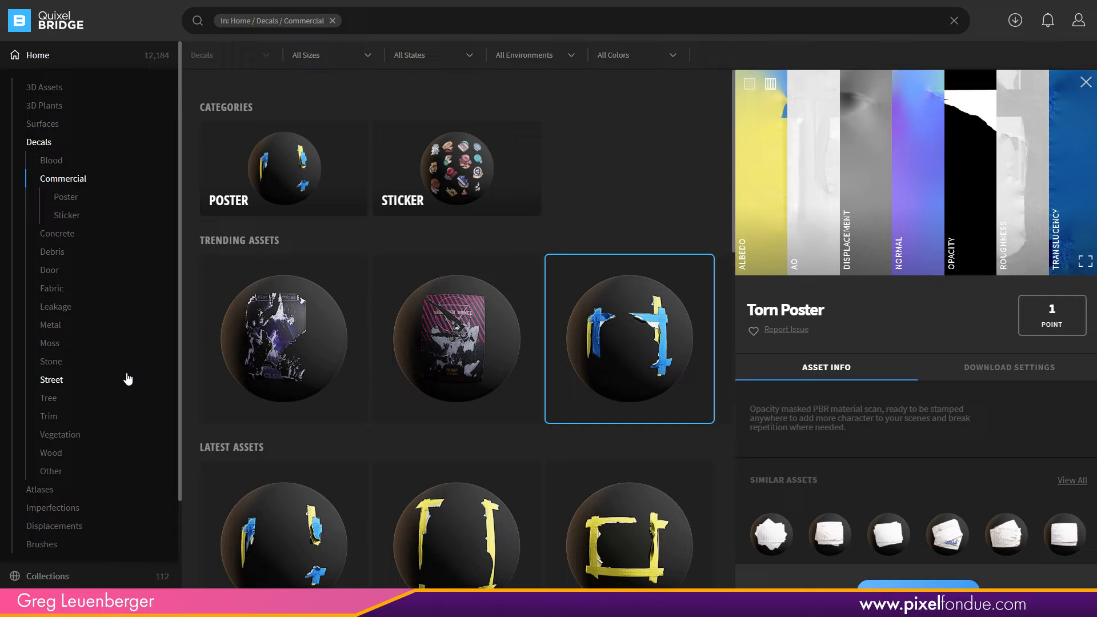
mouse_move(108, 389)
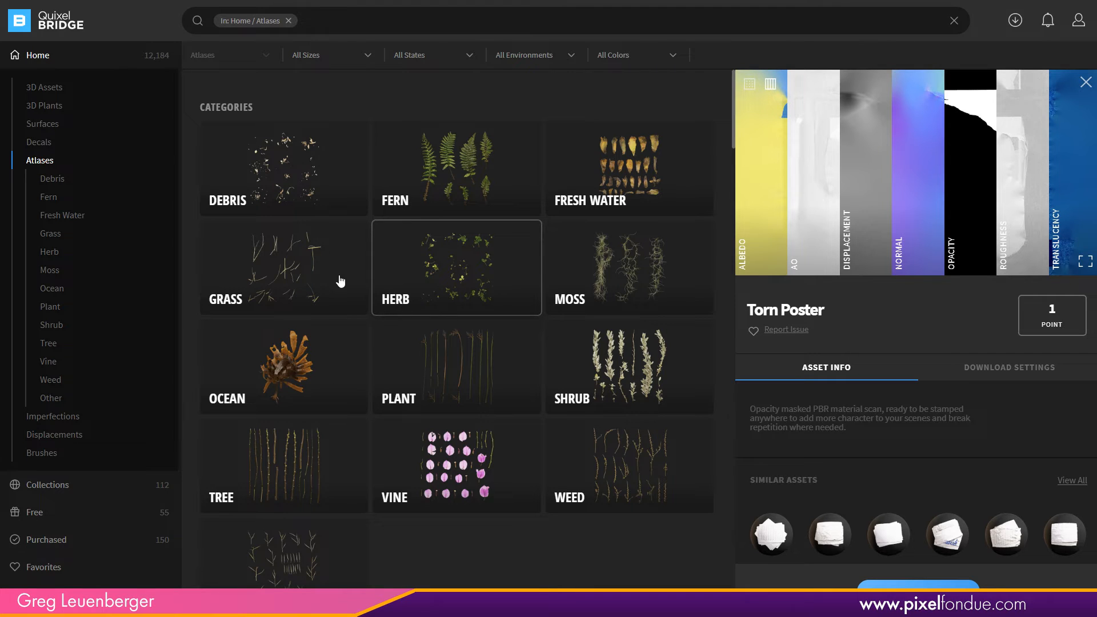
- Preview a trending atlas in the Debris atlas category
left_click(52, 178)
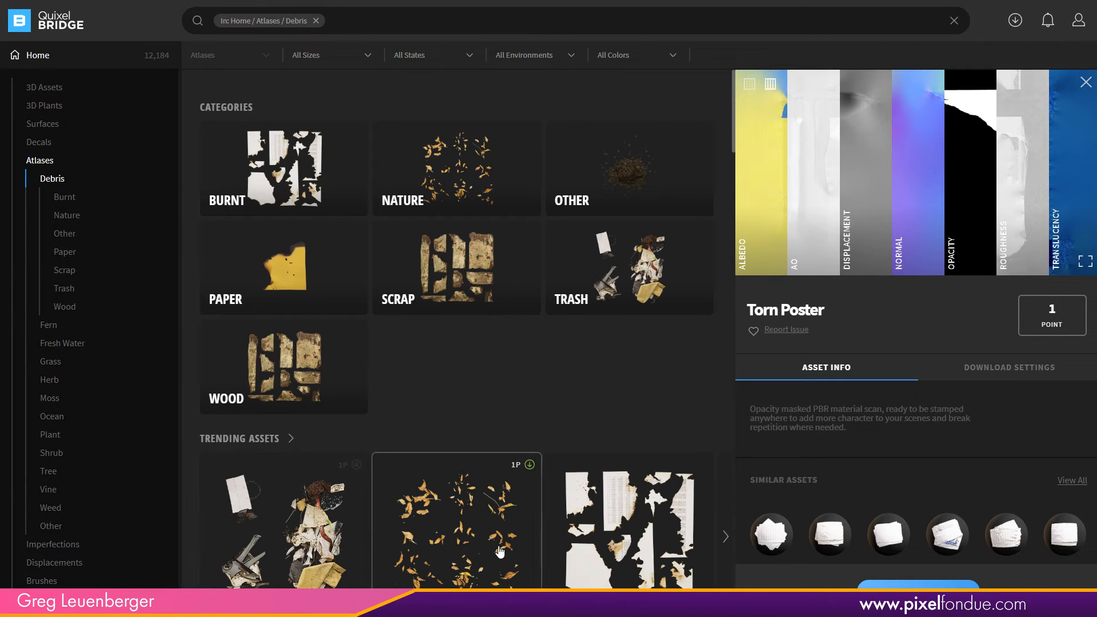
left_click(456, 521)
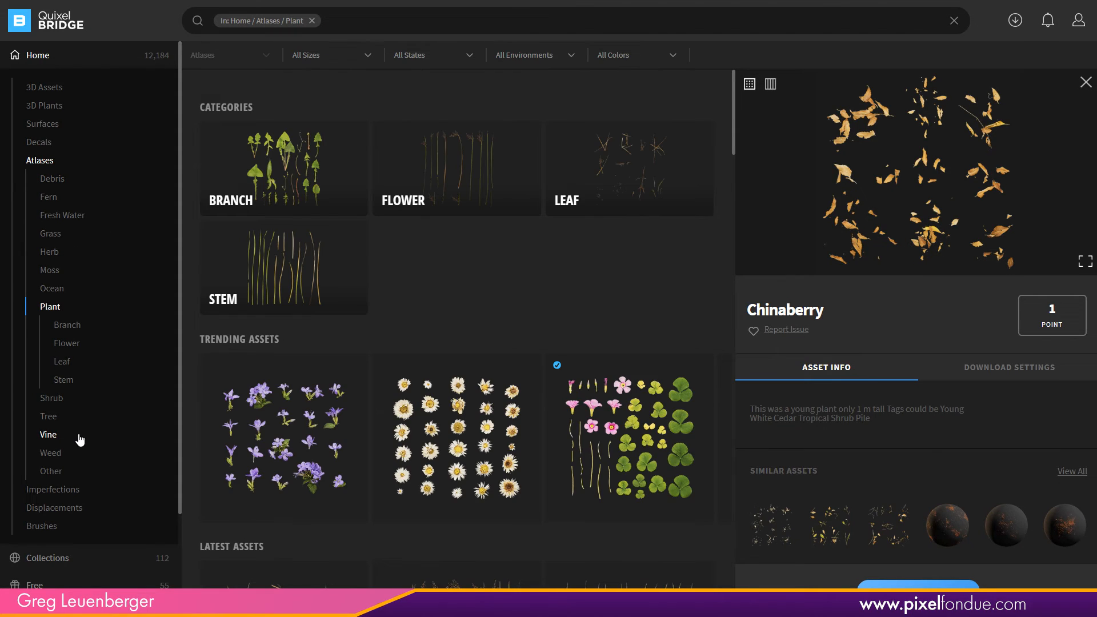
- Preview the Everlasting flower atlas, then the Raspberry Plant atlas under Stem
left_click(455, 438)
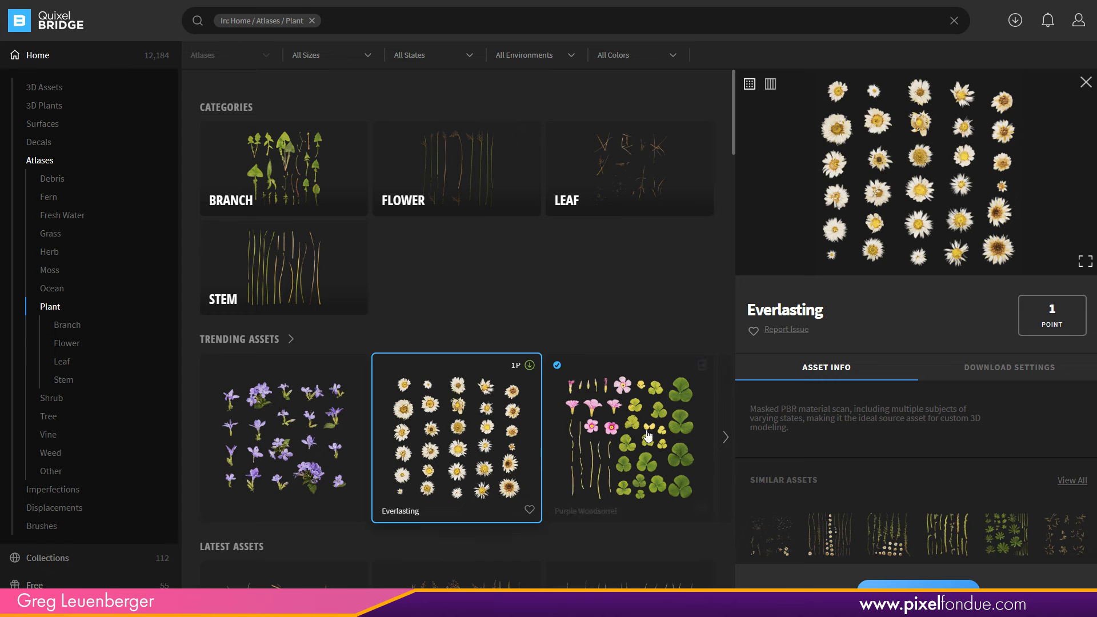
left_click(627, 437)
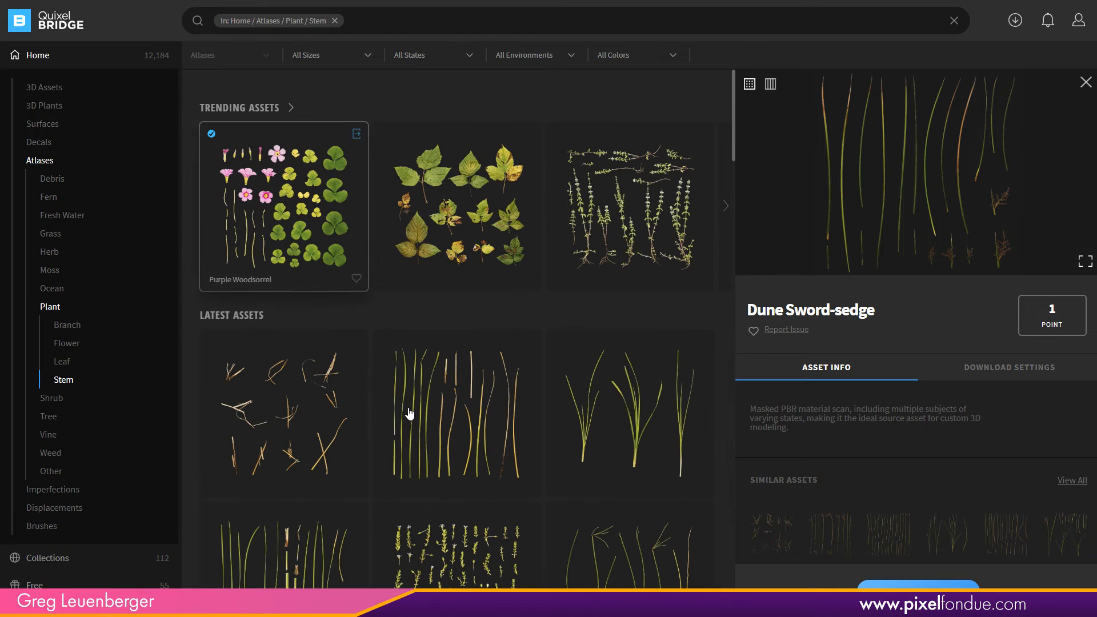
left_click(456, 205)
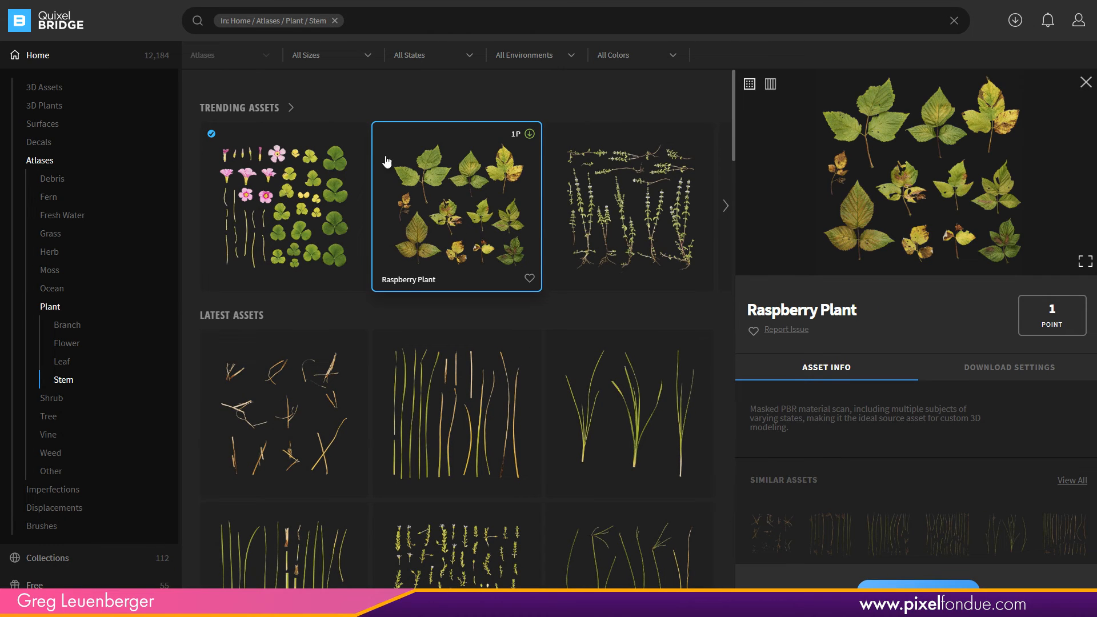
mouse_move(450, 249)
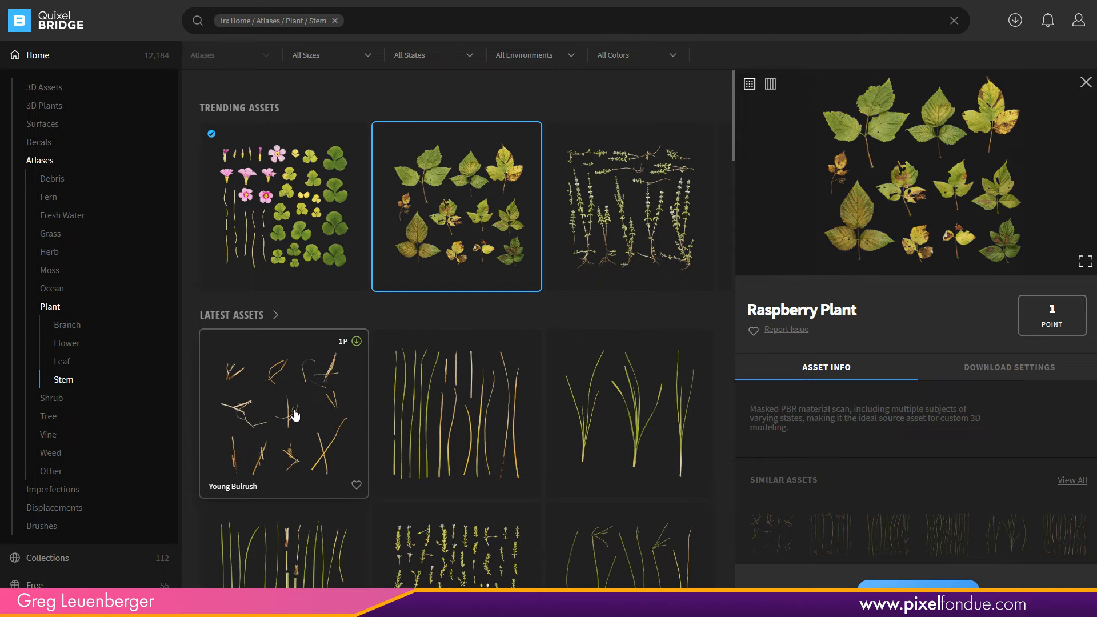
- Preview the Spanish Moss atlas and view a moss atlas full screen
left_click(49, 270)
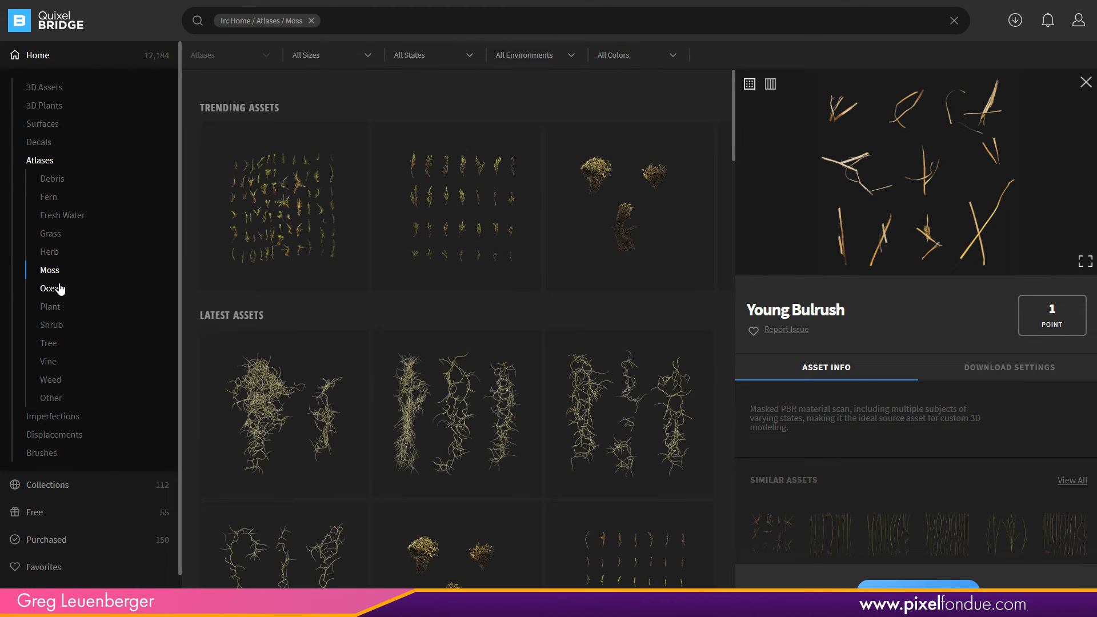
left_click(284, 412)
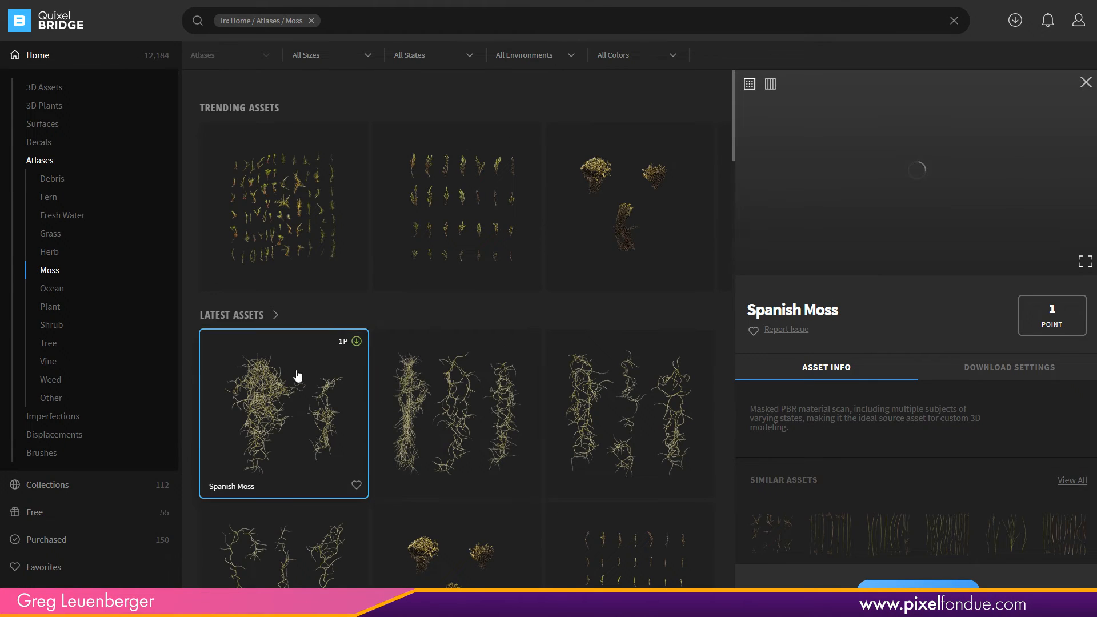
left_click(1085, 261)
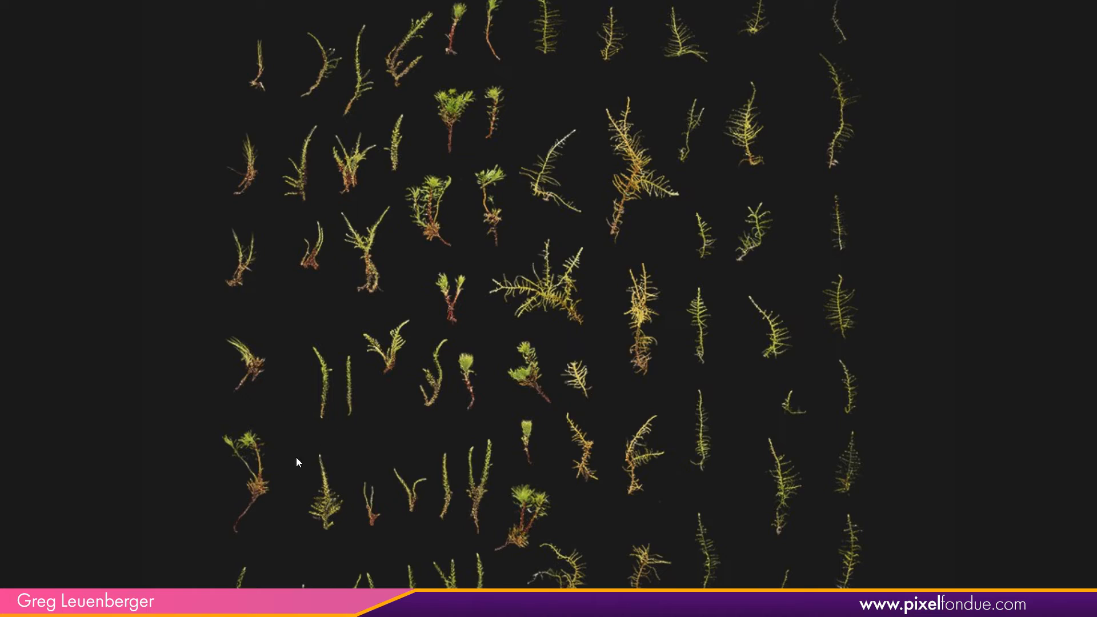
mouse_move(372, 383)
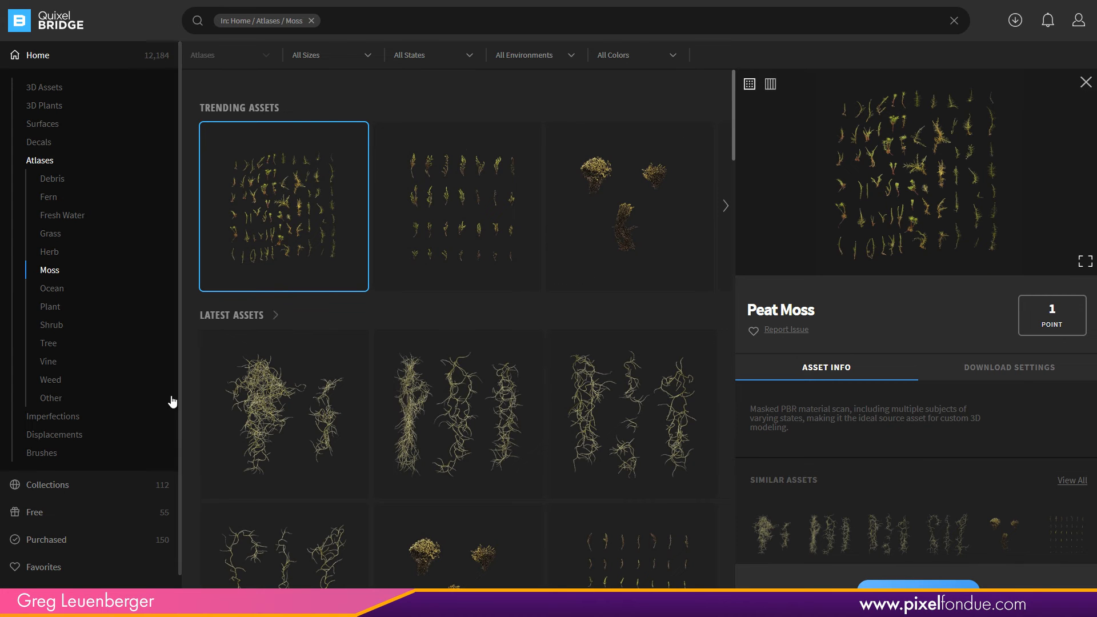
mouse_move(71, 422)
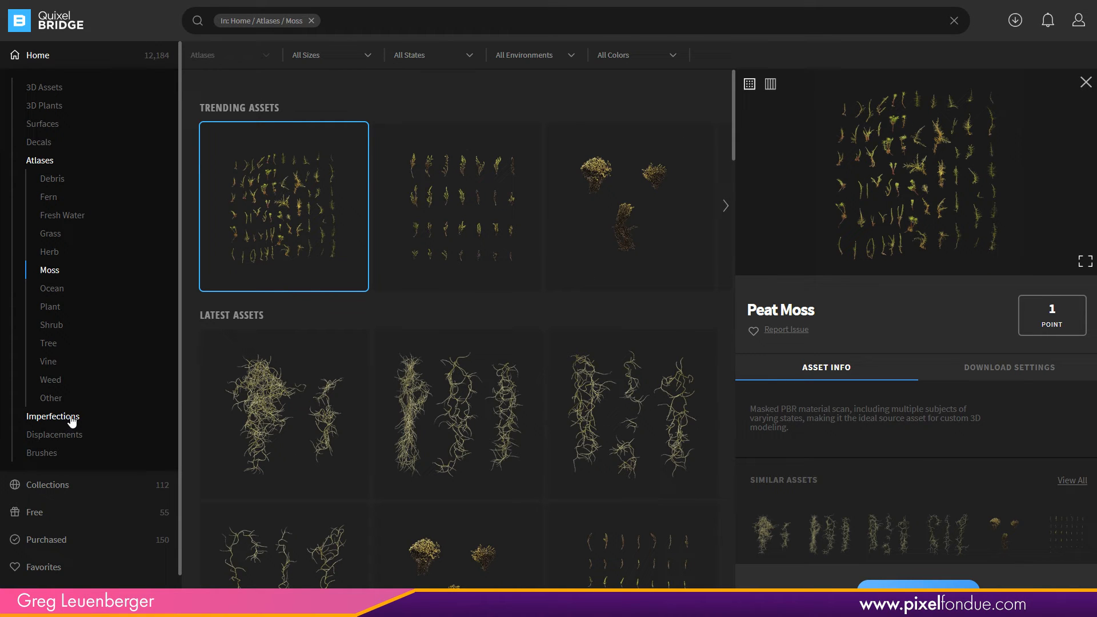
mouse_move(130, 156)
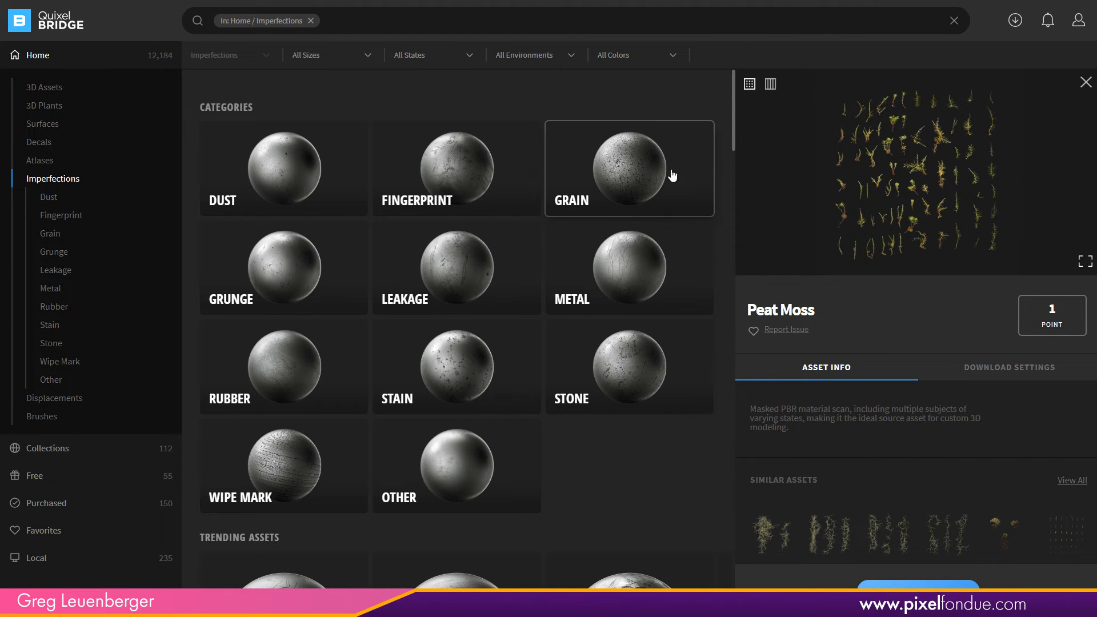
- Preview Scratched Painted Metal and compare its mask and roughness maps
scroll("down", 3)
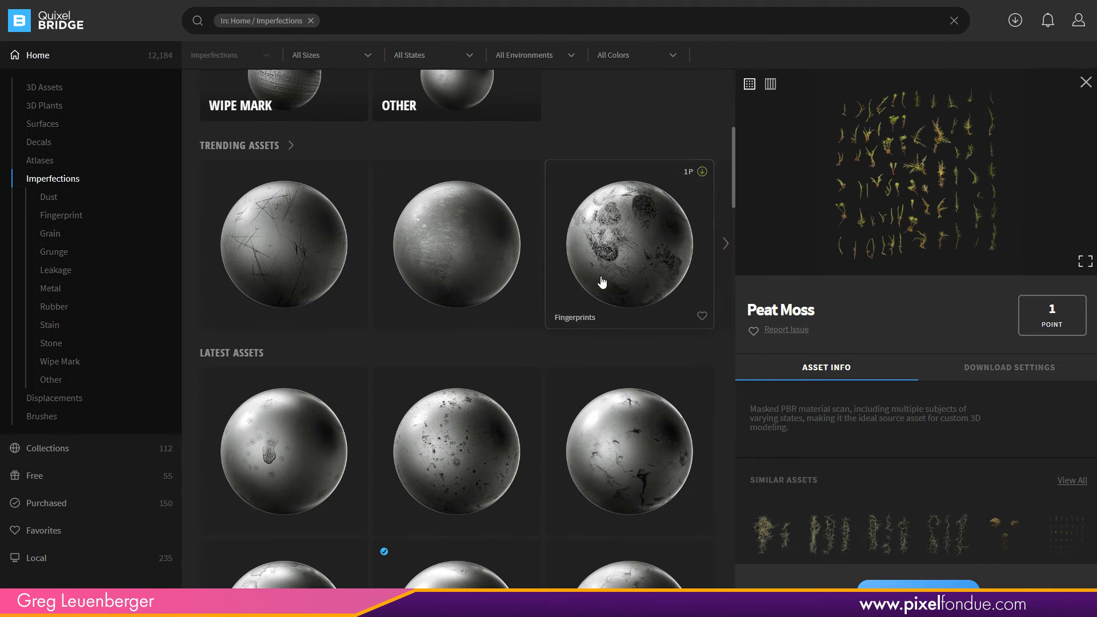
left_click(284, 244)
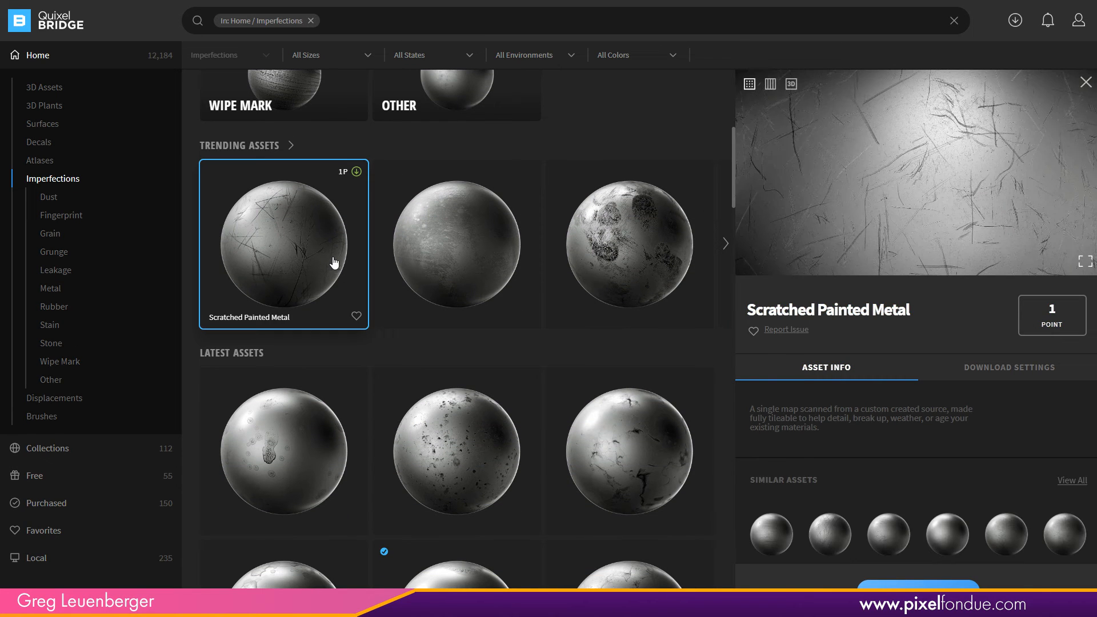
left_click(769, 84)
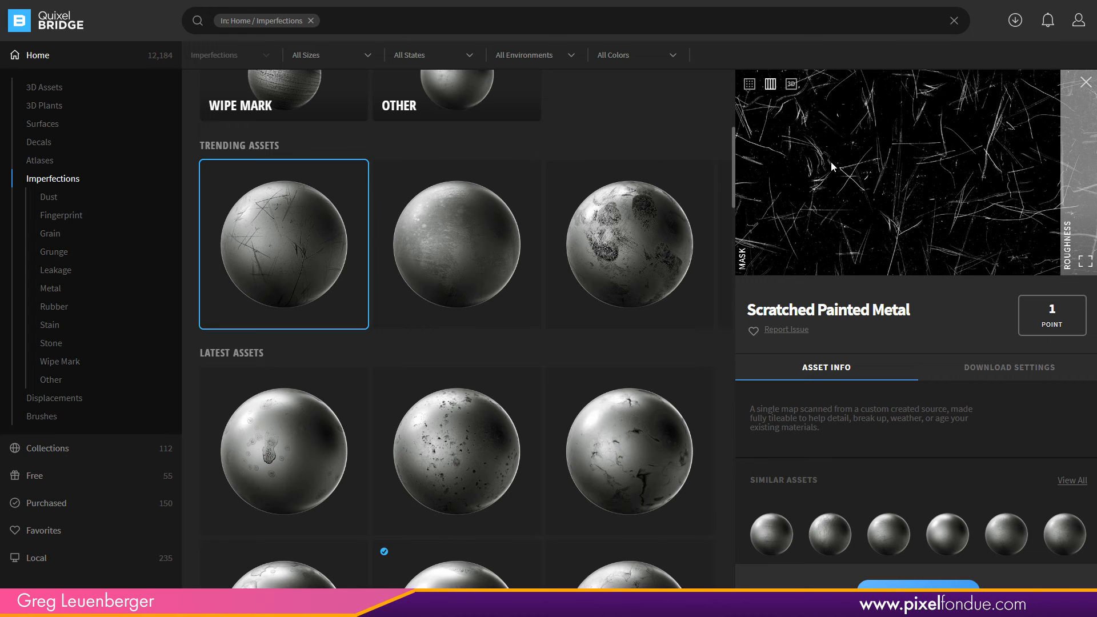
left_click(770, 83)
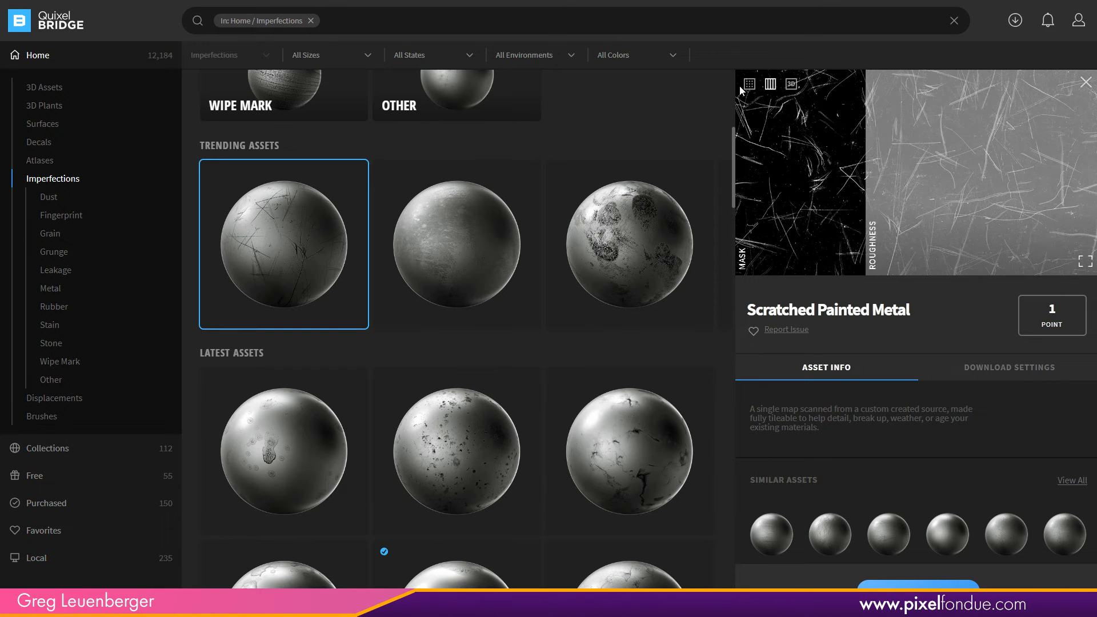
- View the Fingerprints maps side by side, then see Stains on a 3D sphere
left_click(629, 244)
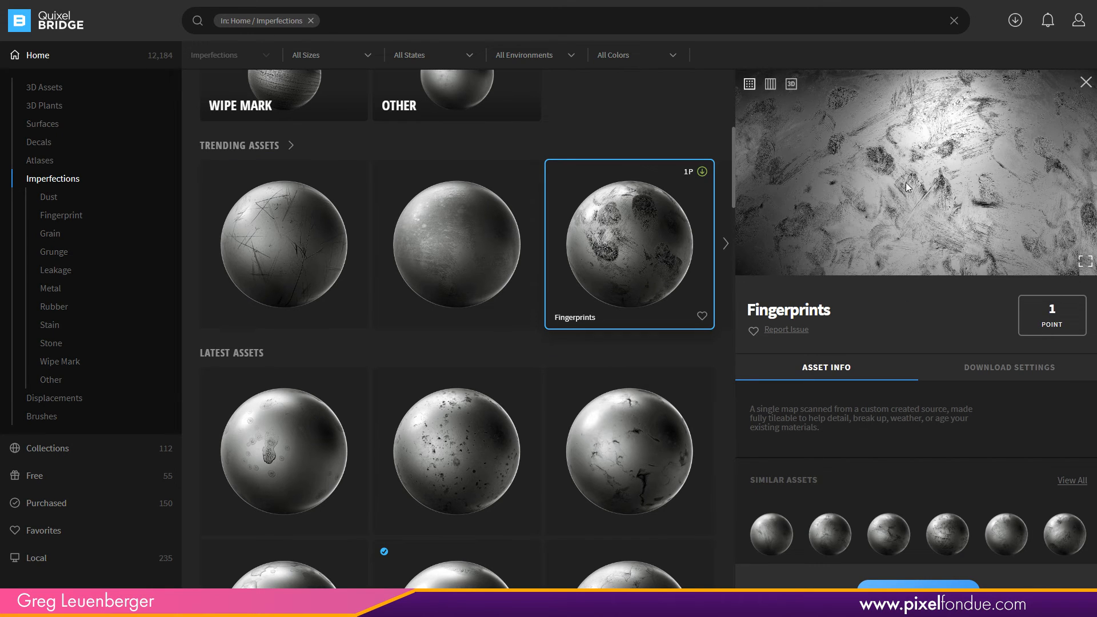
left_click(770, 84)
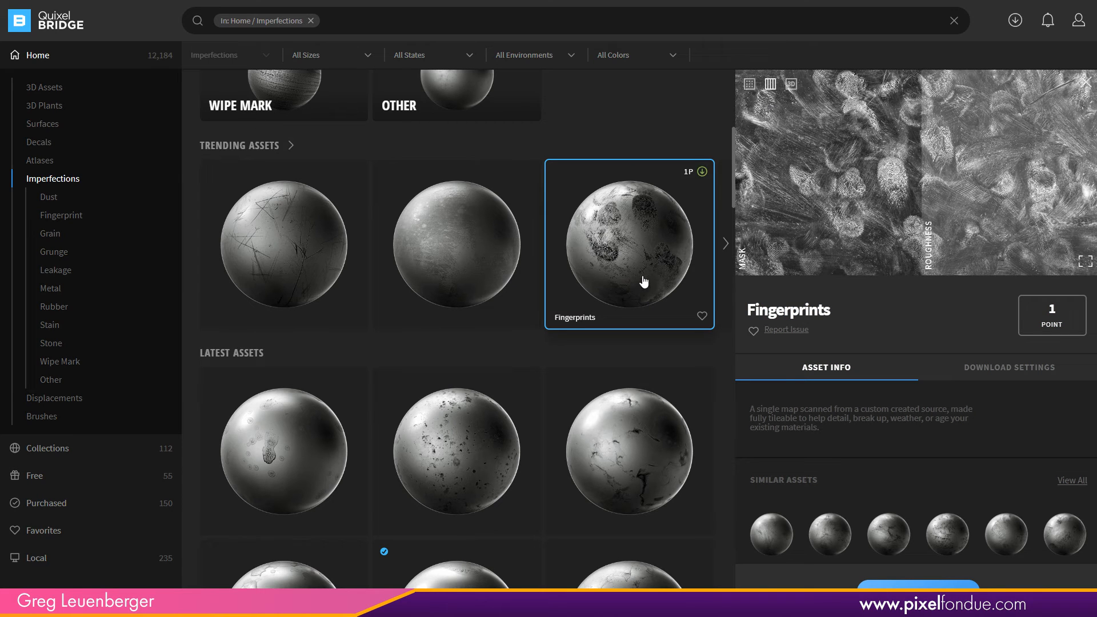
left_click(627, 451)
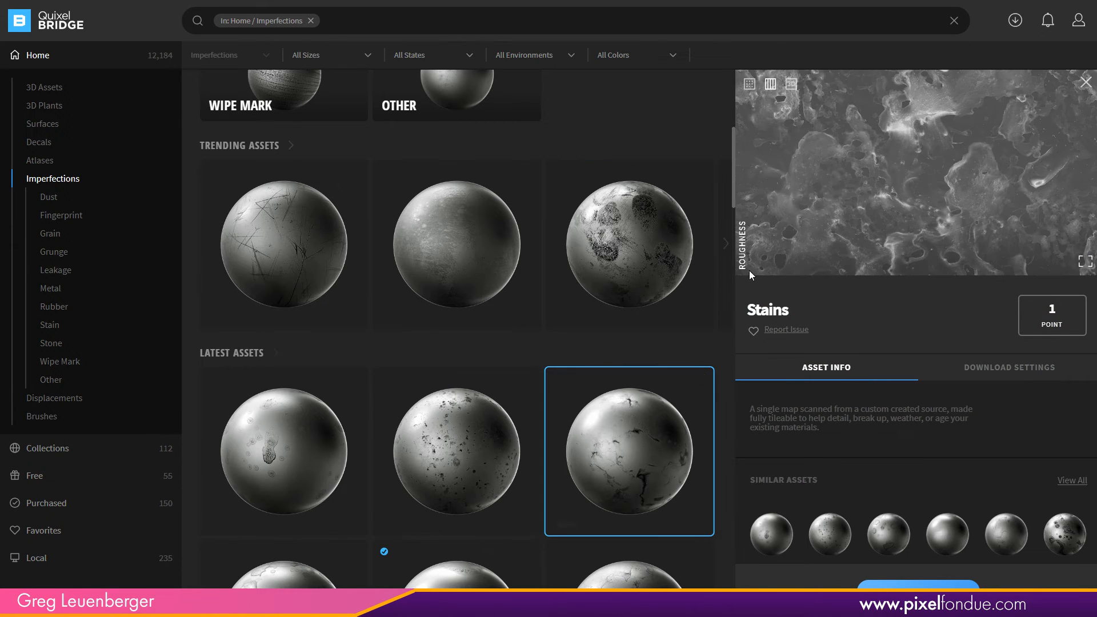
left_click(791, 84)
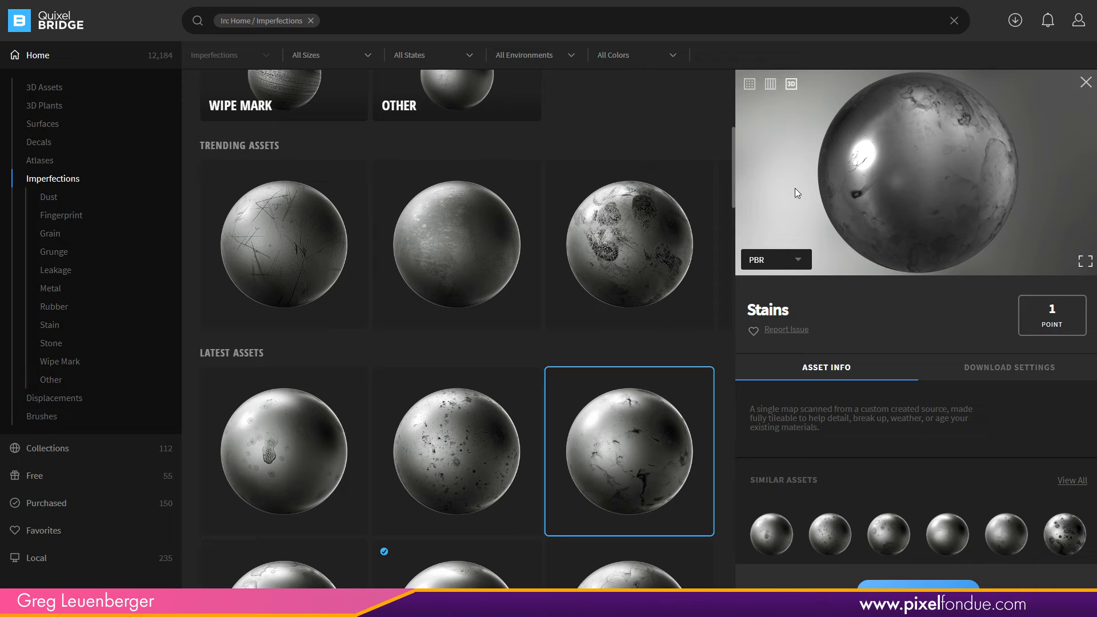
mouse_move(514, 94)
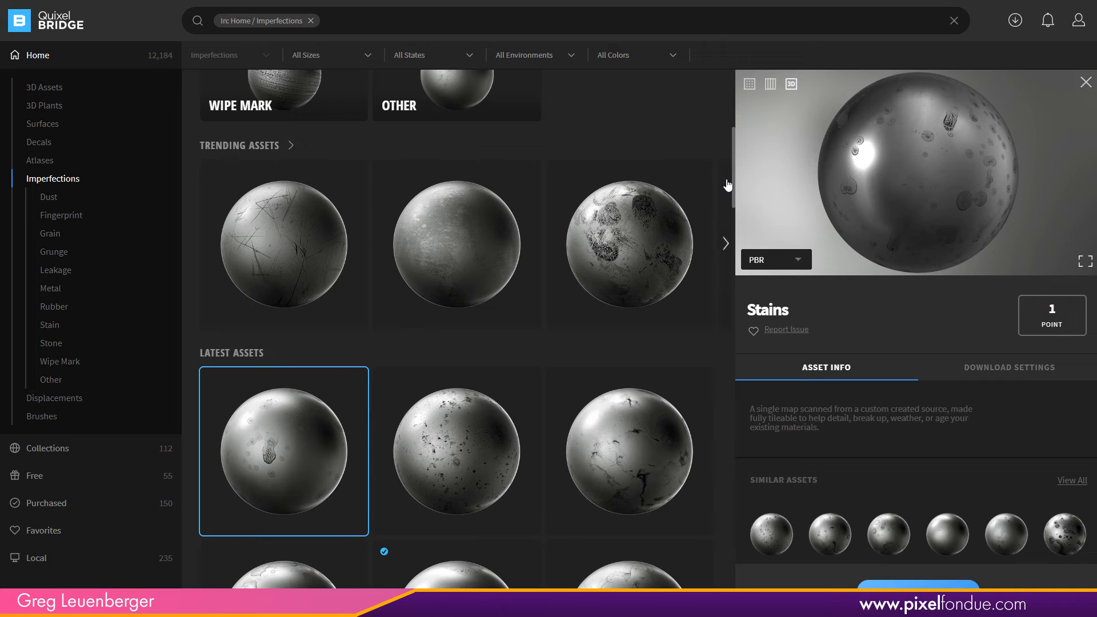
mouse_move(733, 202)
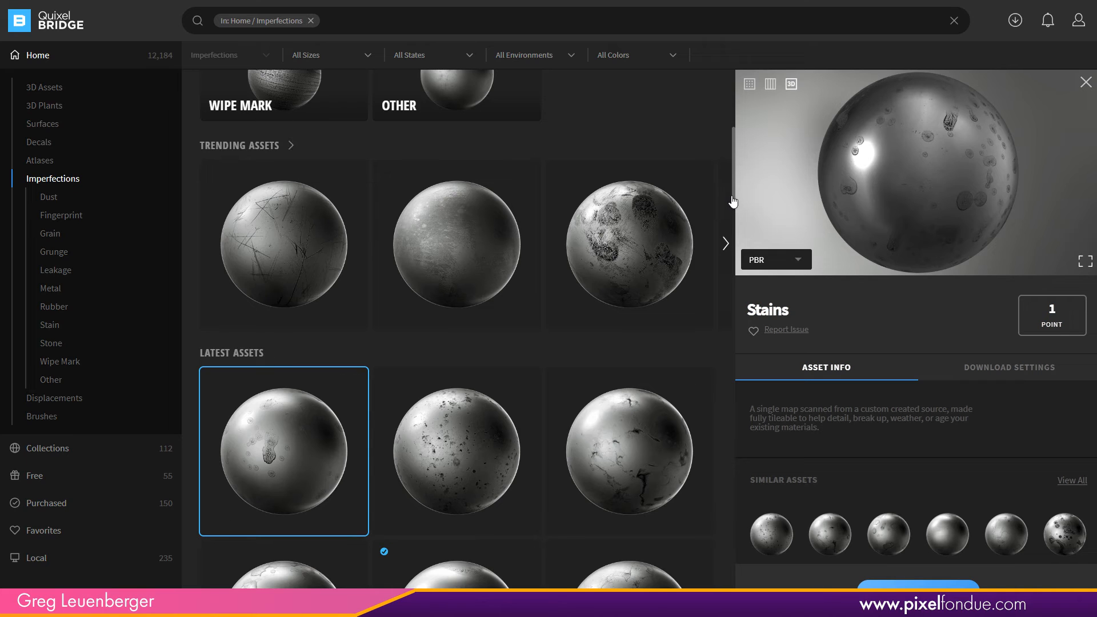
- Browse Grunge, Rubber and Wipe Mark imperfections, spinning the Wipe Marks sphere before viewing maps
left_click(53, 252)
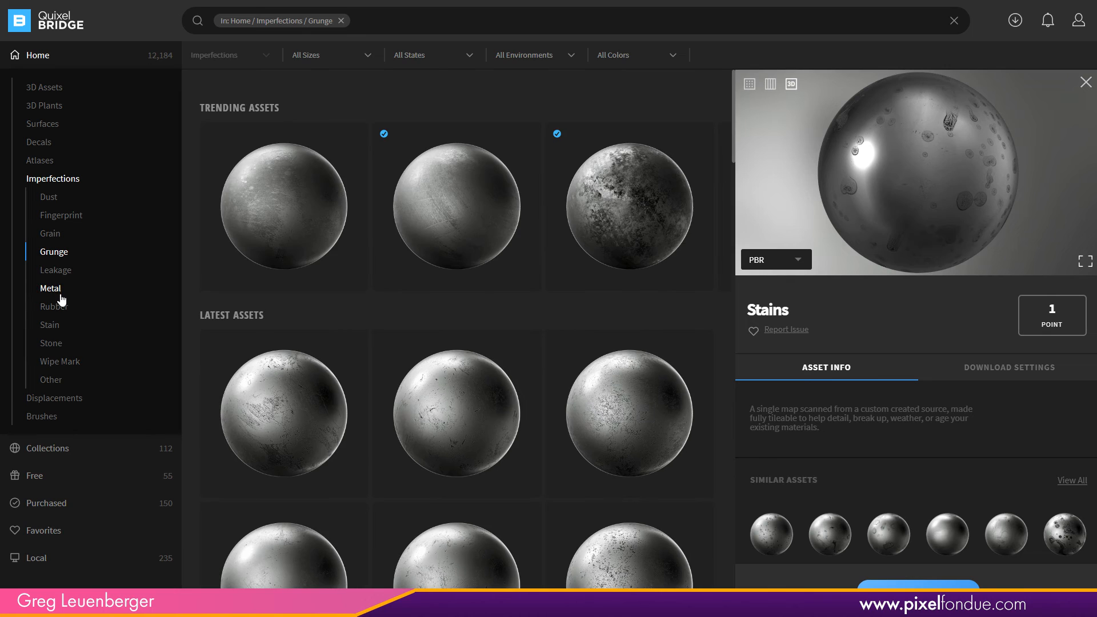
left_click(54, 307)
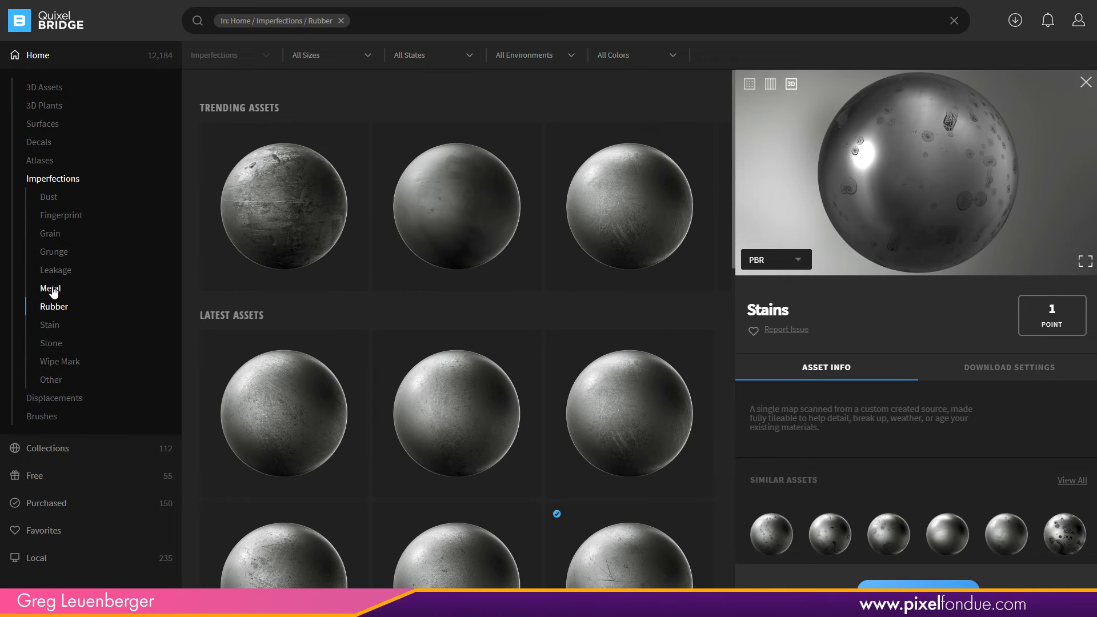
left_click(60, 361)
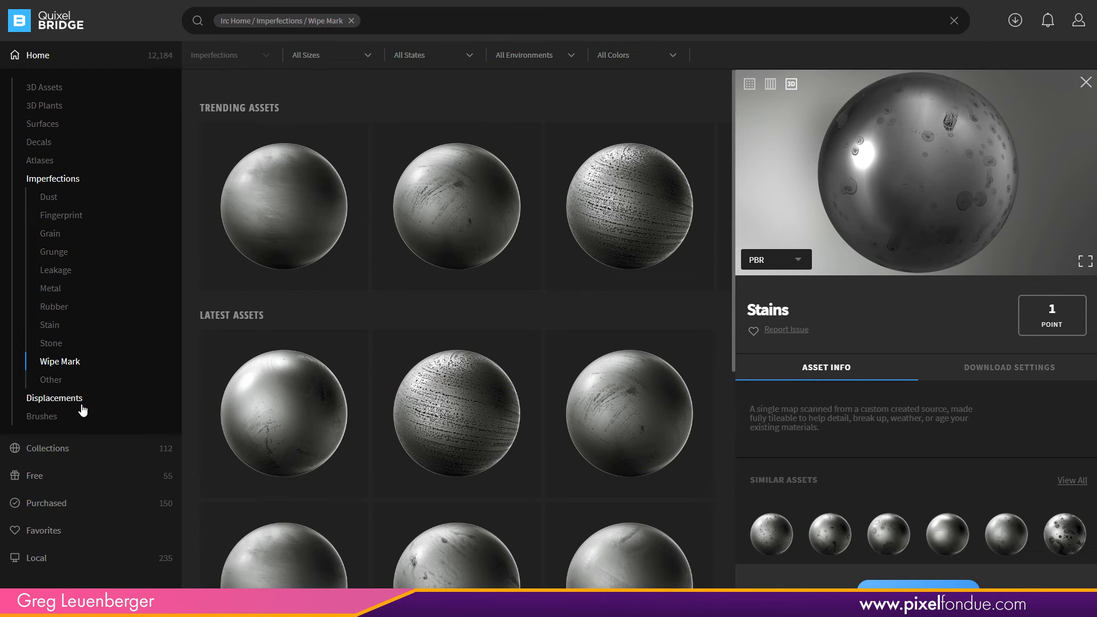
left_click(627, 413)
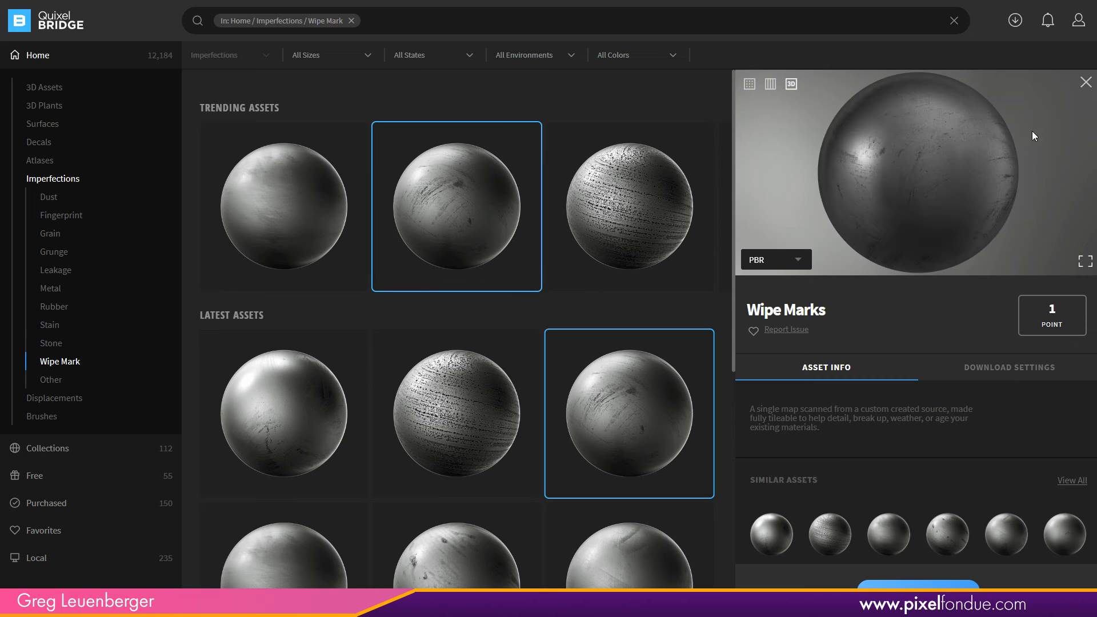
left_click_drag(1034, 136, 823, 167)
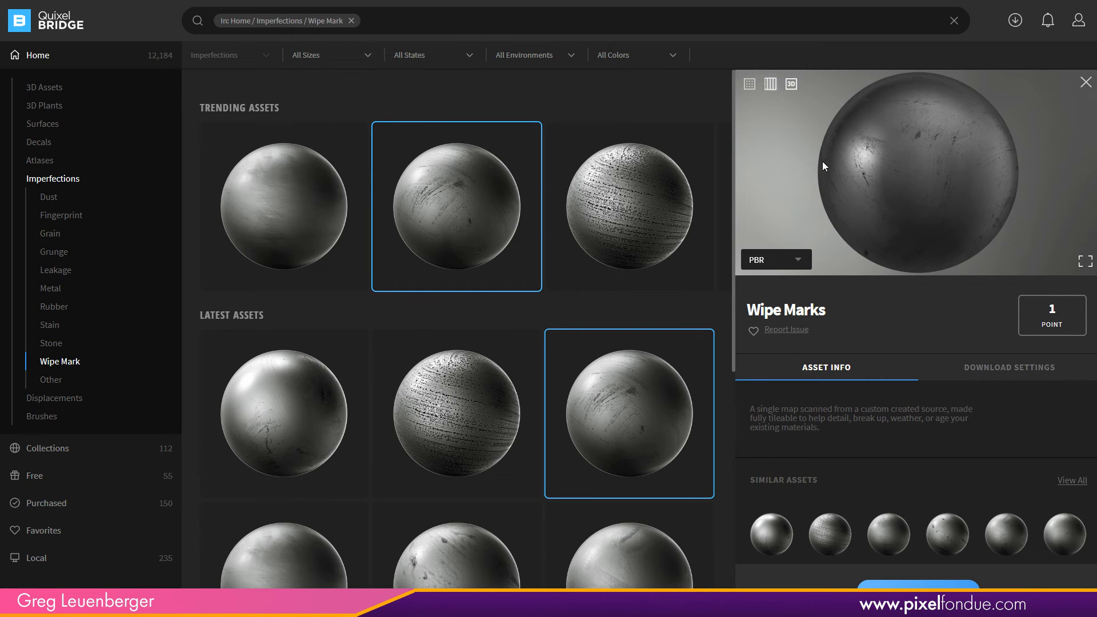
left_click(770, 84)
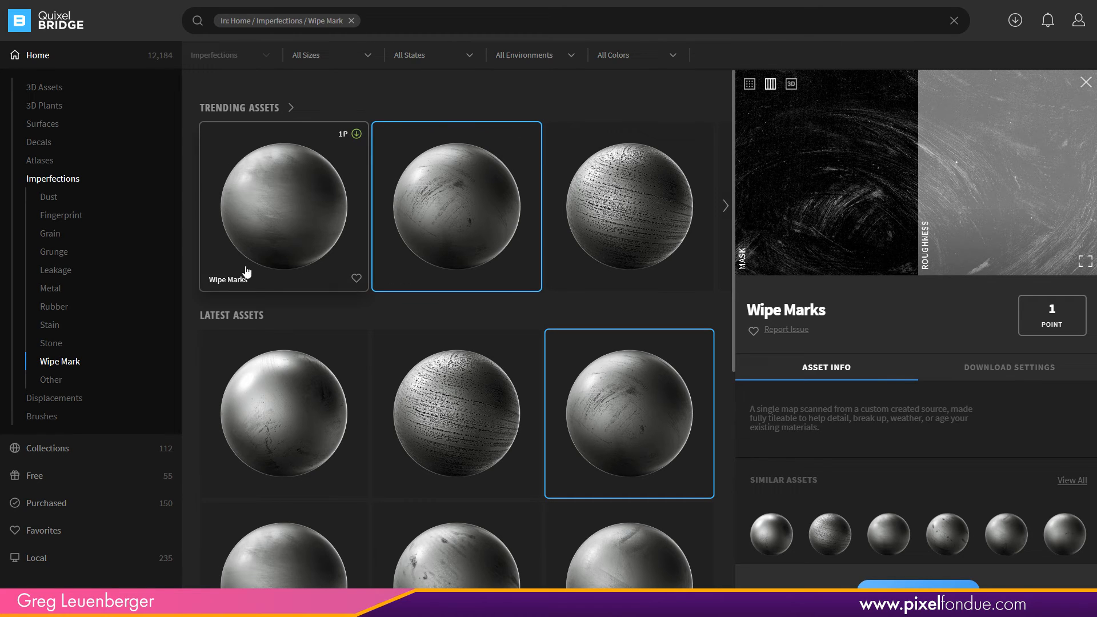
mouse_move(40, 63)
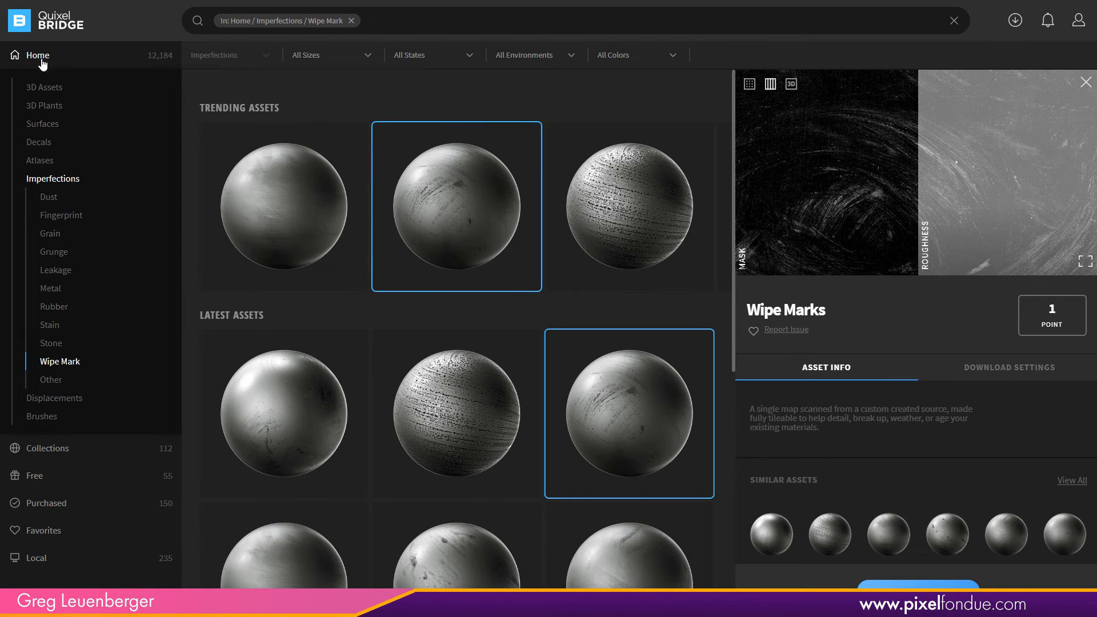
- Open Displacements and preview a concrete tile displacement on a sphere
left_click(54, 196)
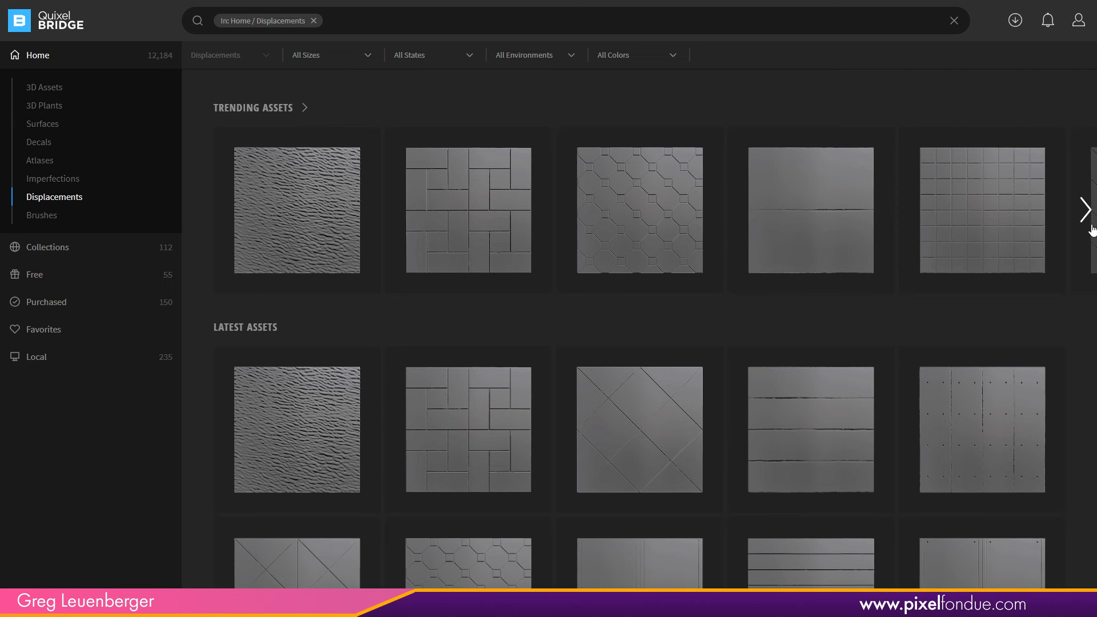
scroll("down", 3)
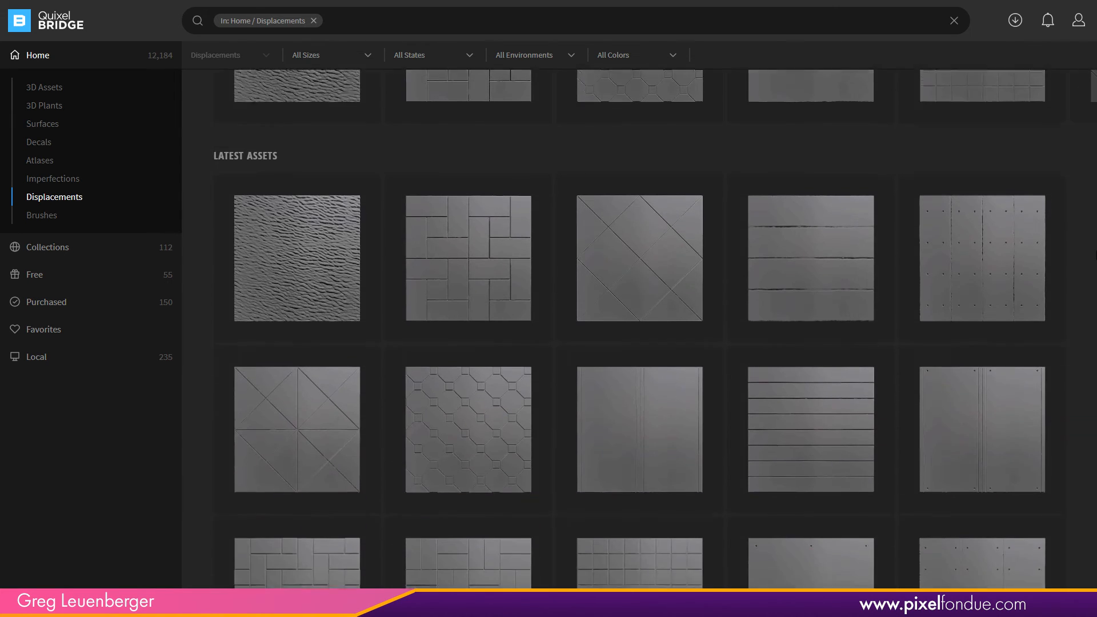
scroll("down", 3)
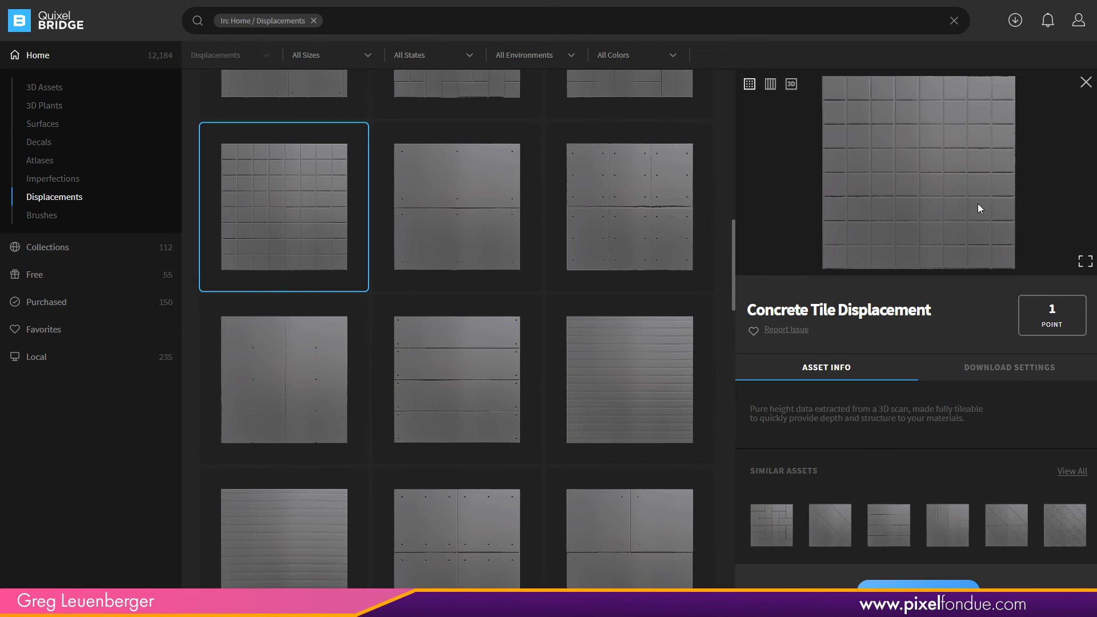
left_click(791, 84)
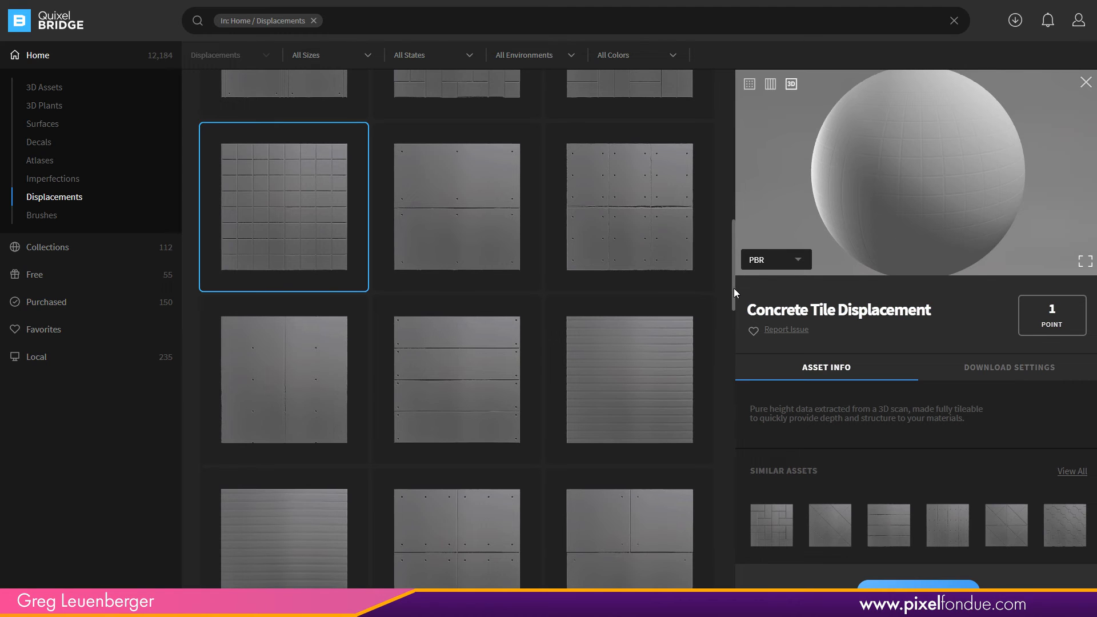
- Preview Sand Ripples and Patterned Tile displacements, then view Ground Forest 2x2 M's texture maps
scroll("down", 3)
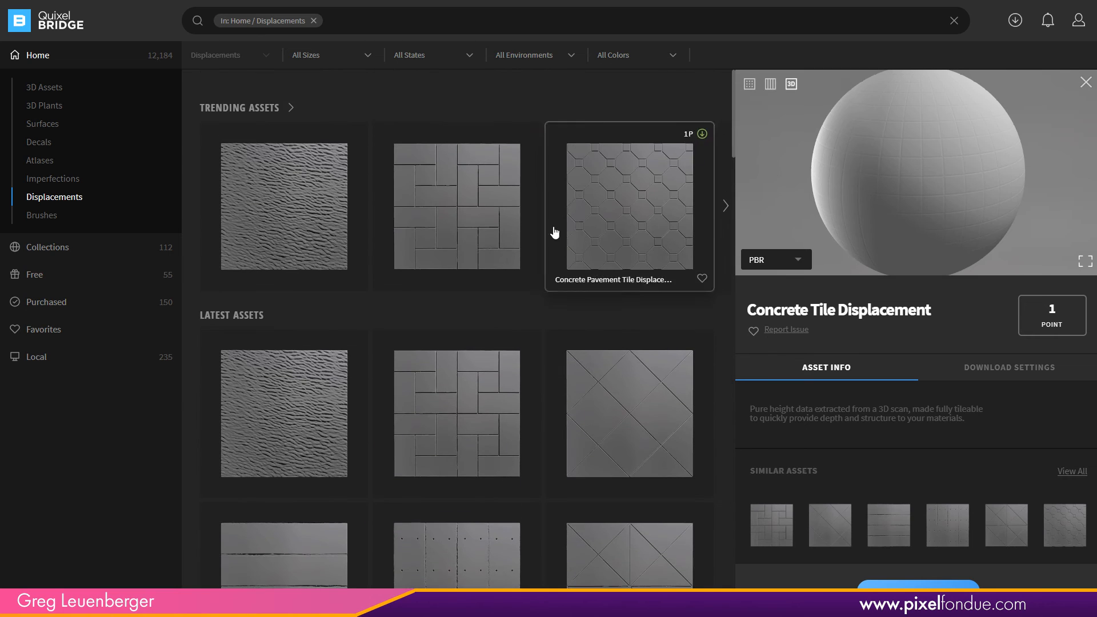
left_click(283, 412)
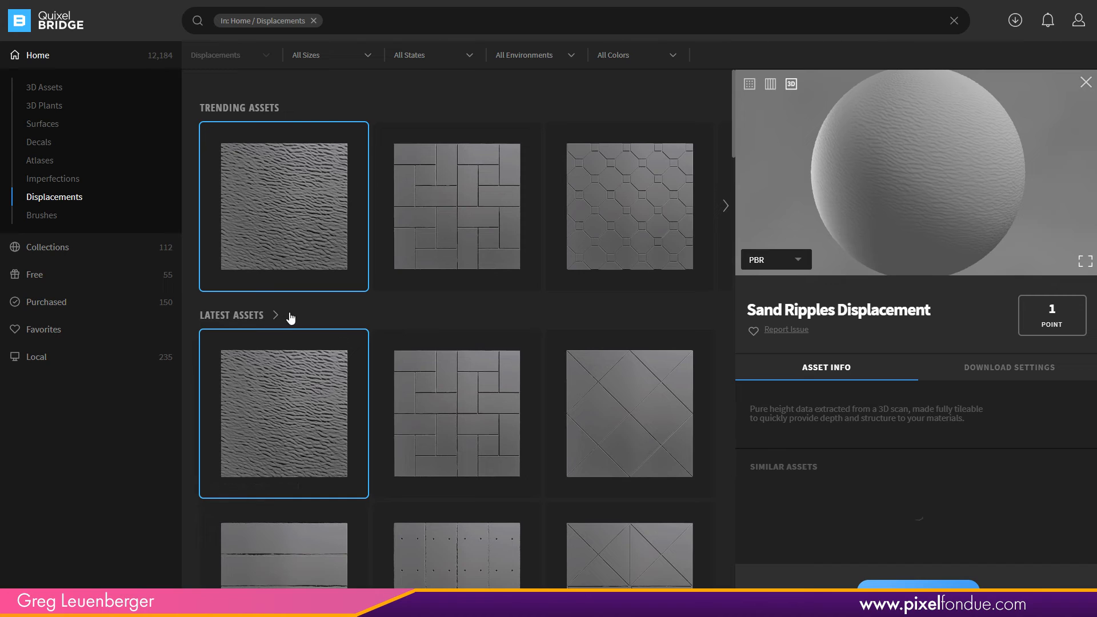
mouse_move(423, 258)
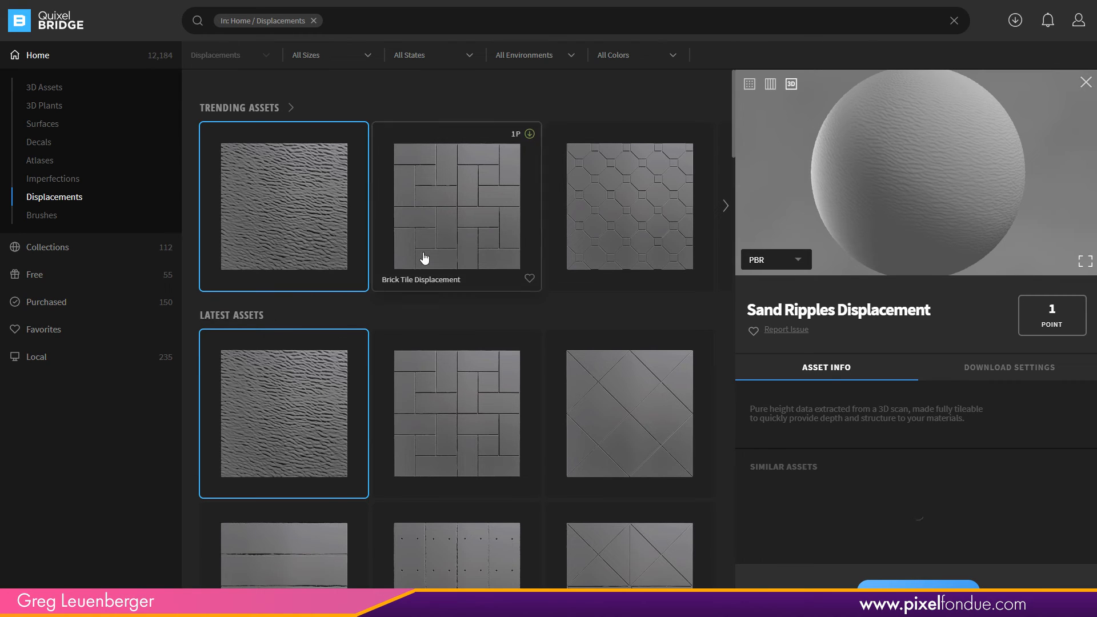
left_click(629, 413)
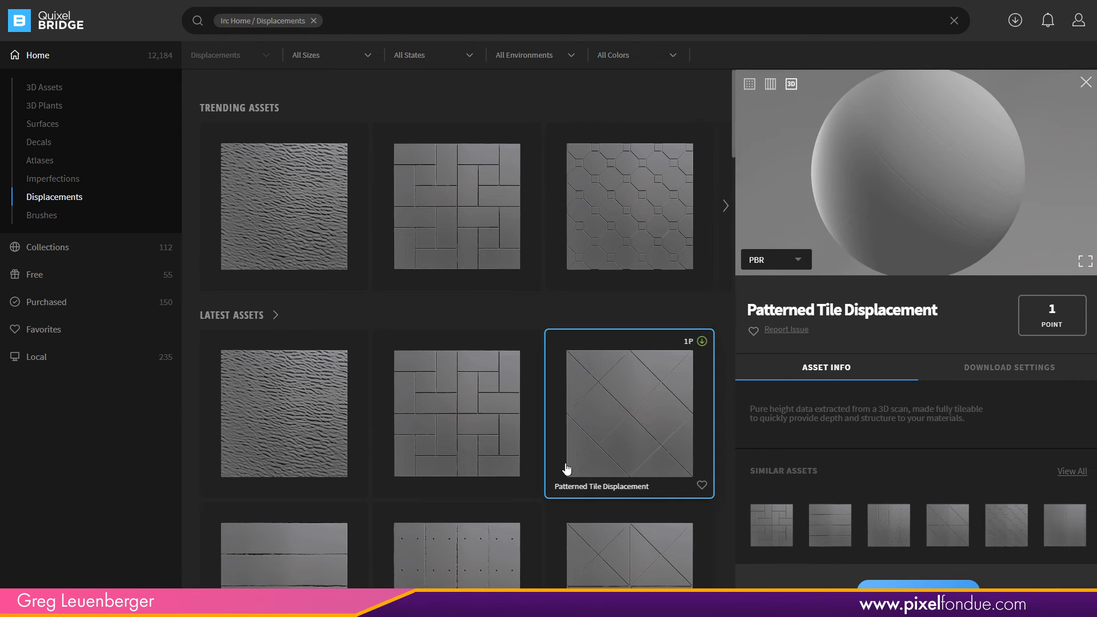
left_click(627, 560)
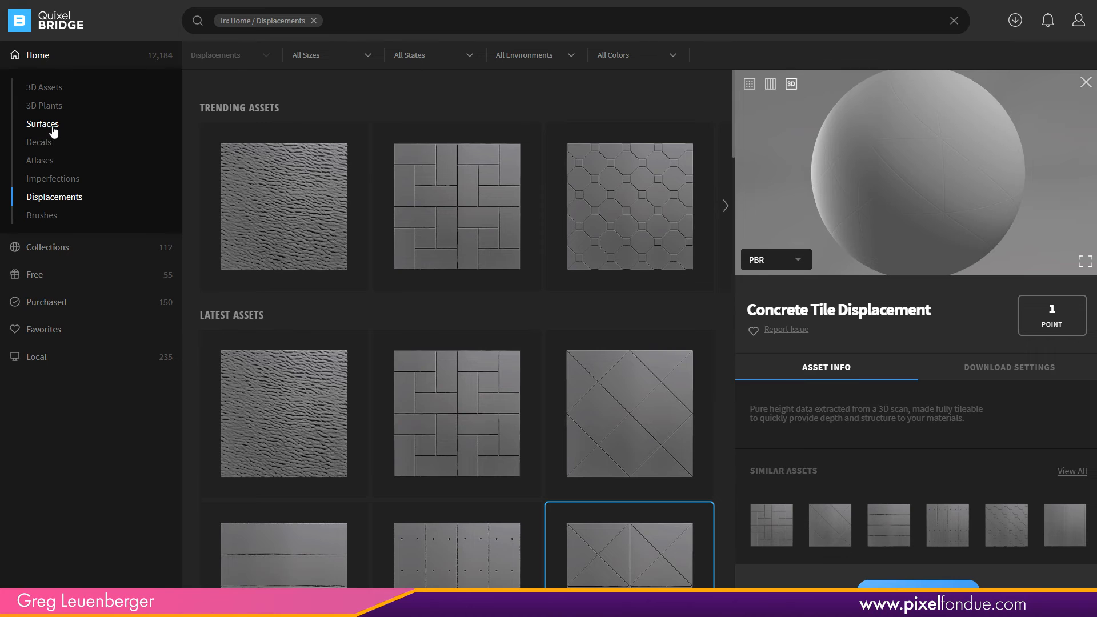
left_click(42, 124)
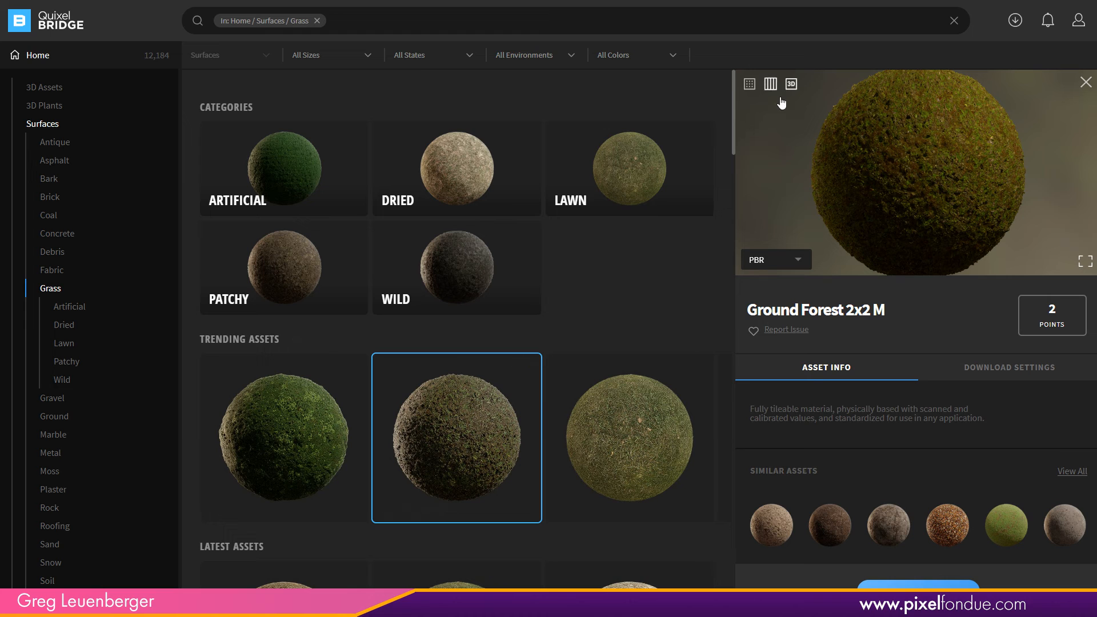
left_click(770, 84)
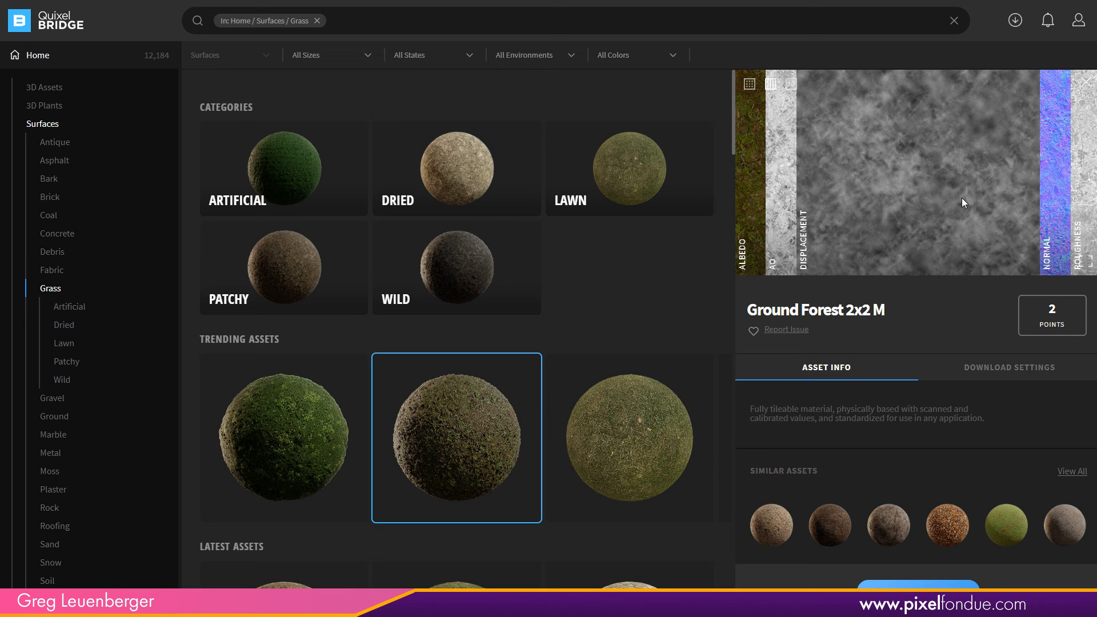
mouse_move(450, 275)
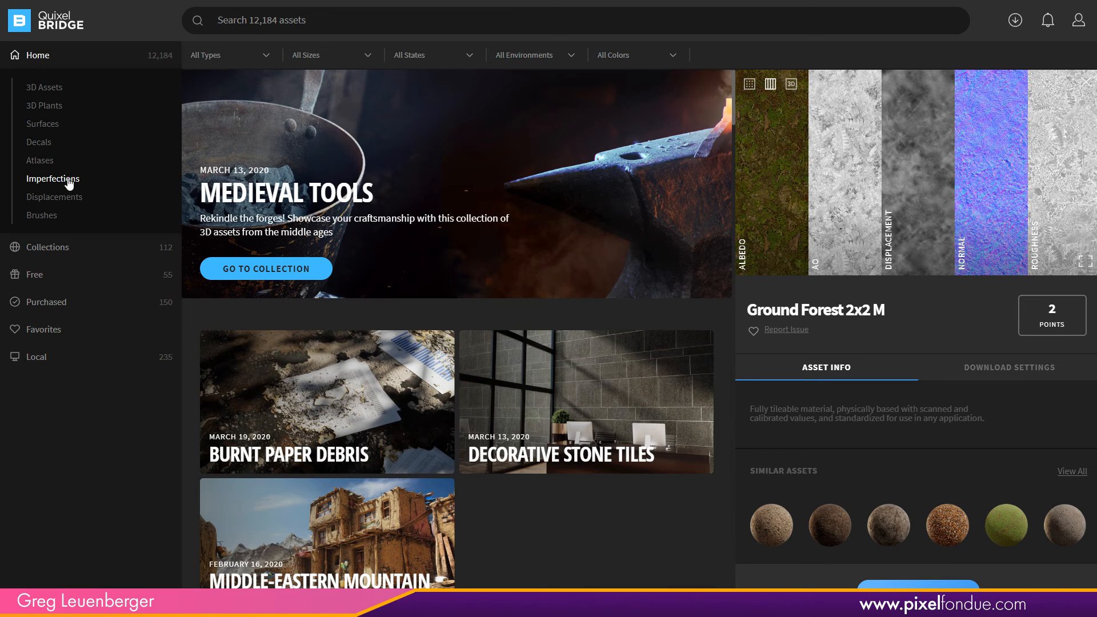
mouse_move(86, 218)
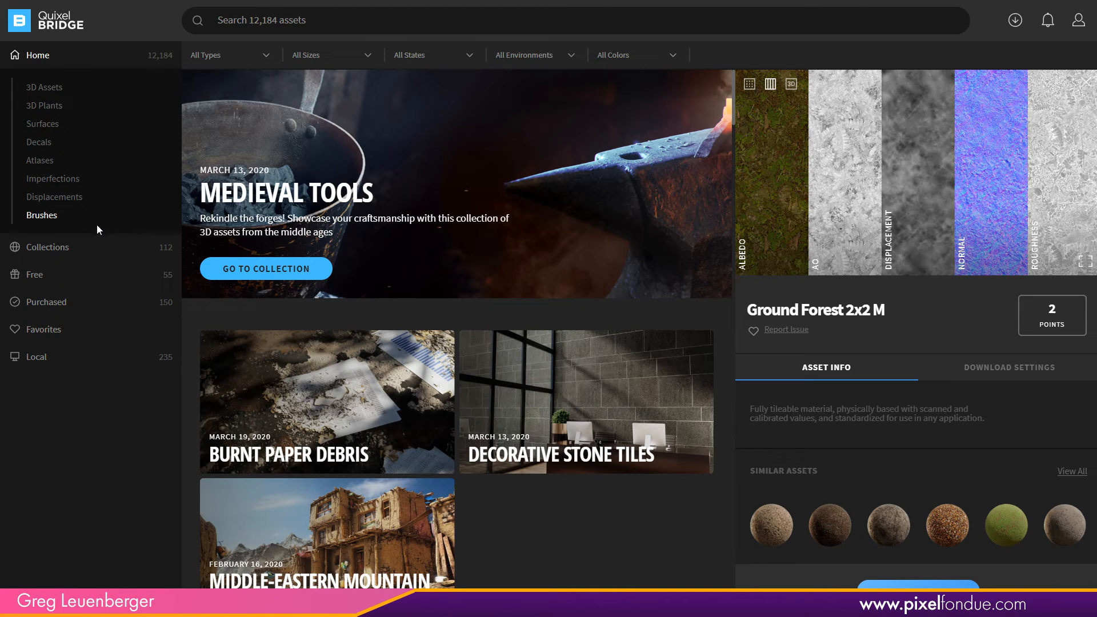
- Open Brushes › Spray and preview the Toilet Brush and Spray Paint brushes
left_click(41, 215)
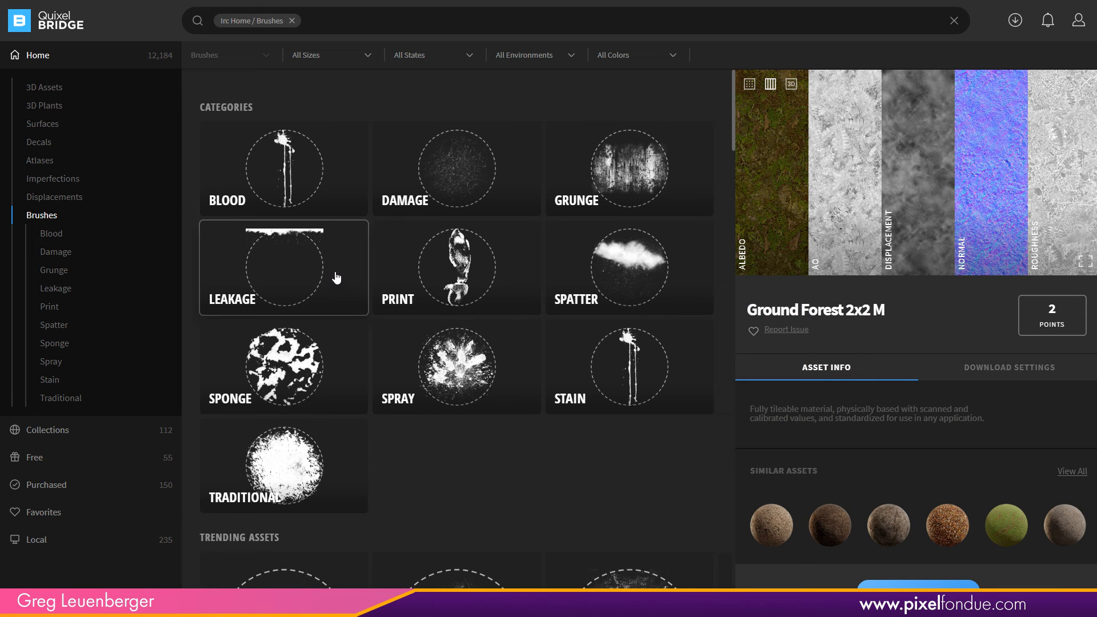
left_click(51, 361)
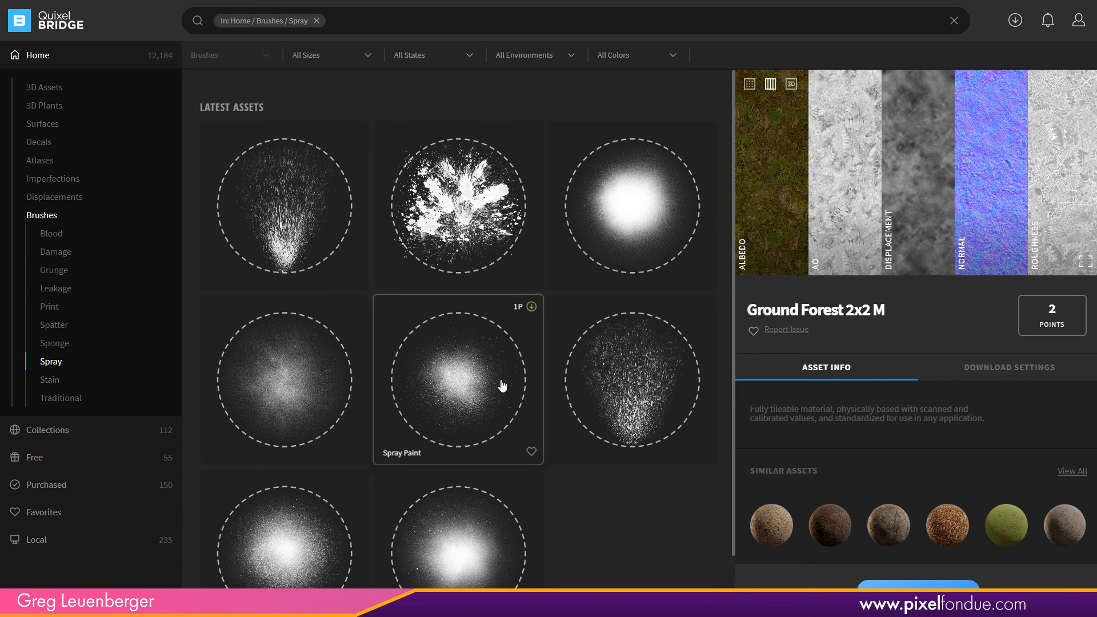
left_click(458, 205)
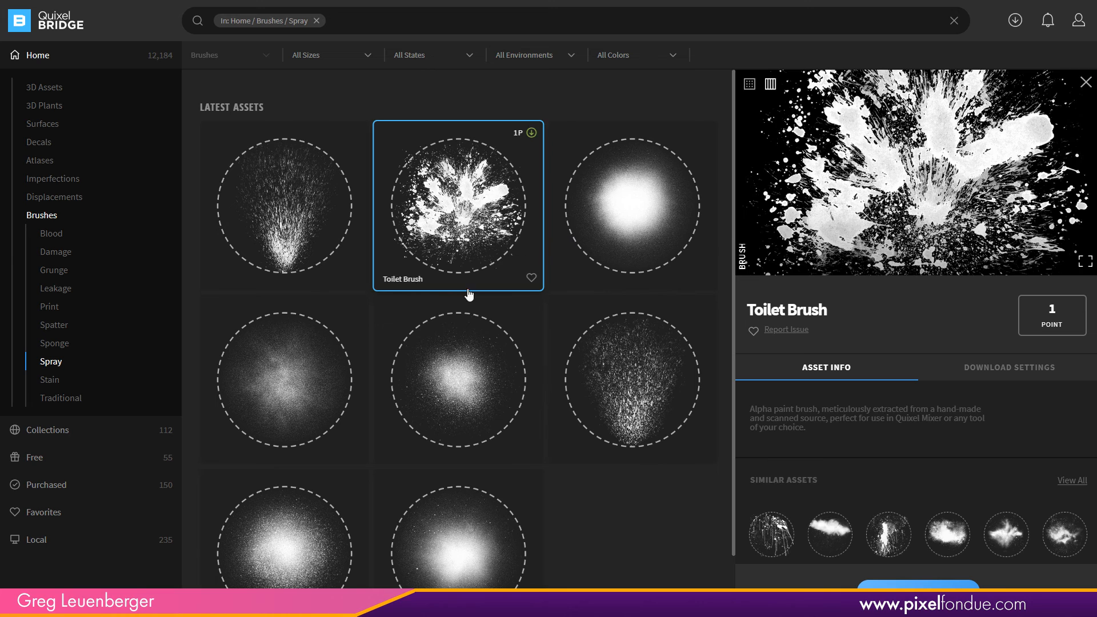
left_click(283, 380)
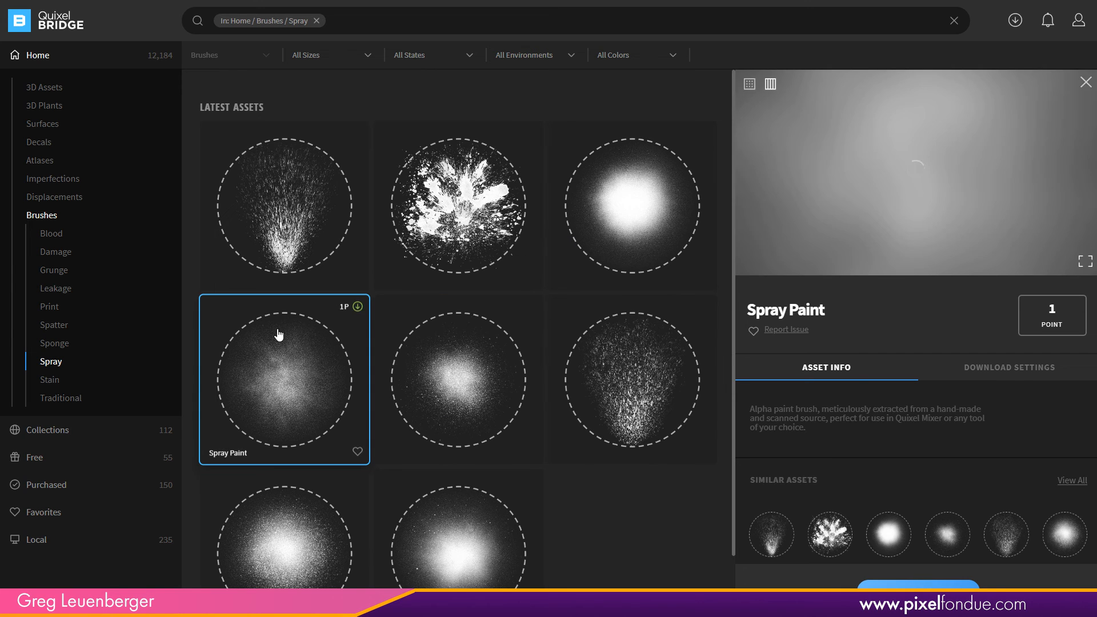
- Preview the Blood Stain and scattered splatter brushes under Stain
left_click(49, 380)
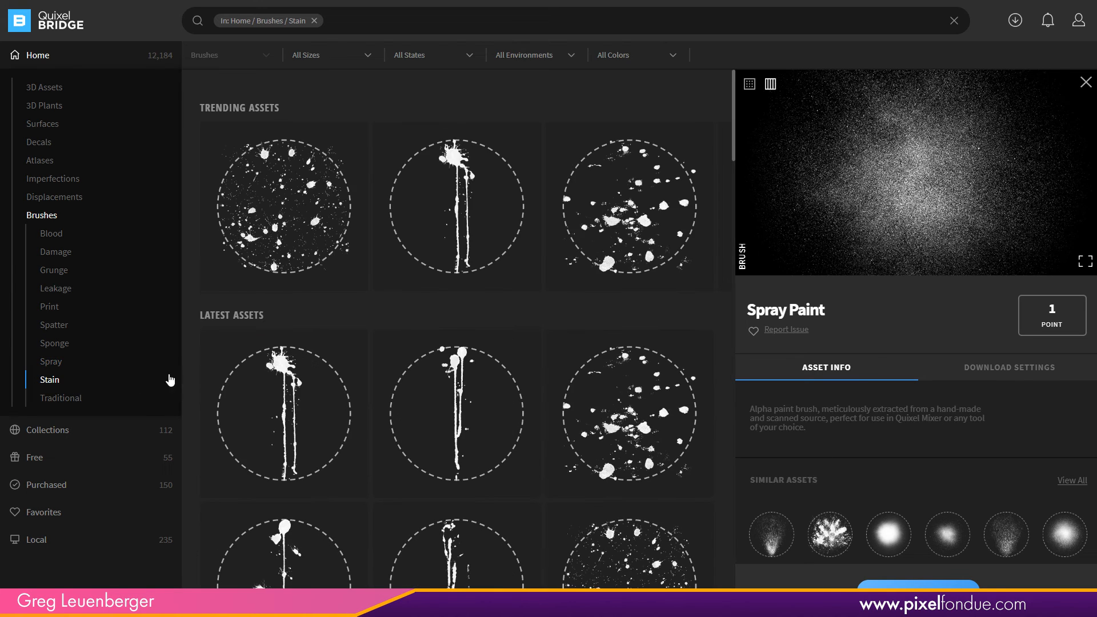
left_click(283, 412)
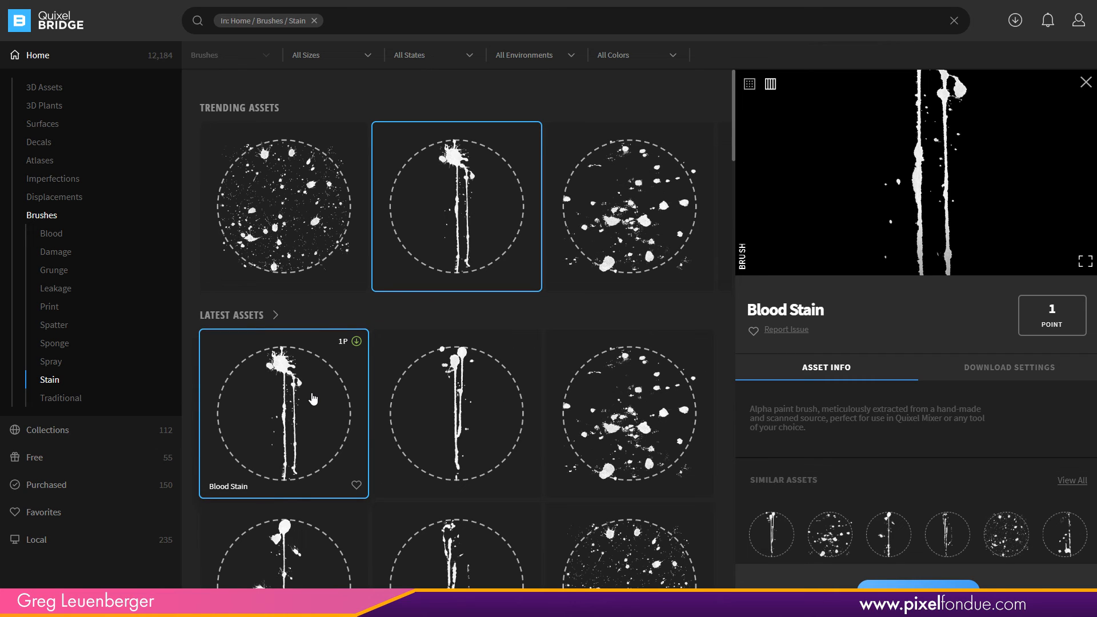
left_click(456, 413)
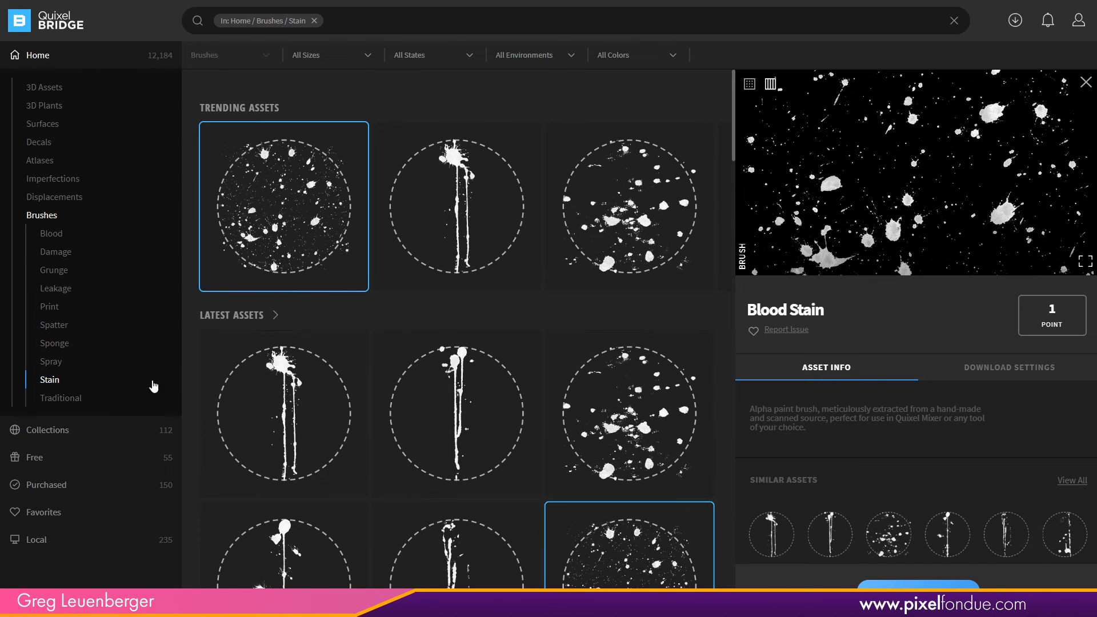
- Check Spatter and Print brushes, including Hand Print, then return to Spray Paint's details
left_click(53, 325)
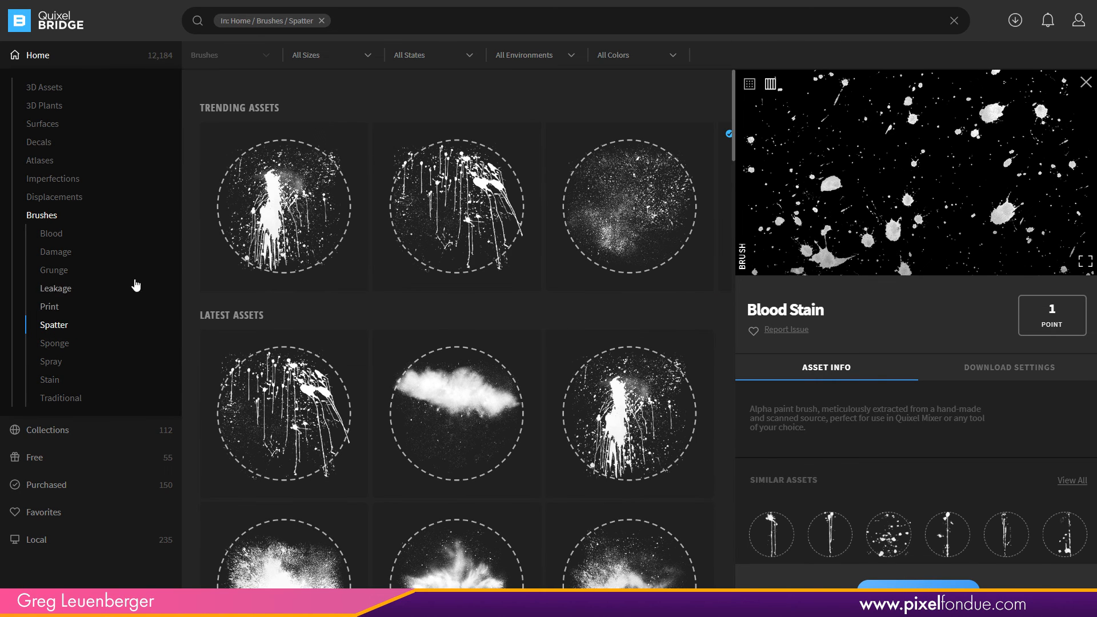
left_click(49, 306)
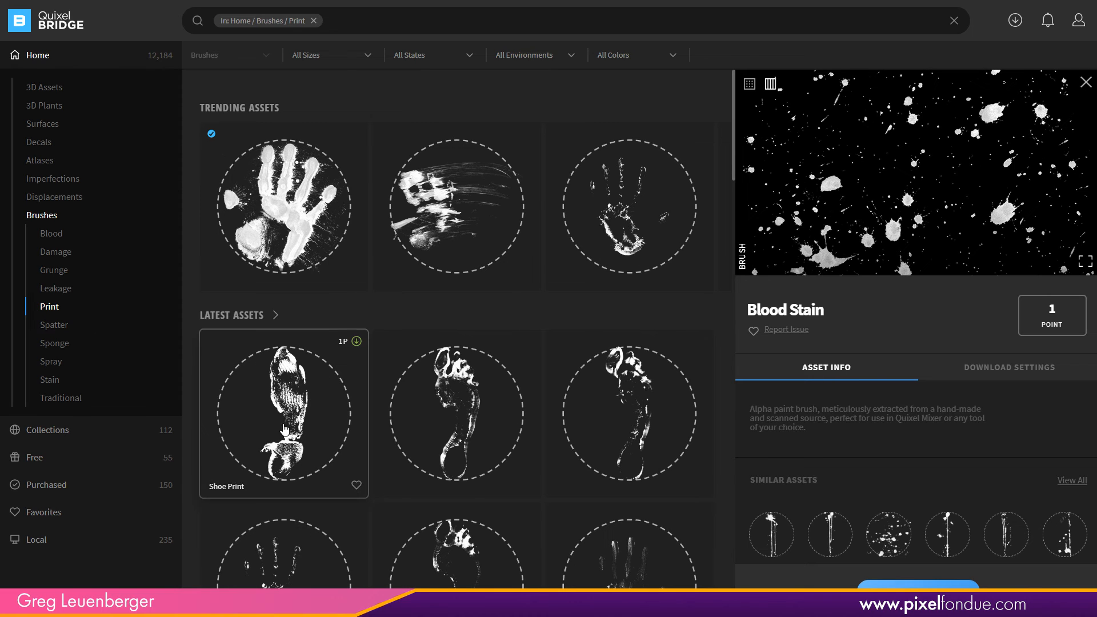
left_click(629, 205)
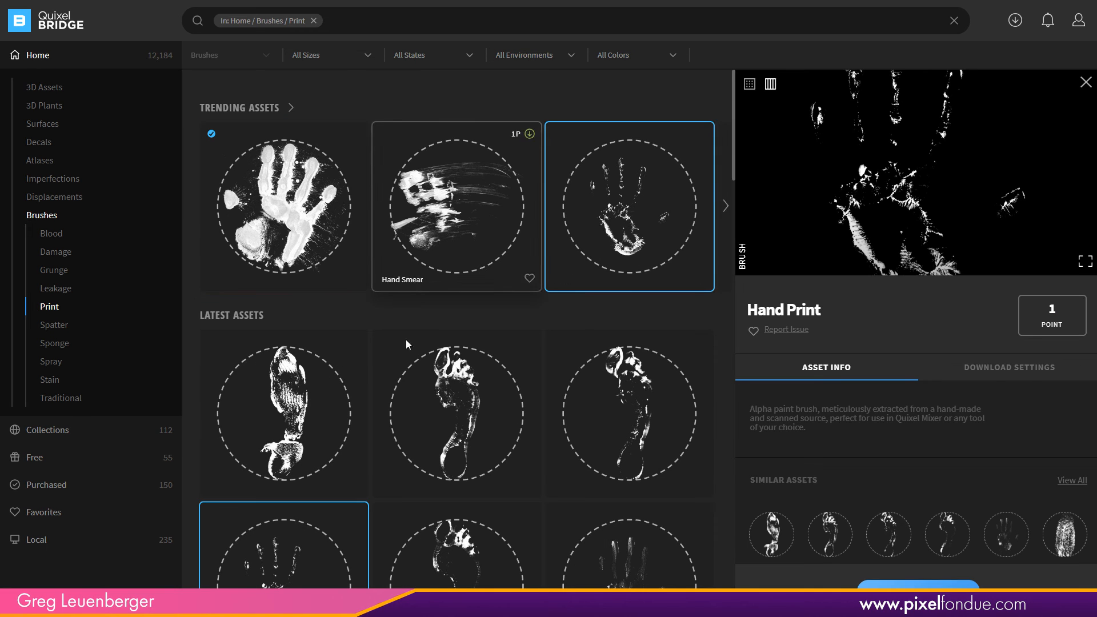
left_click(455, 549)
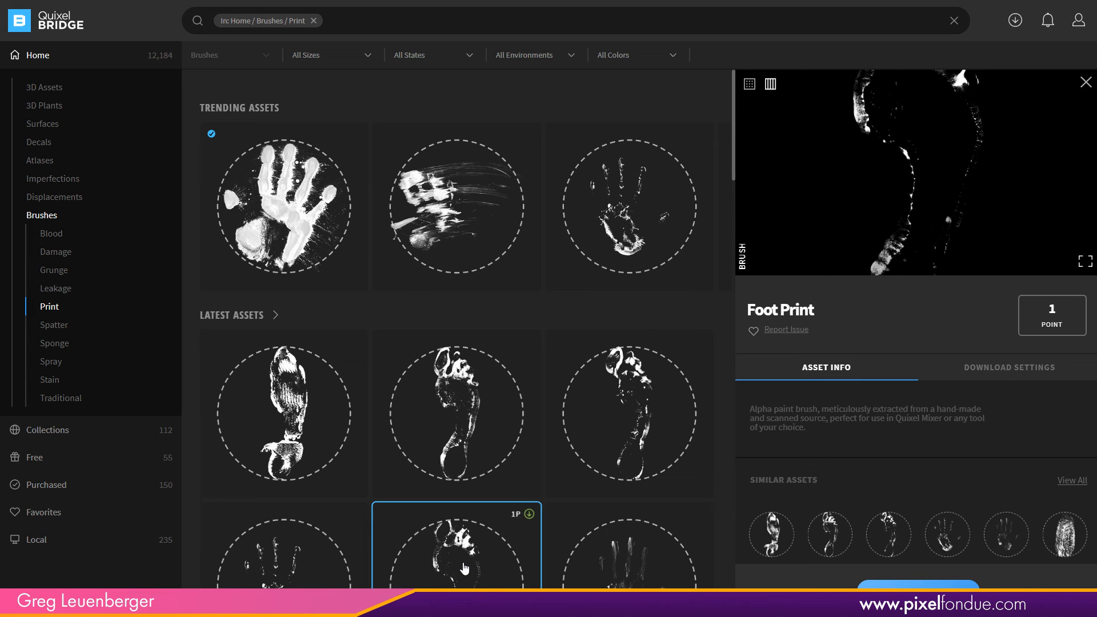
mouse_move(408, 410)
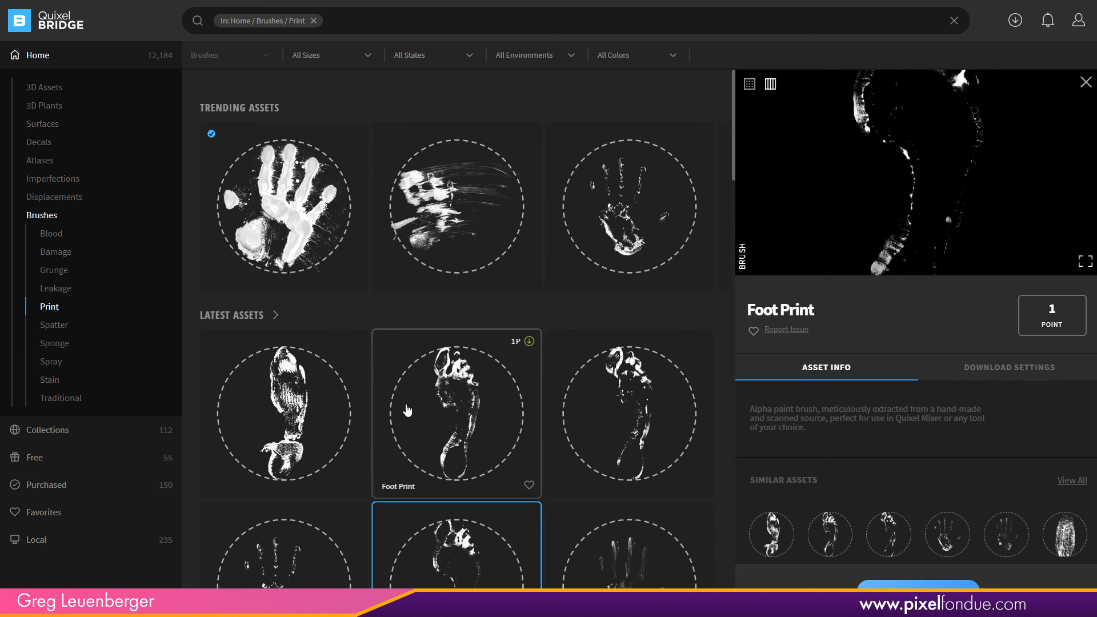
left_click(50, 361)
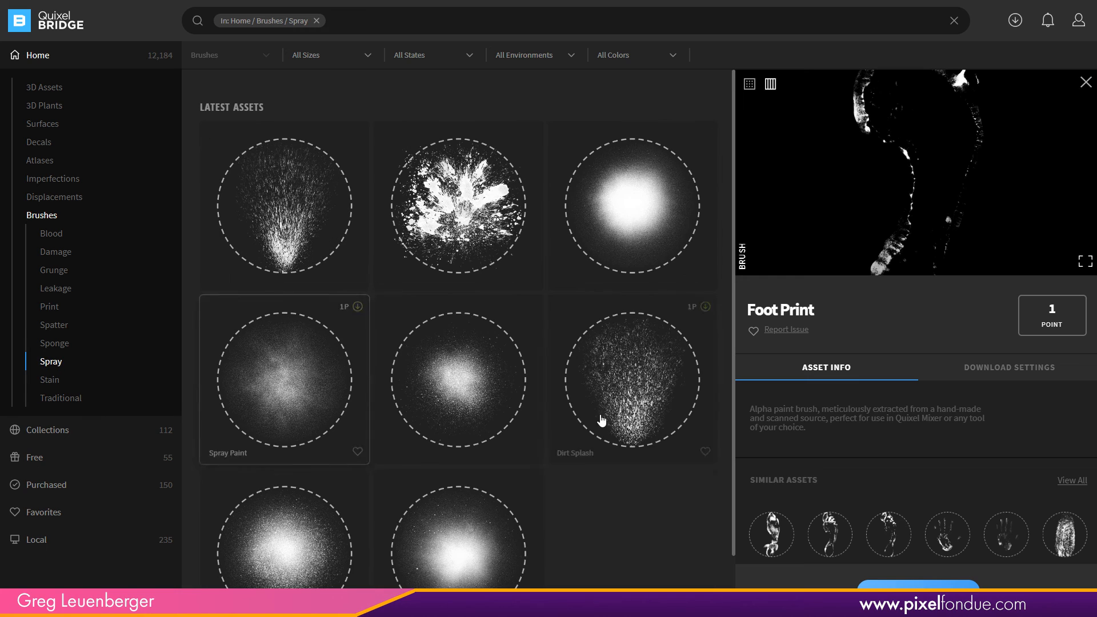
left_click(458, 380)
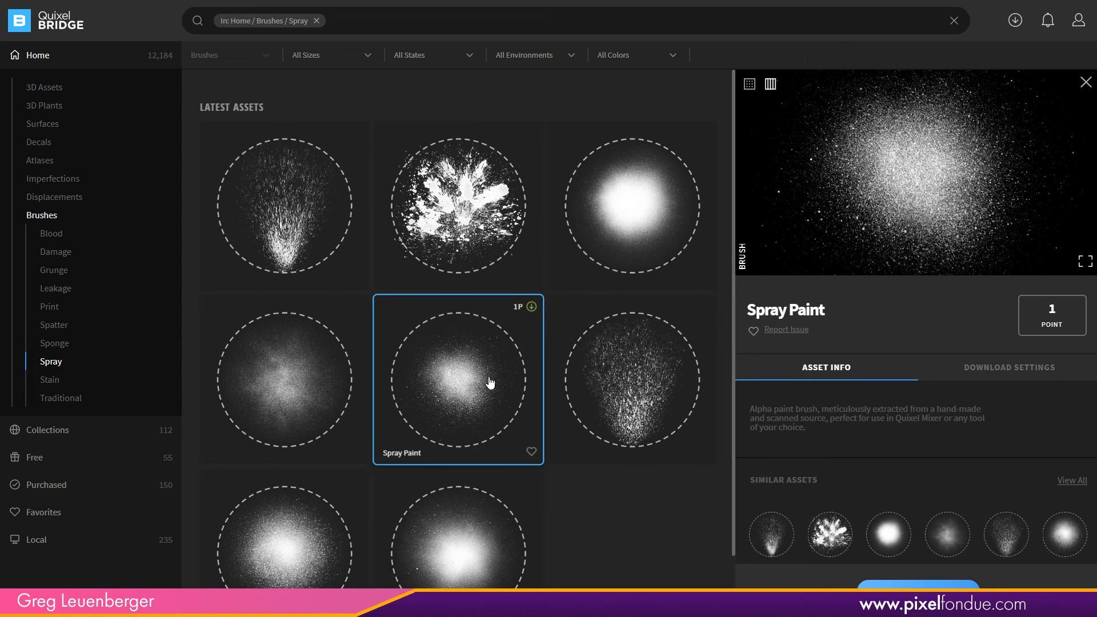
mouse_move(34, 69)
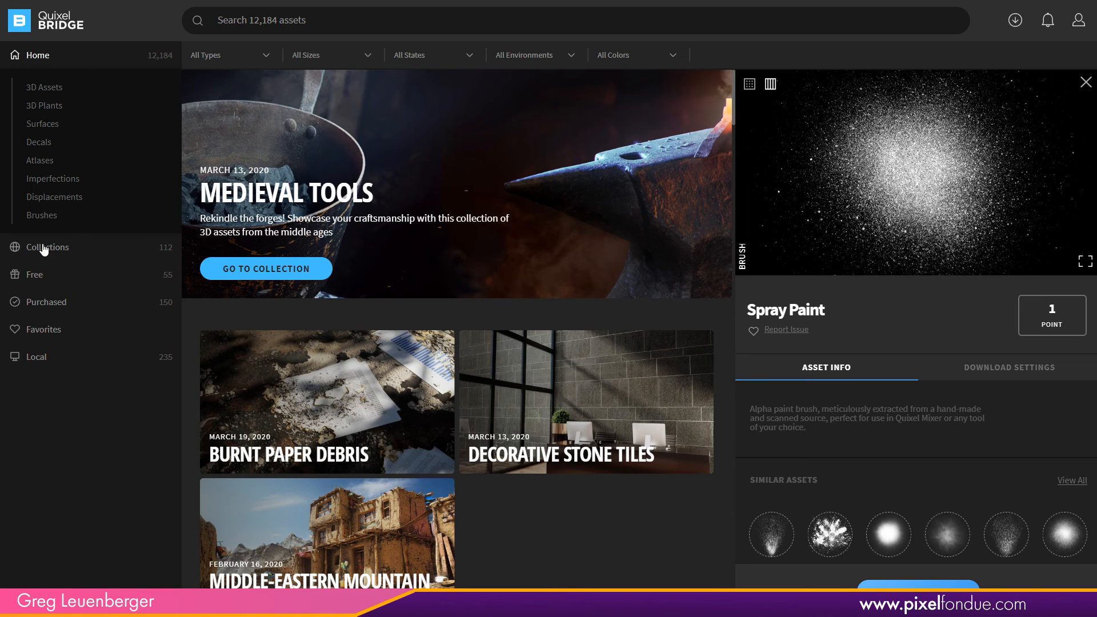
- Open the Nordic Forest, Quarry and Wasteland collections, then the Environment overview
left_click(47, 247)
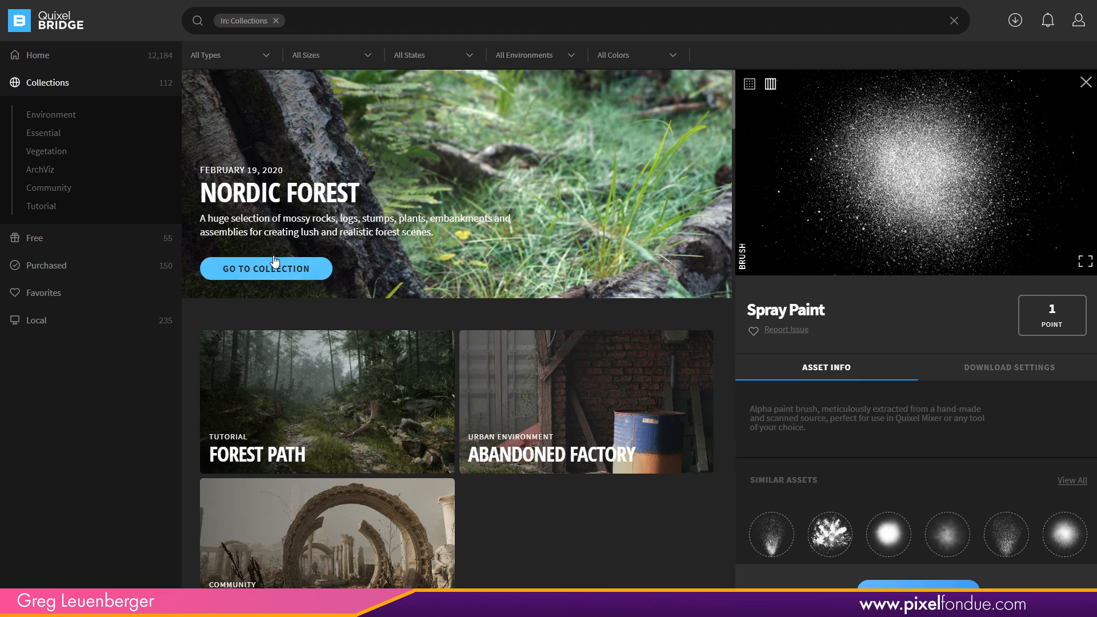
left_click(265, 268)
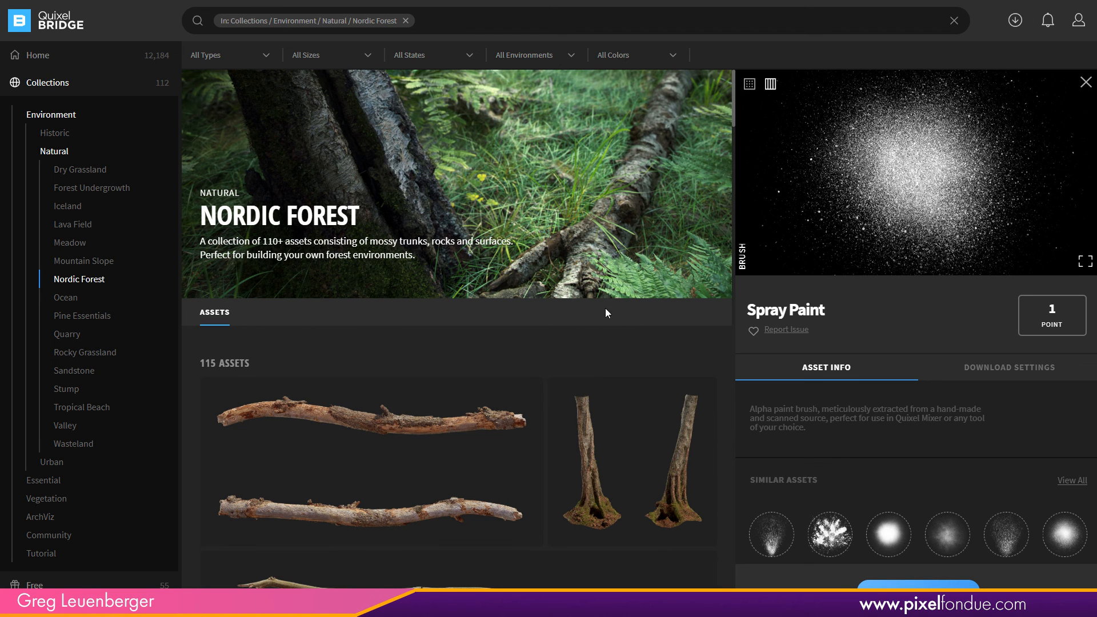
mouse_move(658, 187)
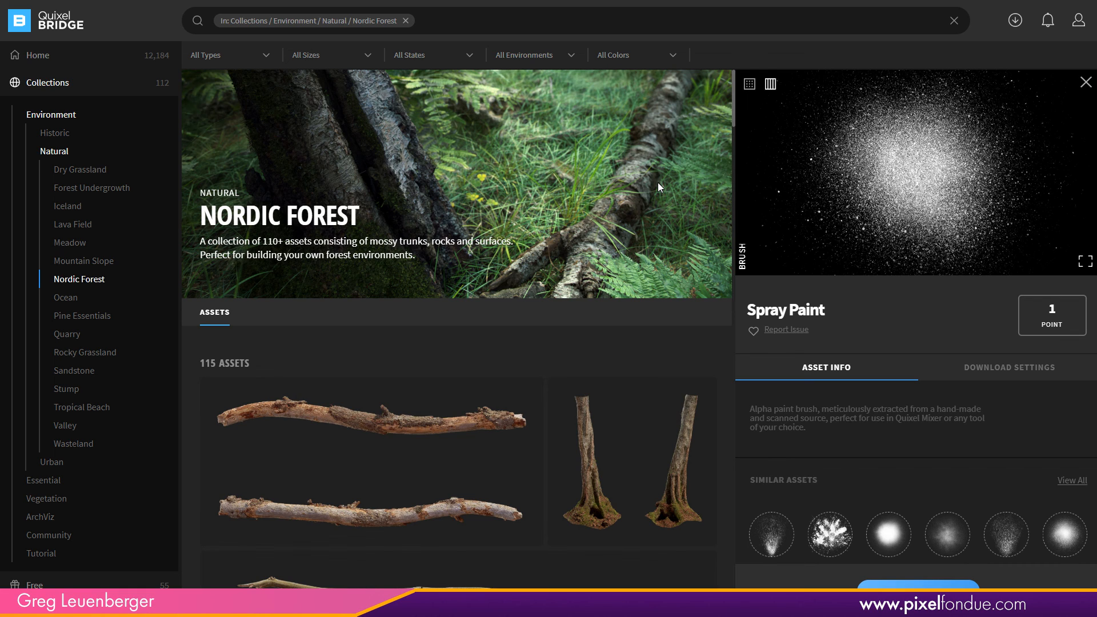
left_click(66, 334)
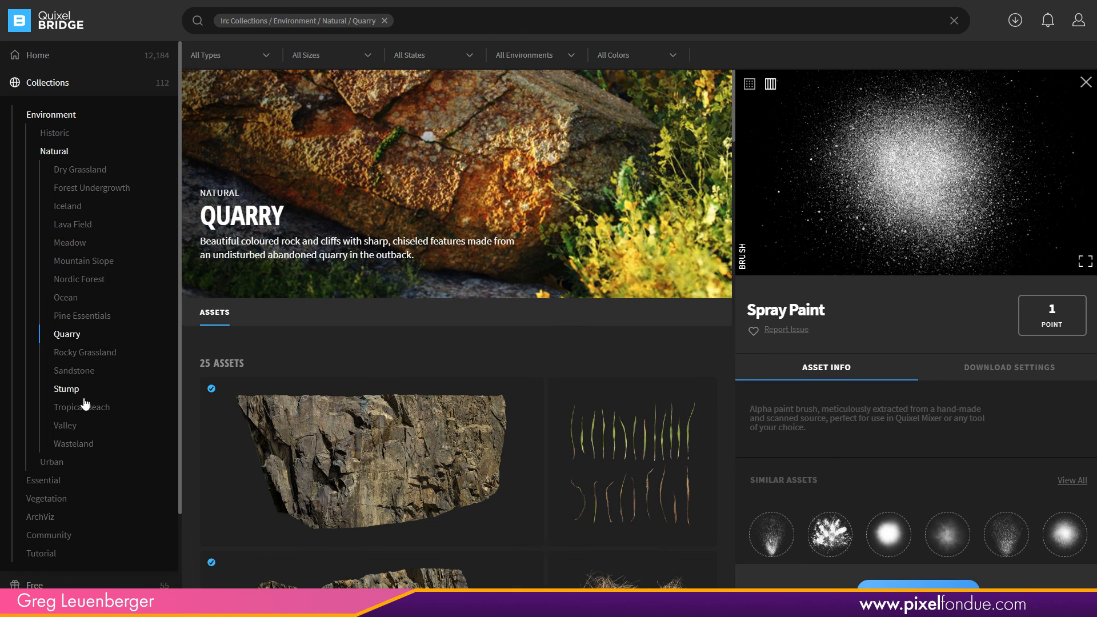
left_click(73, 443)
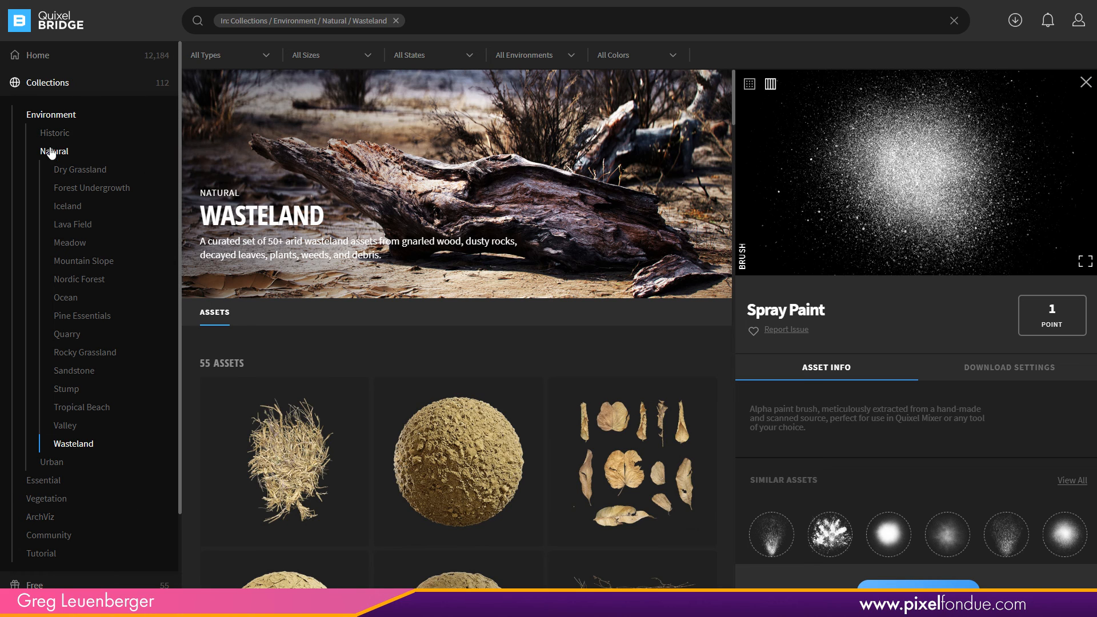
left_click(51, 115)
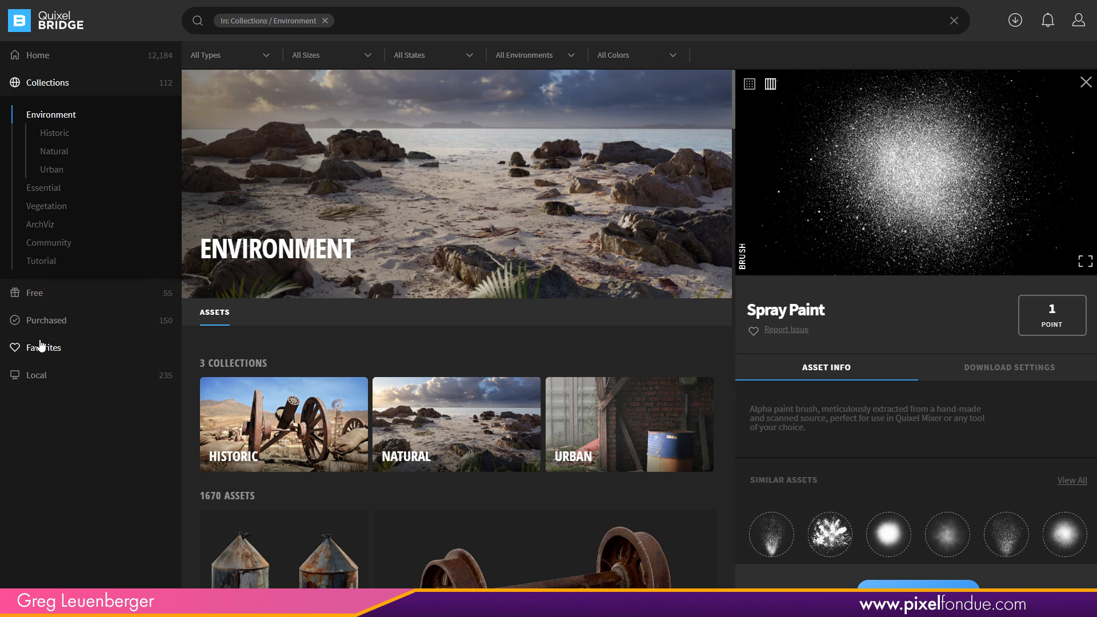
- Show the Free section's Imperfections category with its single metal imperfection
left_click(34, 110)
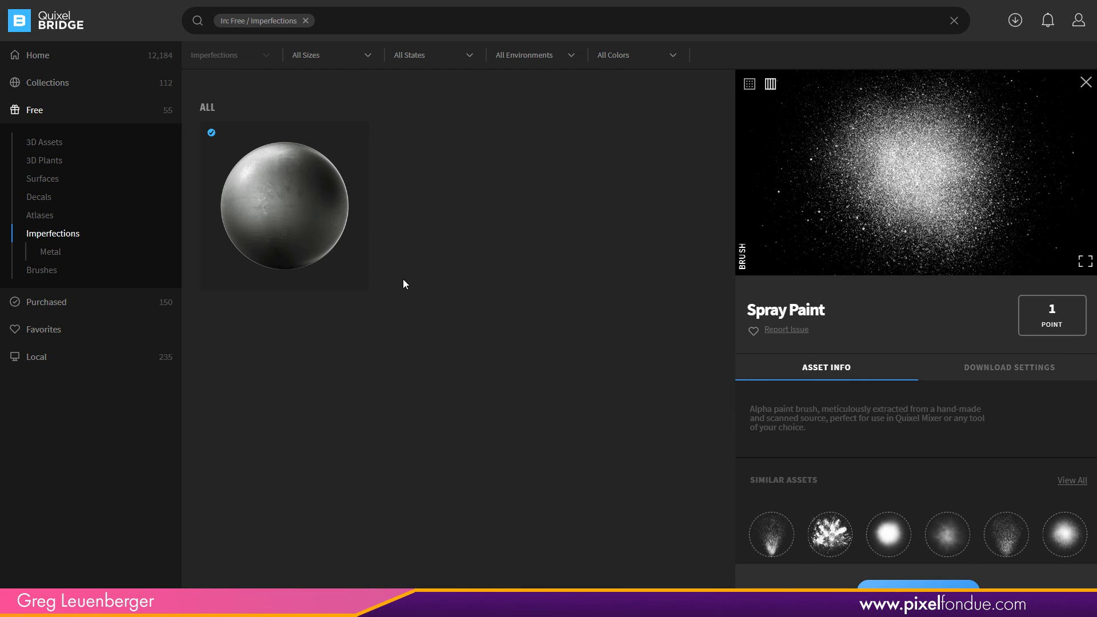
mouse_move(284, 320)
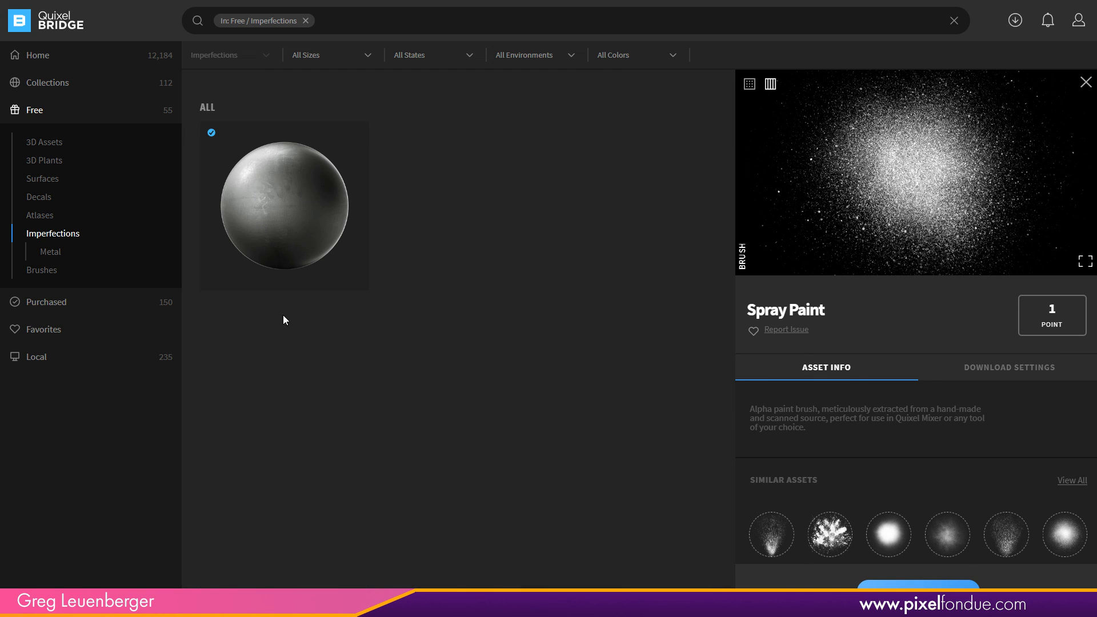
- Browse the local Megascans Imperfections, Decals and Surfaces categories, then scroll the list down
left_click(47, 137)
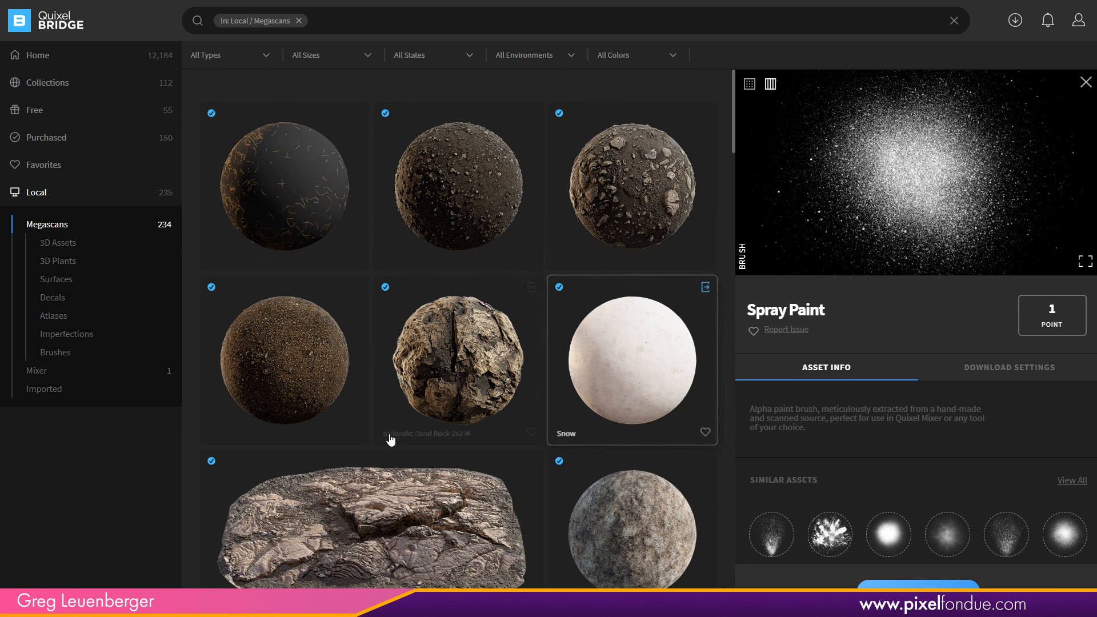
mouse_move(448, 525)
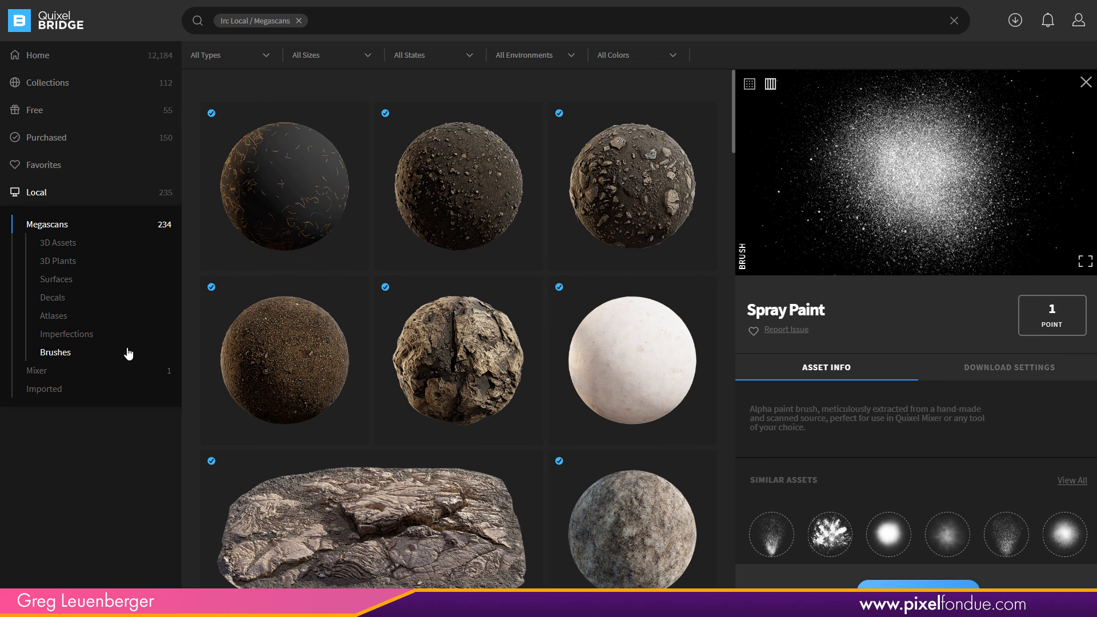
left_click(65, 334)
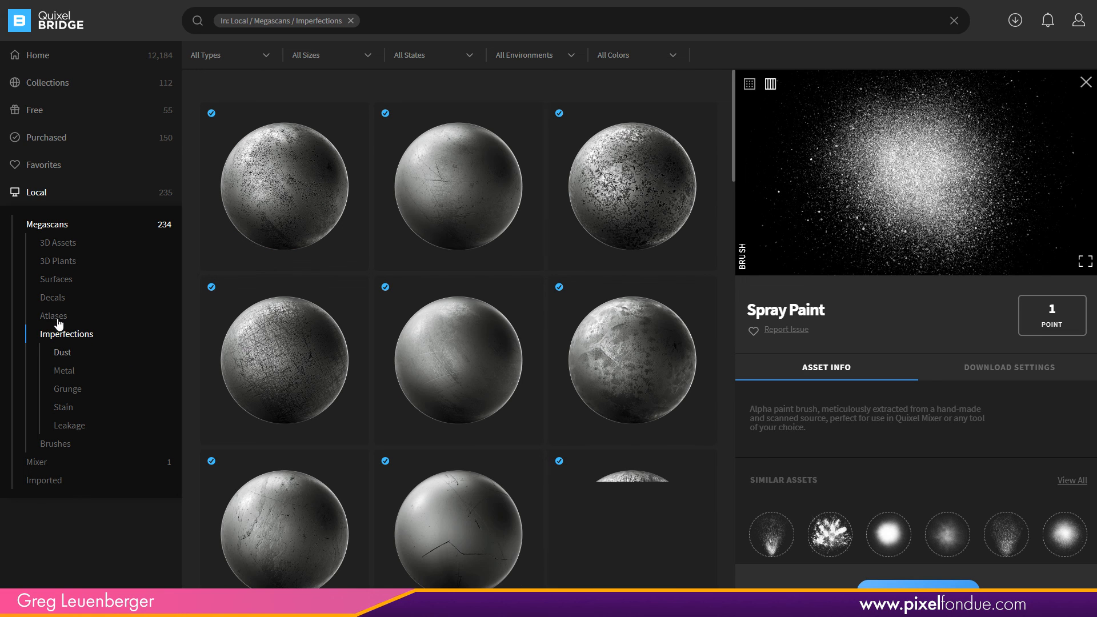
left_click(53, 296)
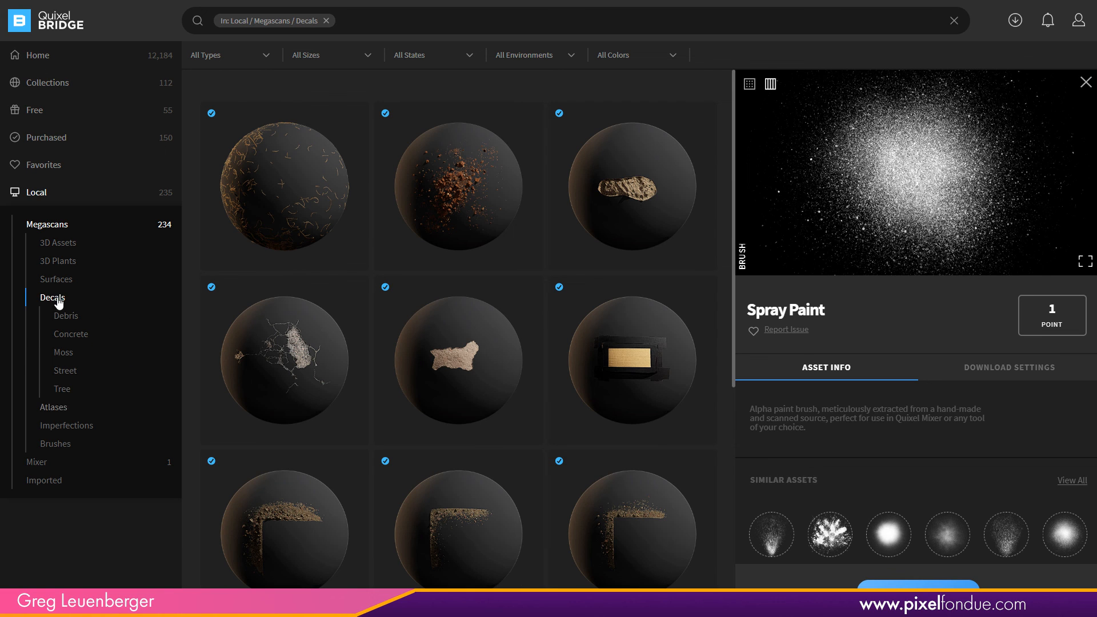
left_click(56, 278)
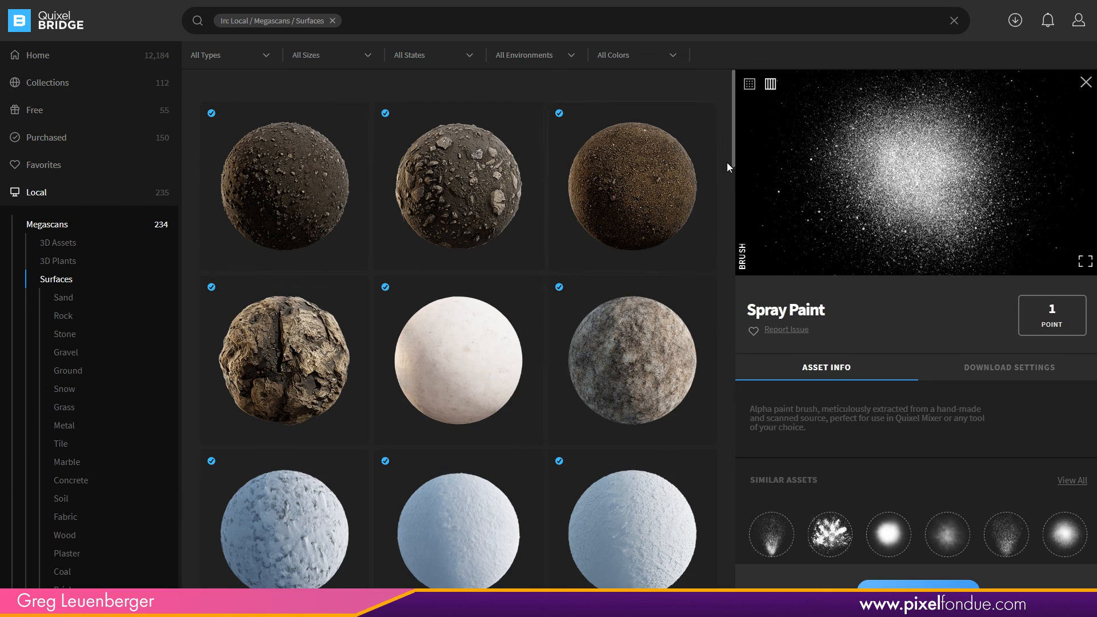
scroll("down", 3)
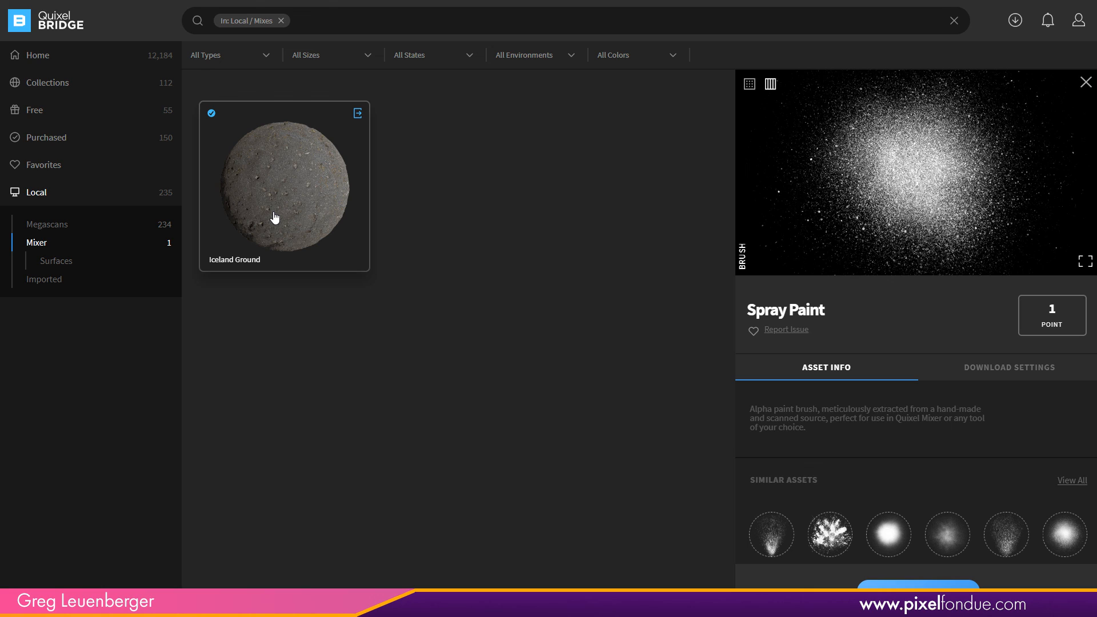
mouse_move(417, 92)
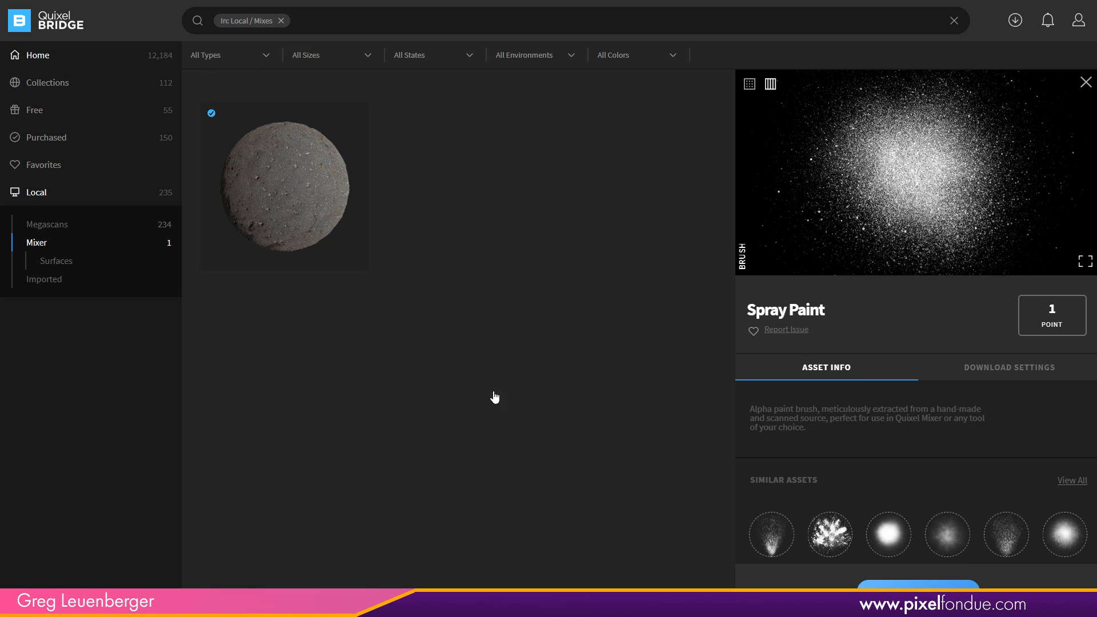
- Return to the Home page of featured collections and close the asset details panel
left_click(36, 55)
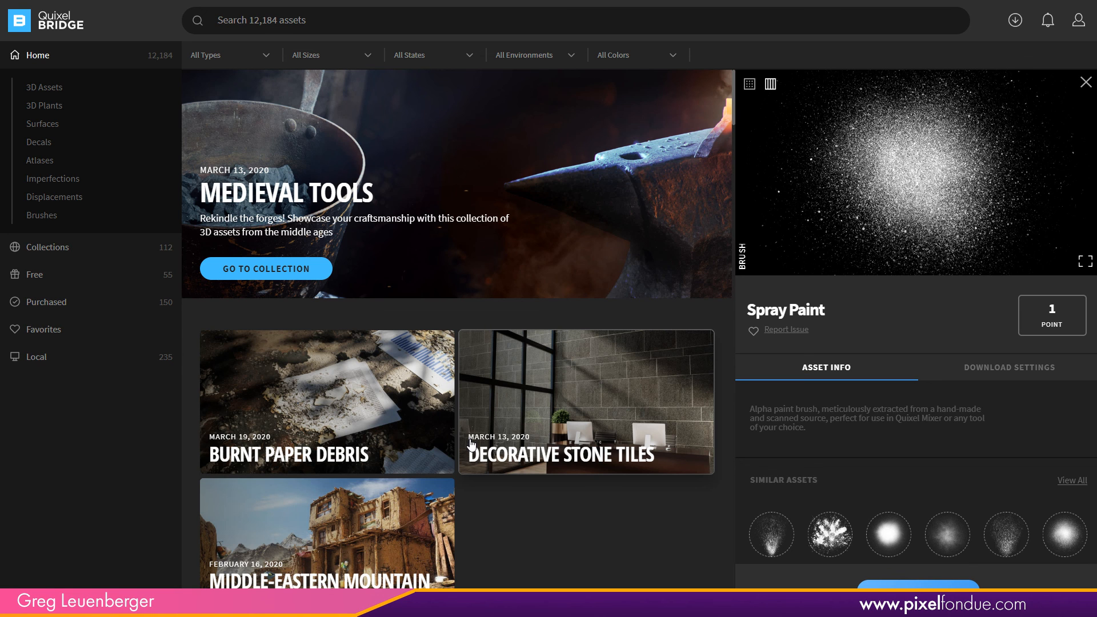
mouse_move(1024, 147)
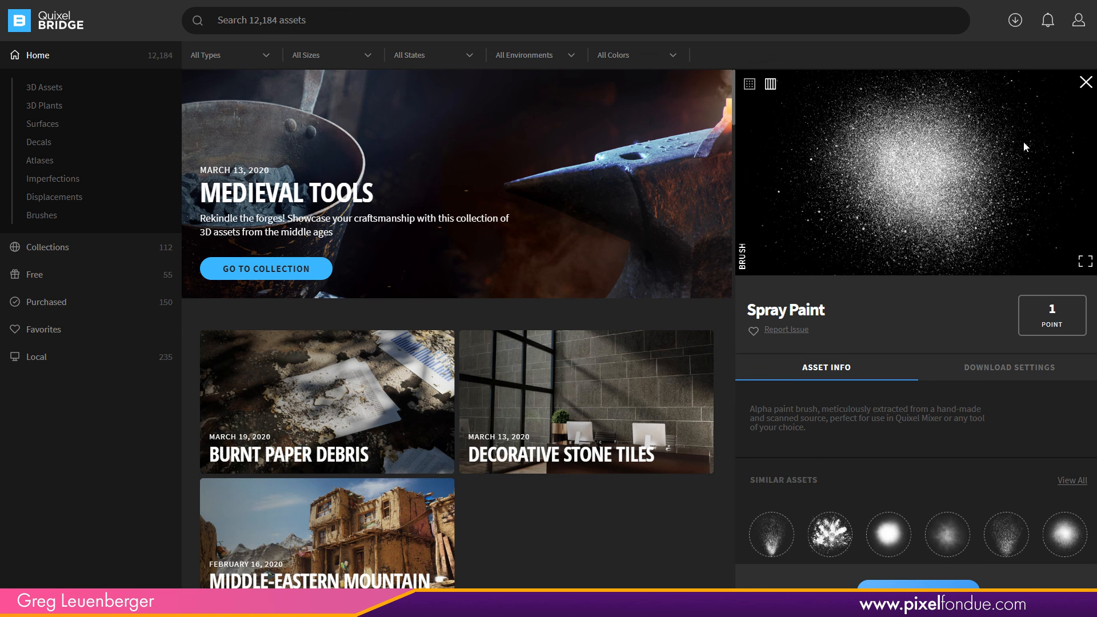
left_click(1085, 82)
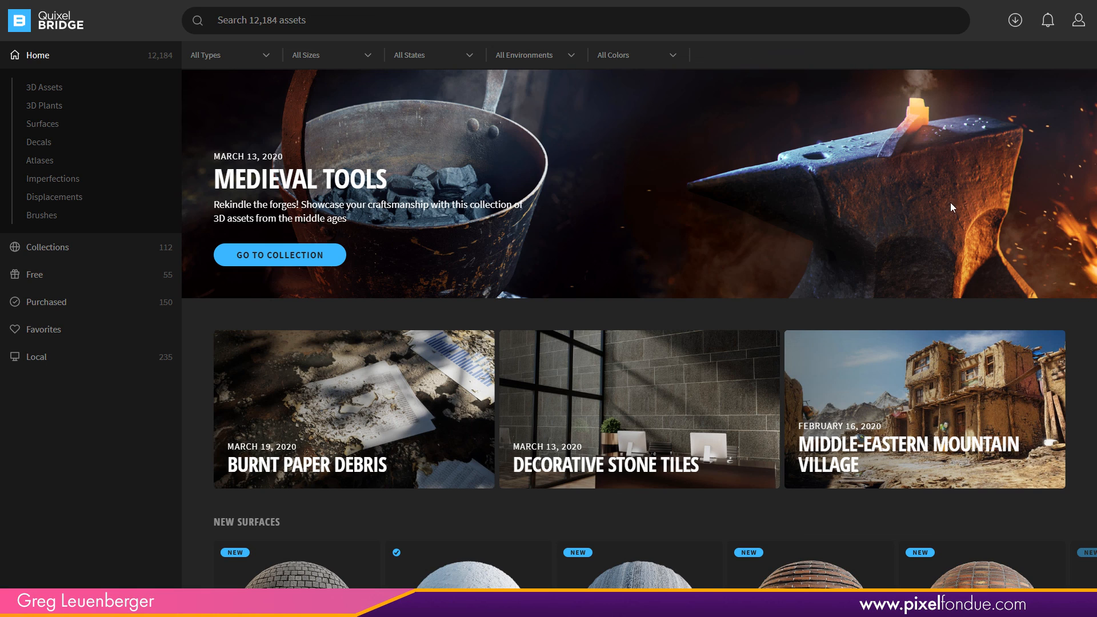
mouse_move(929, 221)
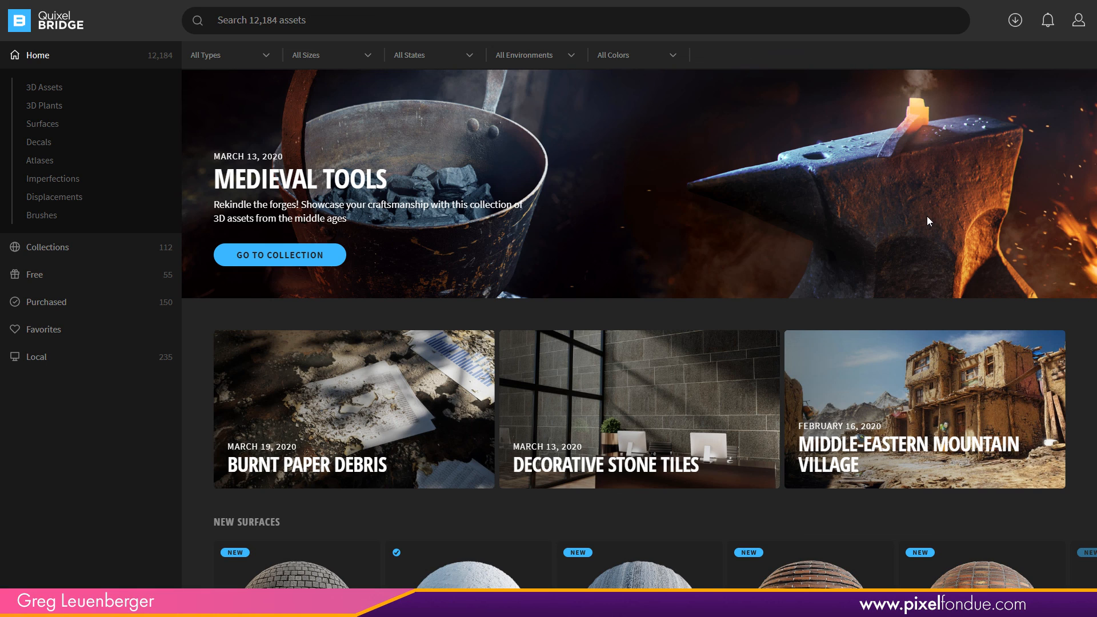
mouse_move(913, 234)
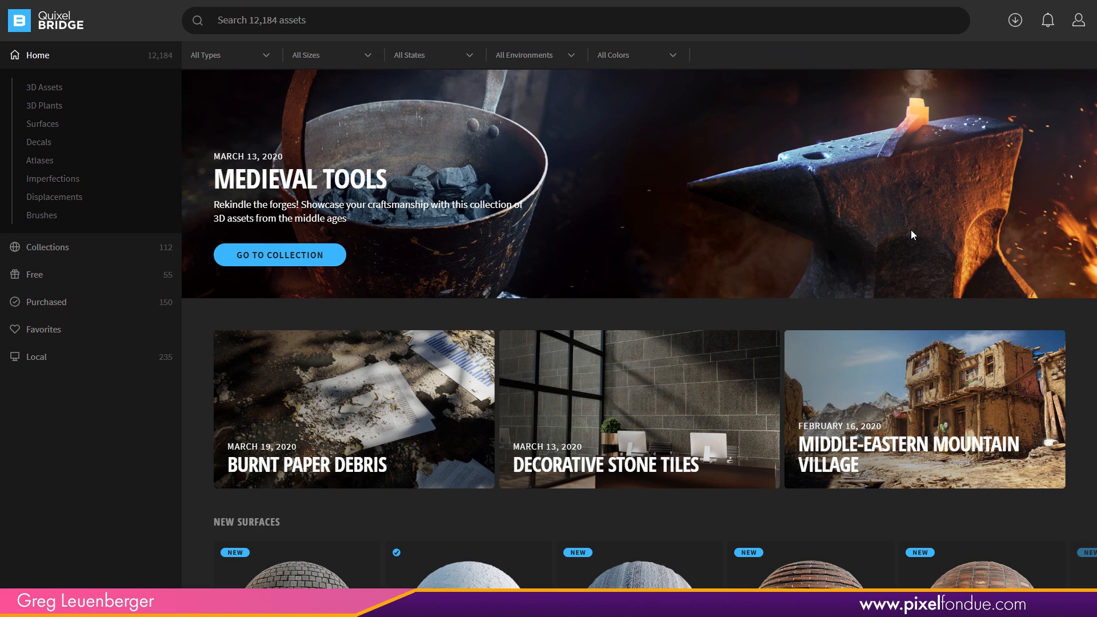